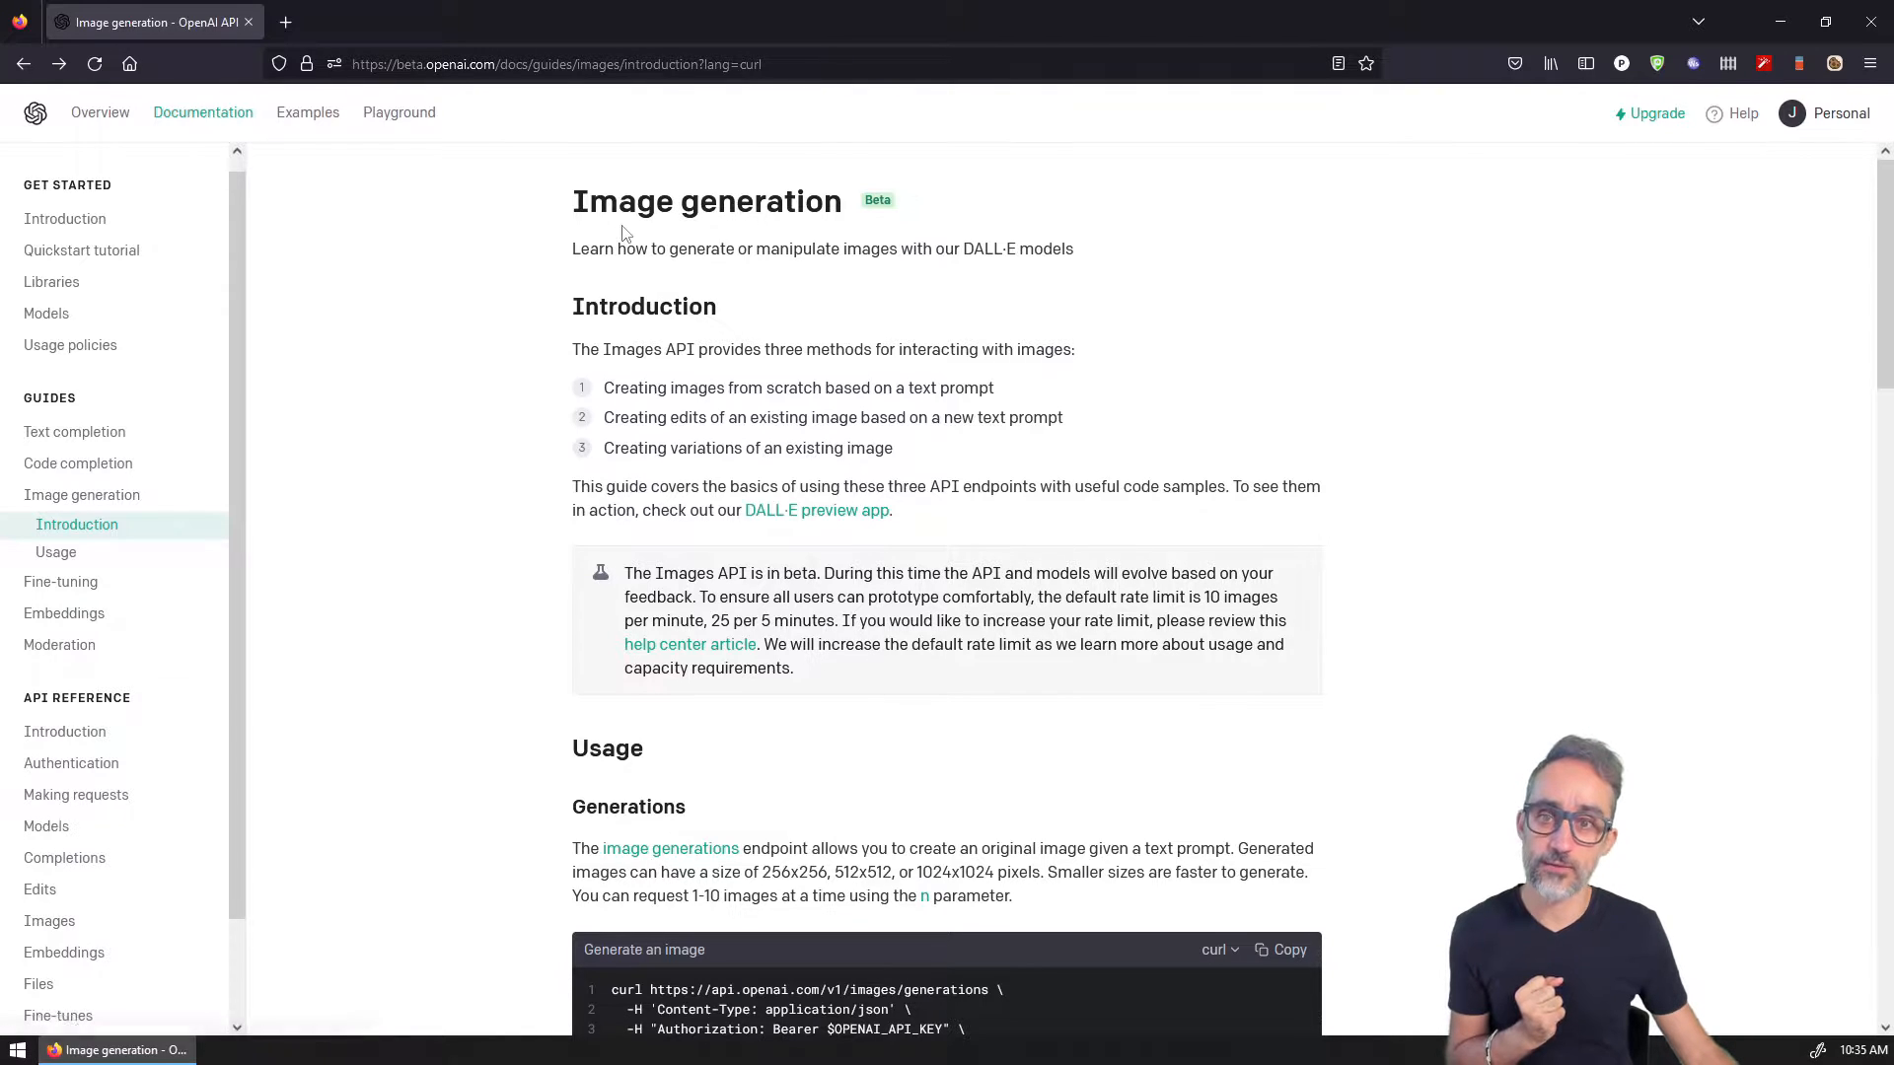
- Go to the guide's Usage section and open the image generations endpoint reference
left_click(55, 553)
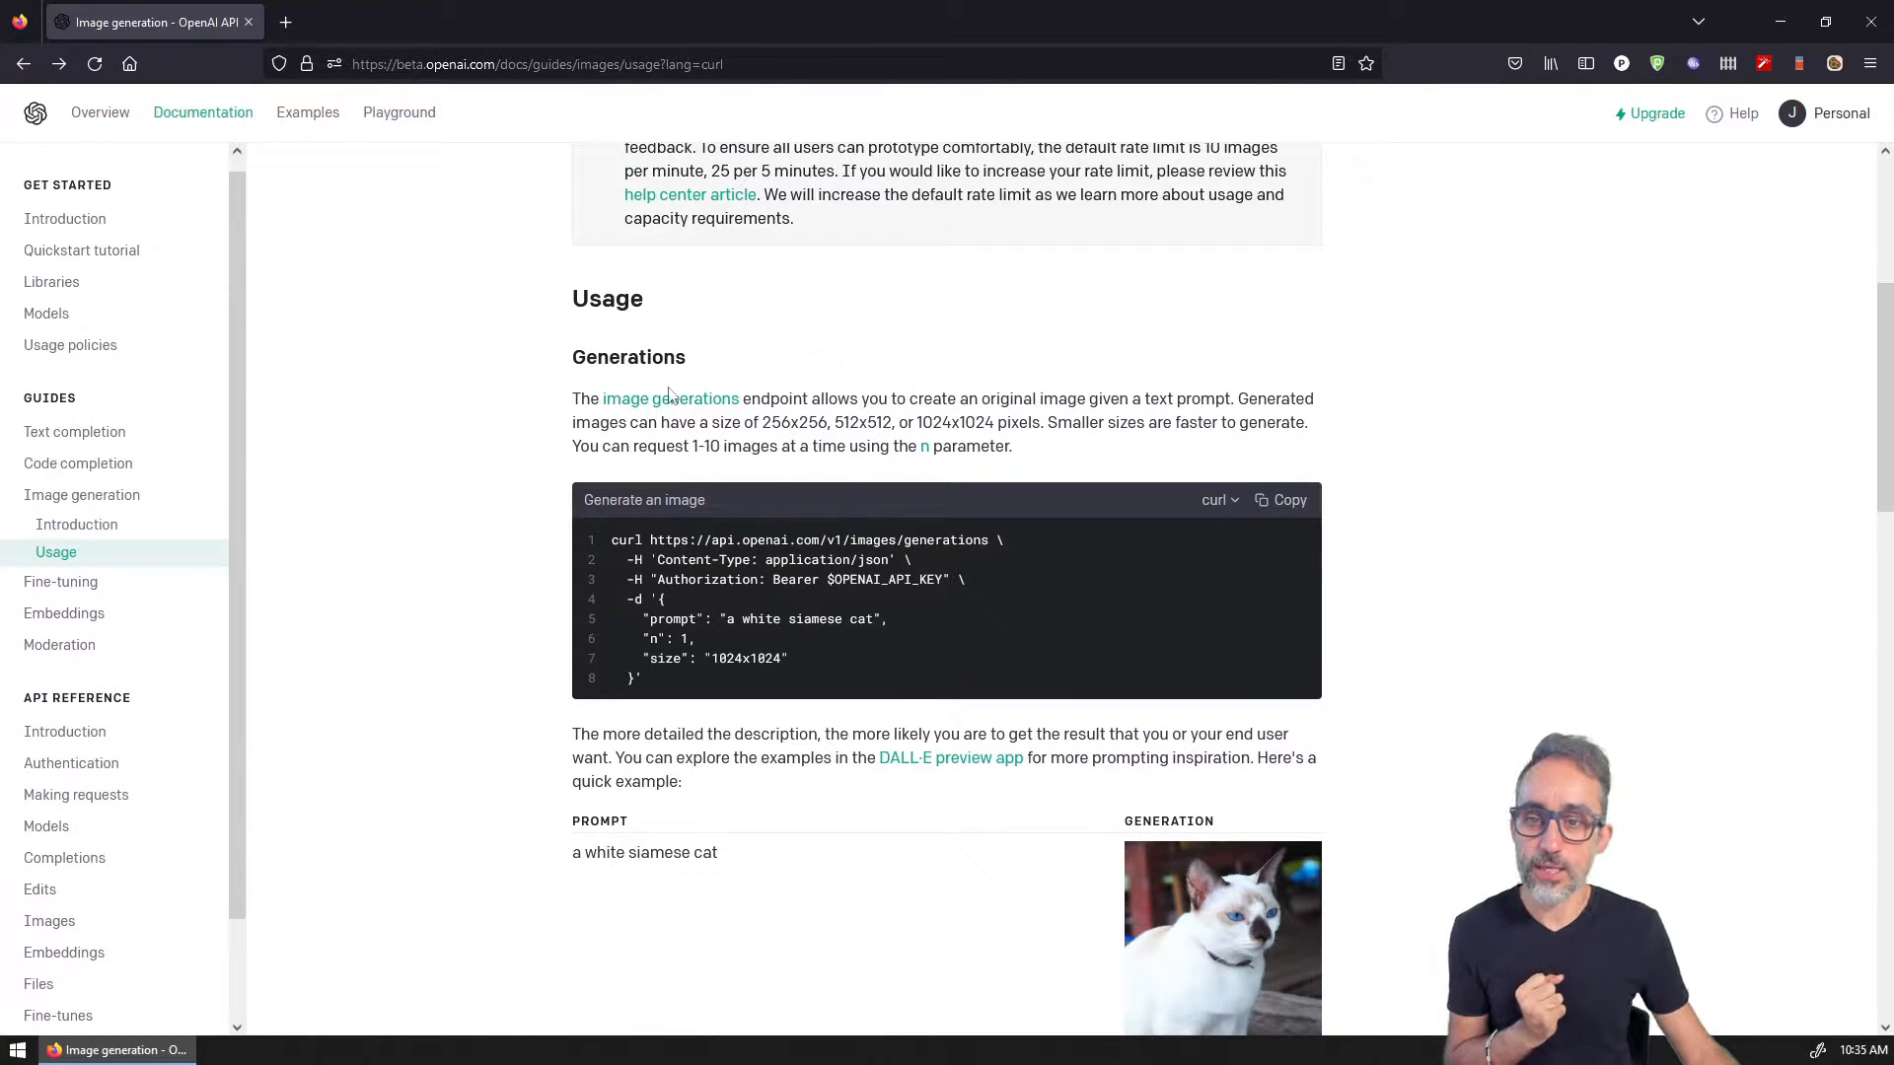
mouse_move(759, 399)
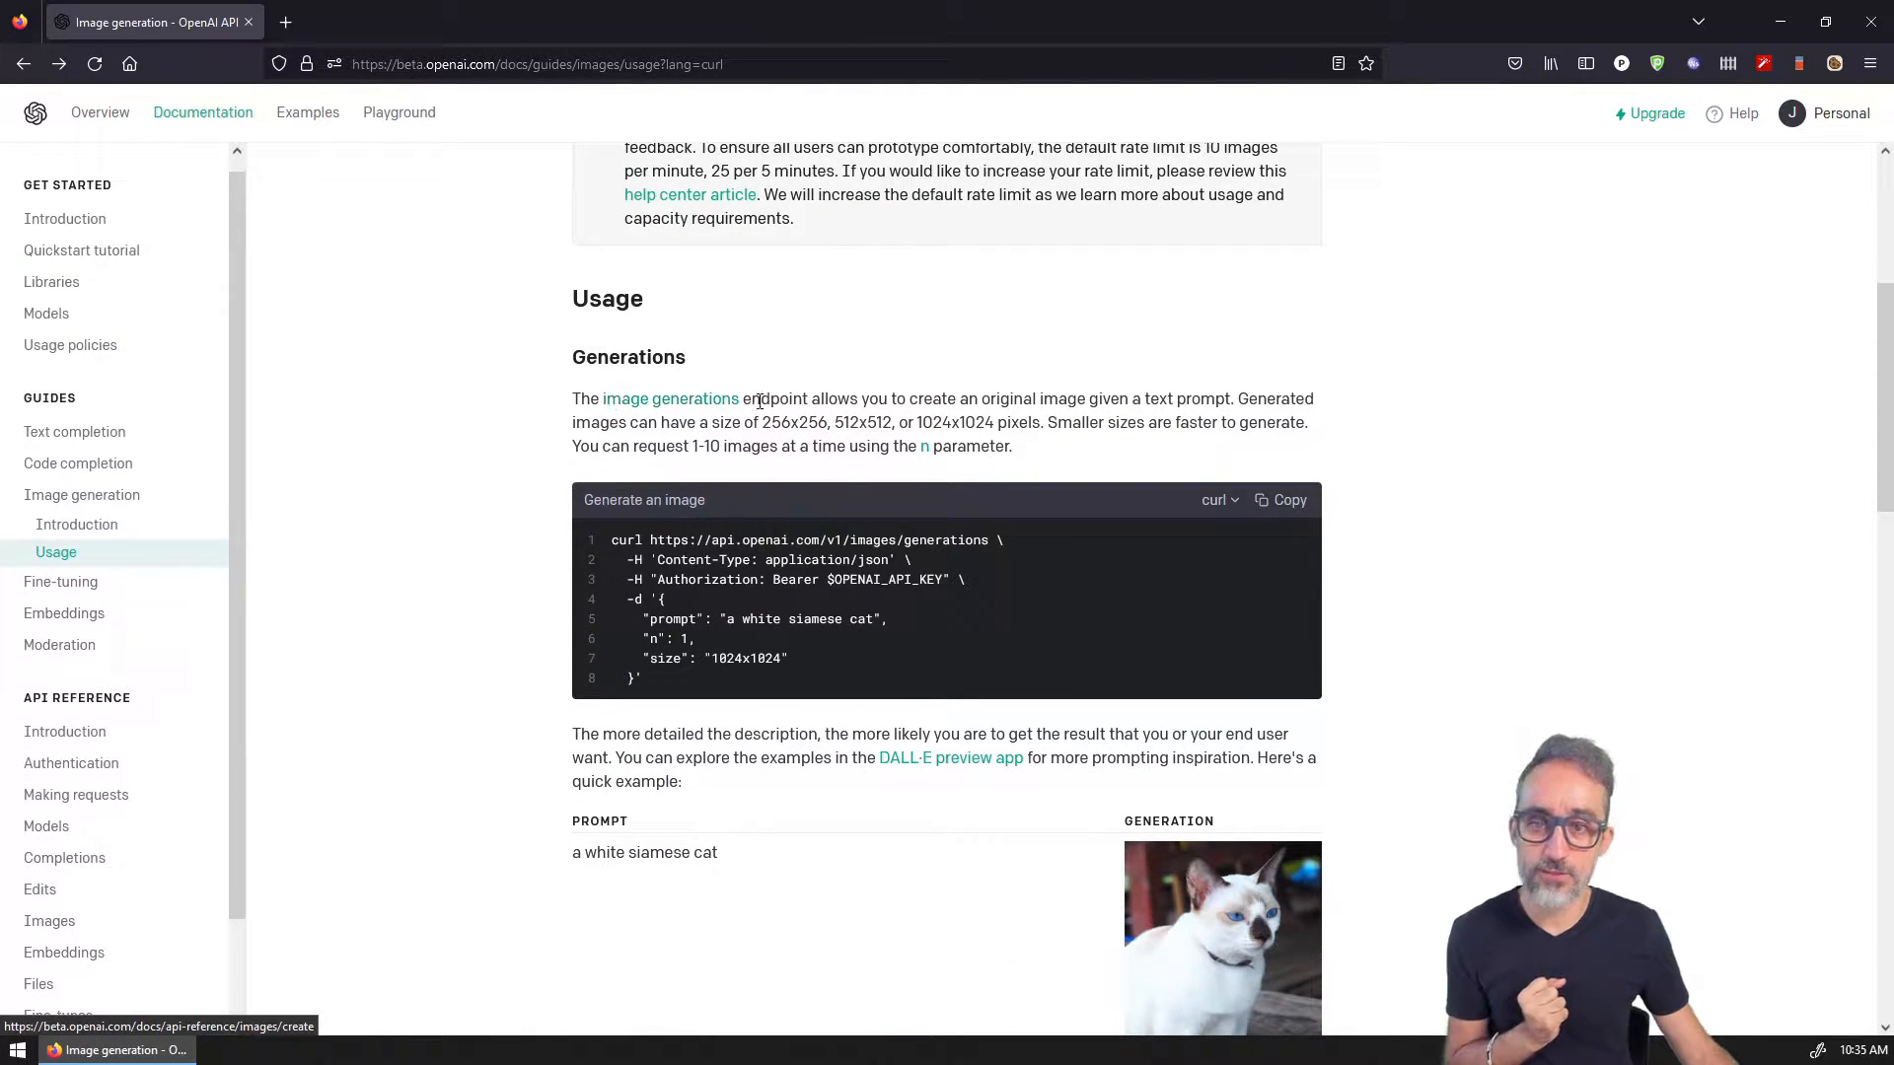
double_click(775, 399)
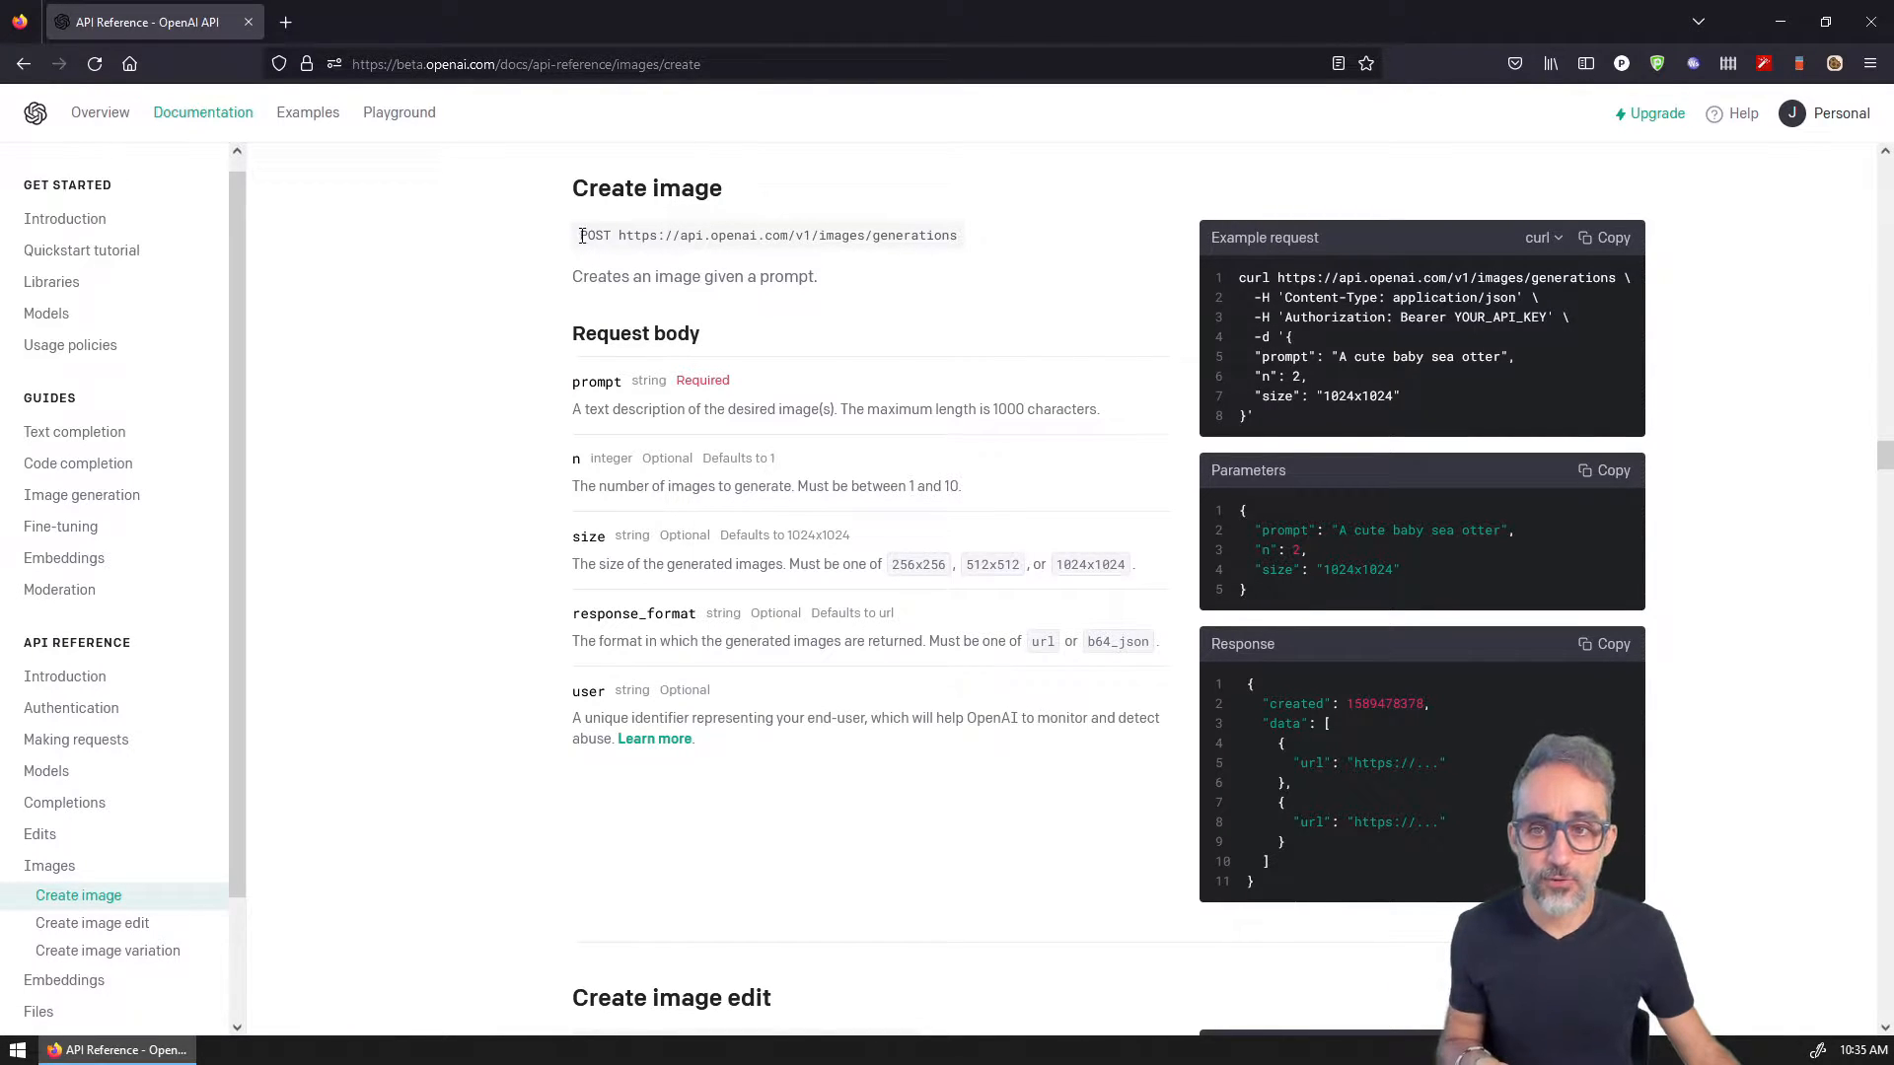
double_click(593, 234)
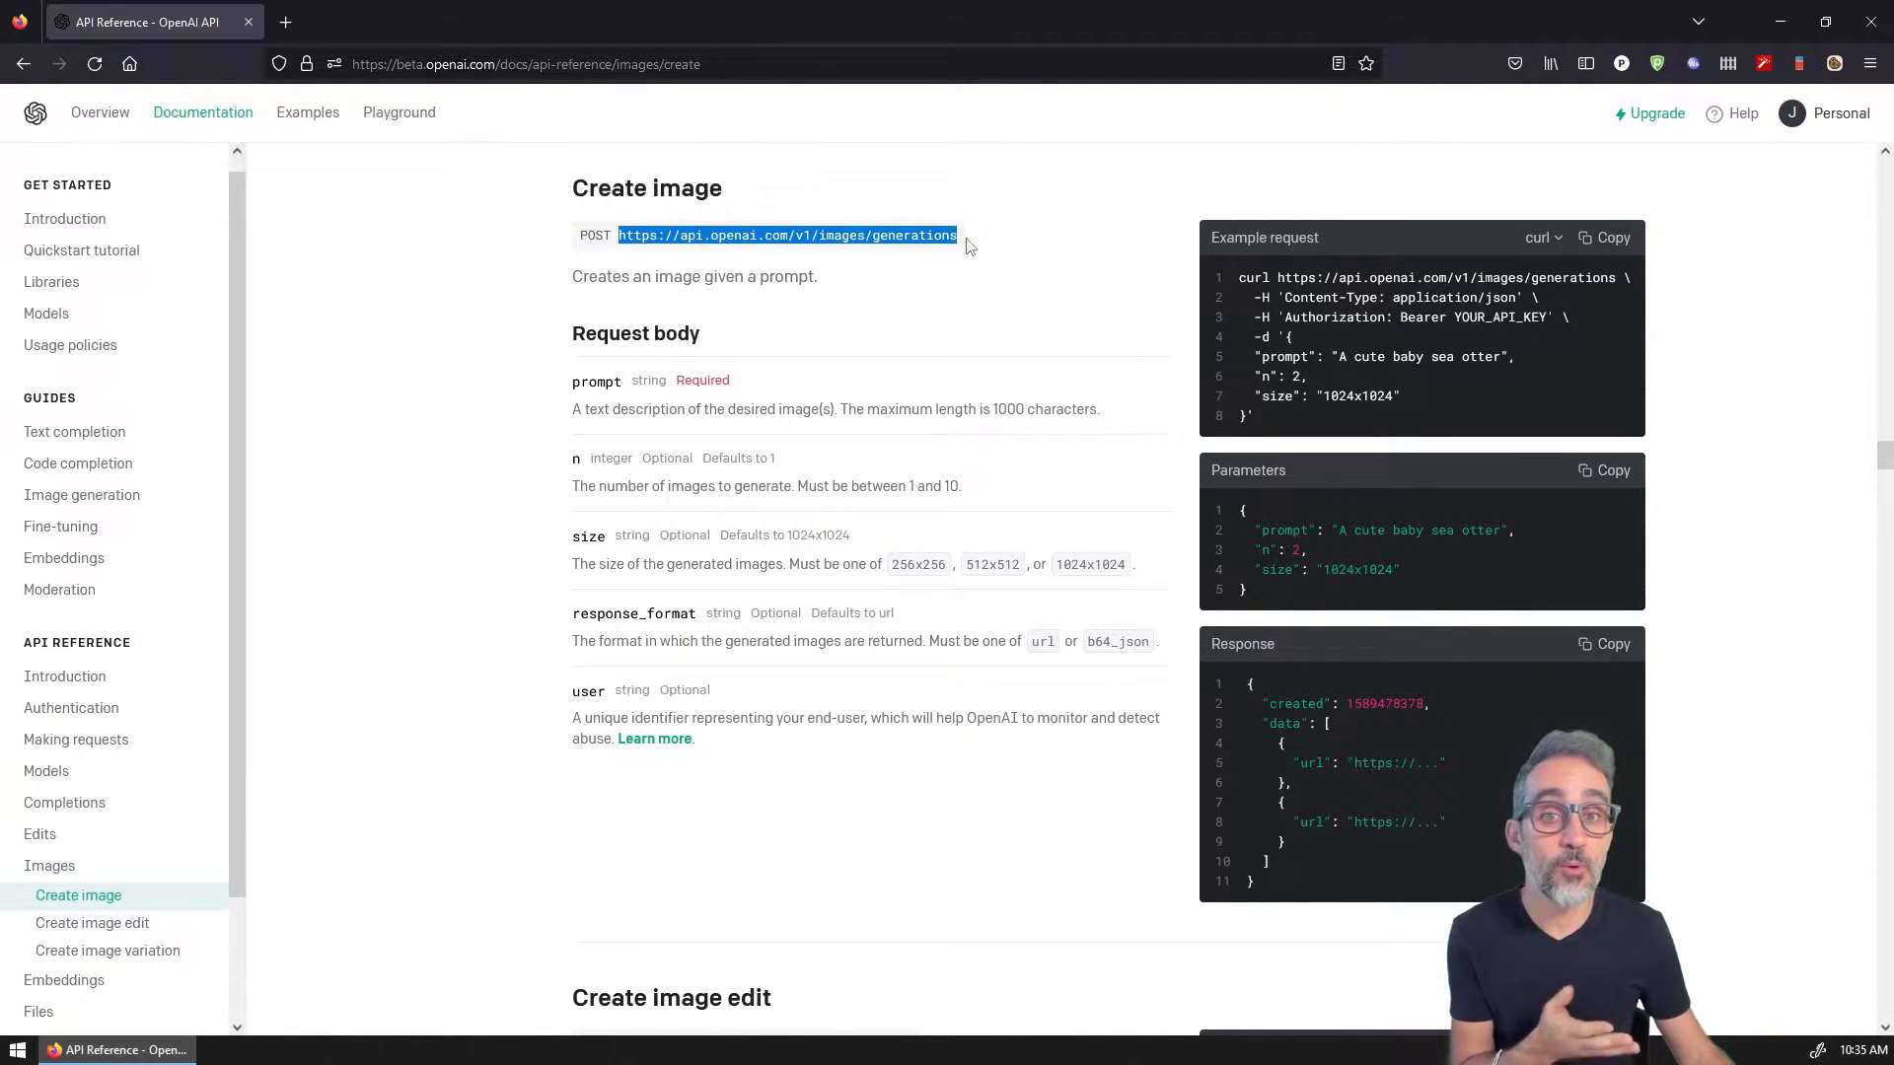
mouse_move(1045, 300)
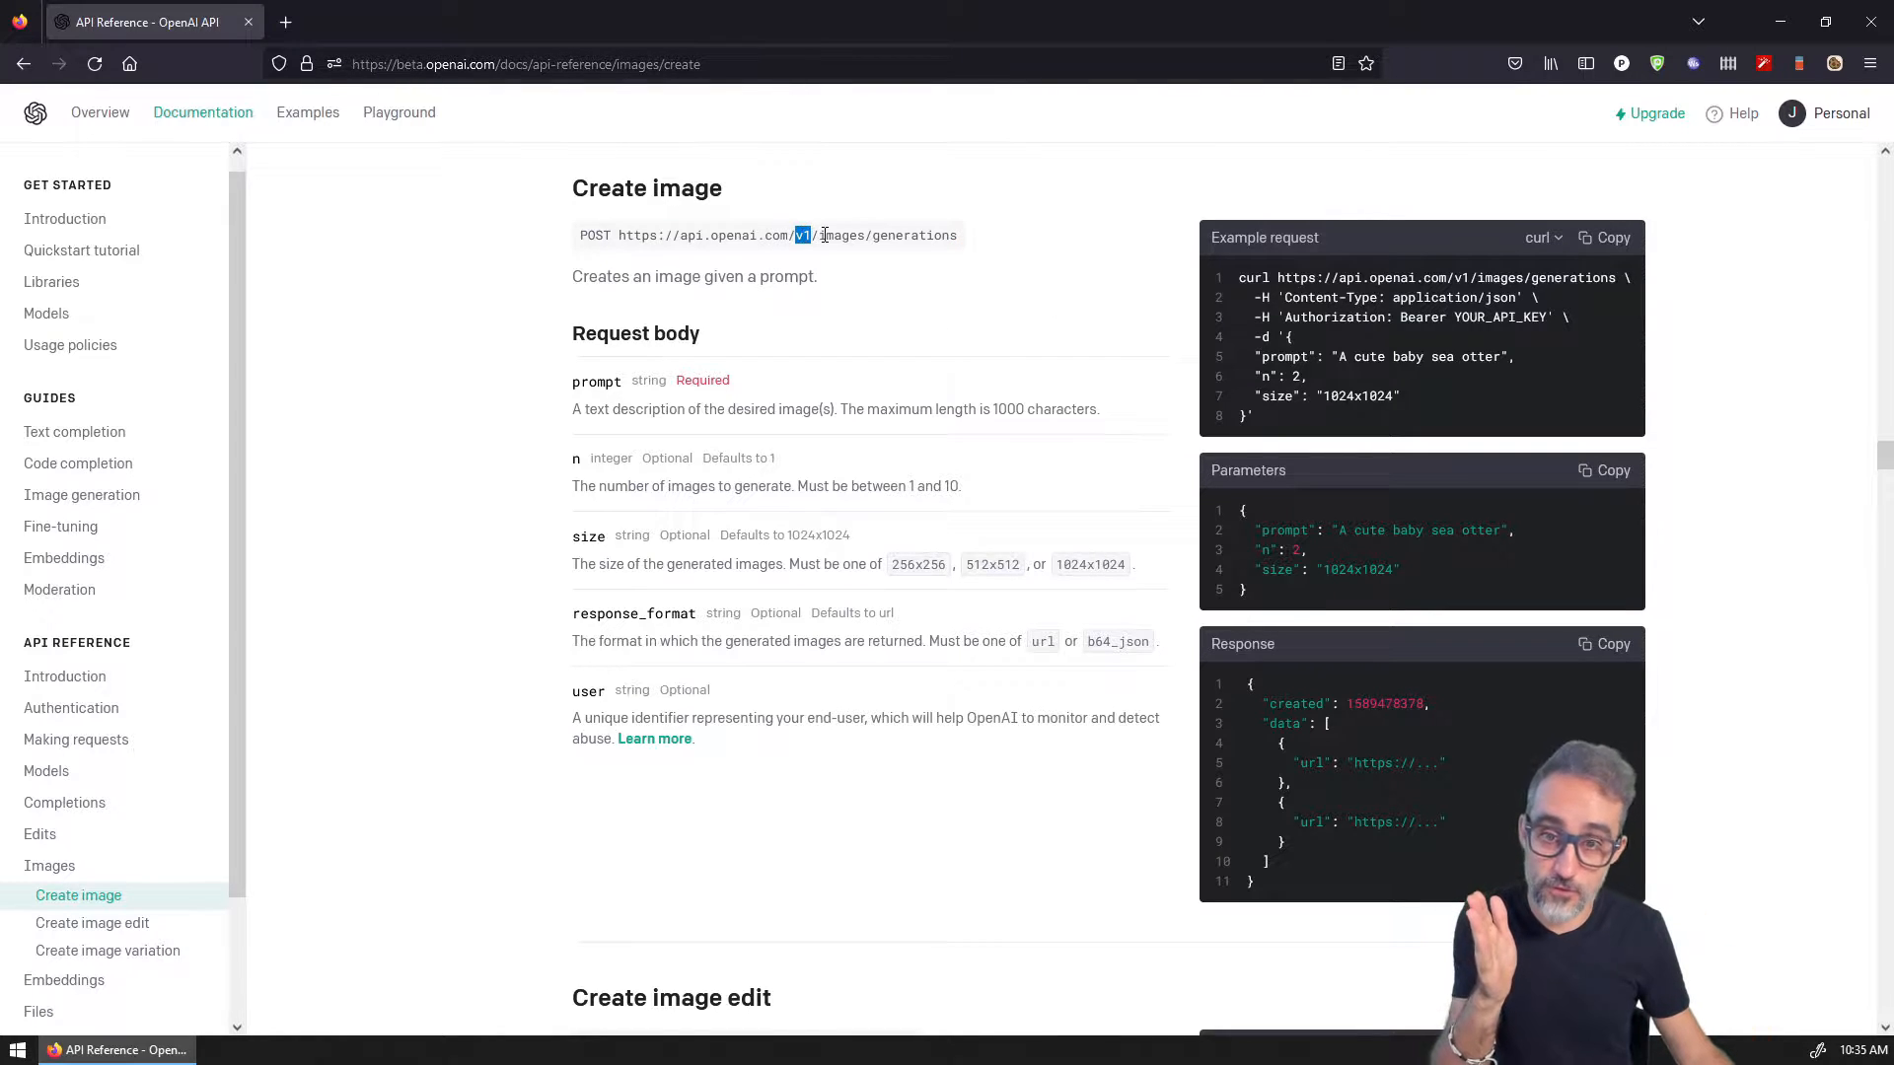
double_click(914, 235)
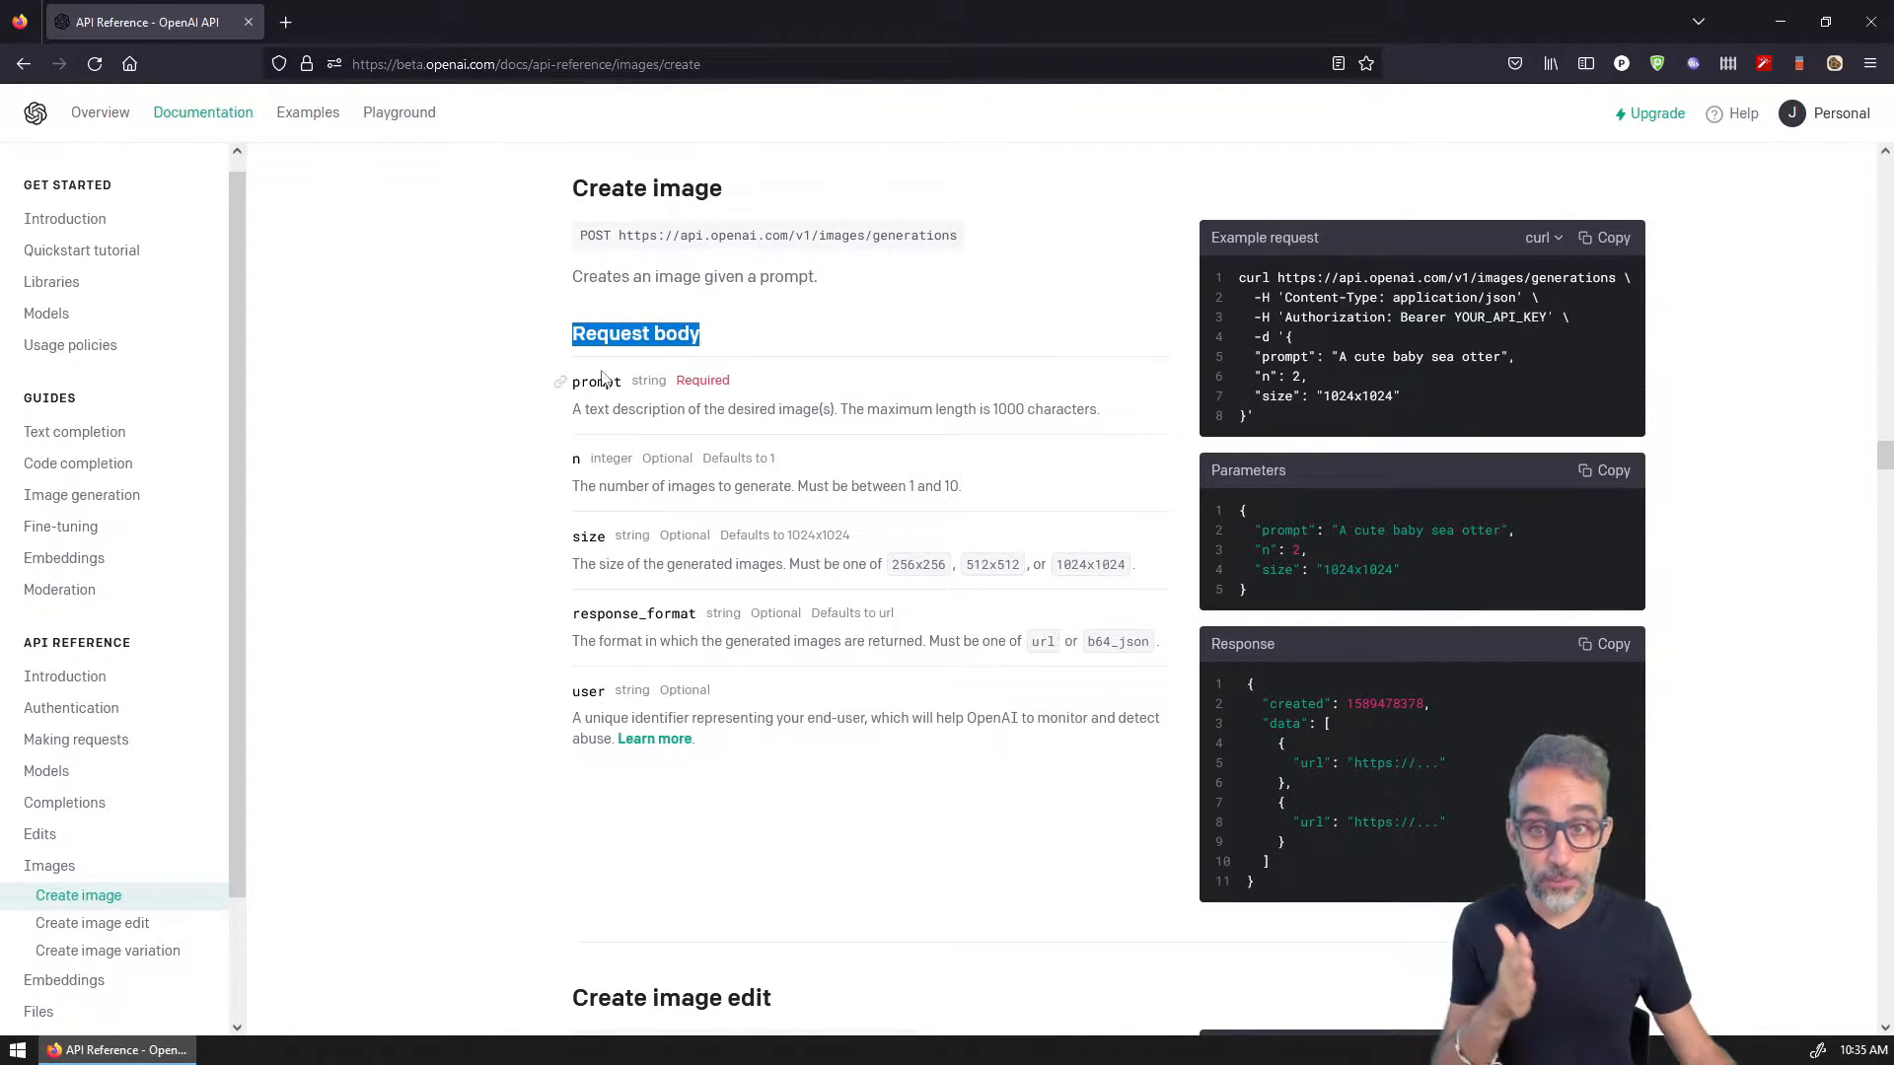
mouse_move(650, 452)
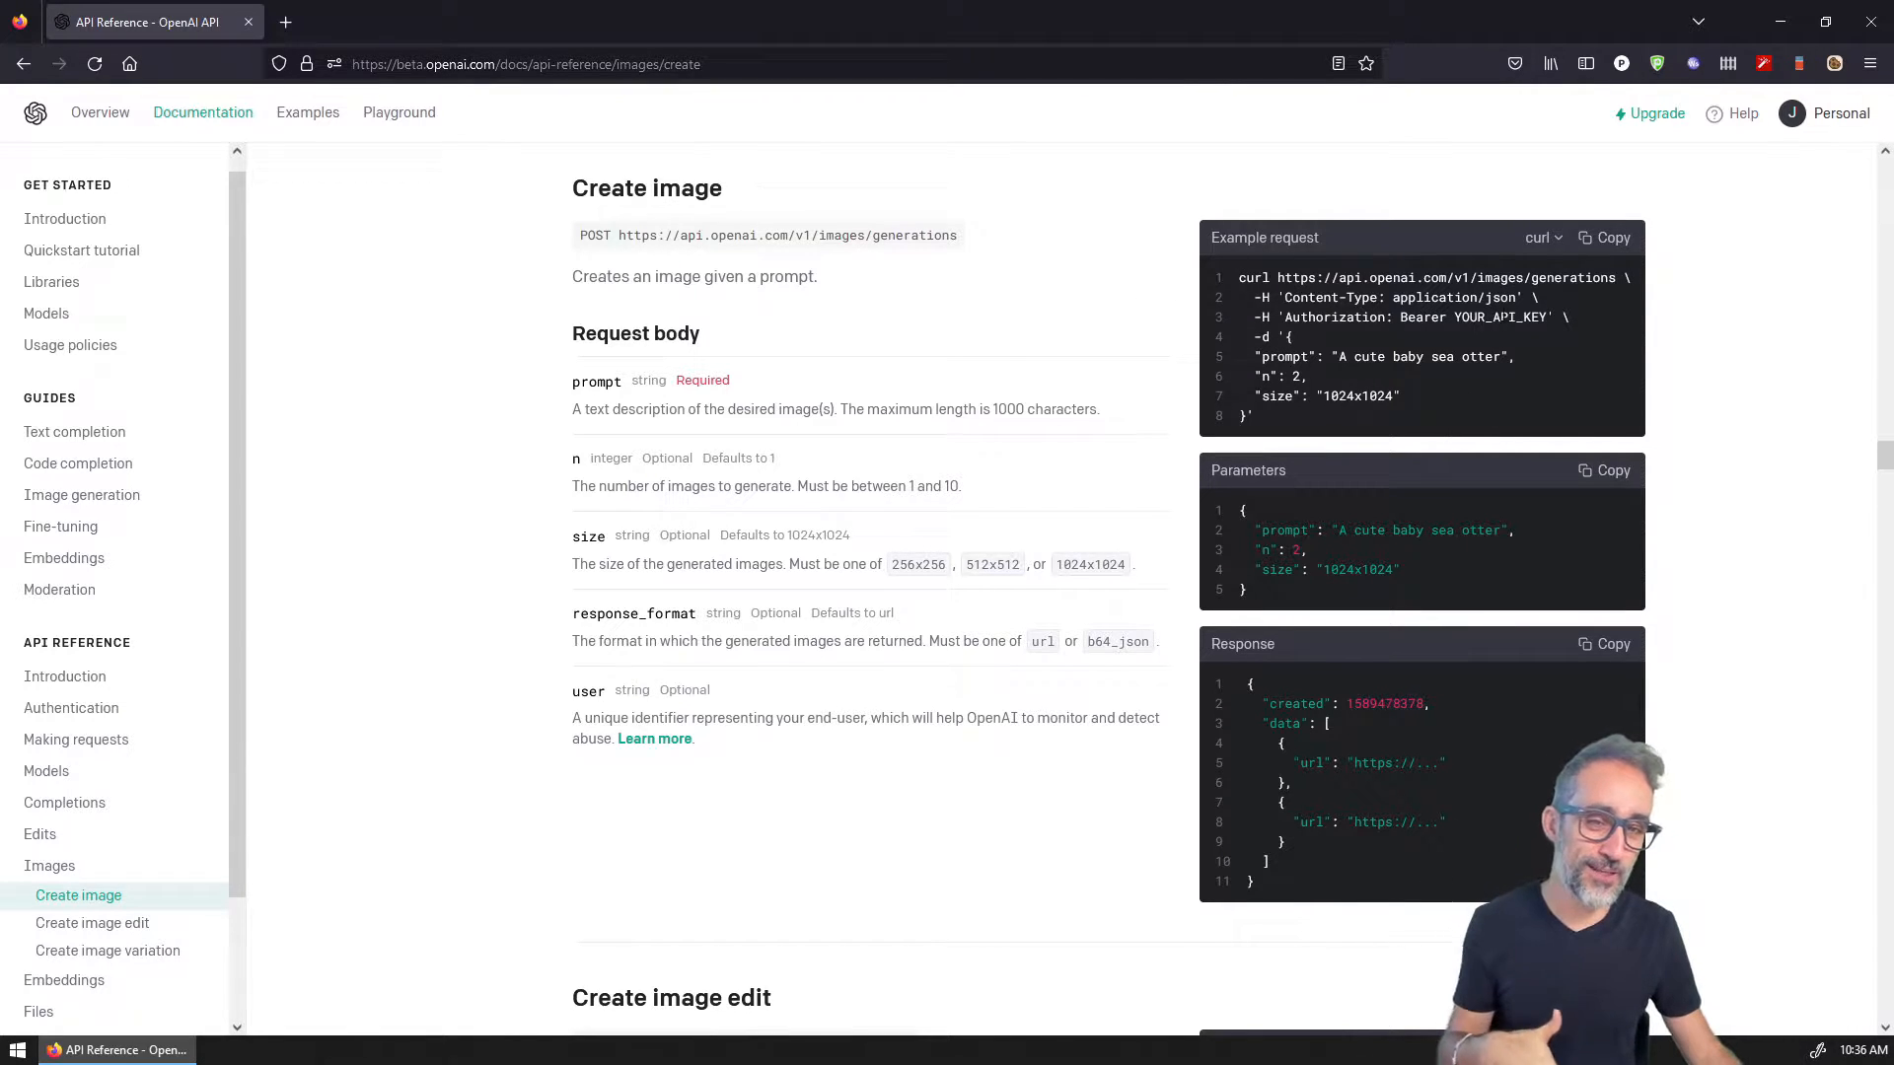
- Show the Create image example in Python and Node.js, then switch it back to curl
left_click(1542, 236)
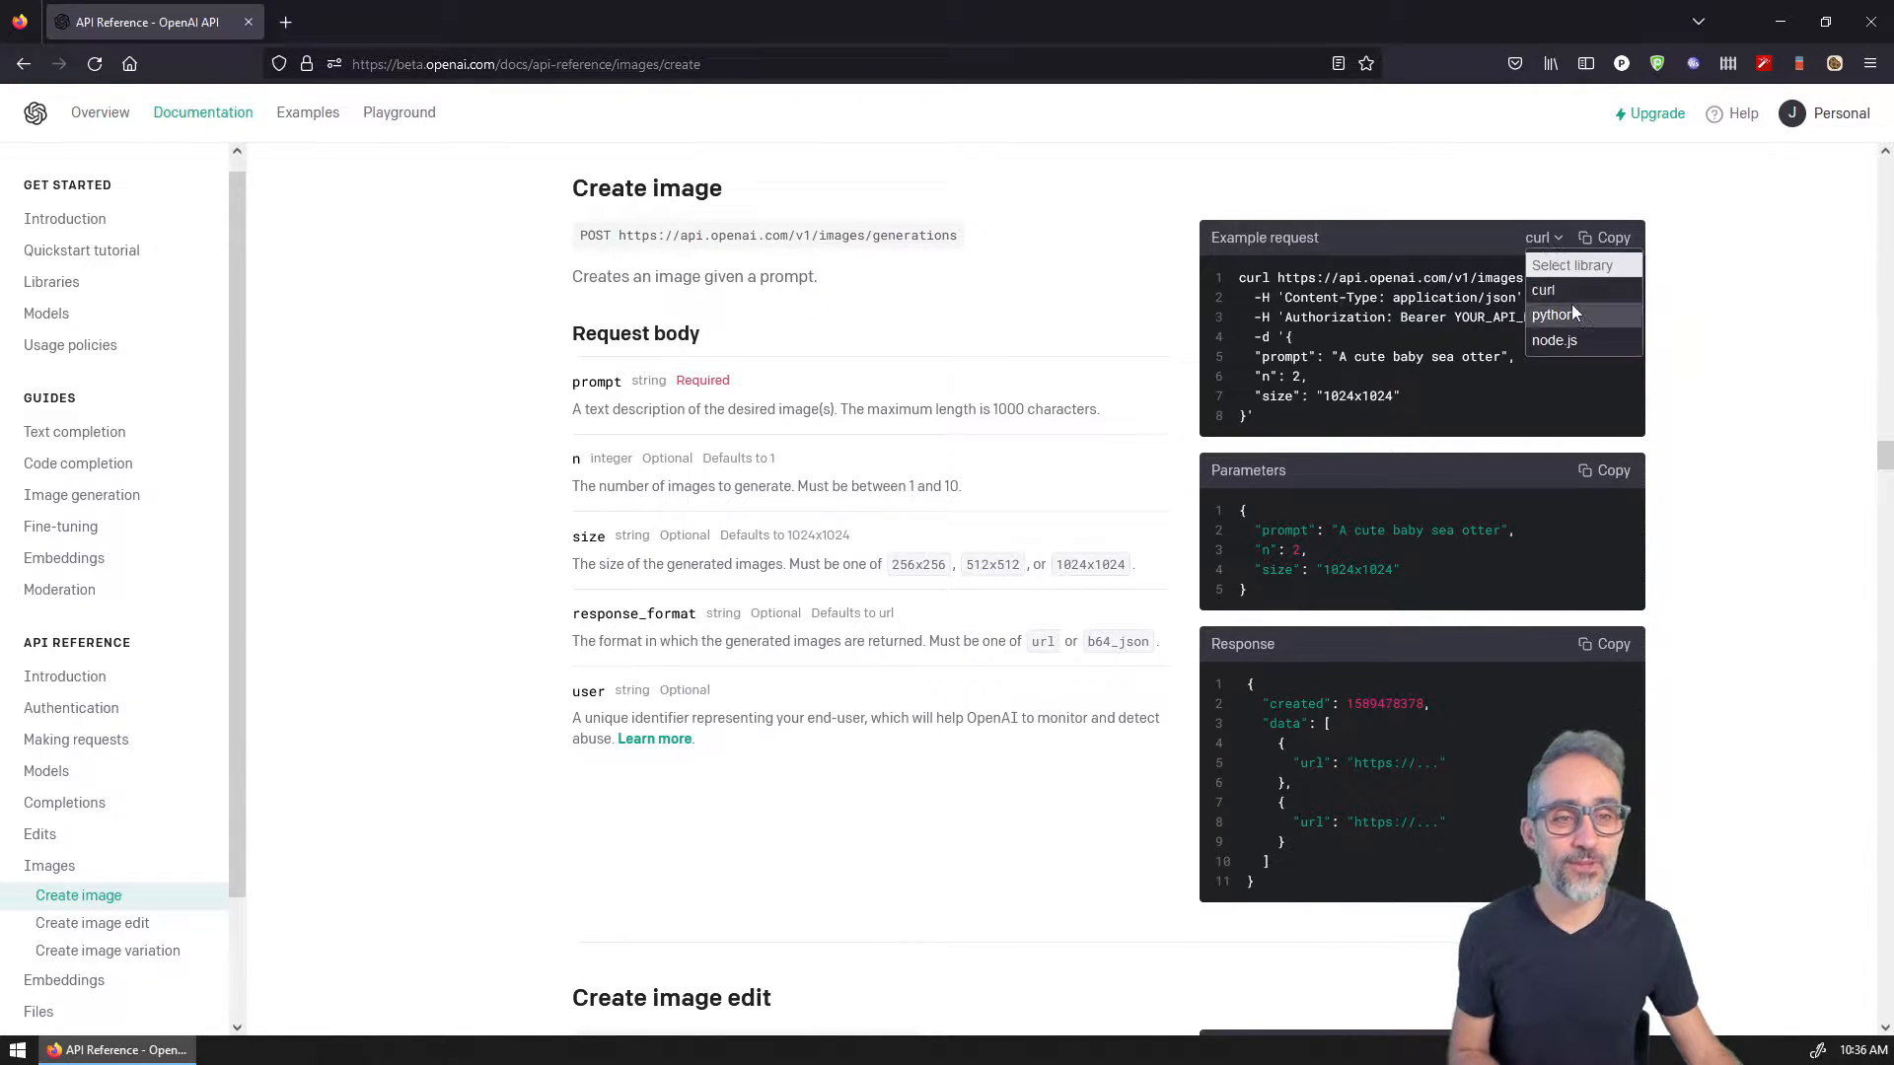
left_click(1554, 313)
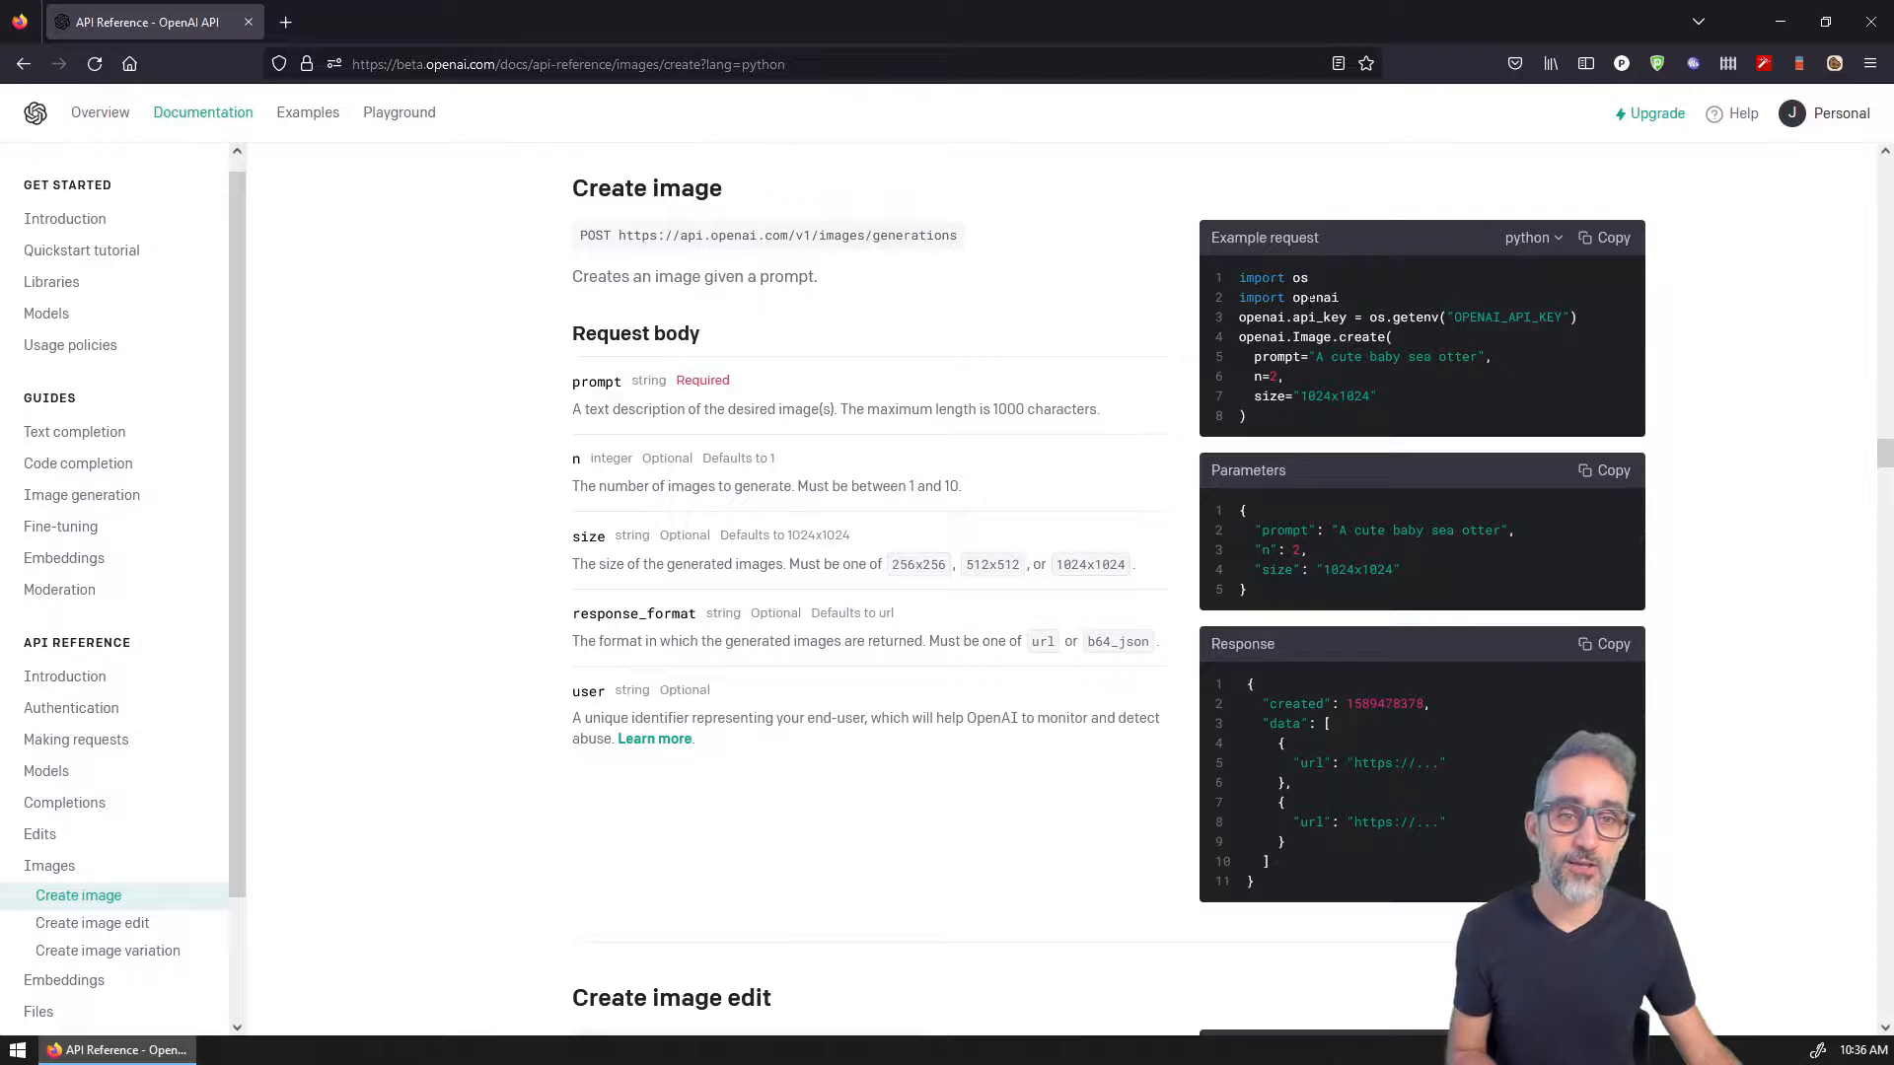
left_click(1527, 236)
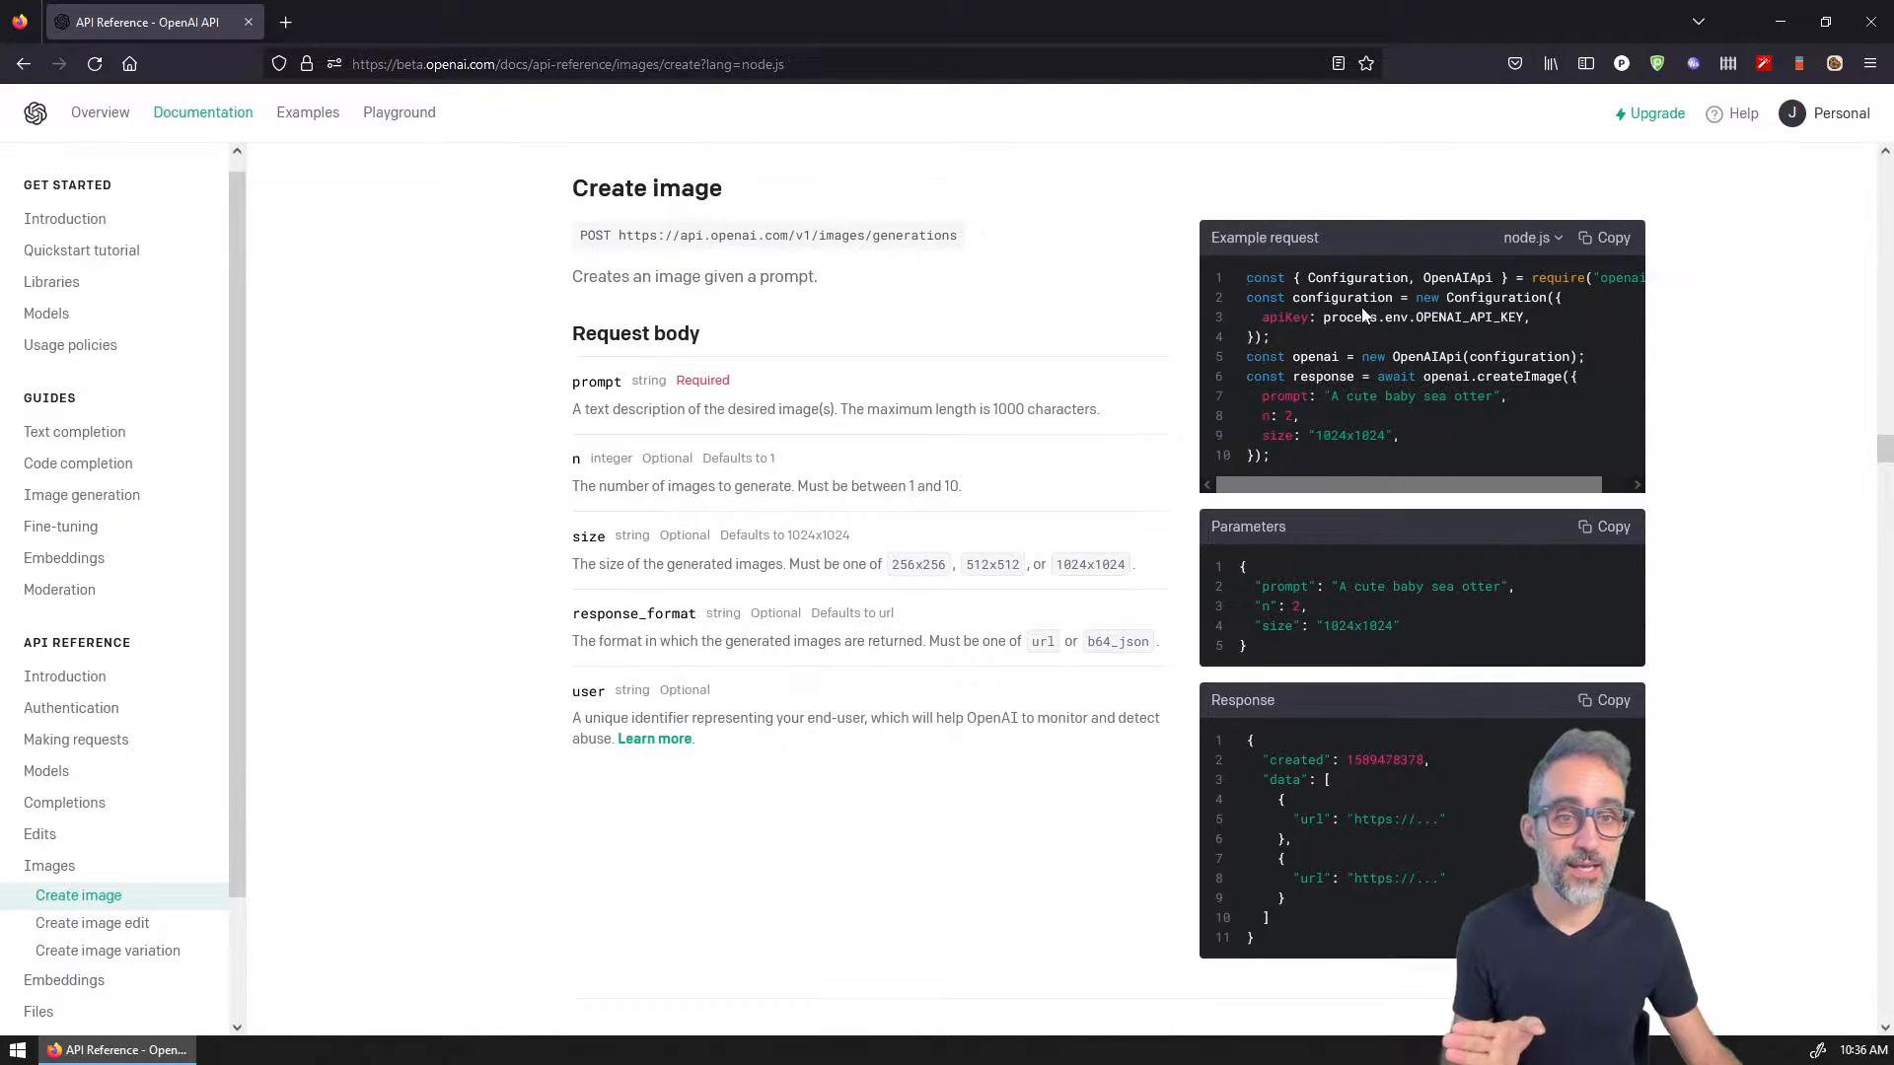
double_click(1623, 276)
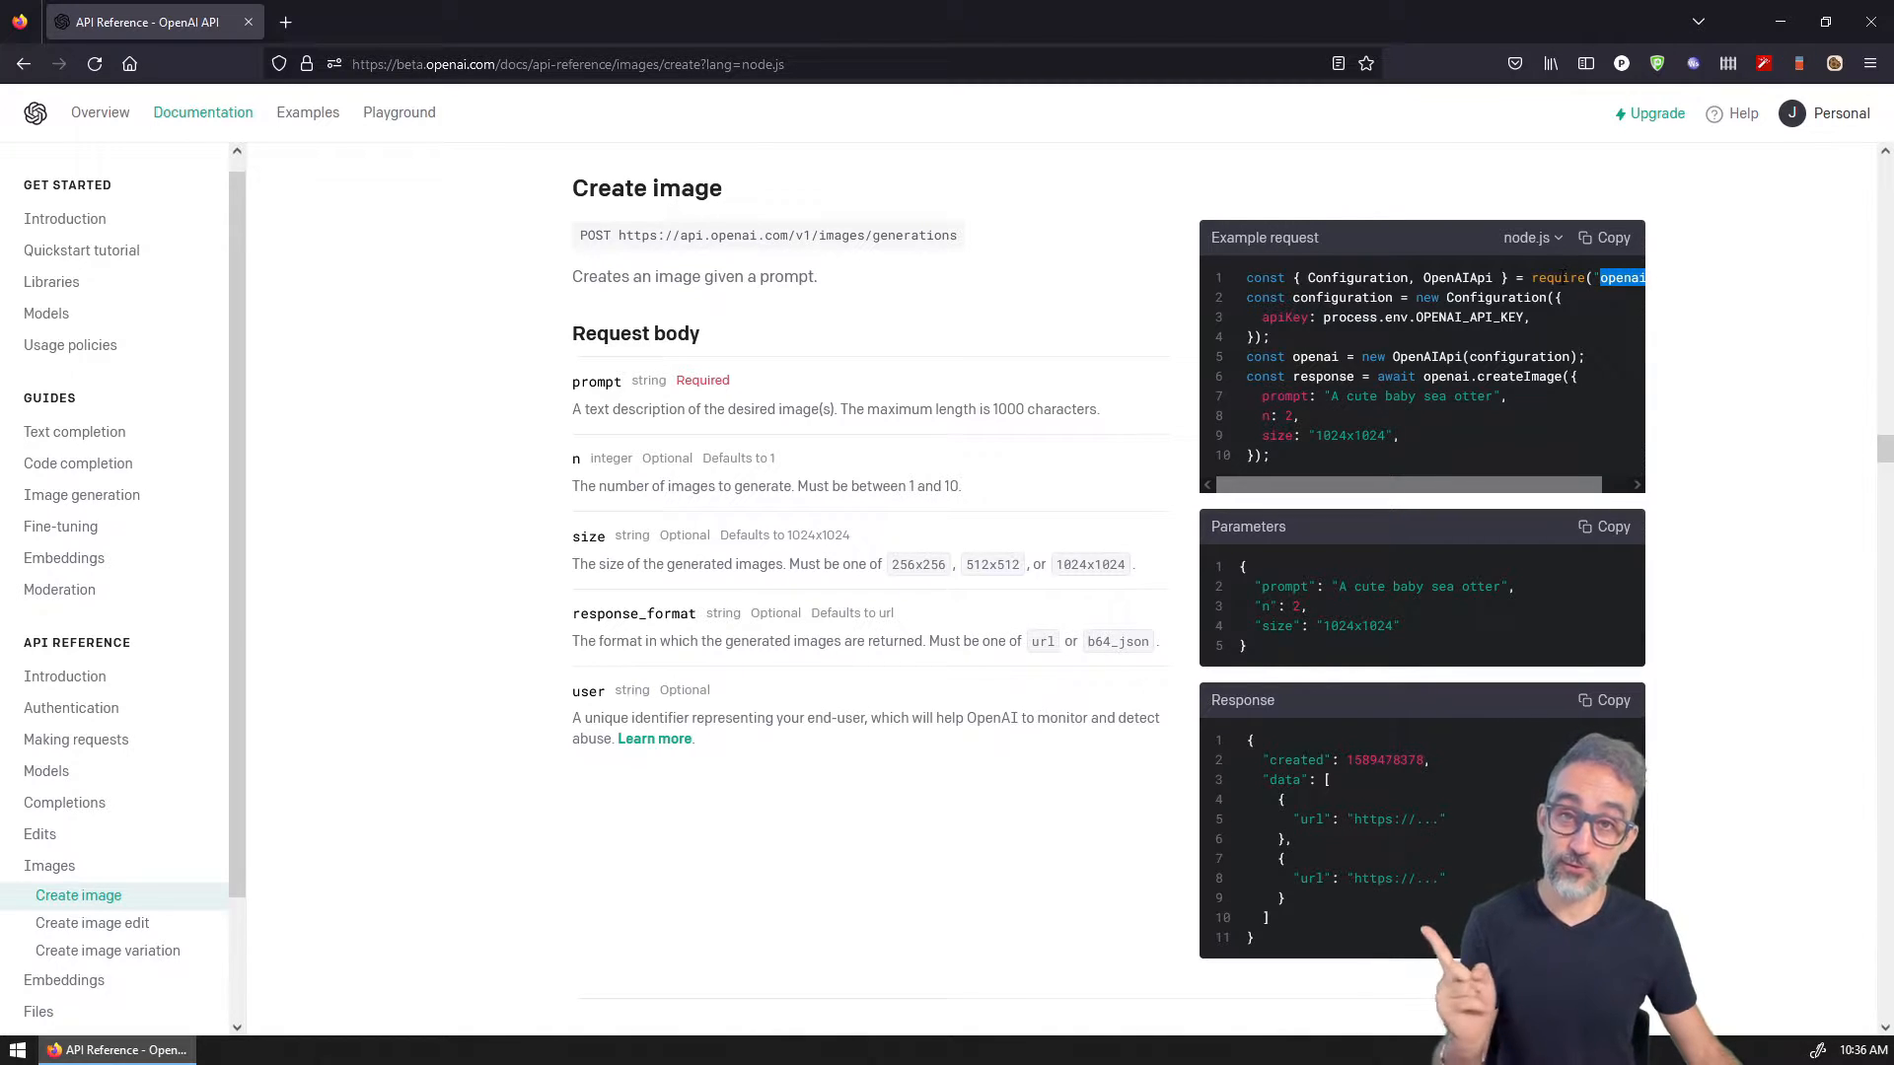
left_click(1527, 237)
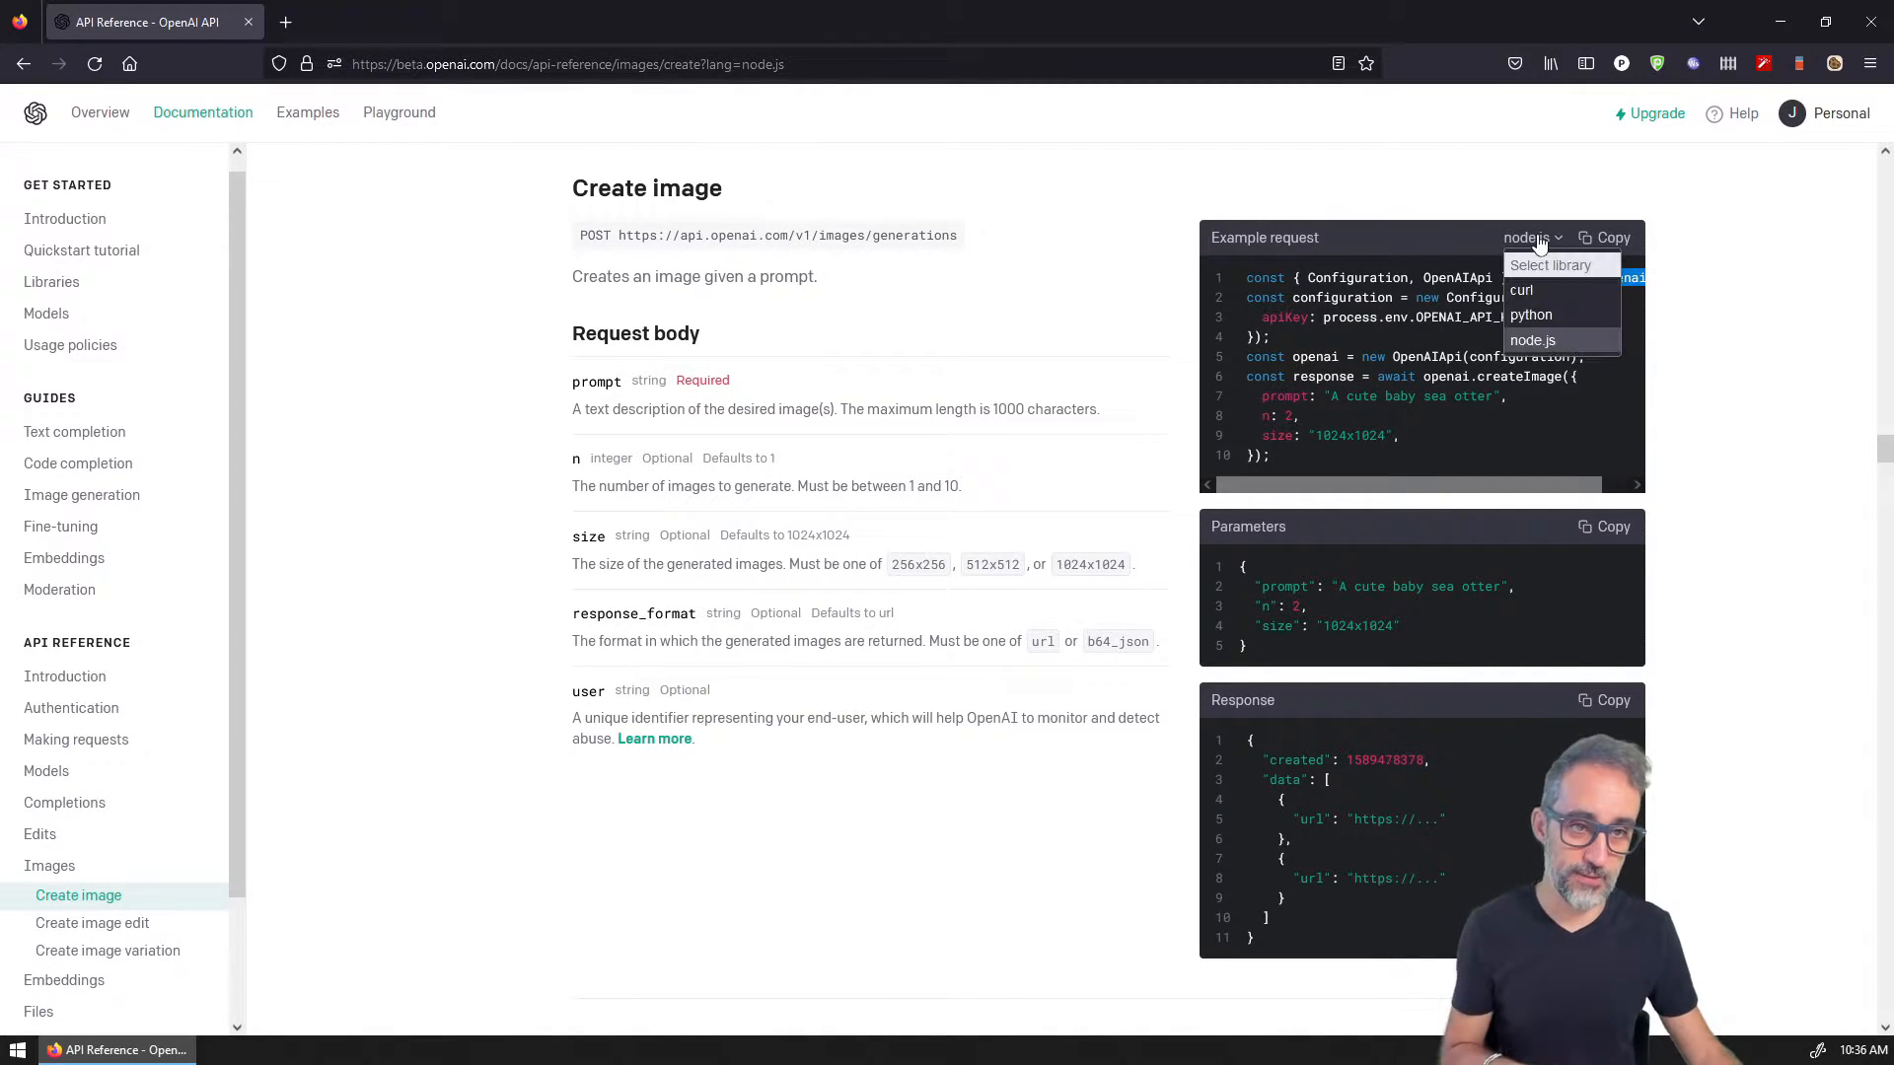
left_click(1521, 290)
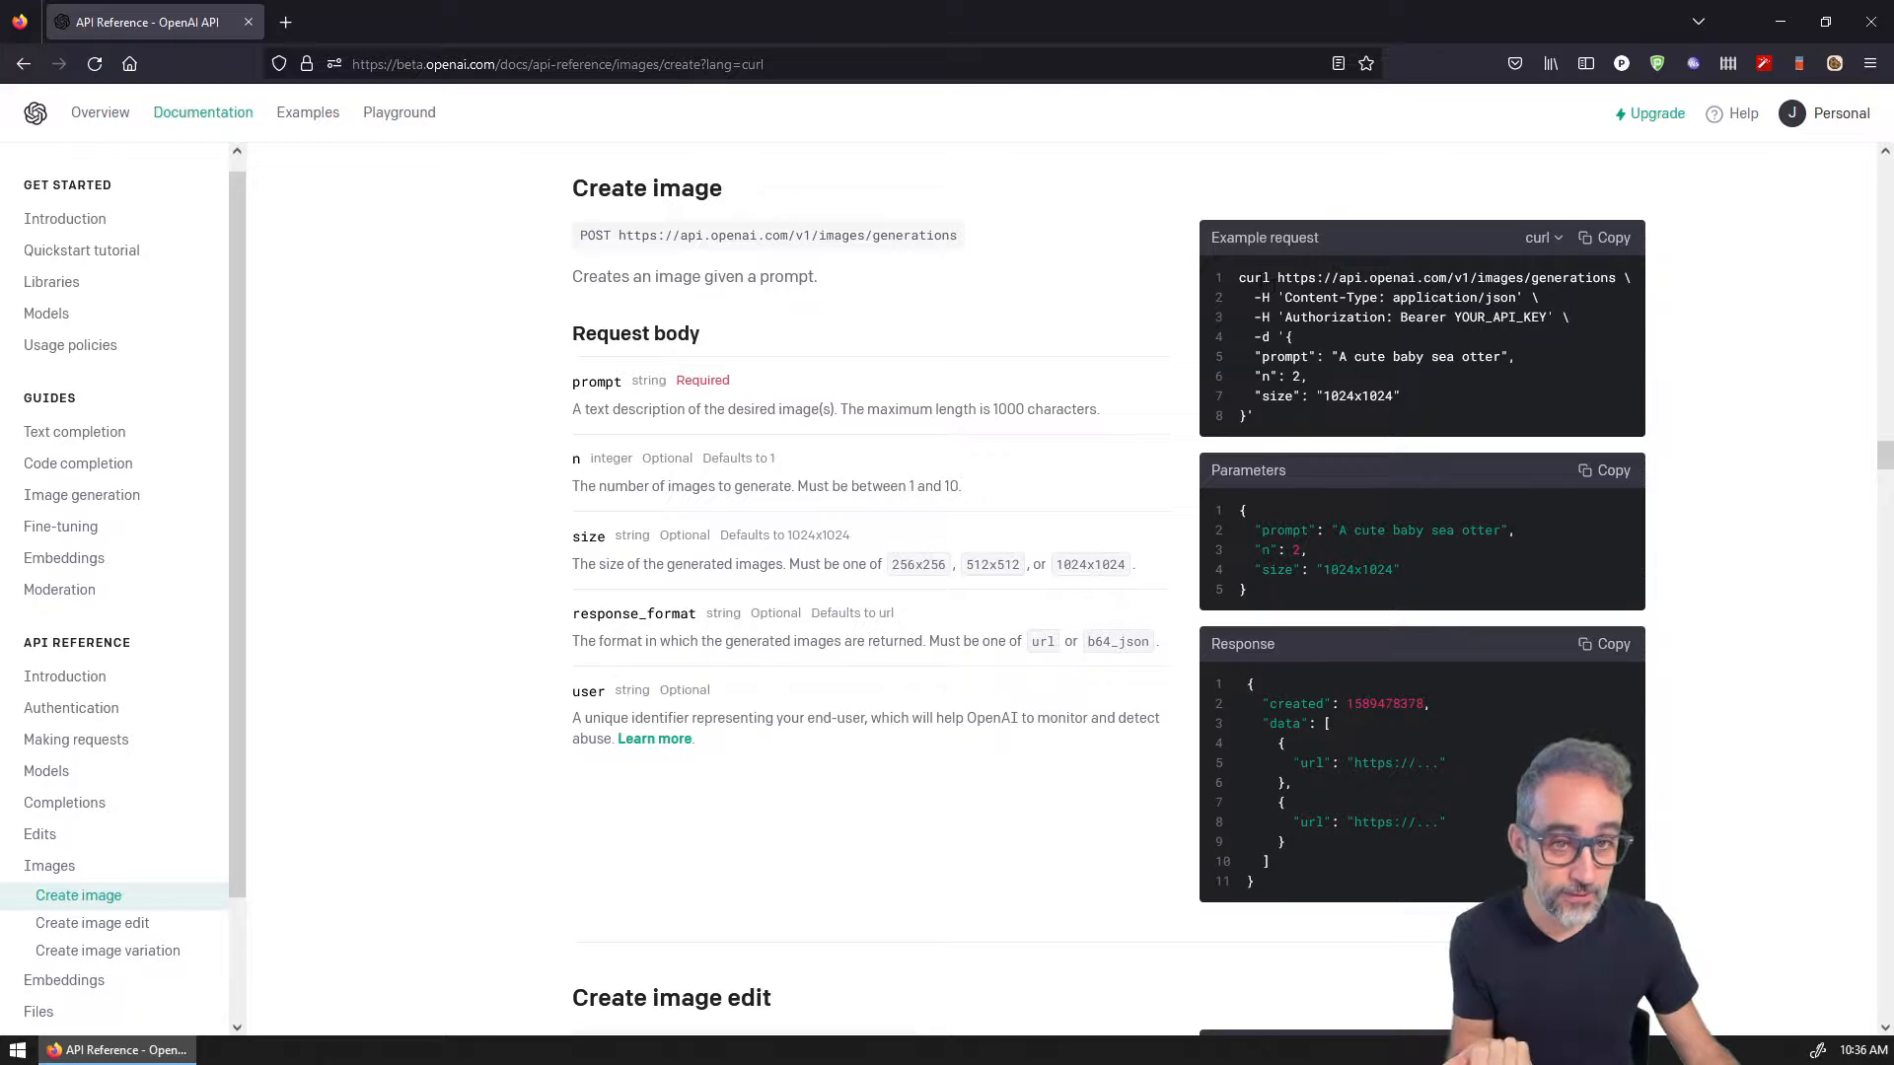
mouse_move(1300, 423)
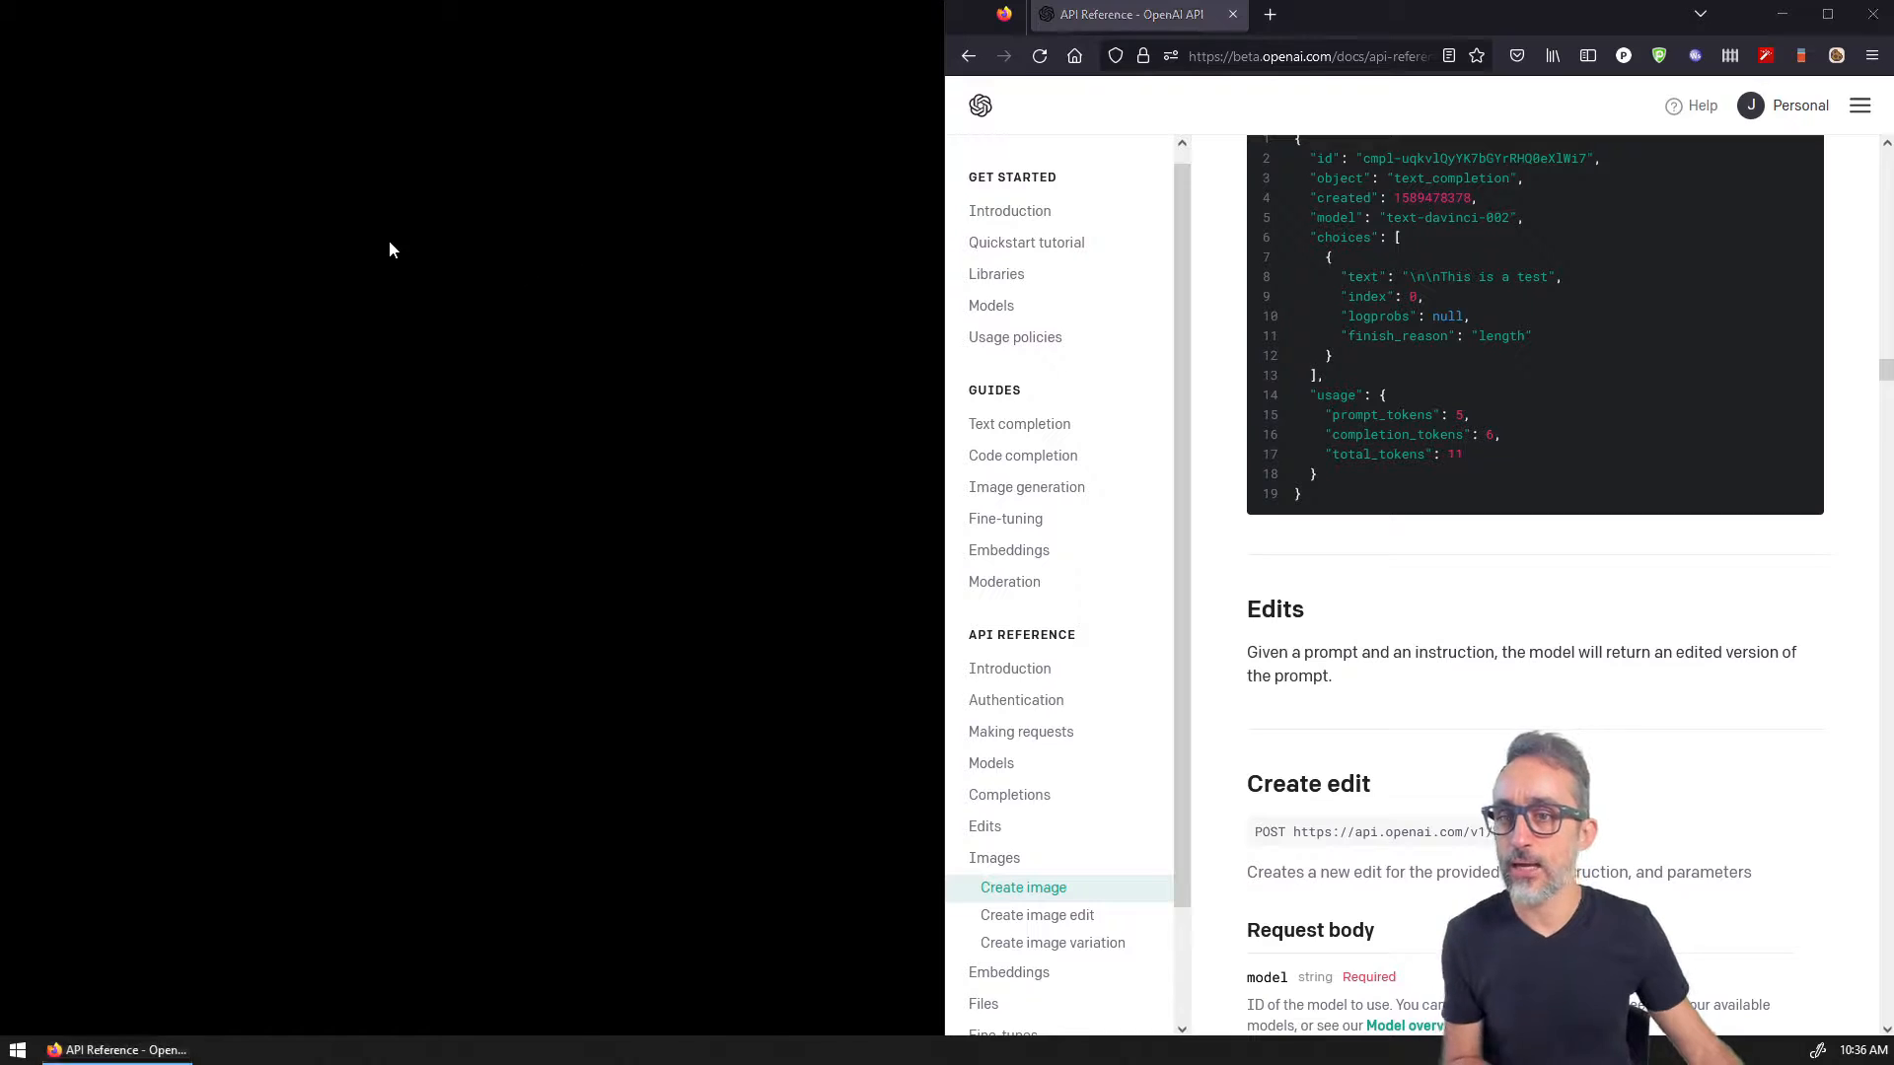
- Open an Ubuntu Windows Terminal from the desktop's right-click menu
right_click(391, 250)
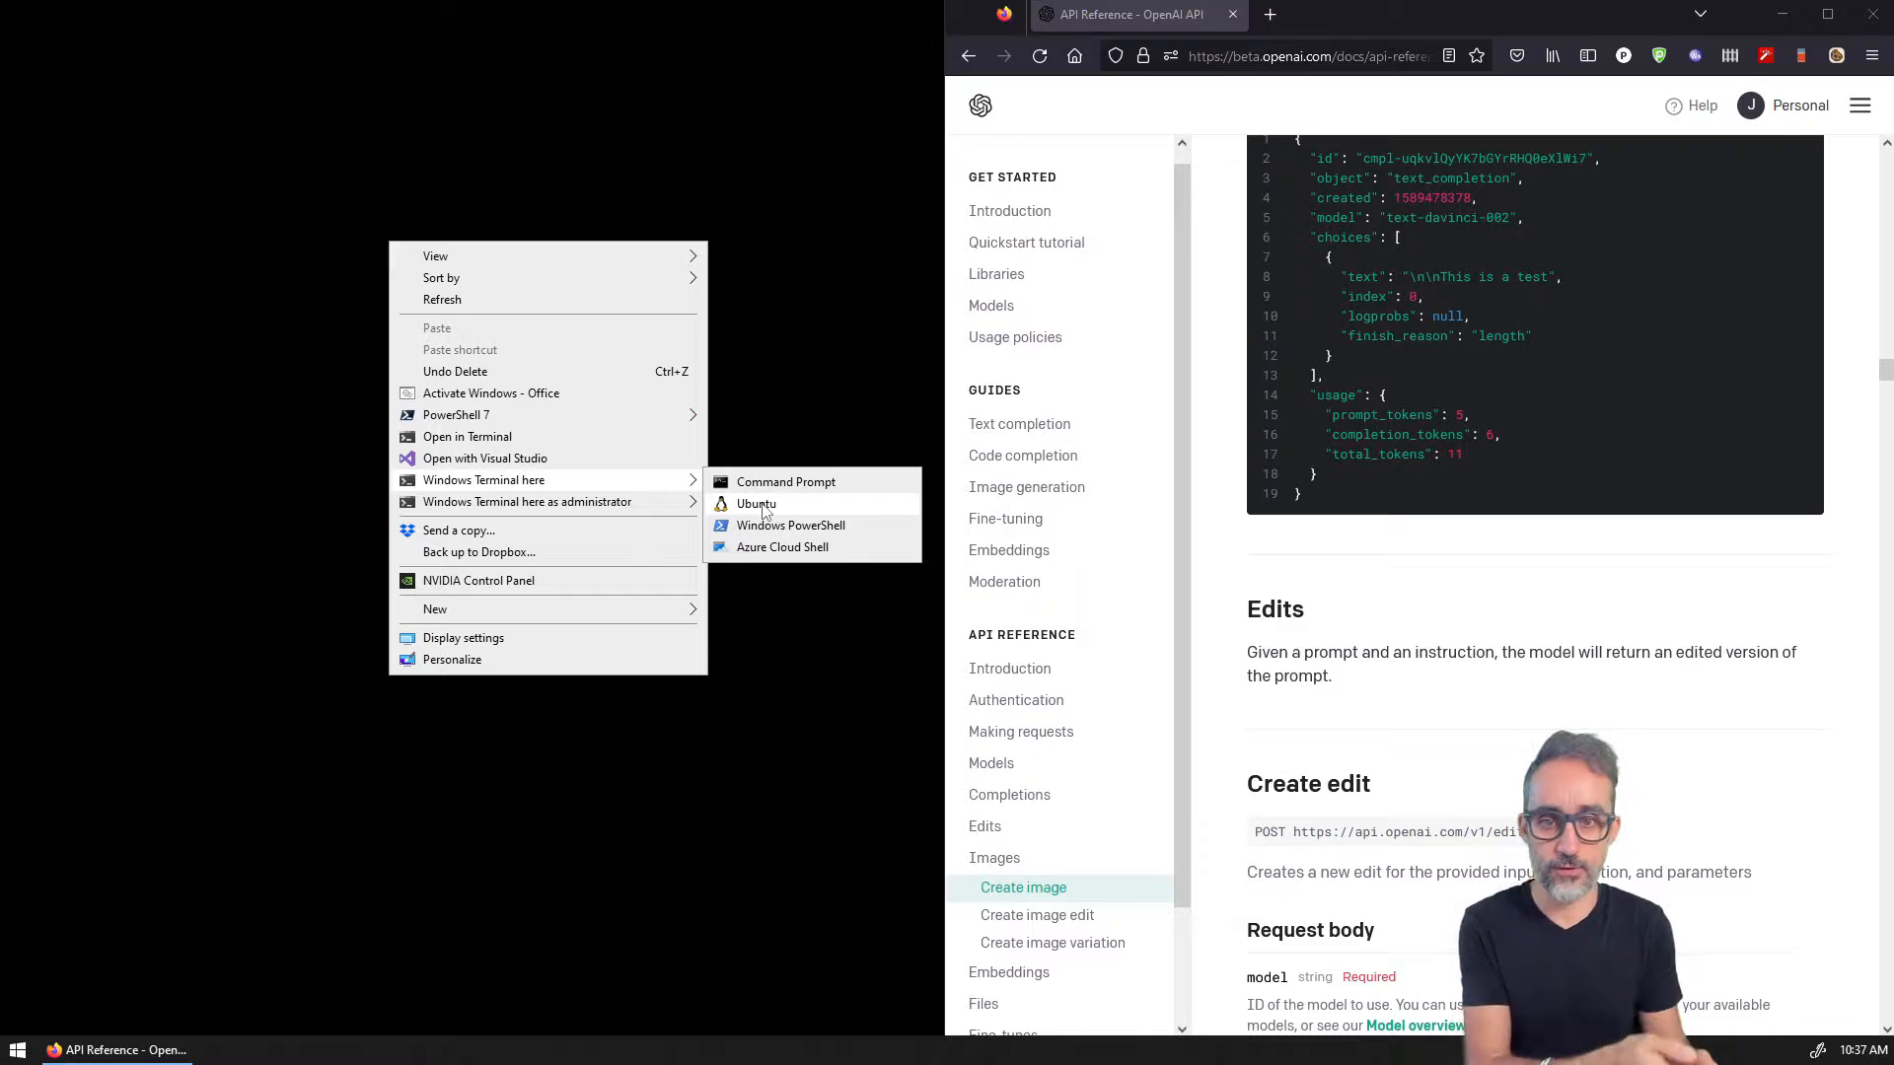
left_click(755, 504)
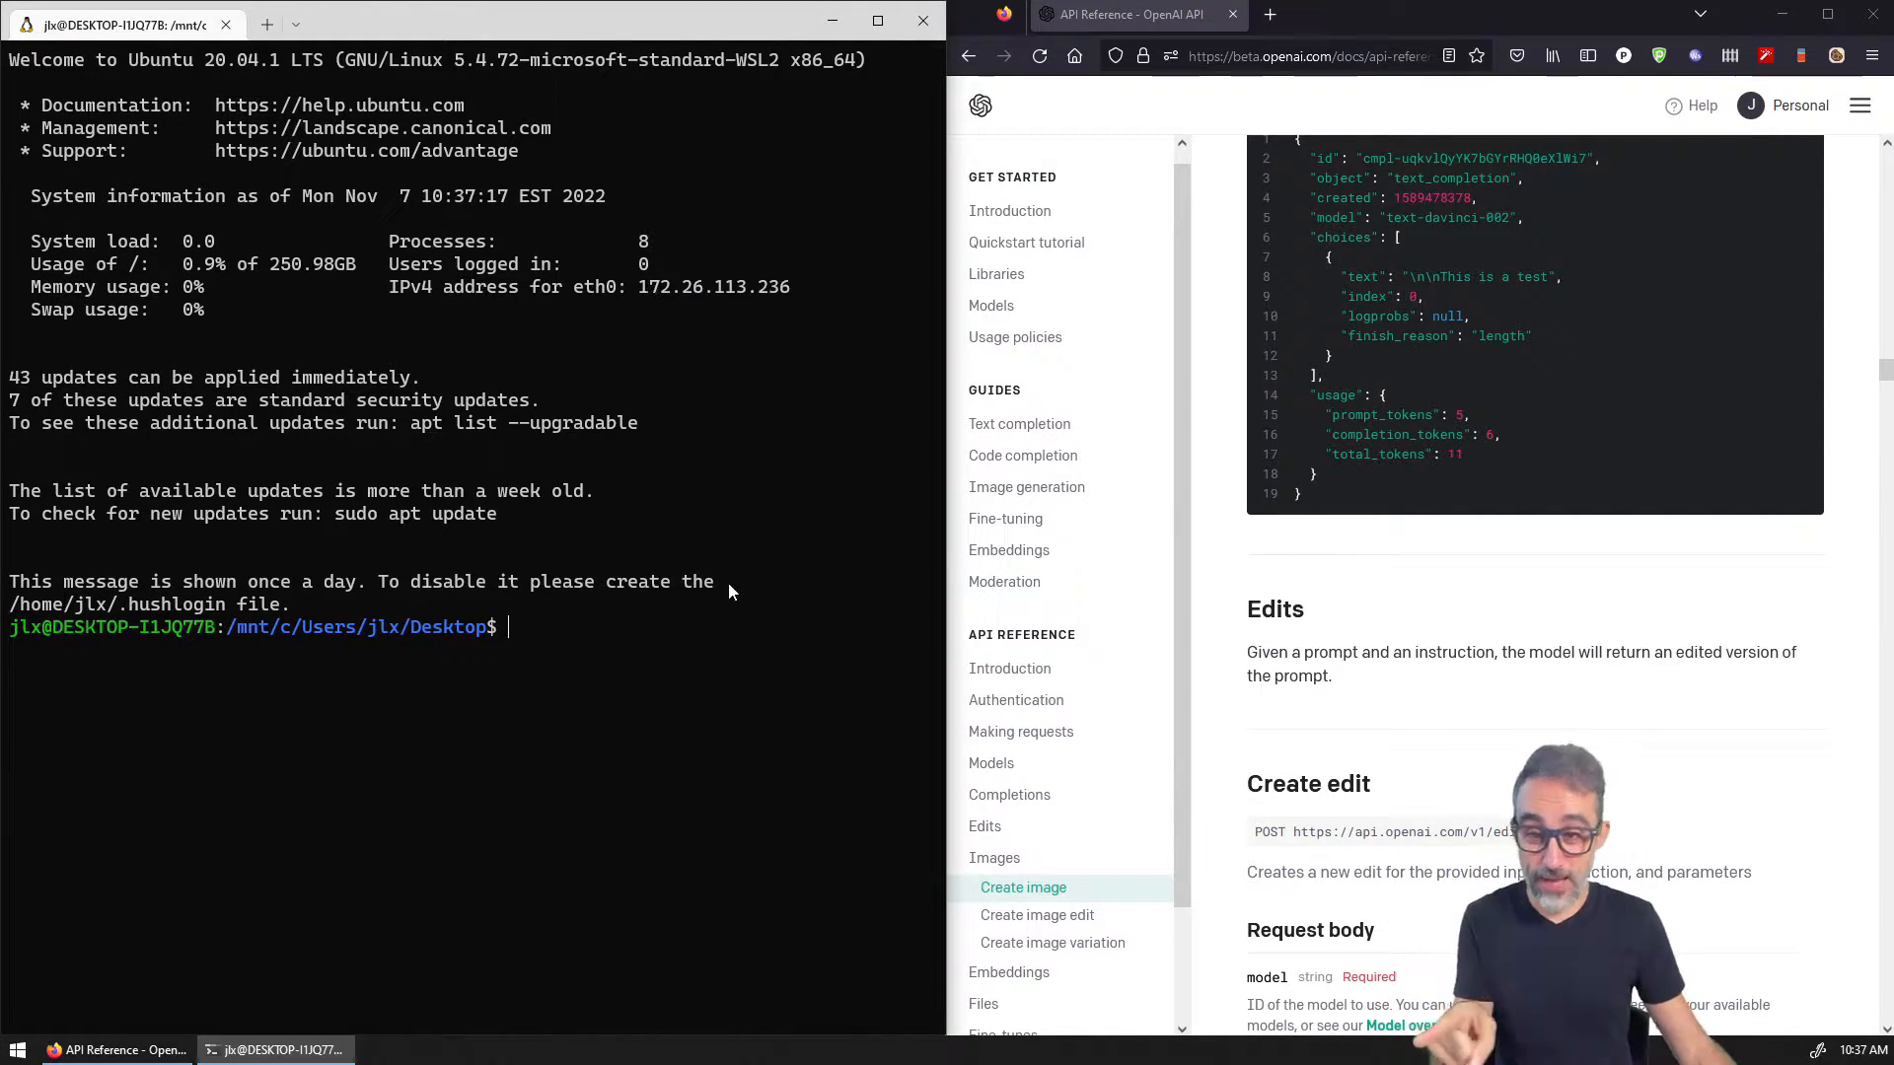
mouse_move(652, 664)
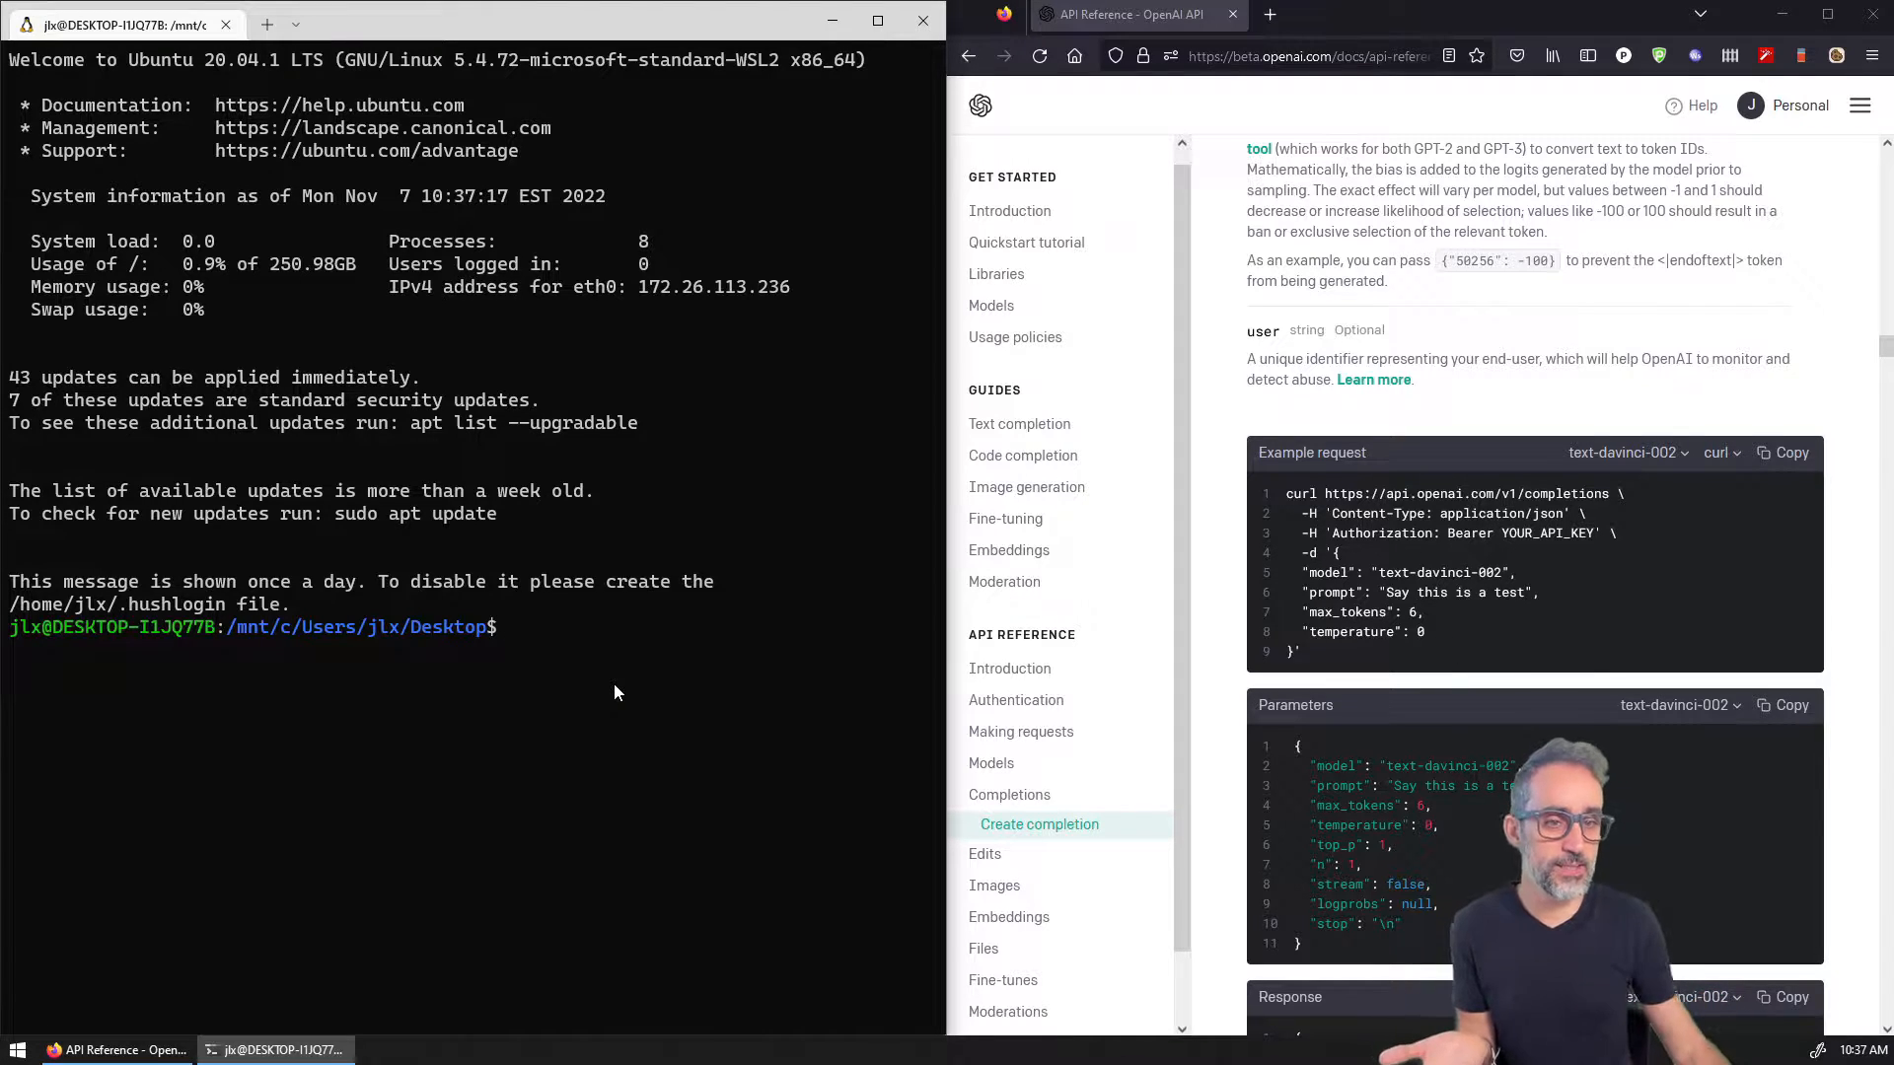
- Select the Create completion curl example in the docs, then clear the selection
left_click_drag(1286, 493, 1298, 651)
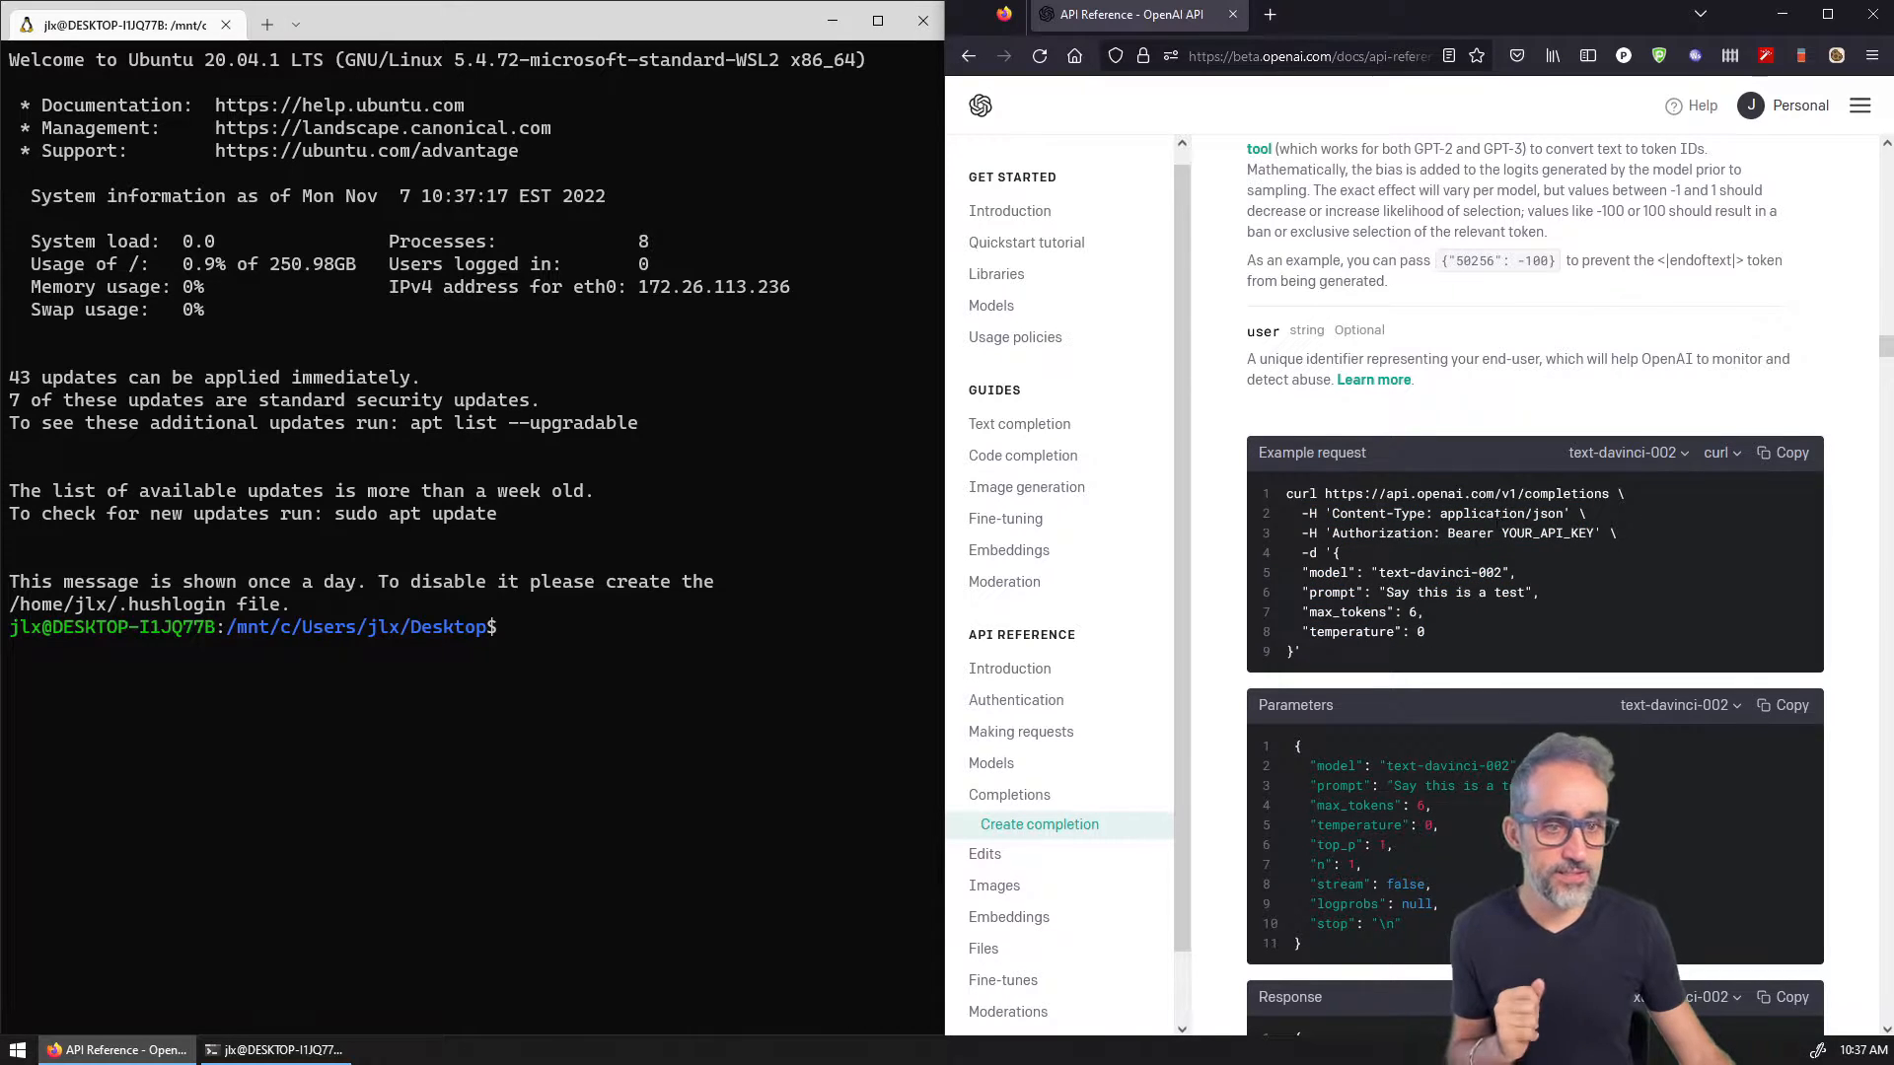
left_click_drag(1288, 494, 1298, 652)
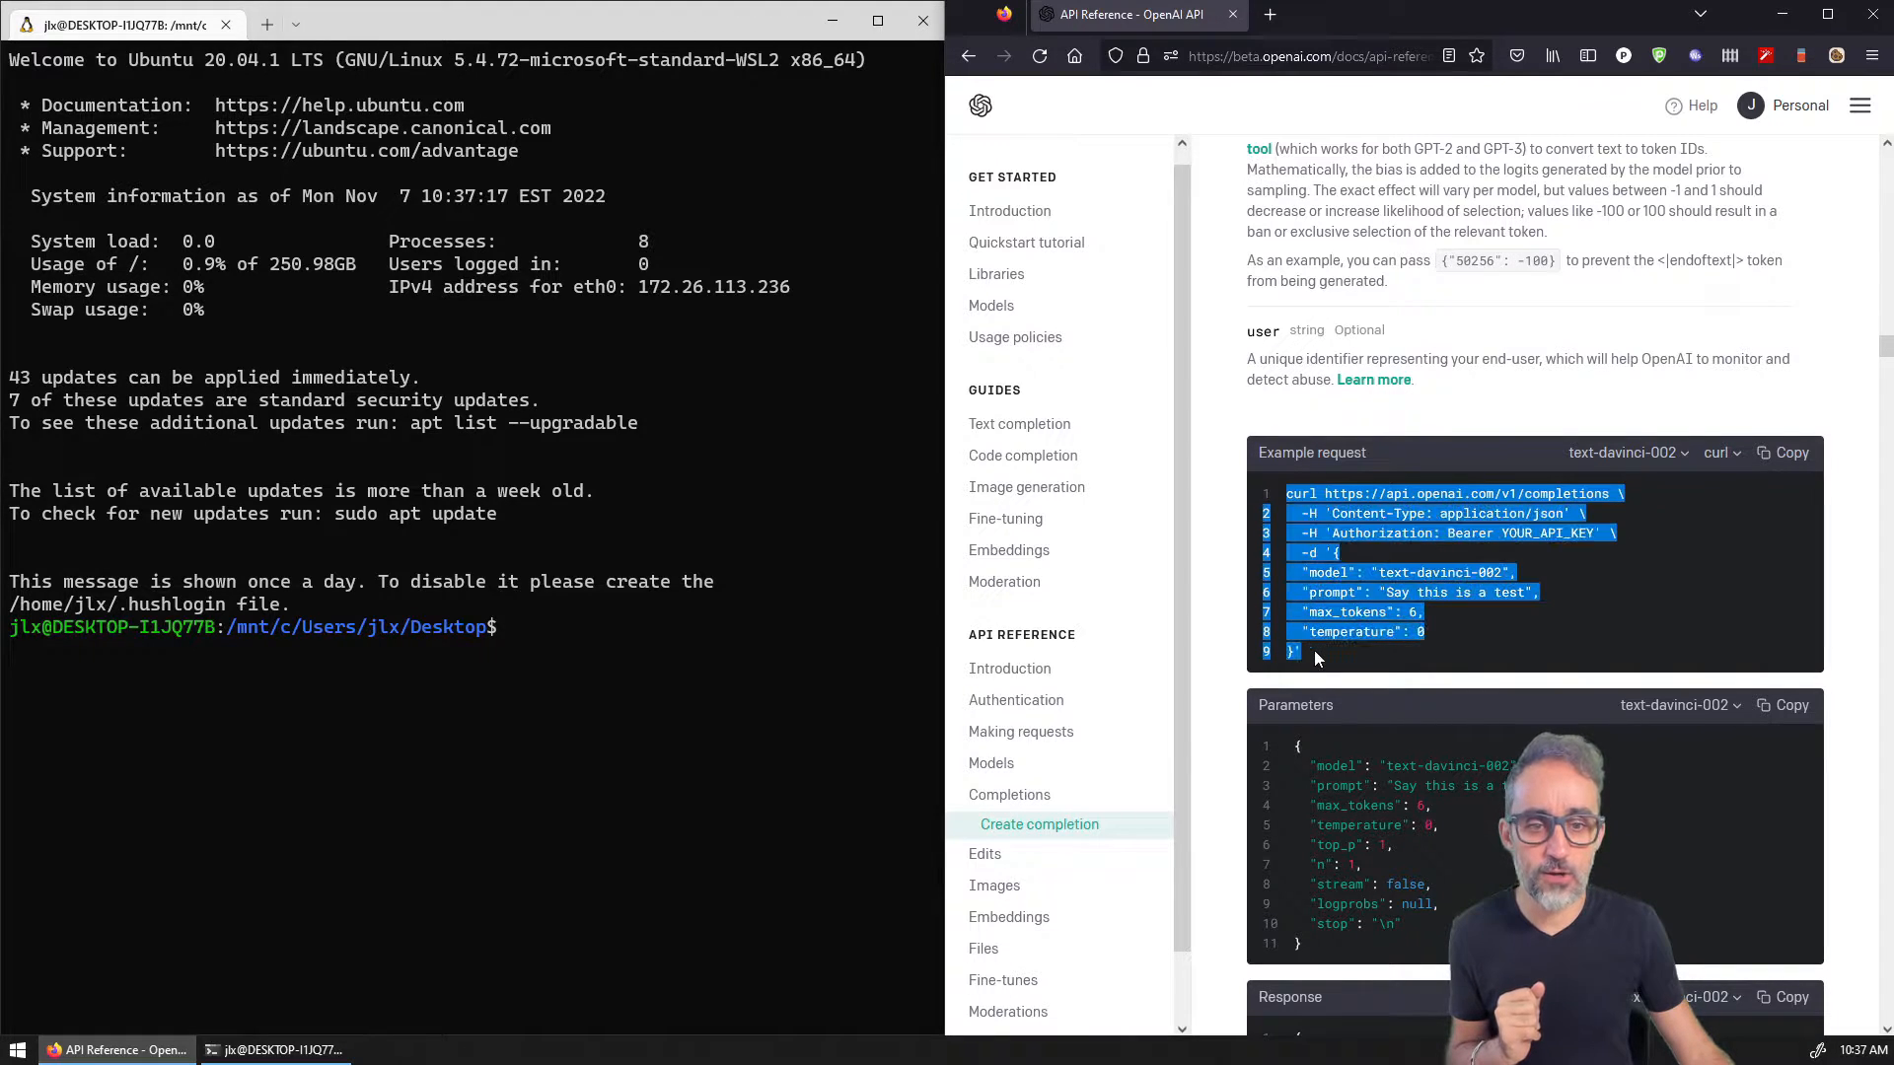
left_click(1570, 591)
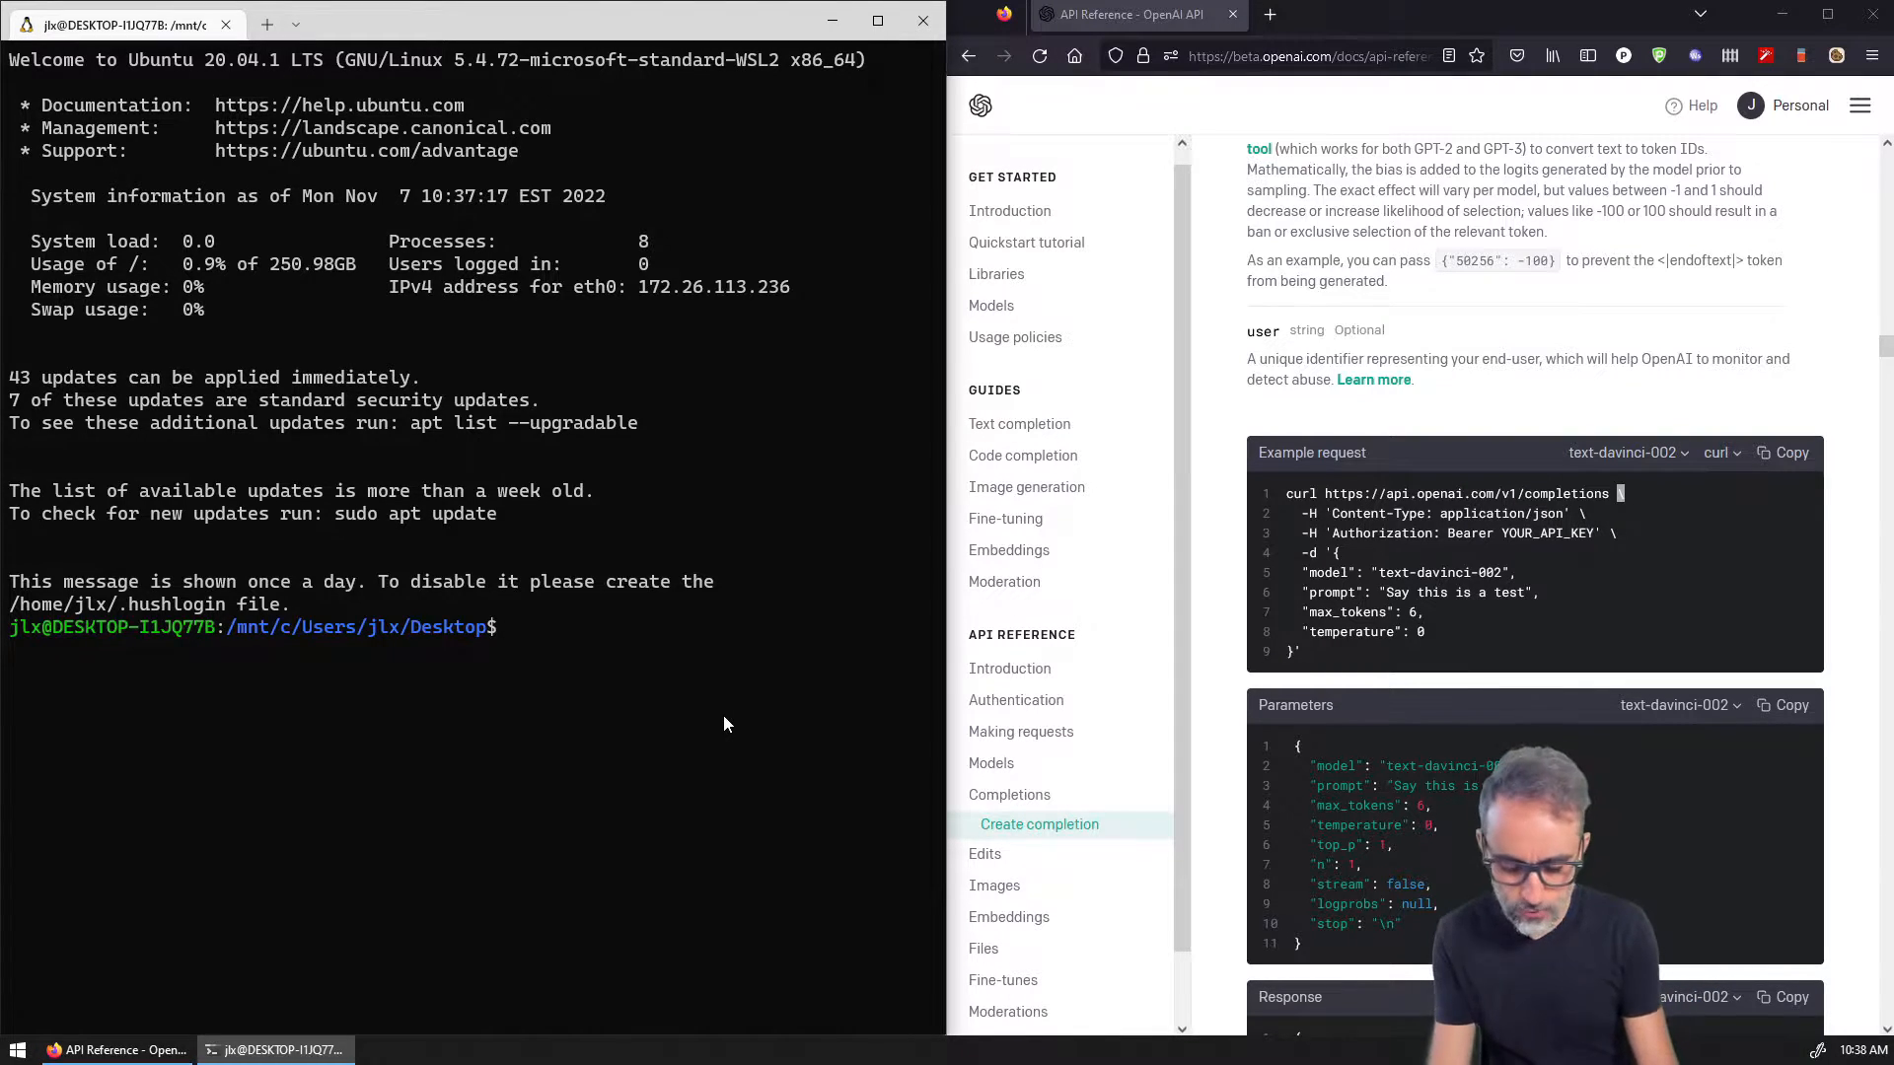
type("curl")
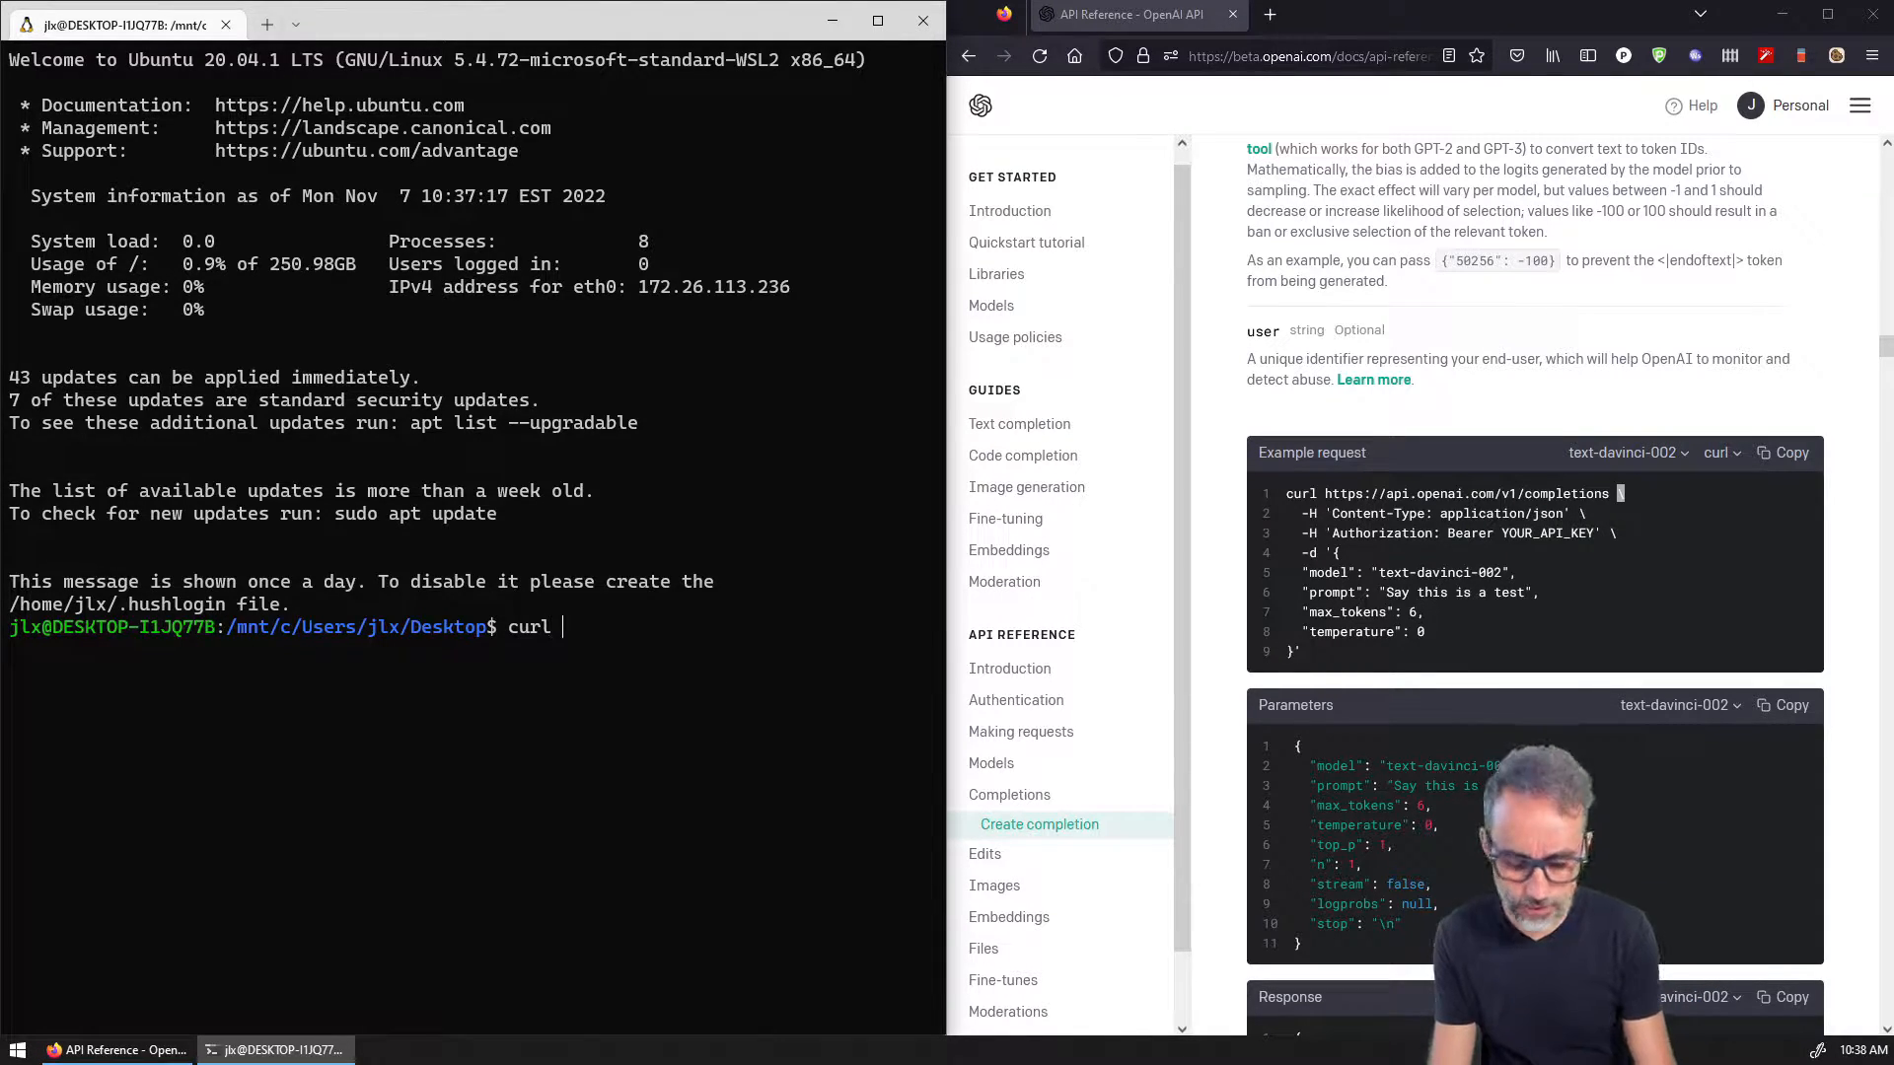
type("https:")
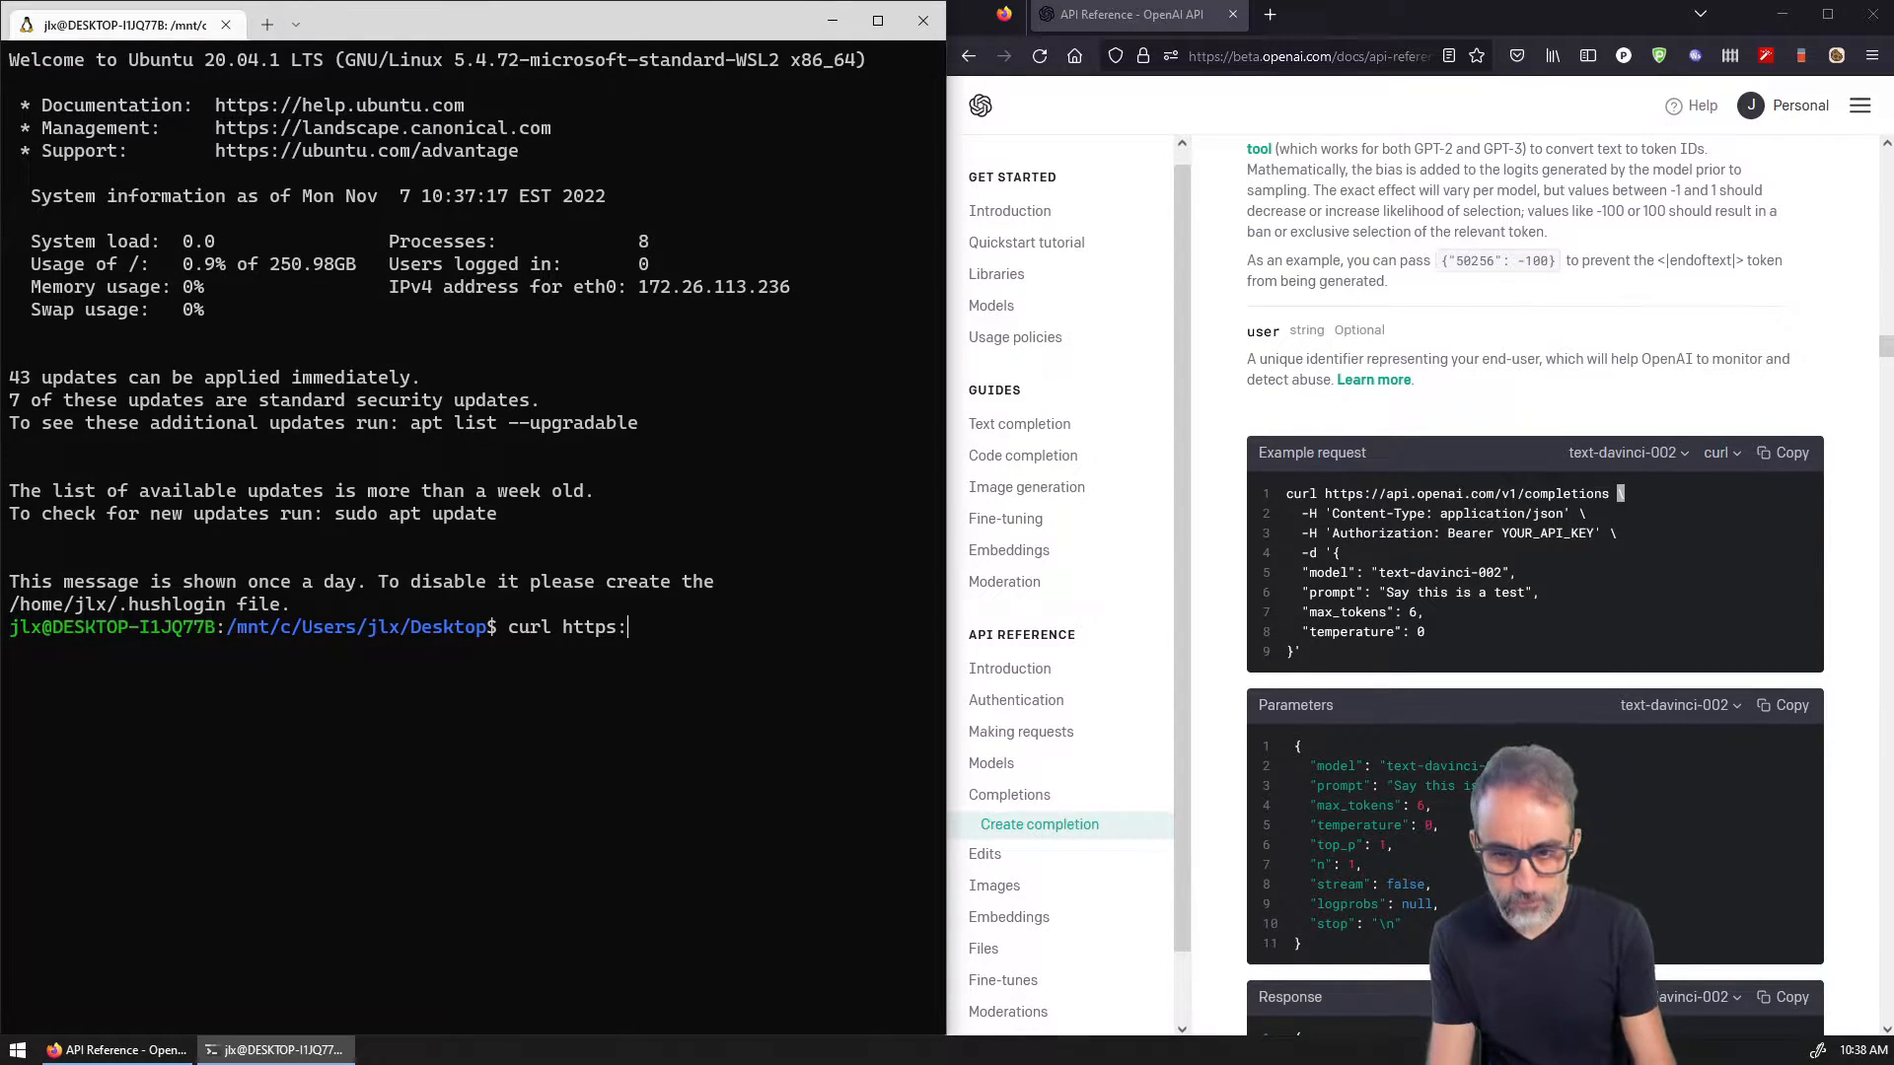
type("//api.")
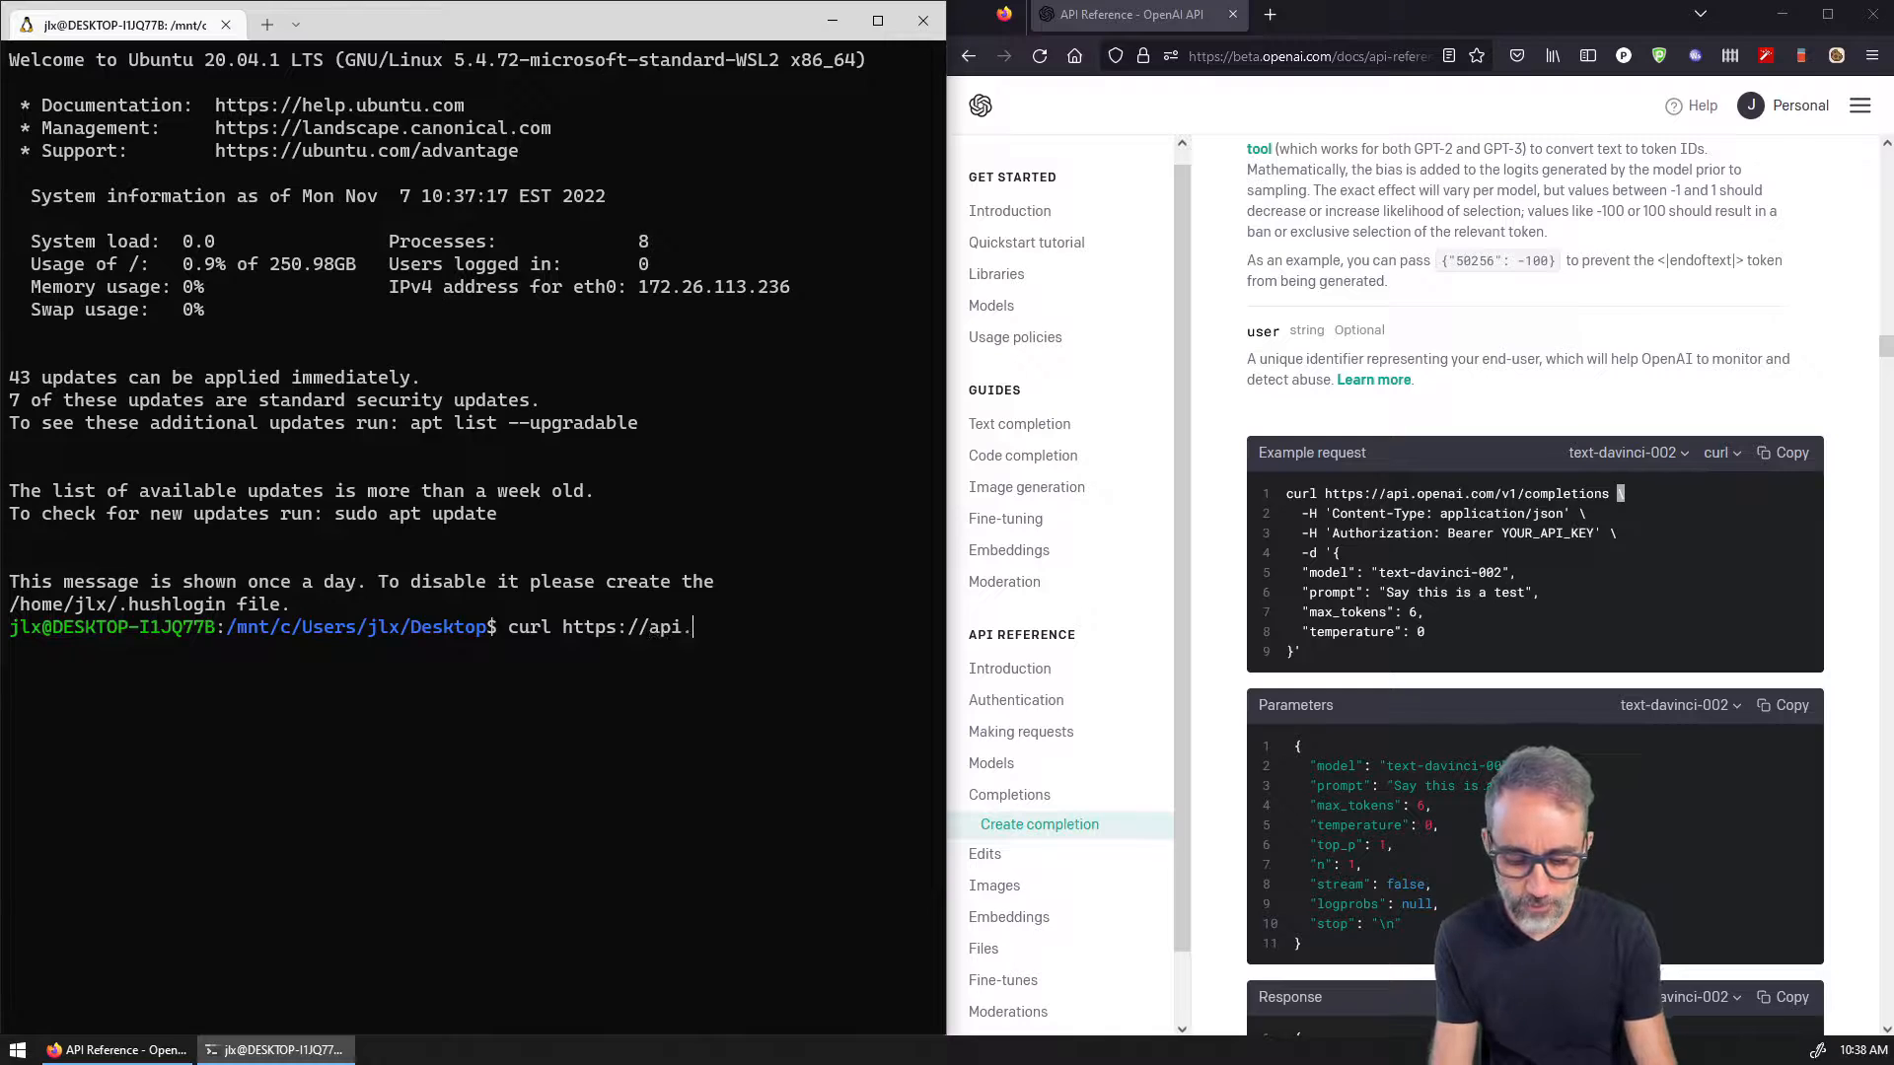
type("openai.")
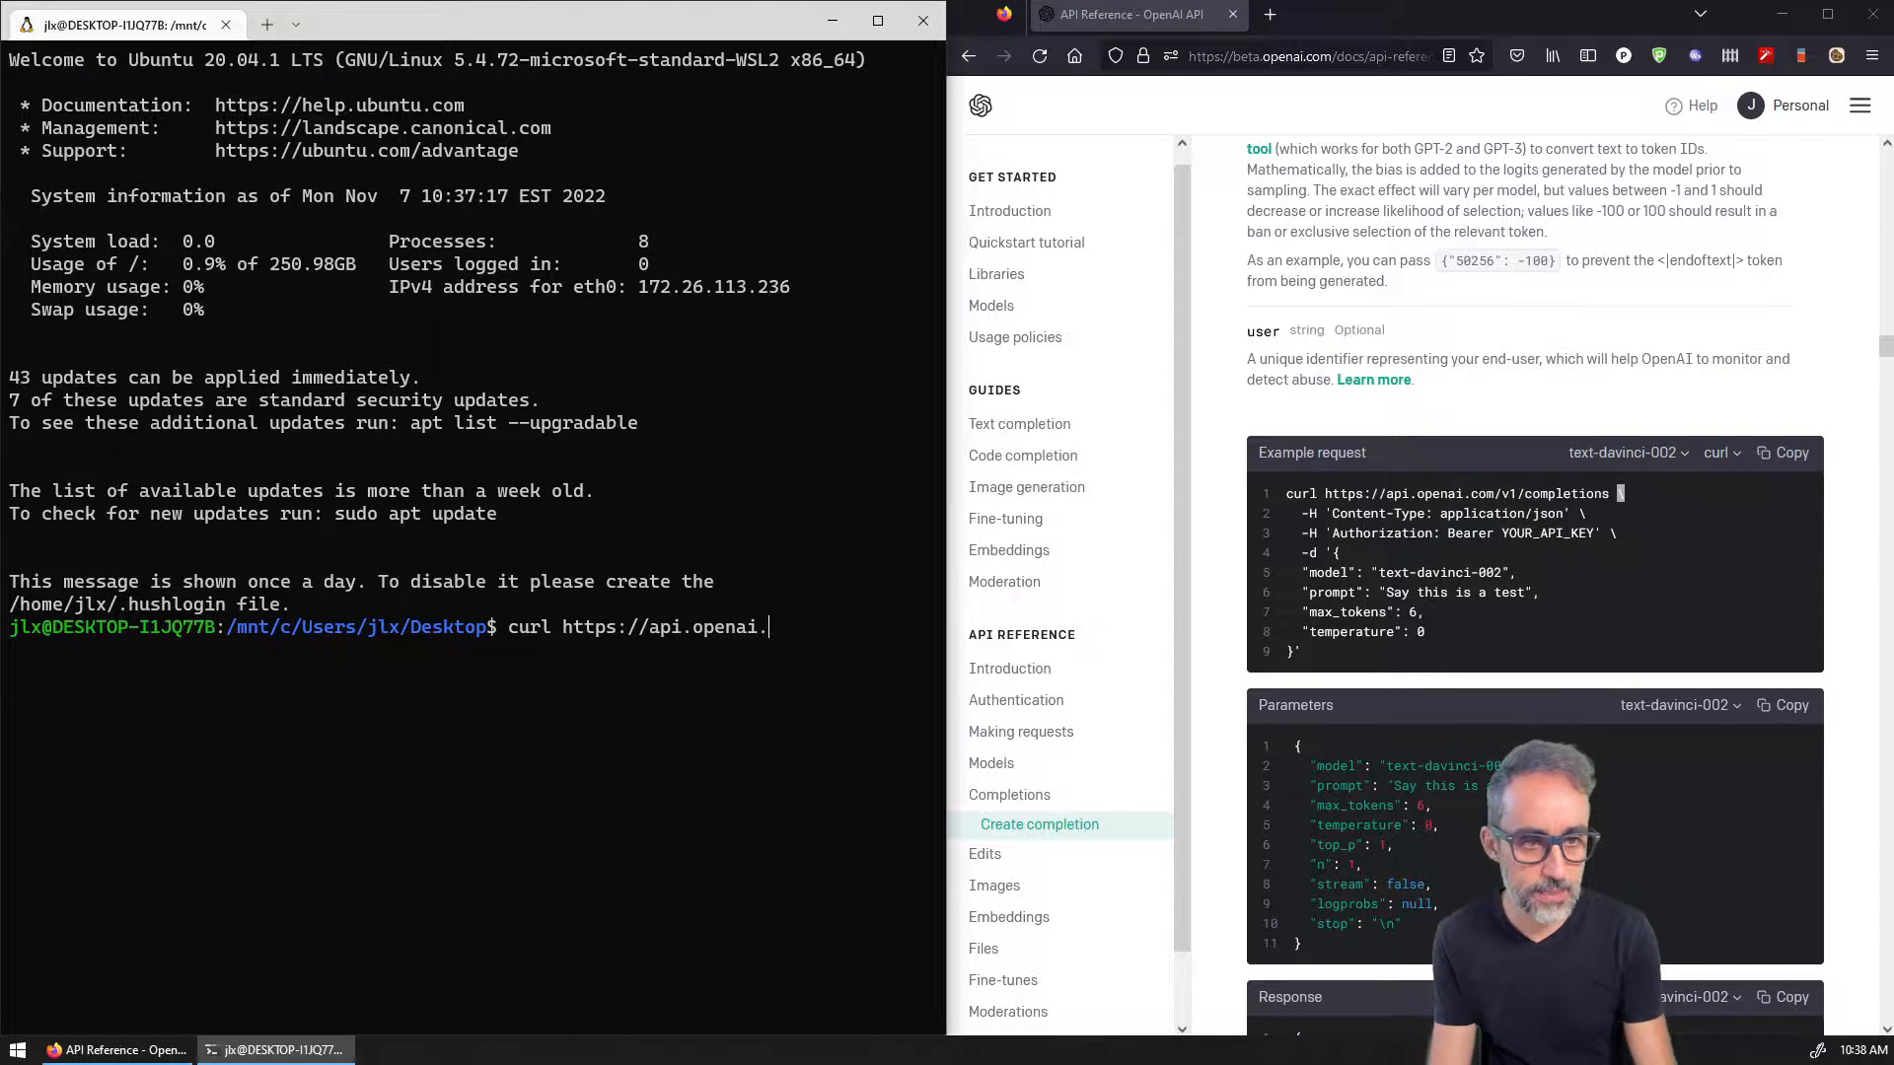
type("com/v1")
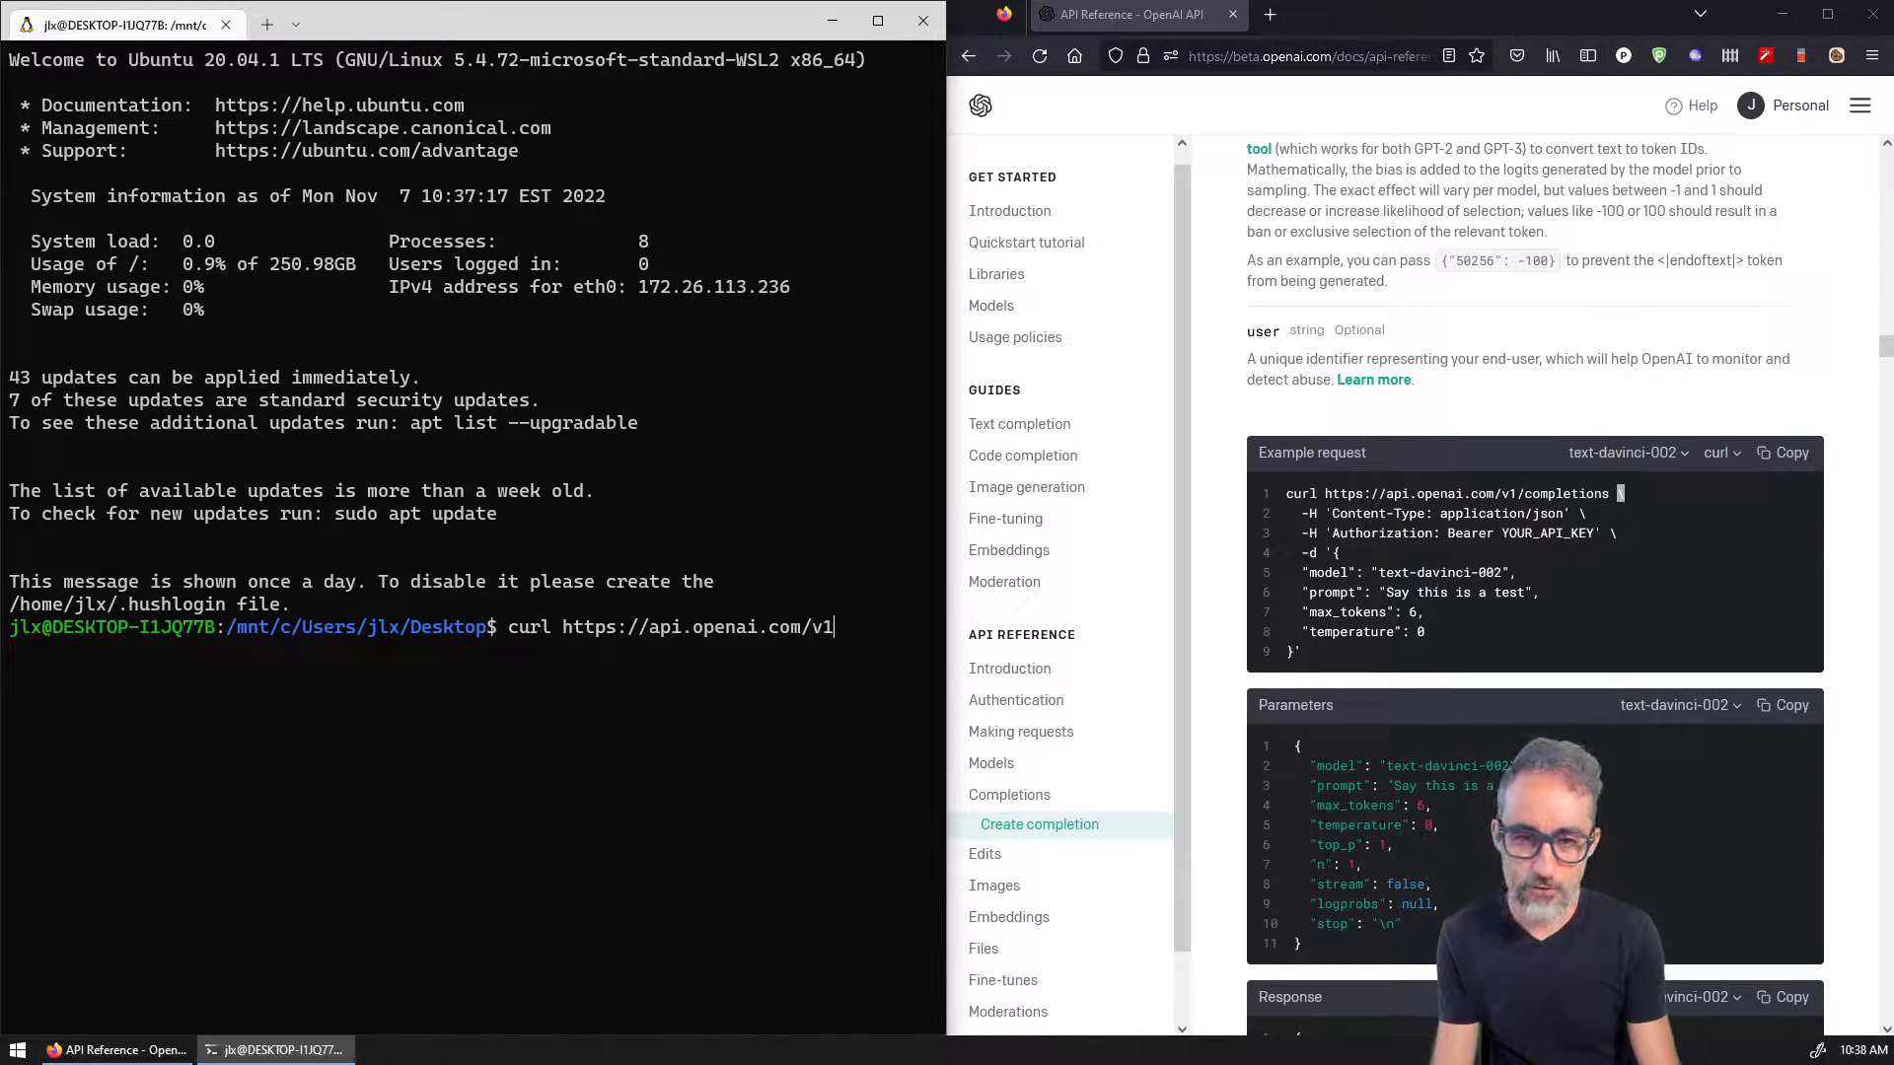
type("/images/")
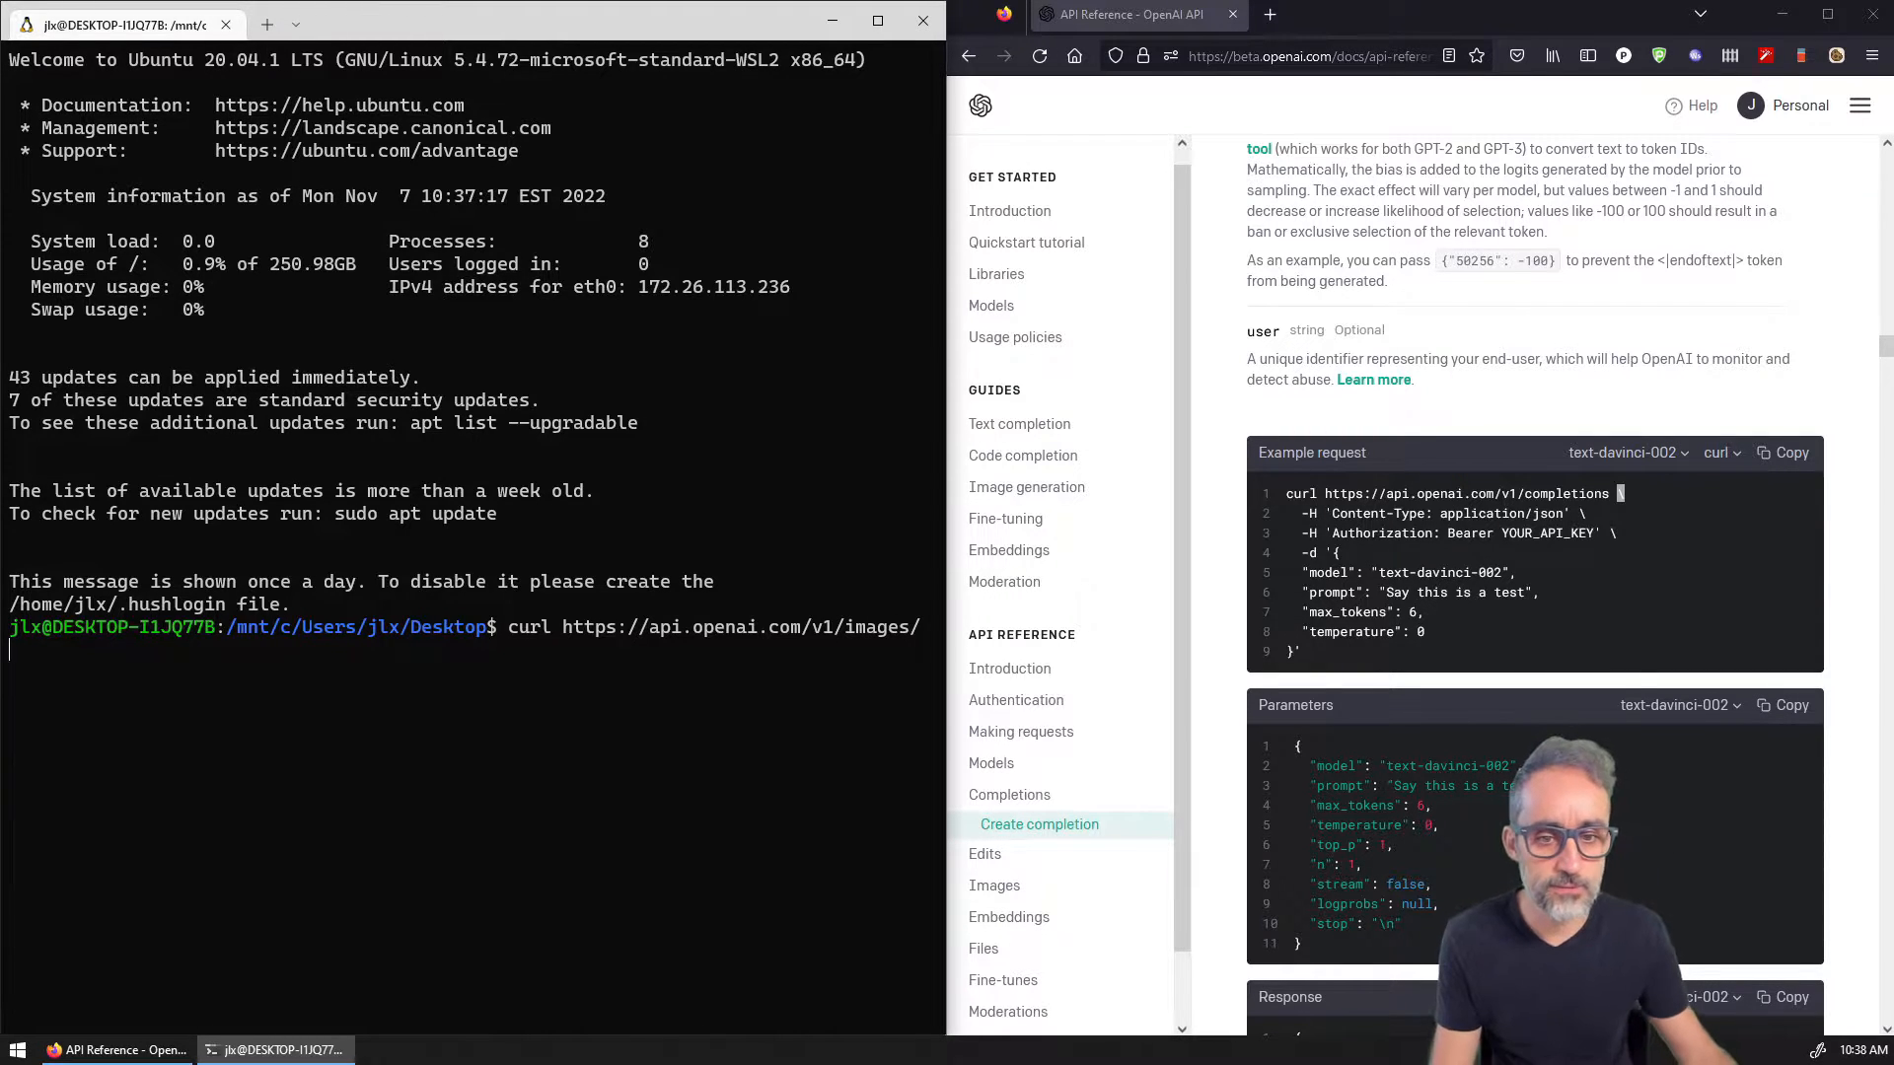
scroll("down", 3)
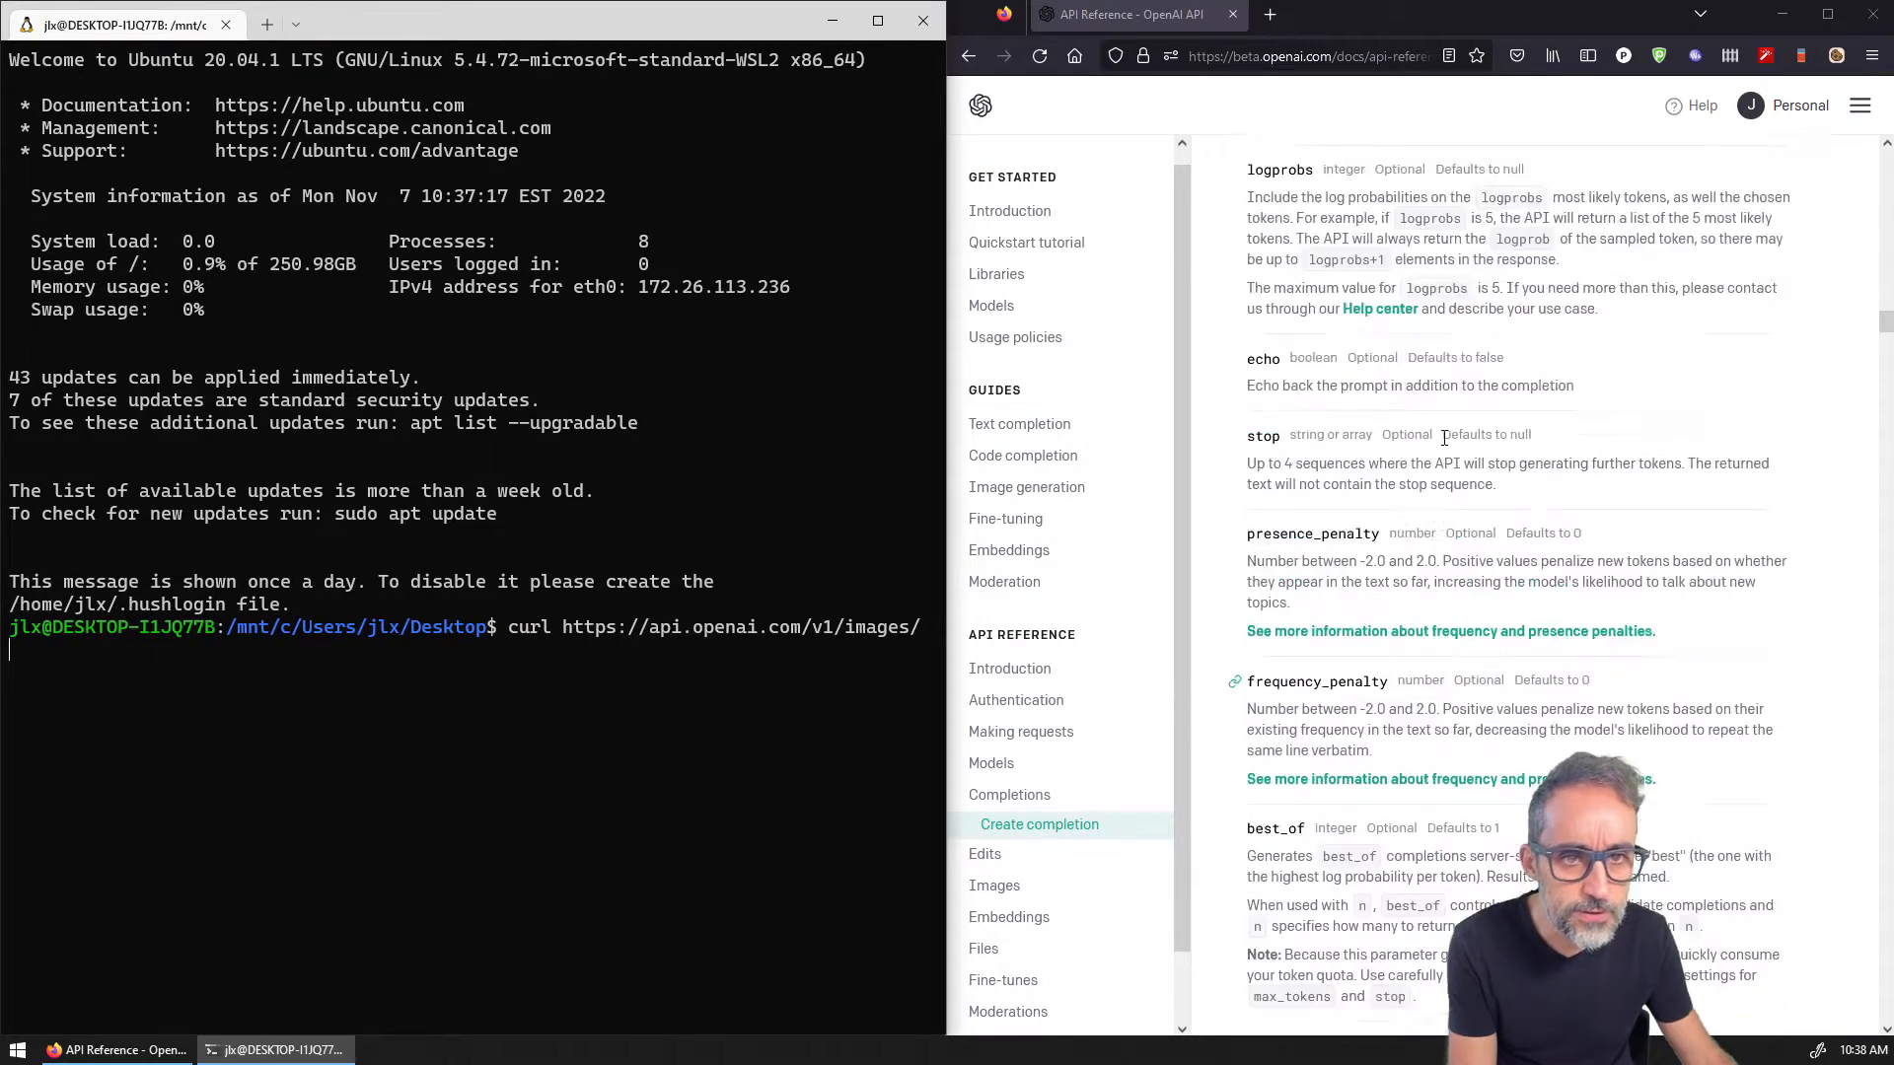
left_click(994, 885)
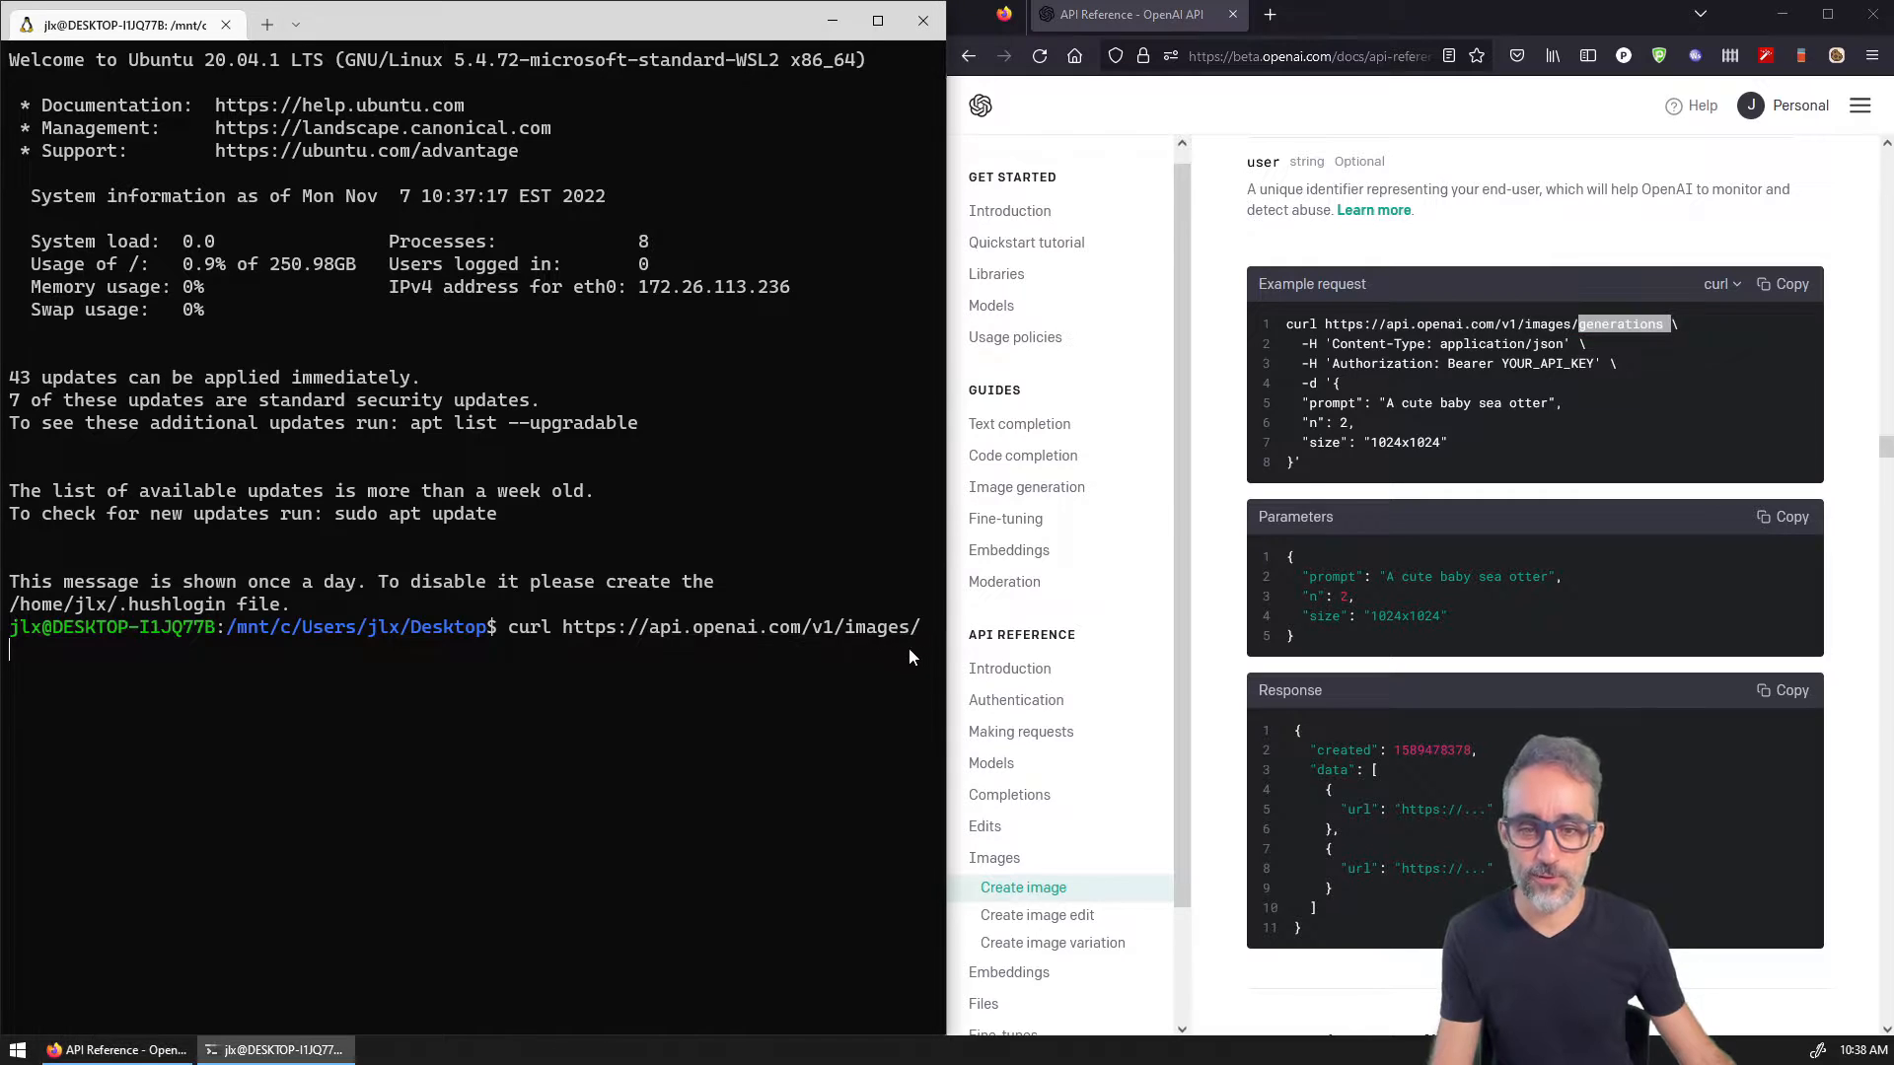
type("ge")
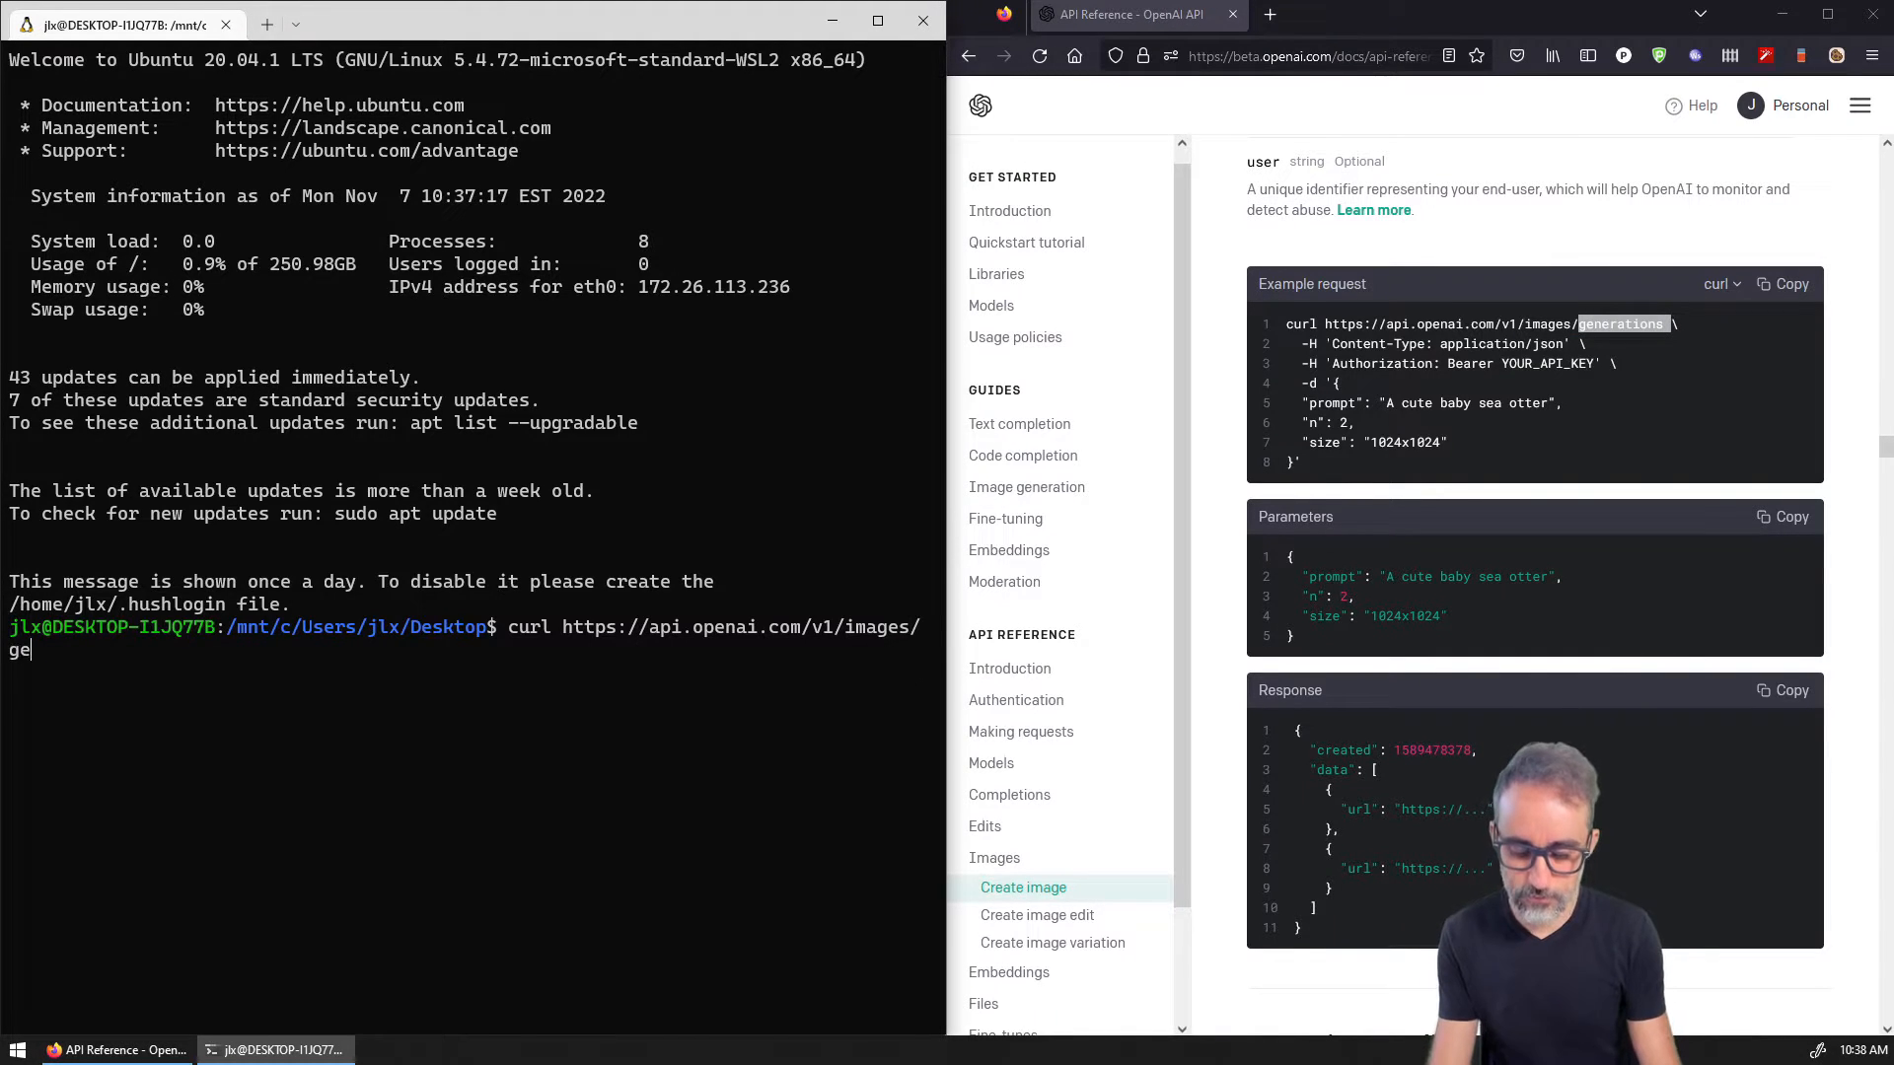
type("nerations")
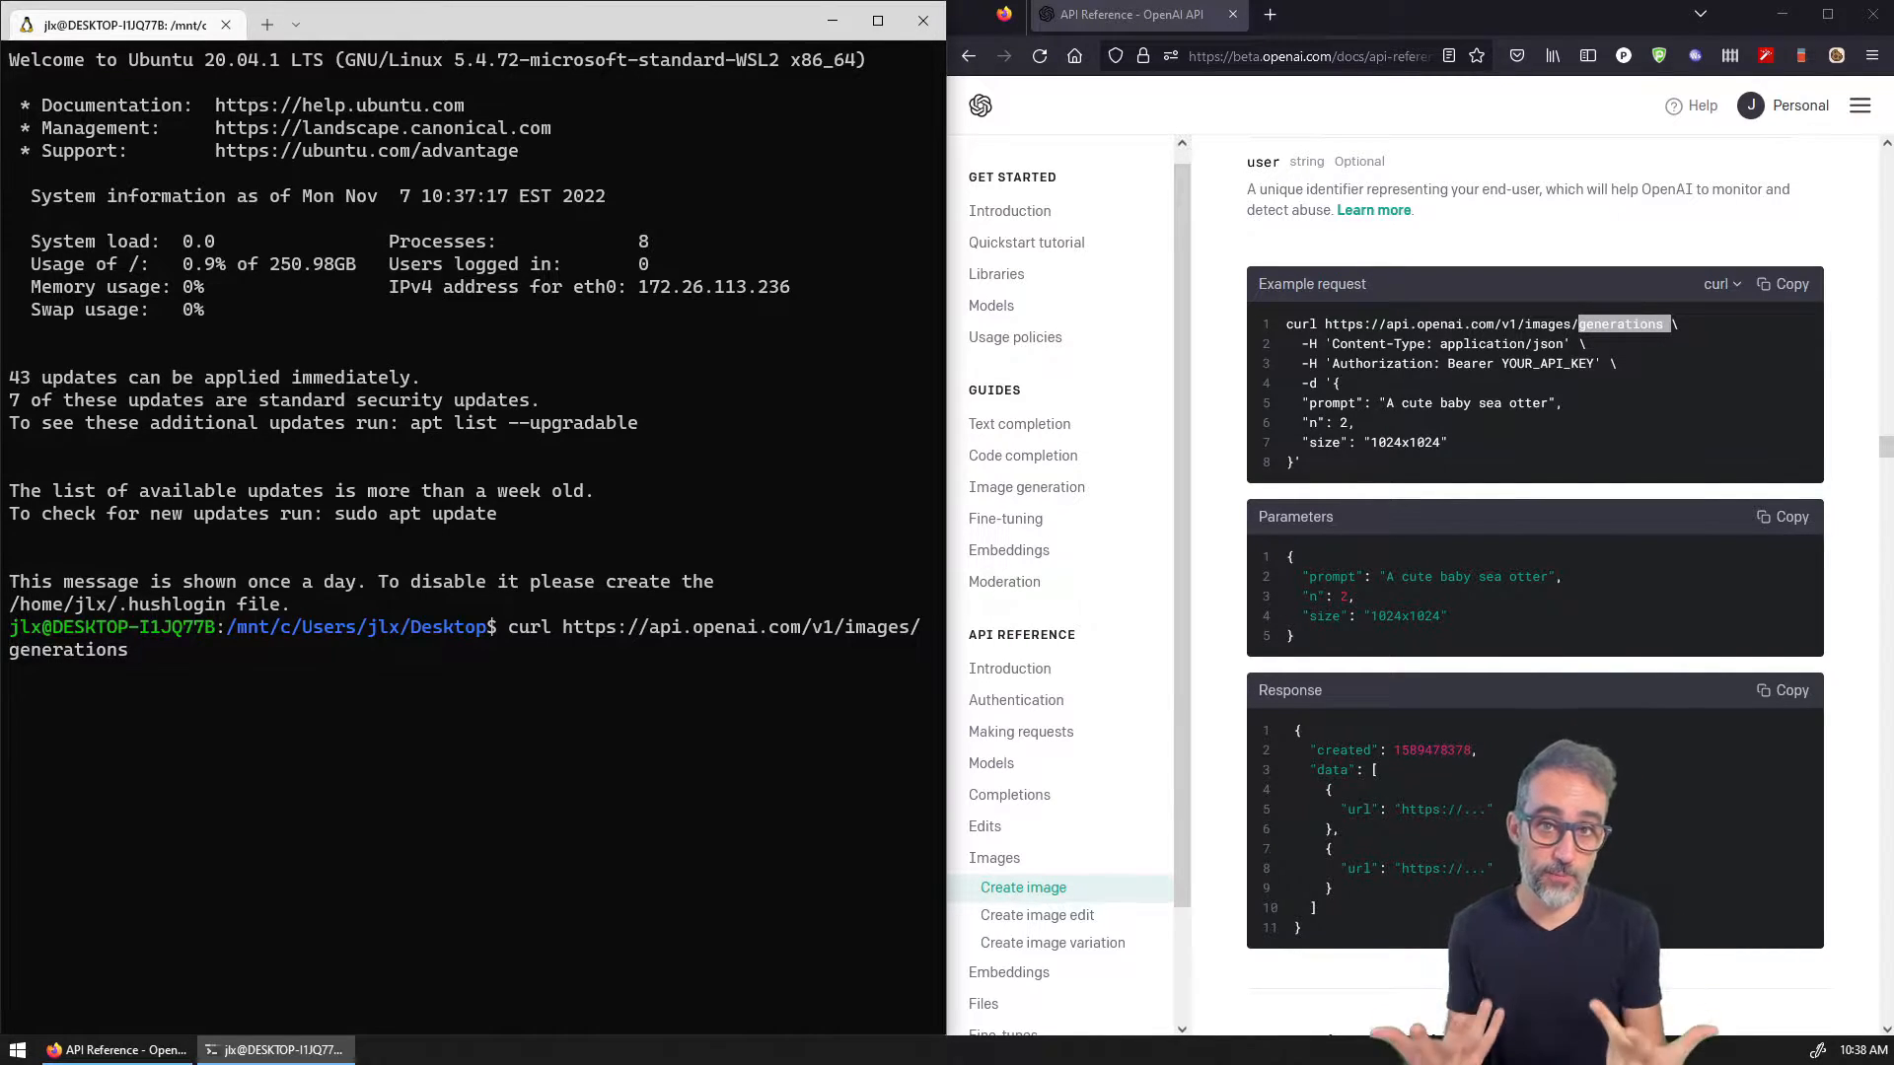
- Add the -H 'Content-Type: application/json' header and start a second -H header
type("-H")
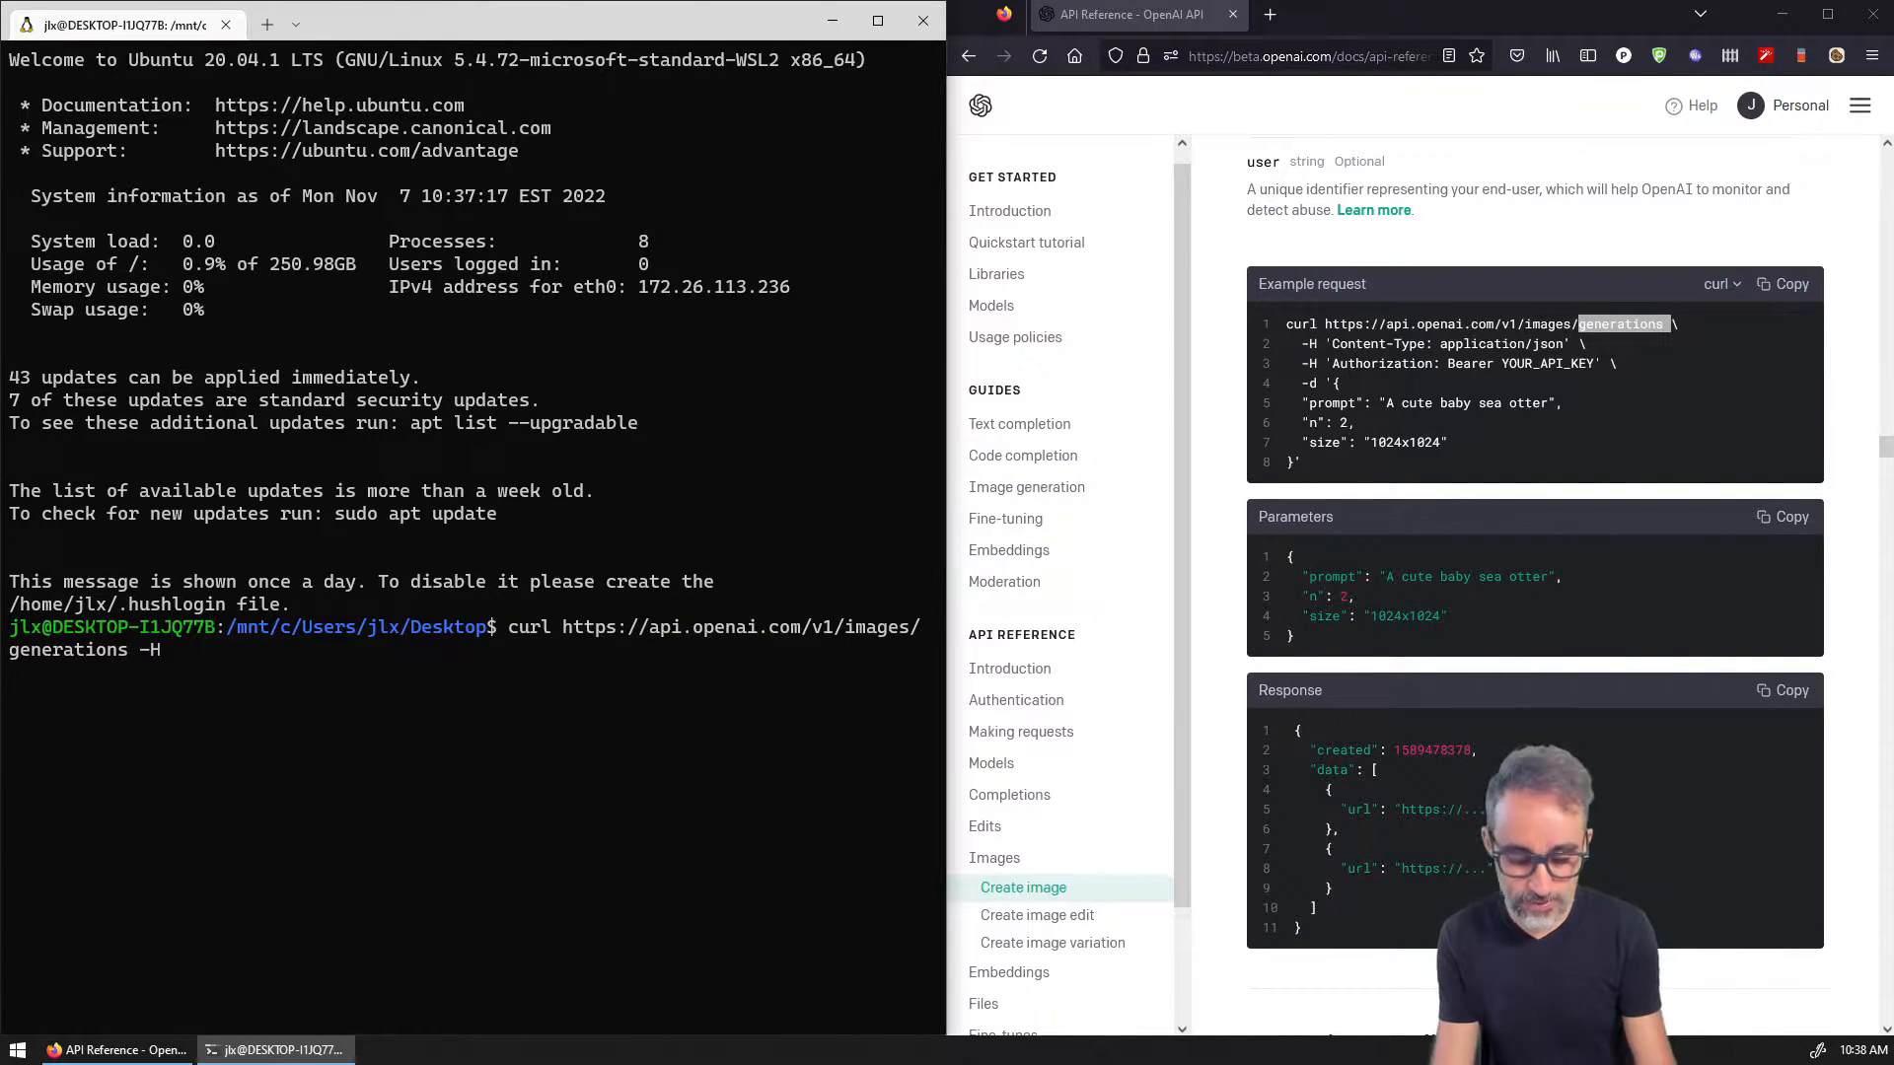
type("'Con")
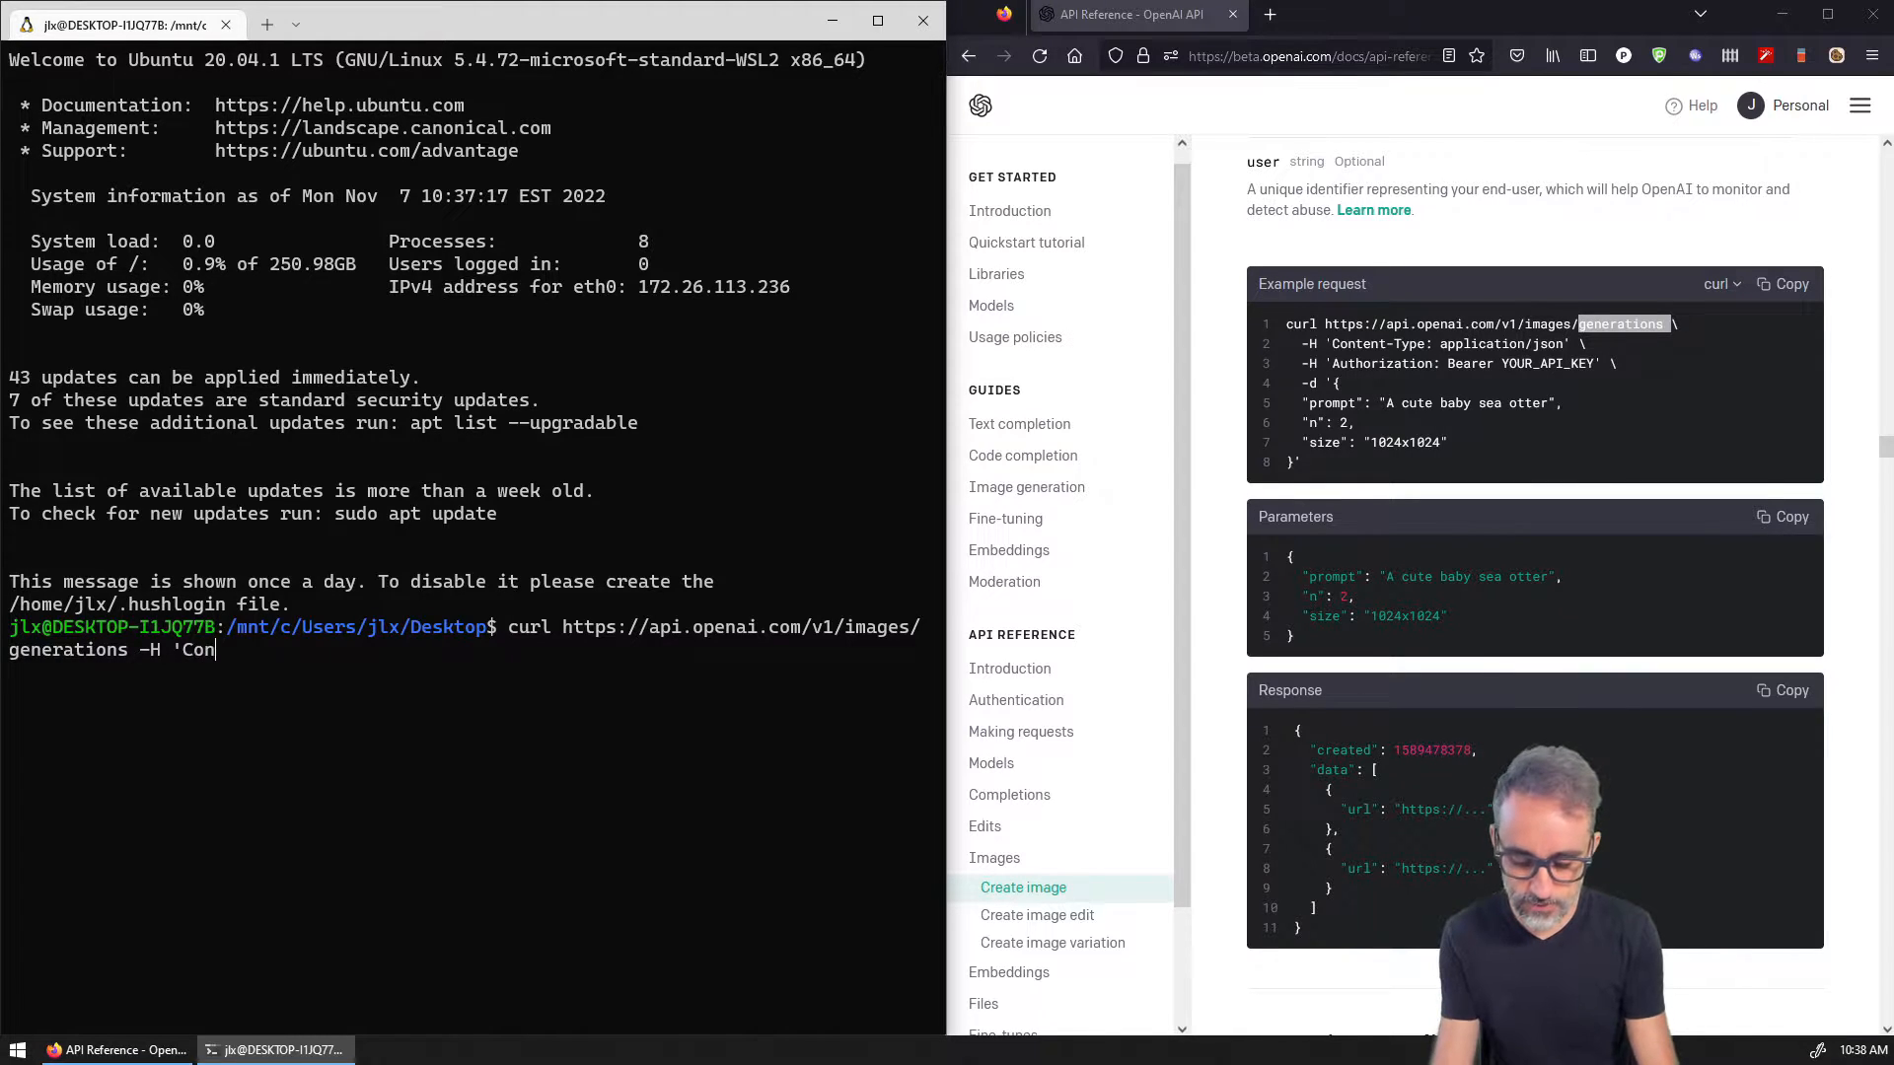
type("tent-Type:")
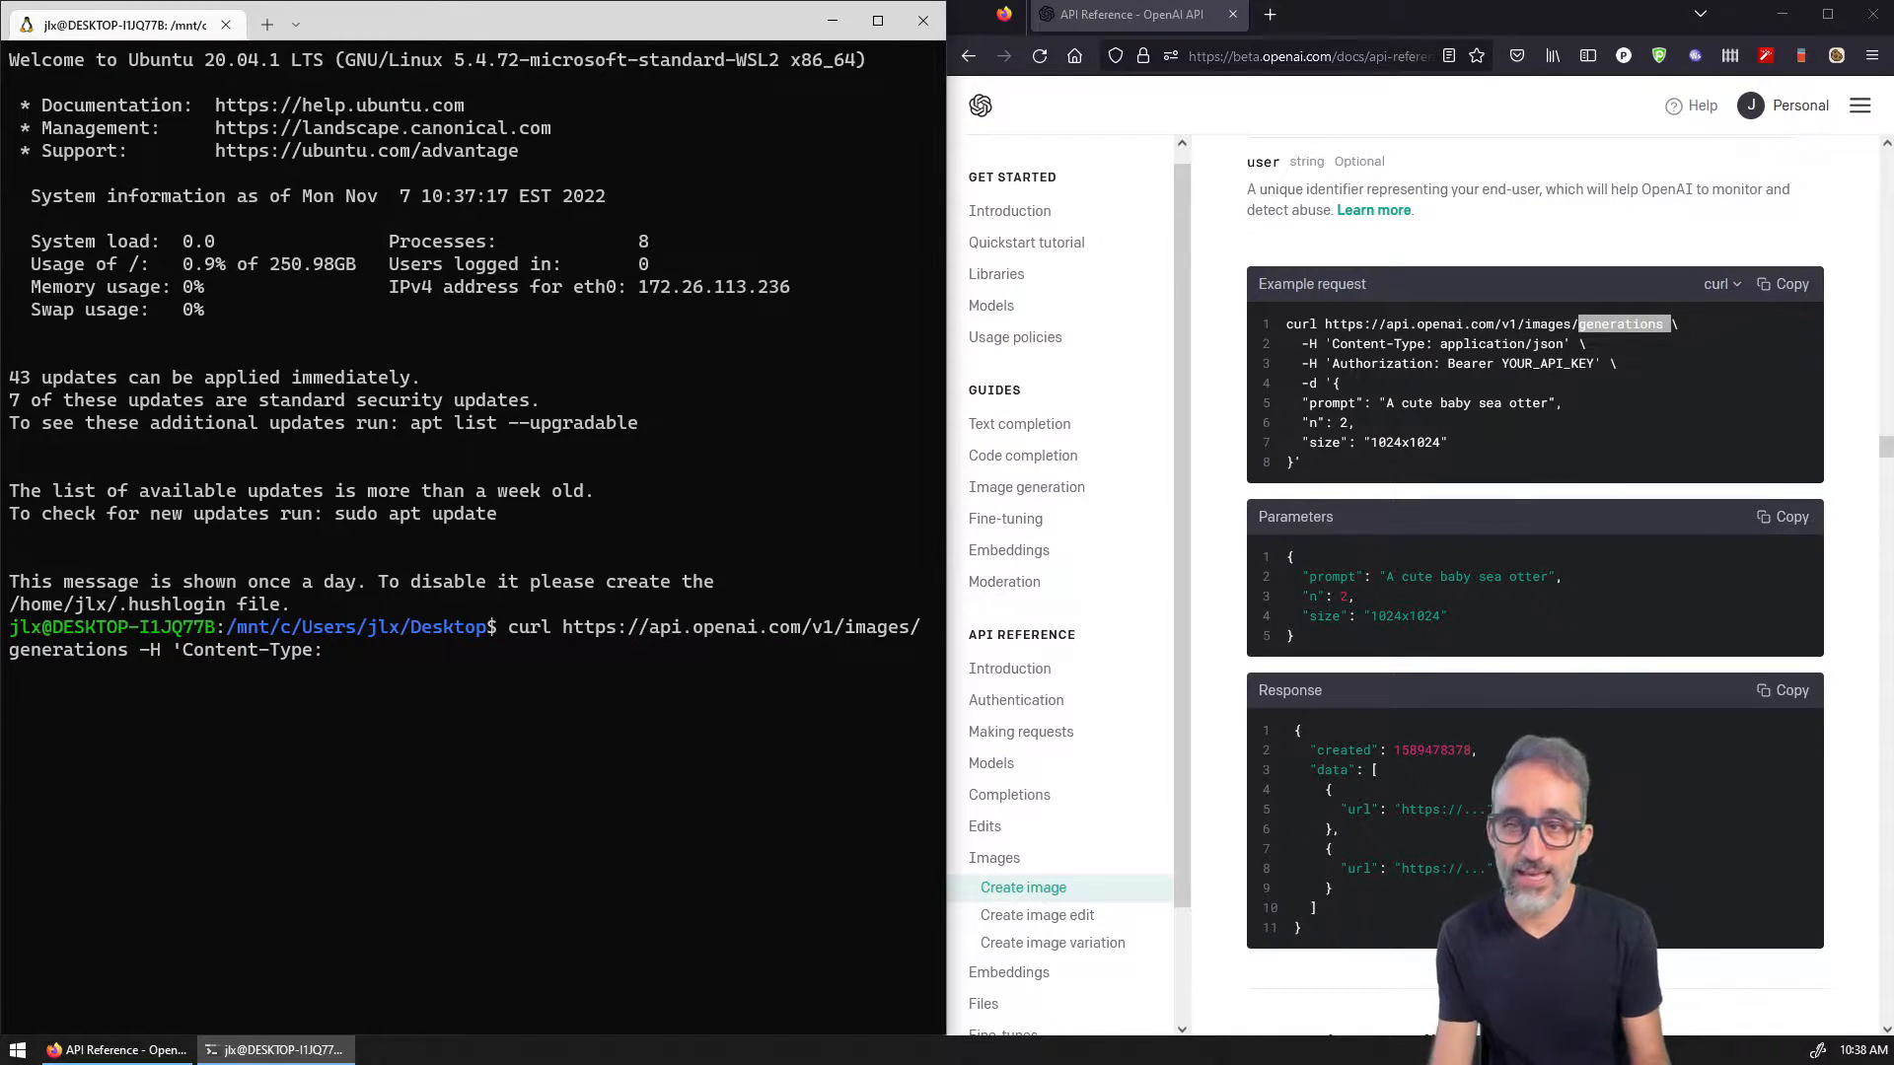
type("app")
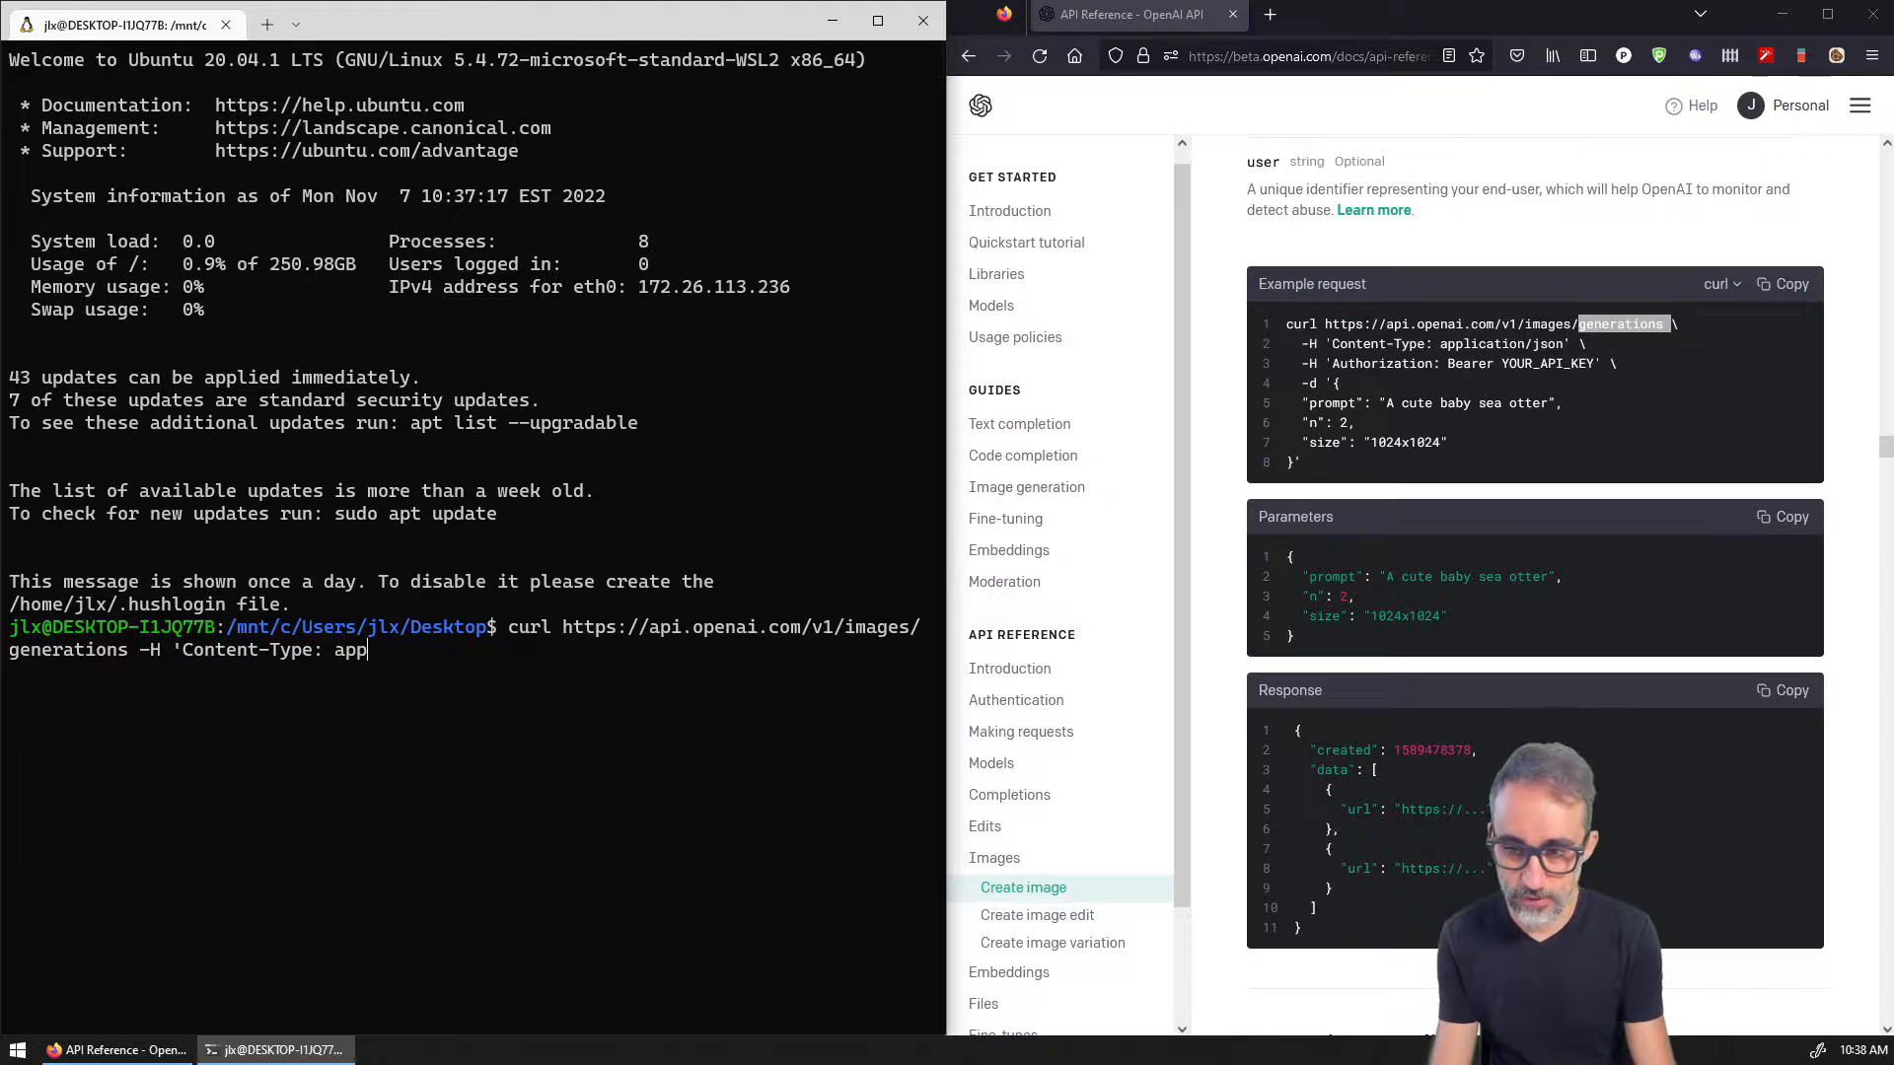
type("lication/json")
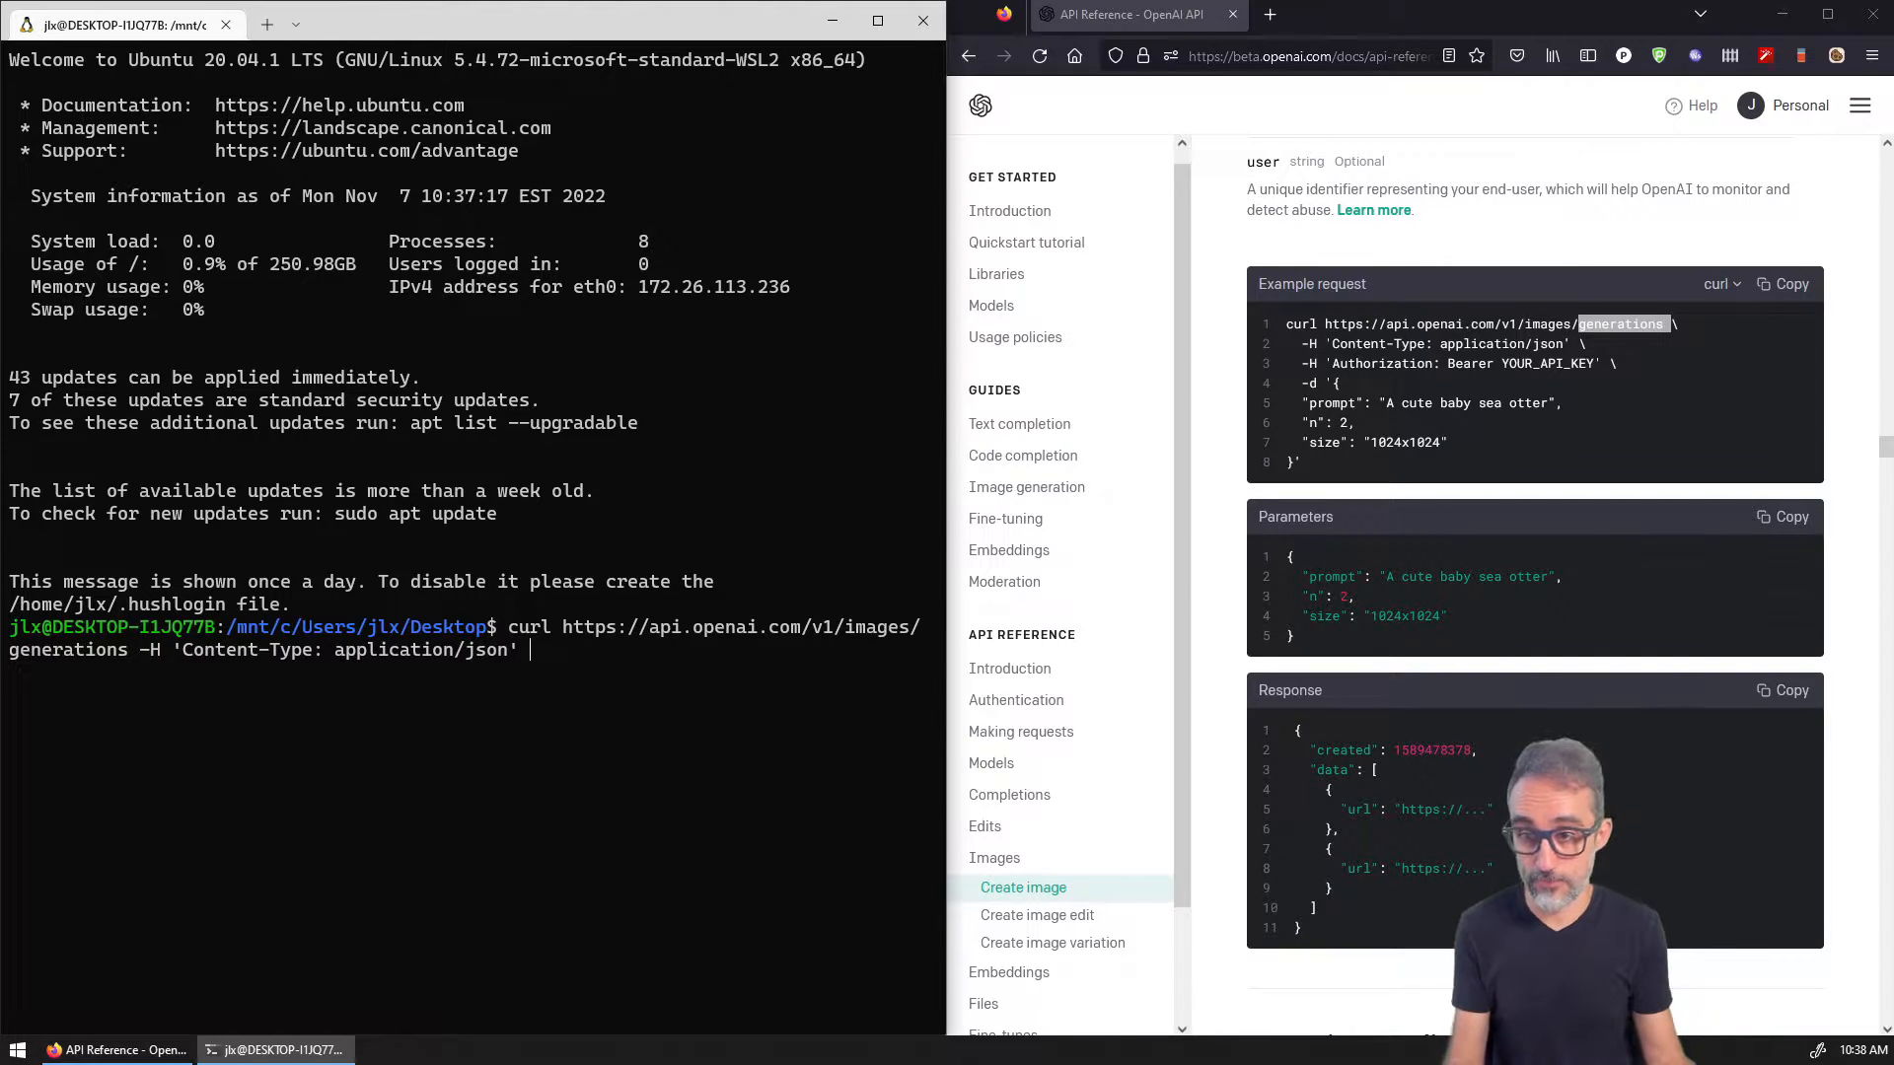
type("-H")
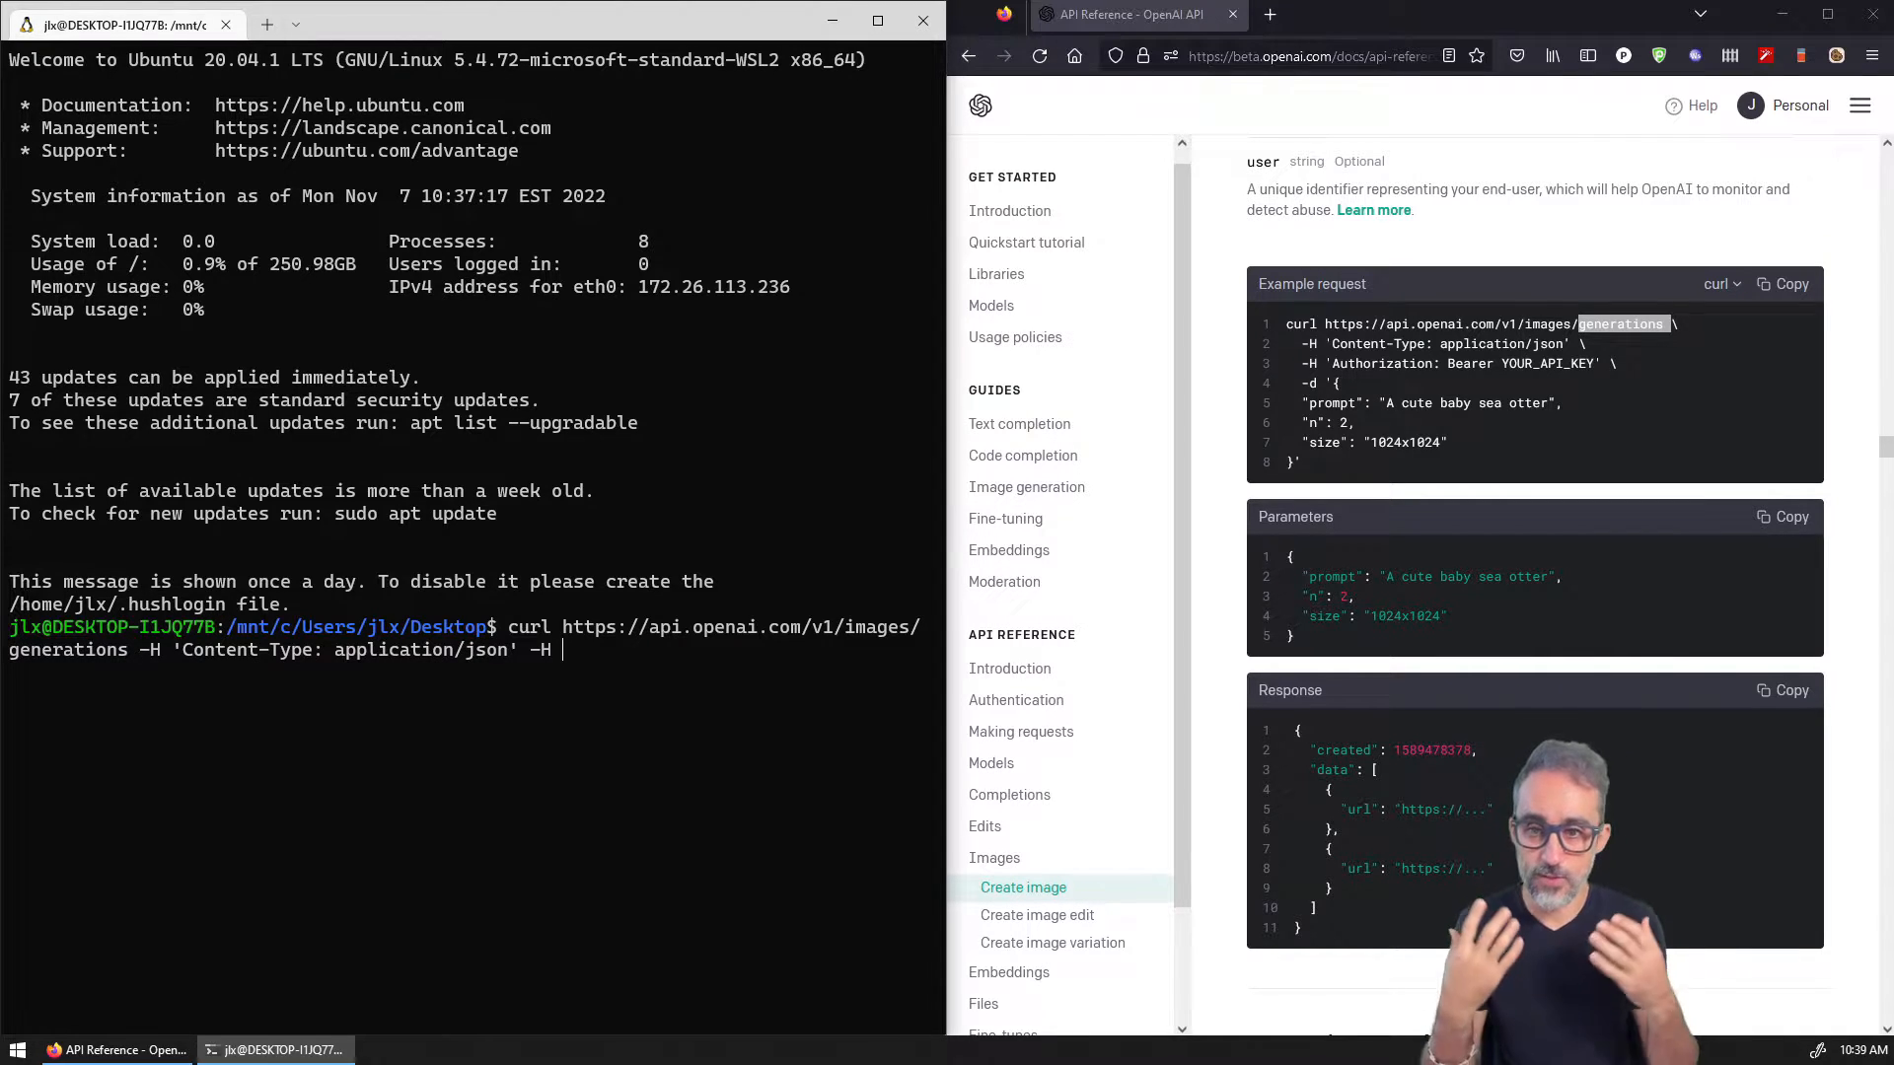
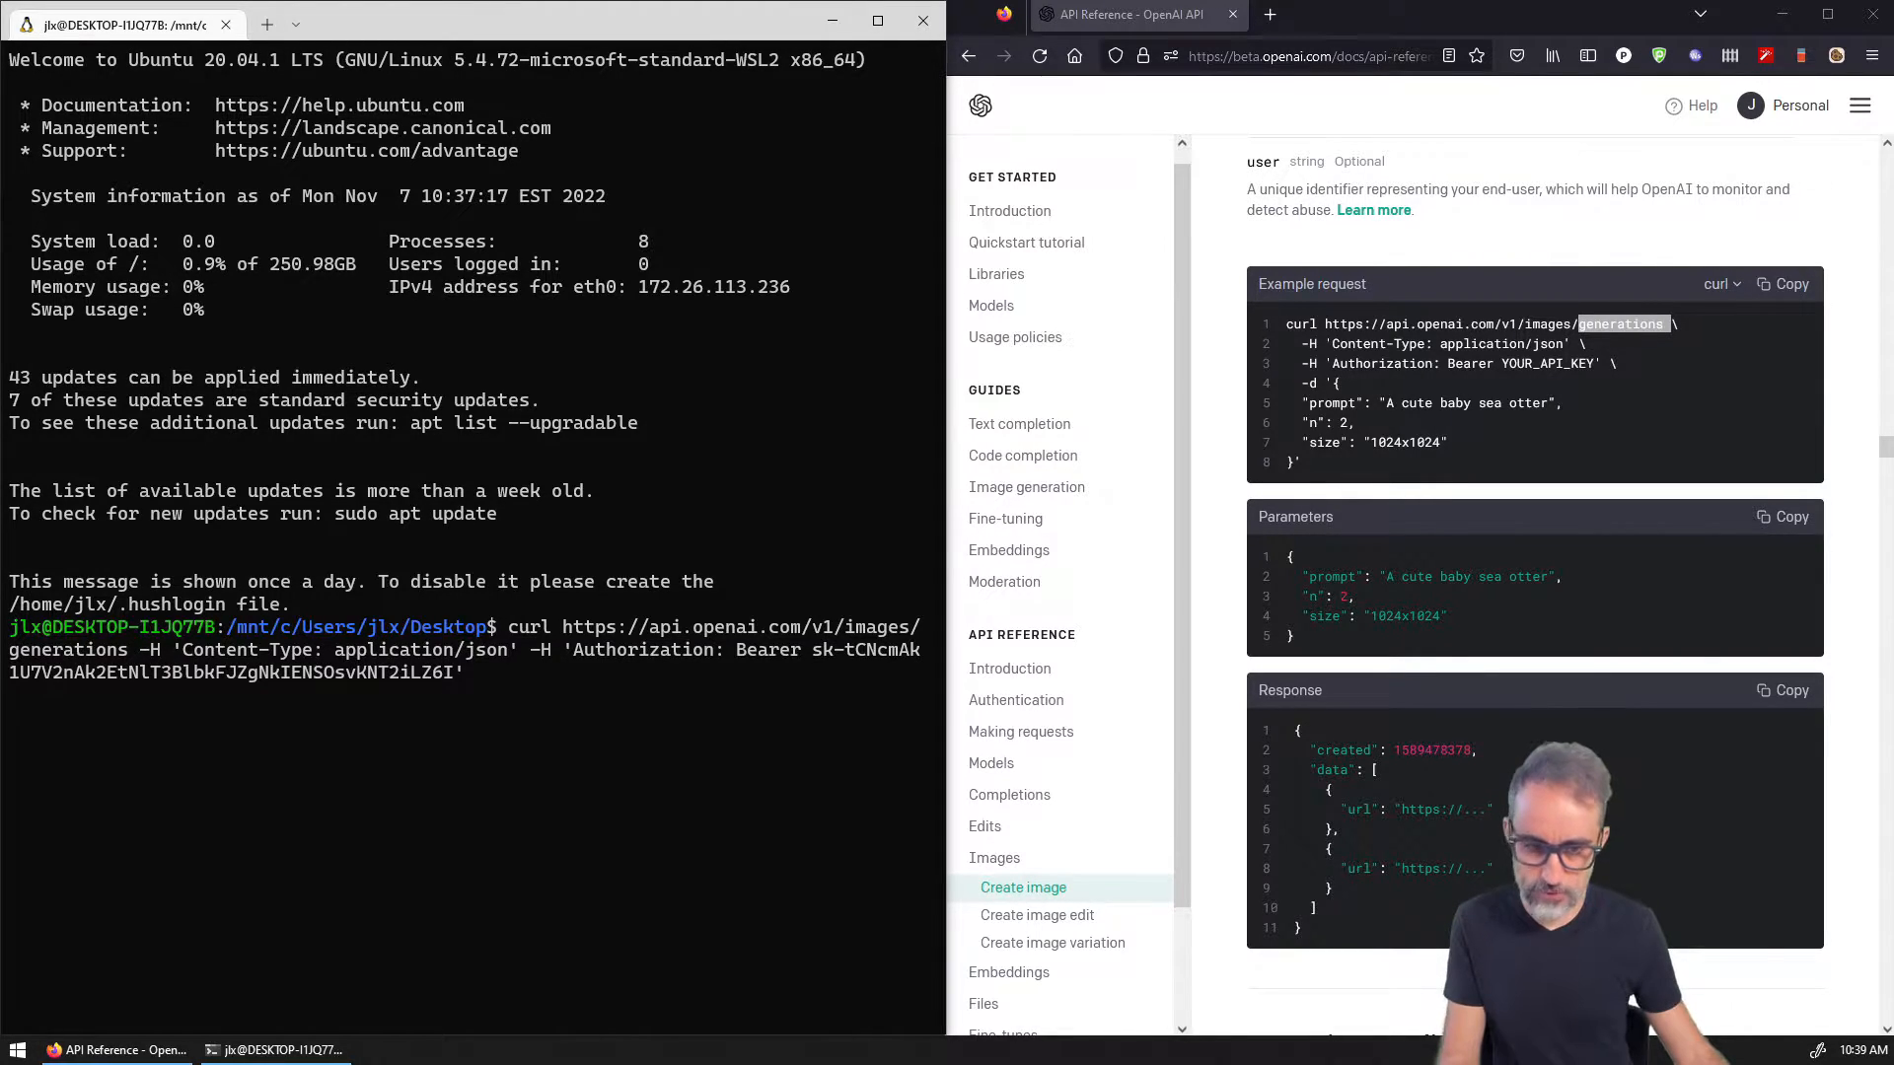
- Add a -d JSON body: isometric miniature city prompt, n set to 2, size 256x256
type("-d '{\"prompt\": \"an isometric view of a miniature city, tilt shift, bokeh, voxel, vray render, high detail\",\"n\": 1,\"size\": \"256x256\"}'")
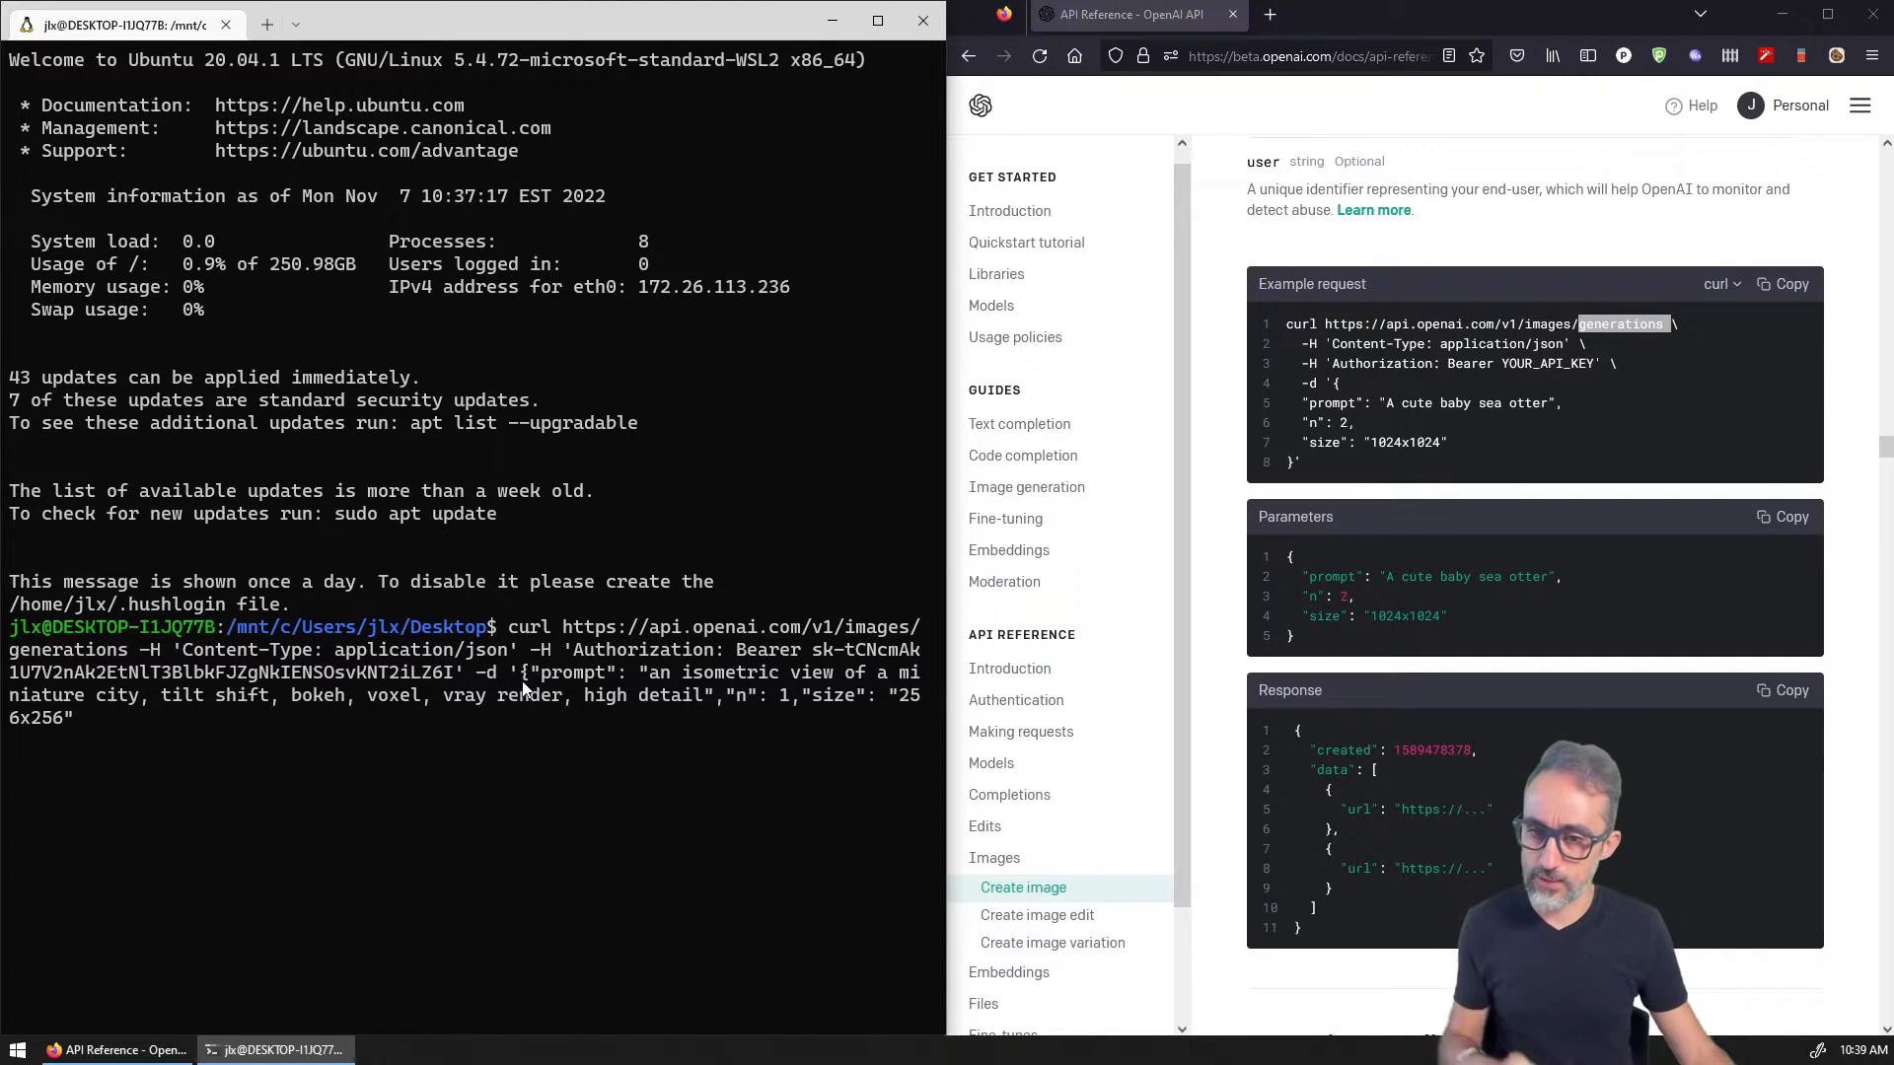
double_click(486, 672)
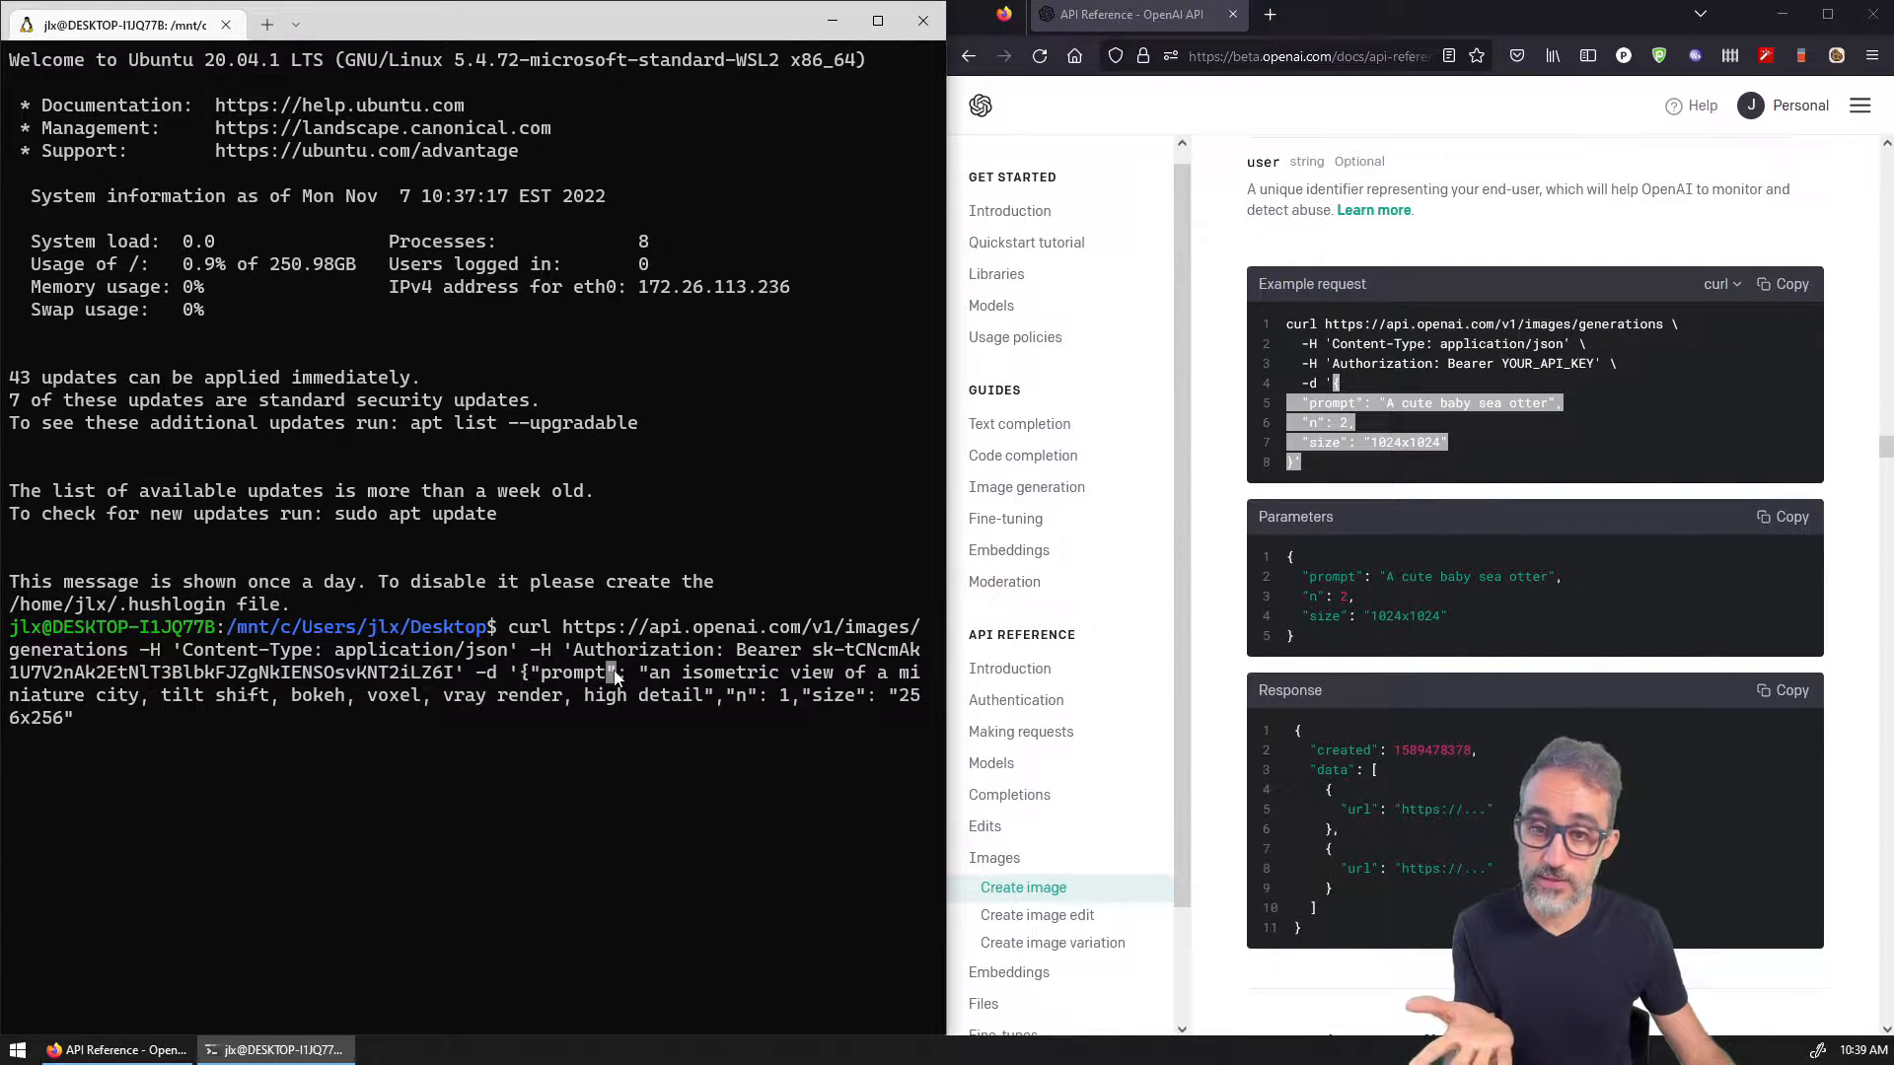
double_click(574, 672)
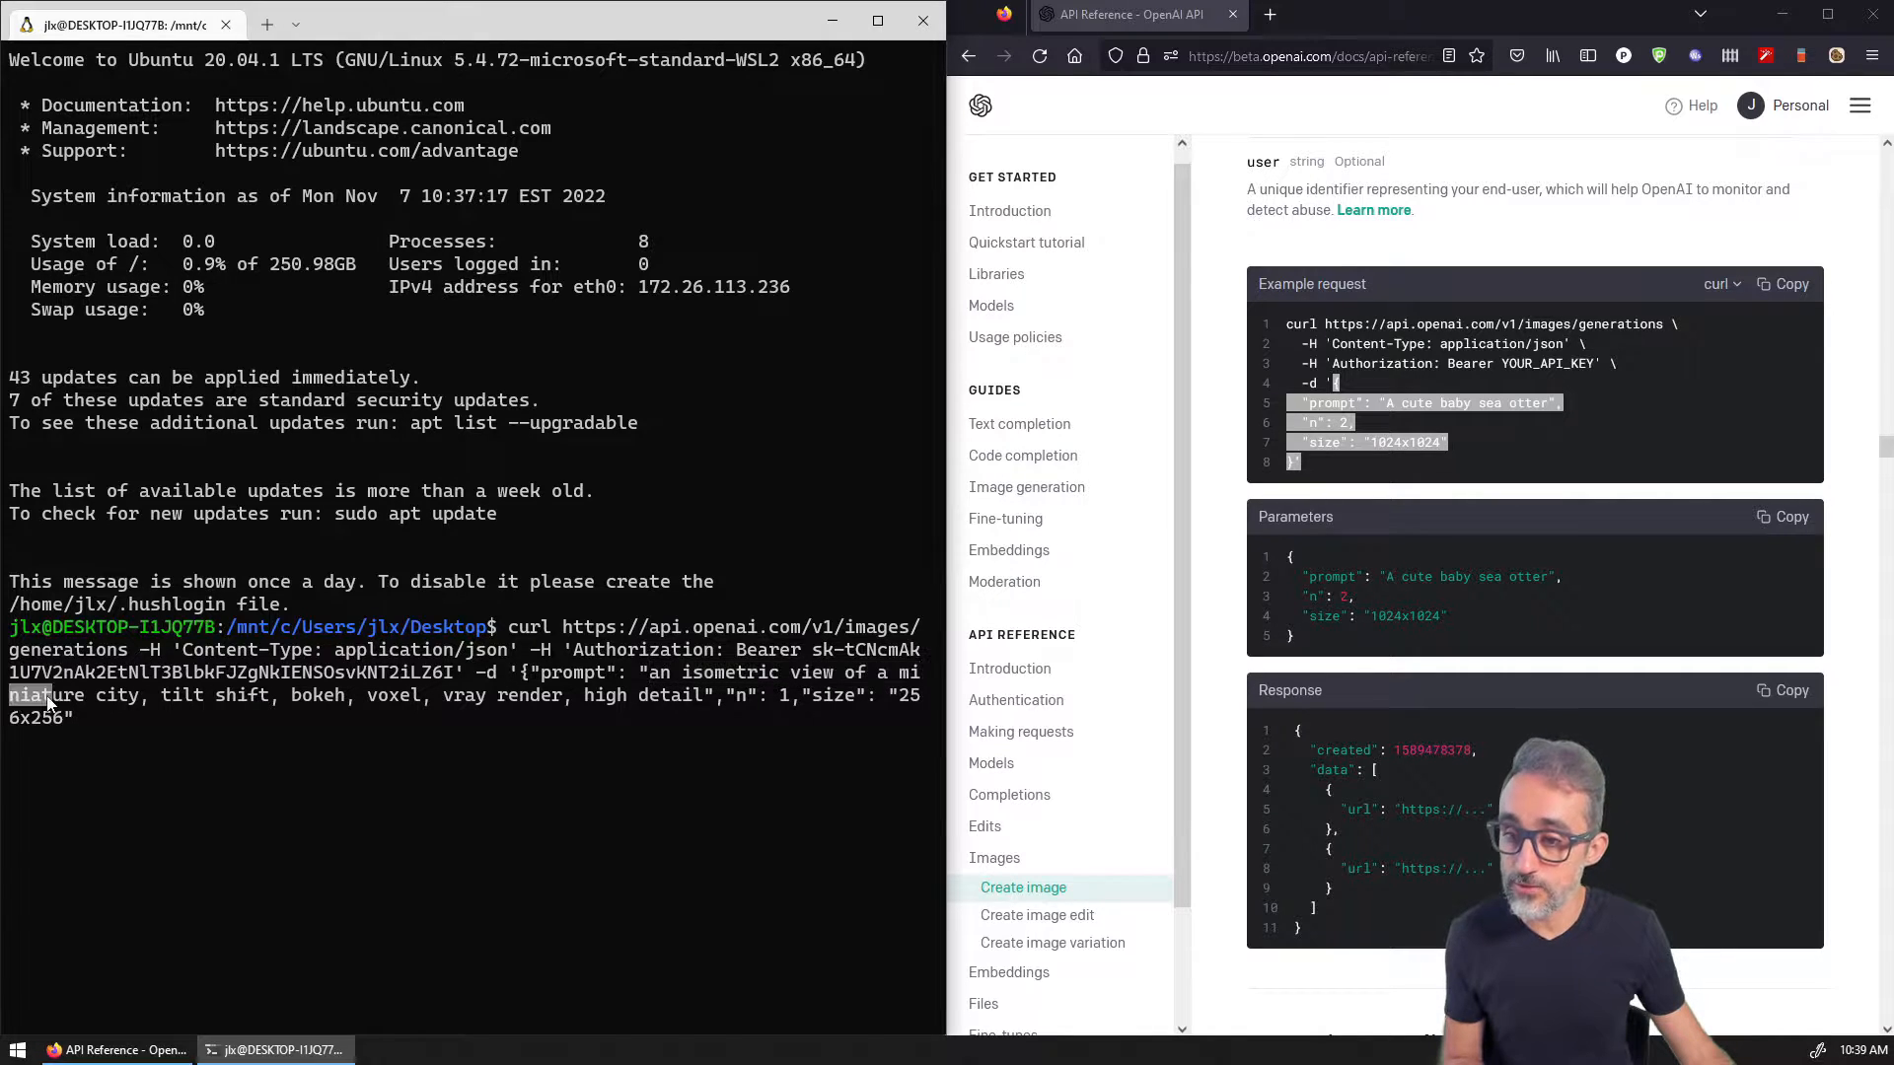
left_click_drag(49, 694, 344, 695)
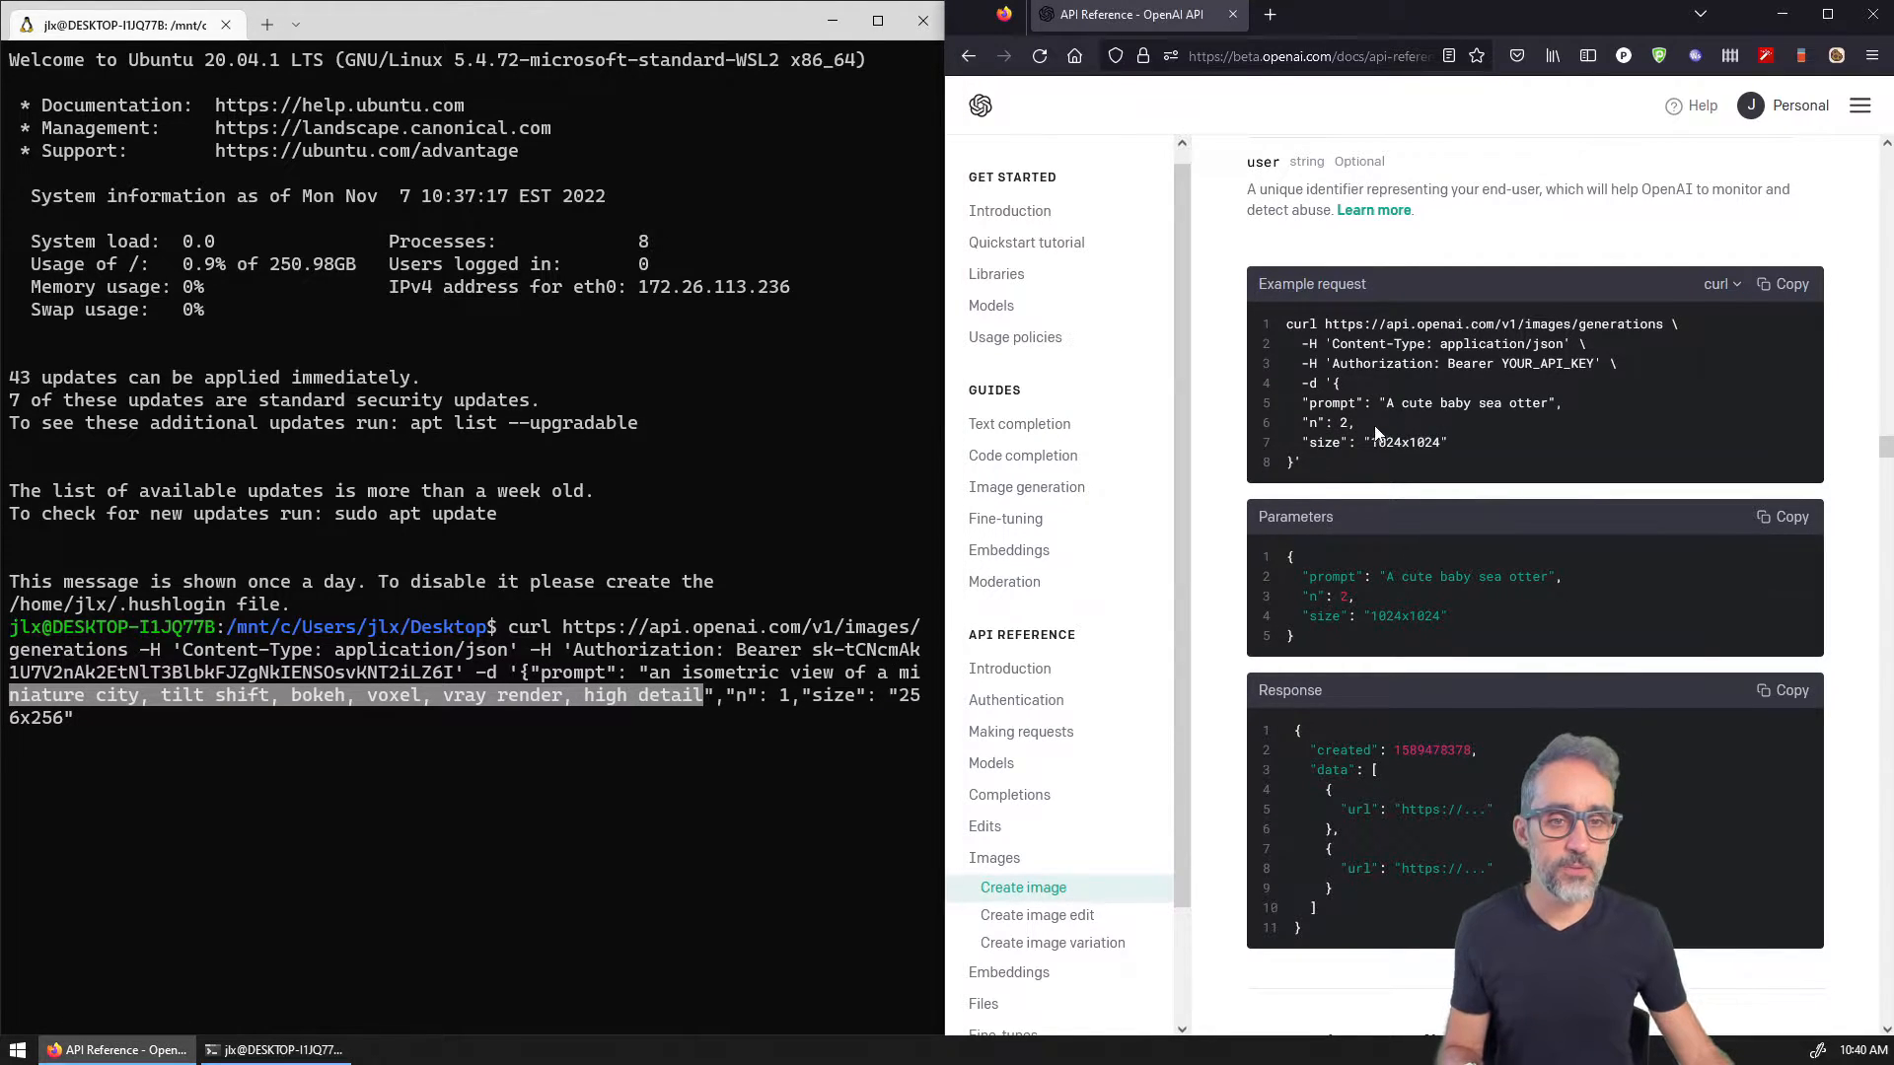
double_click(1327, 423)
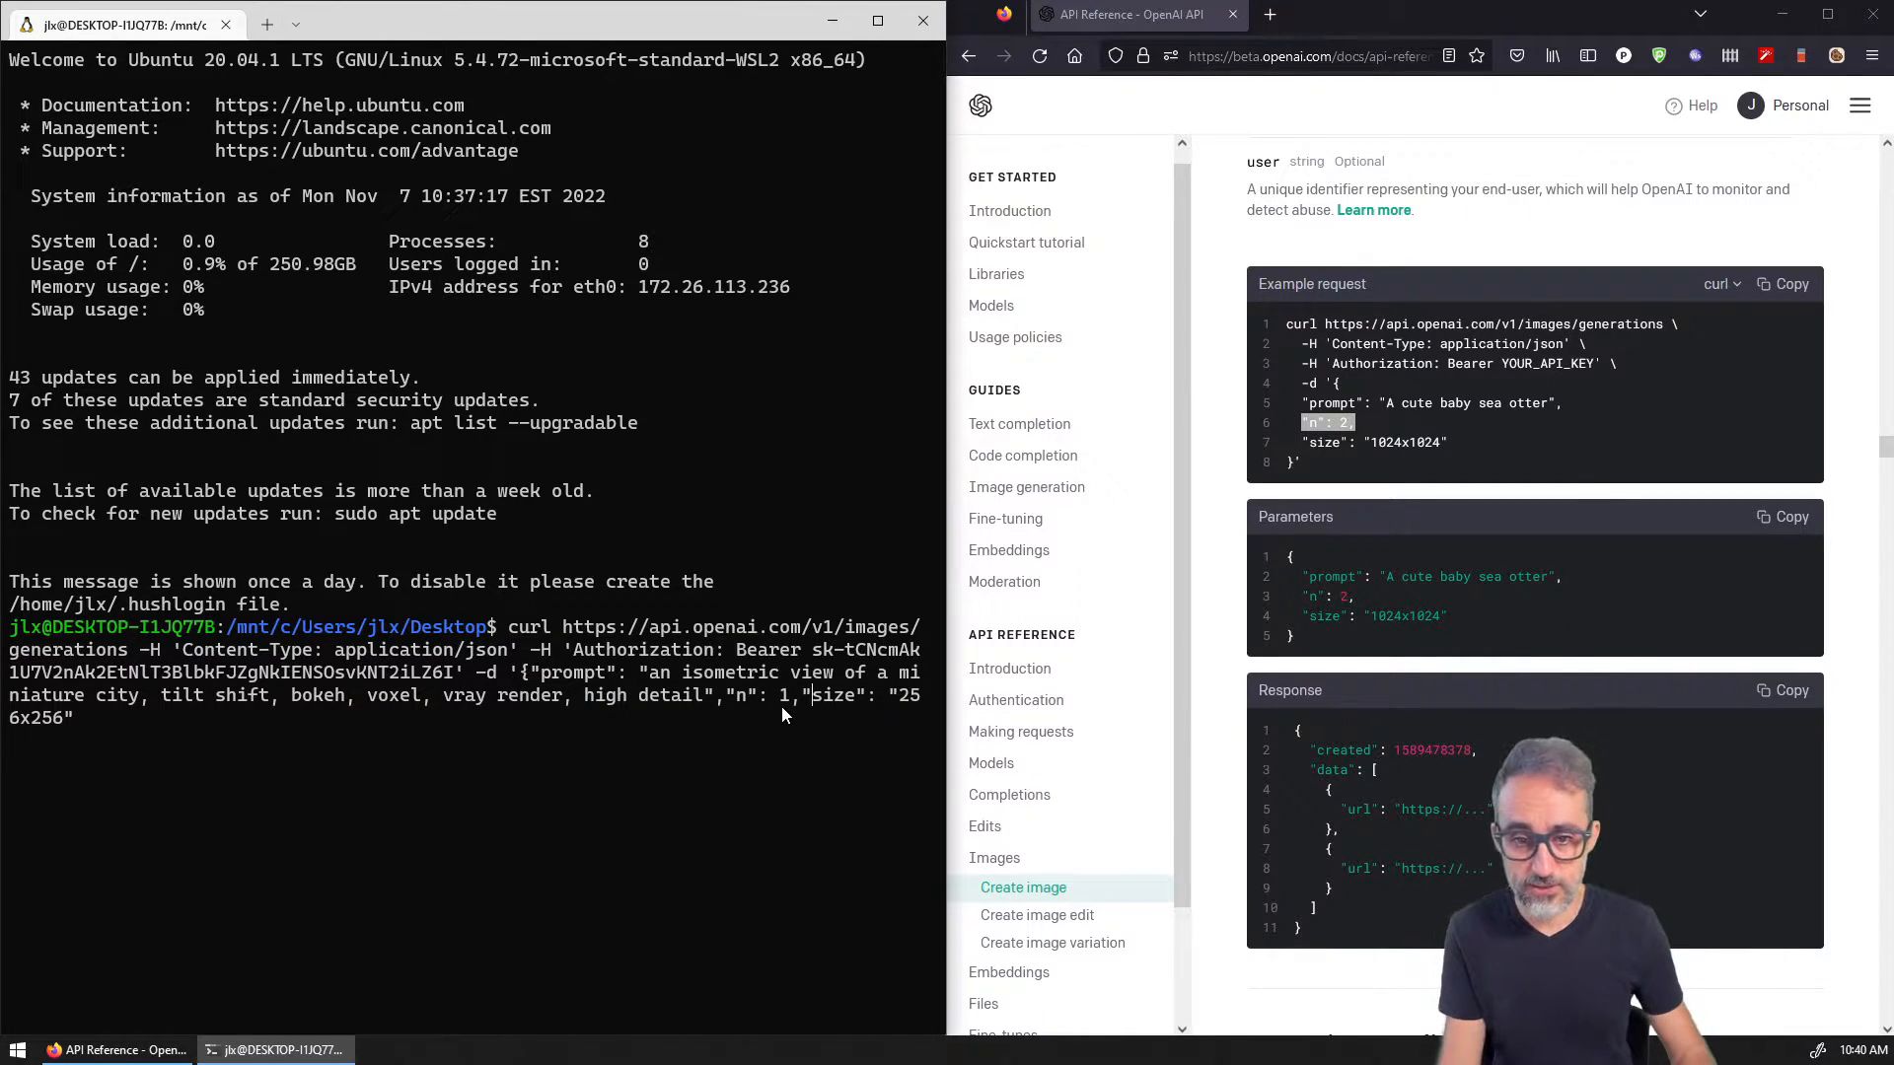
type("2")
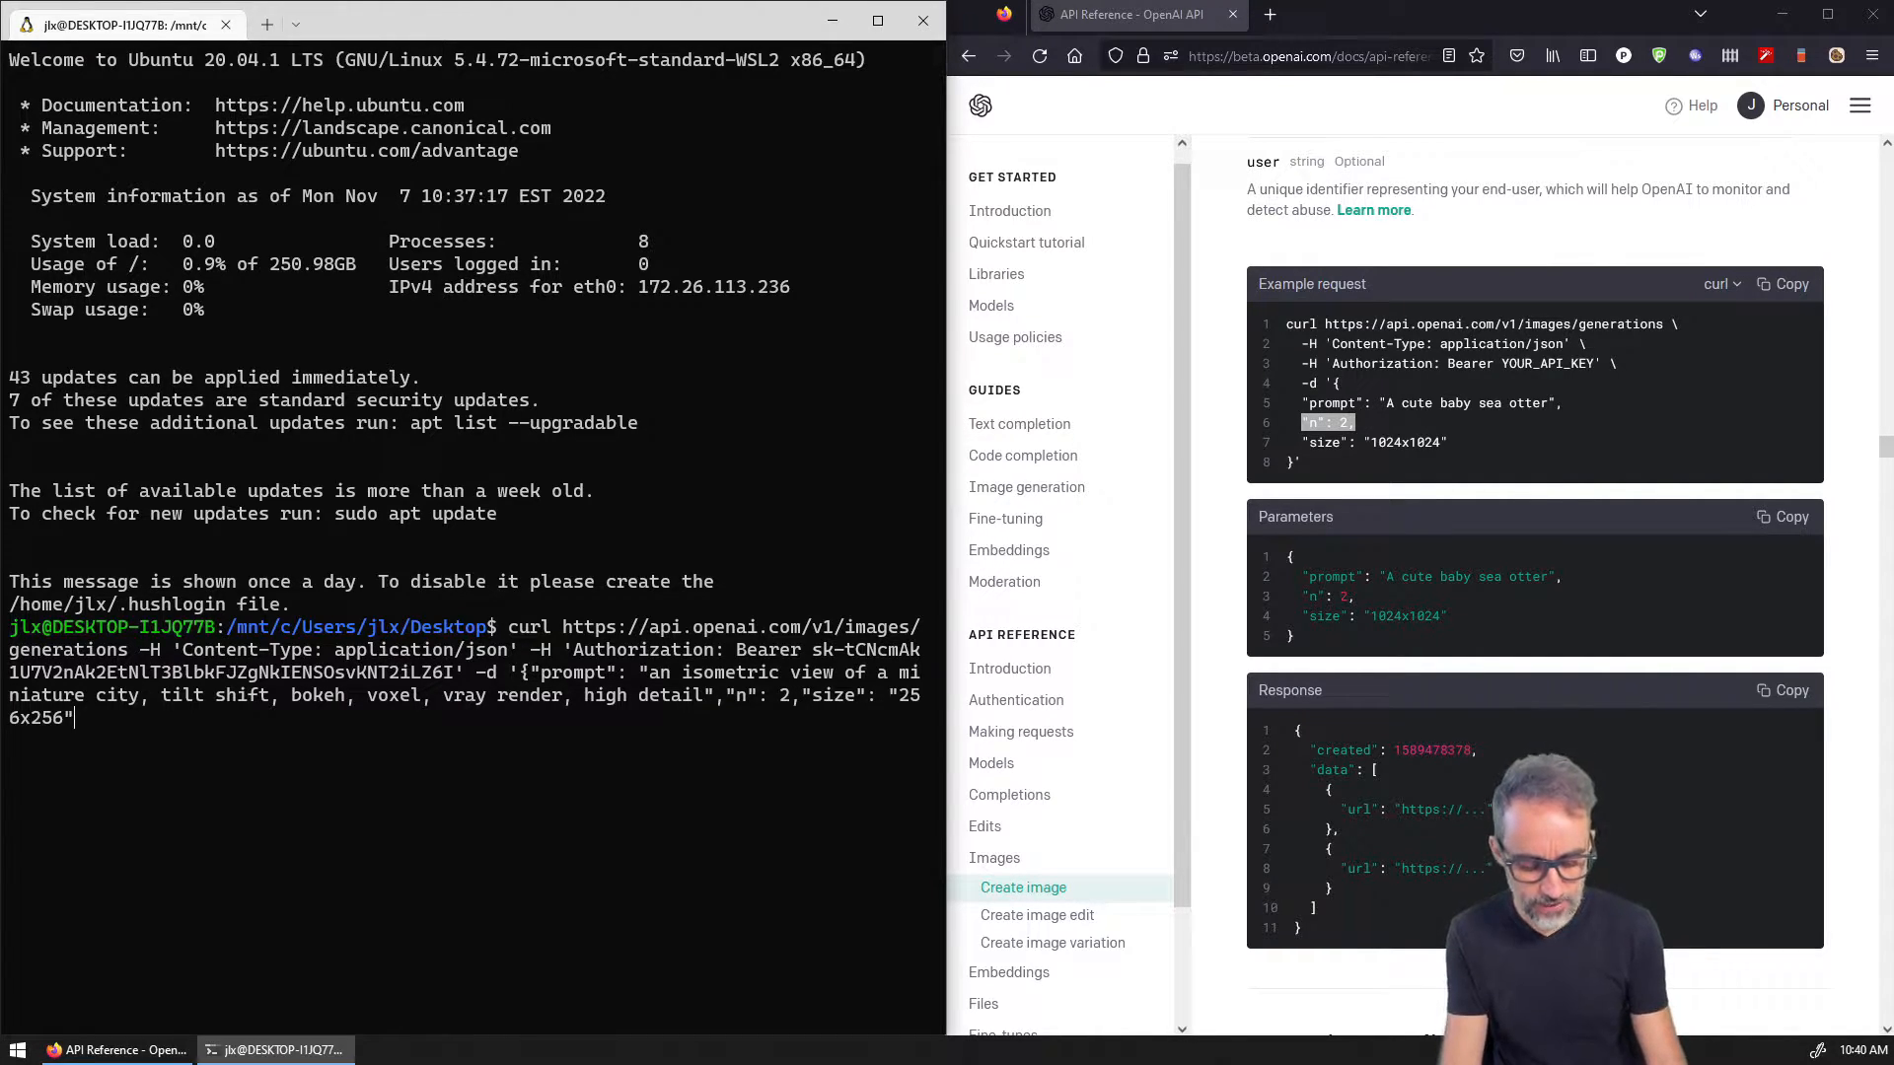
type("}'")
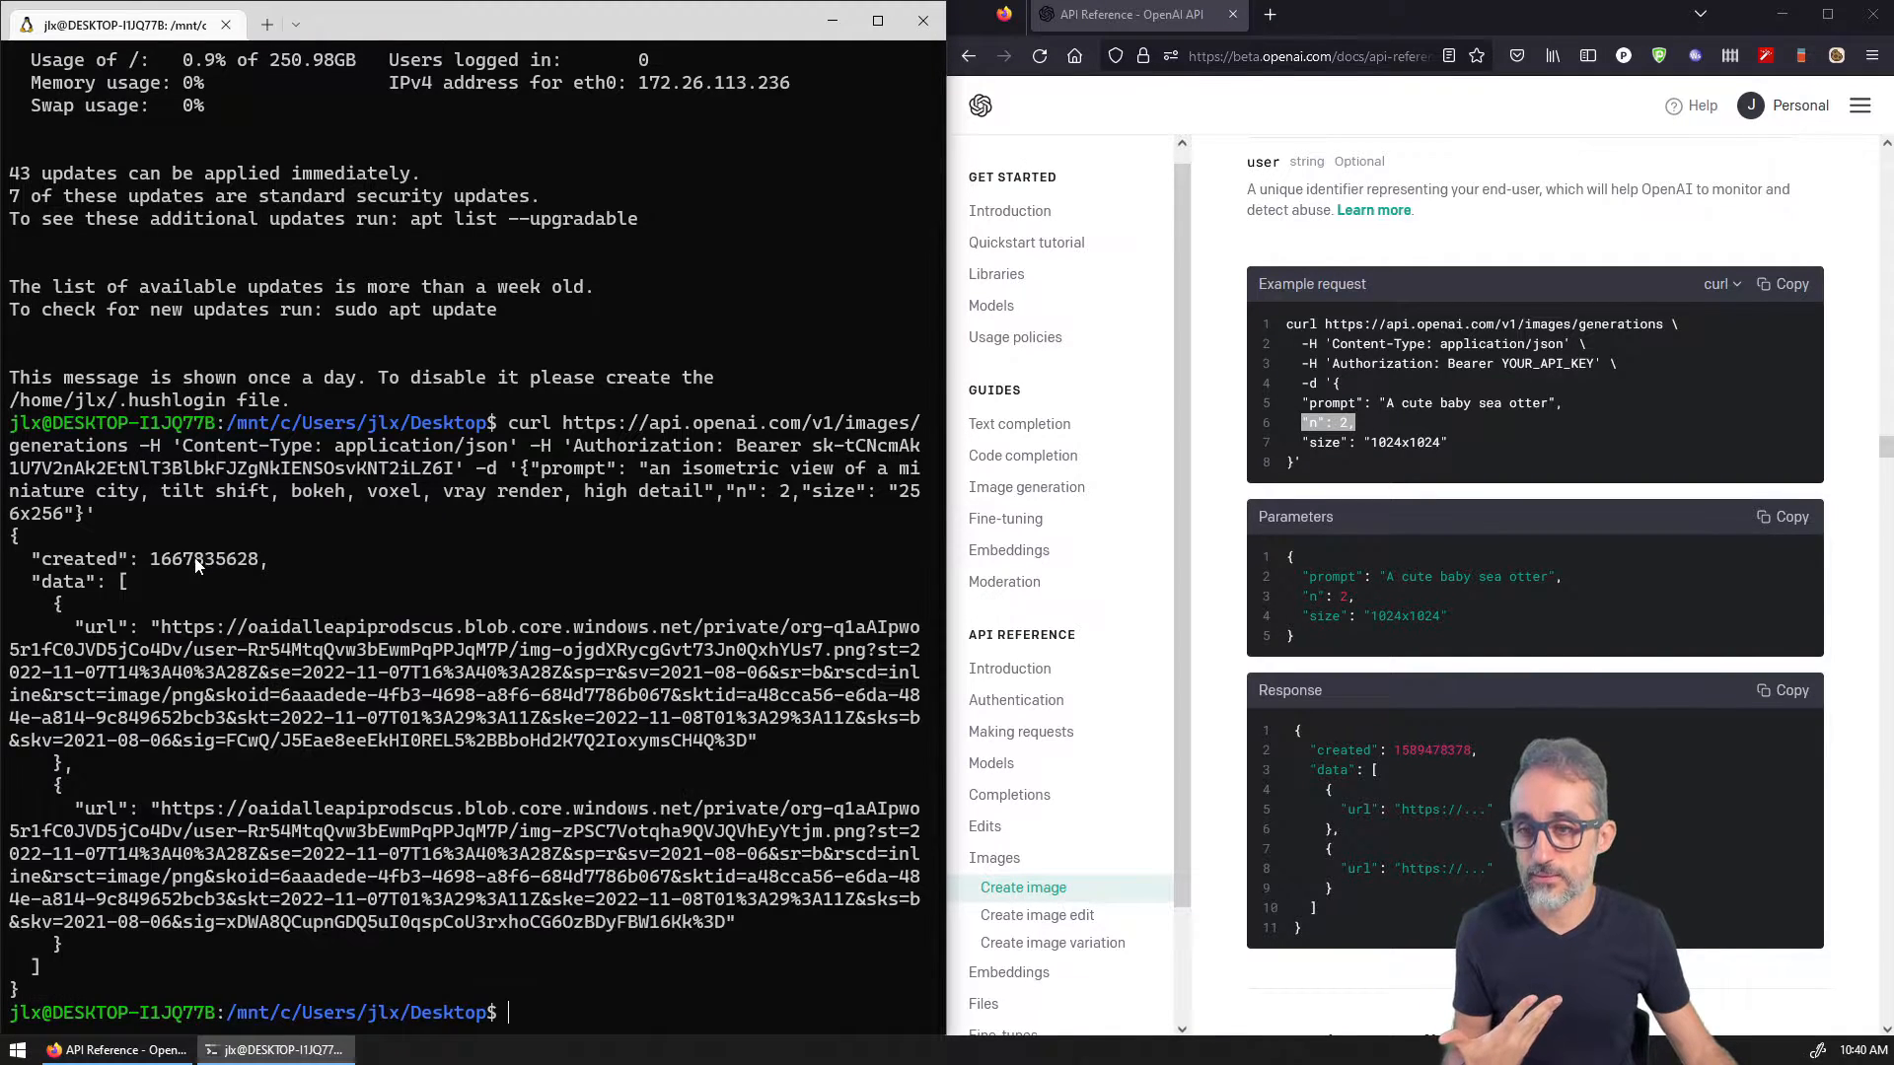
- Highlight the created timestamp in the returned JSON response
double_click(203, 559)
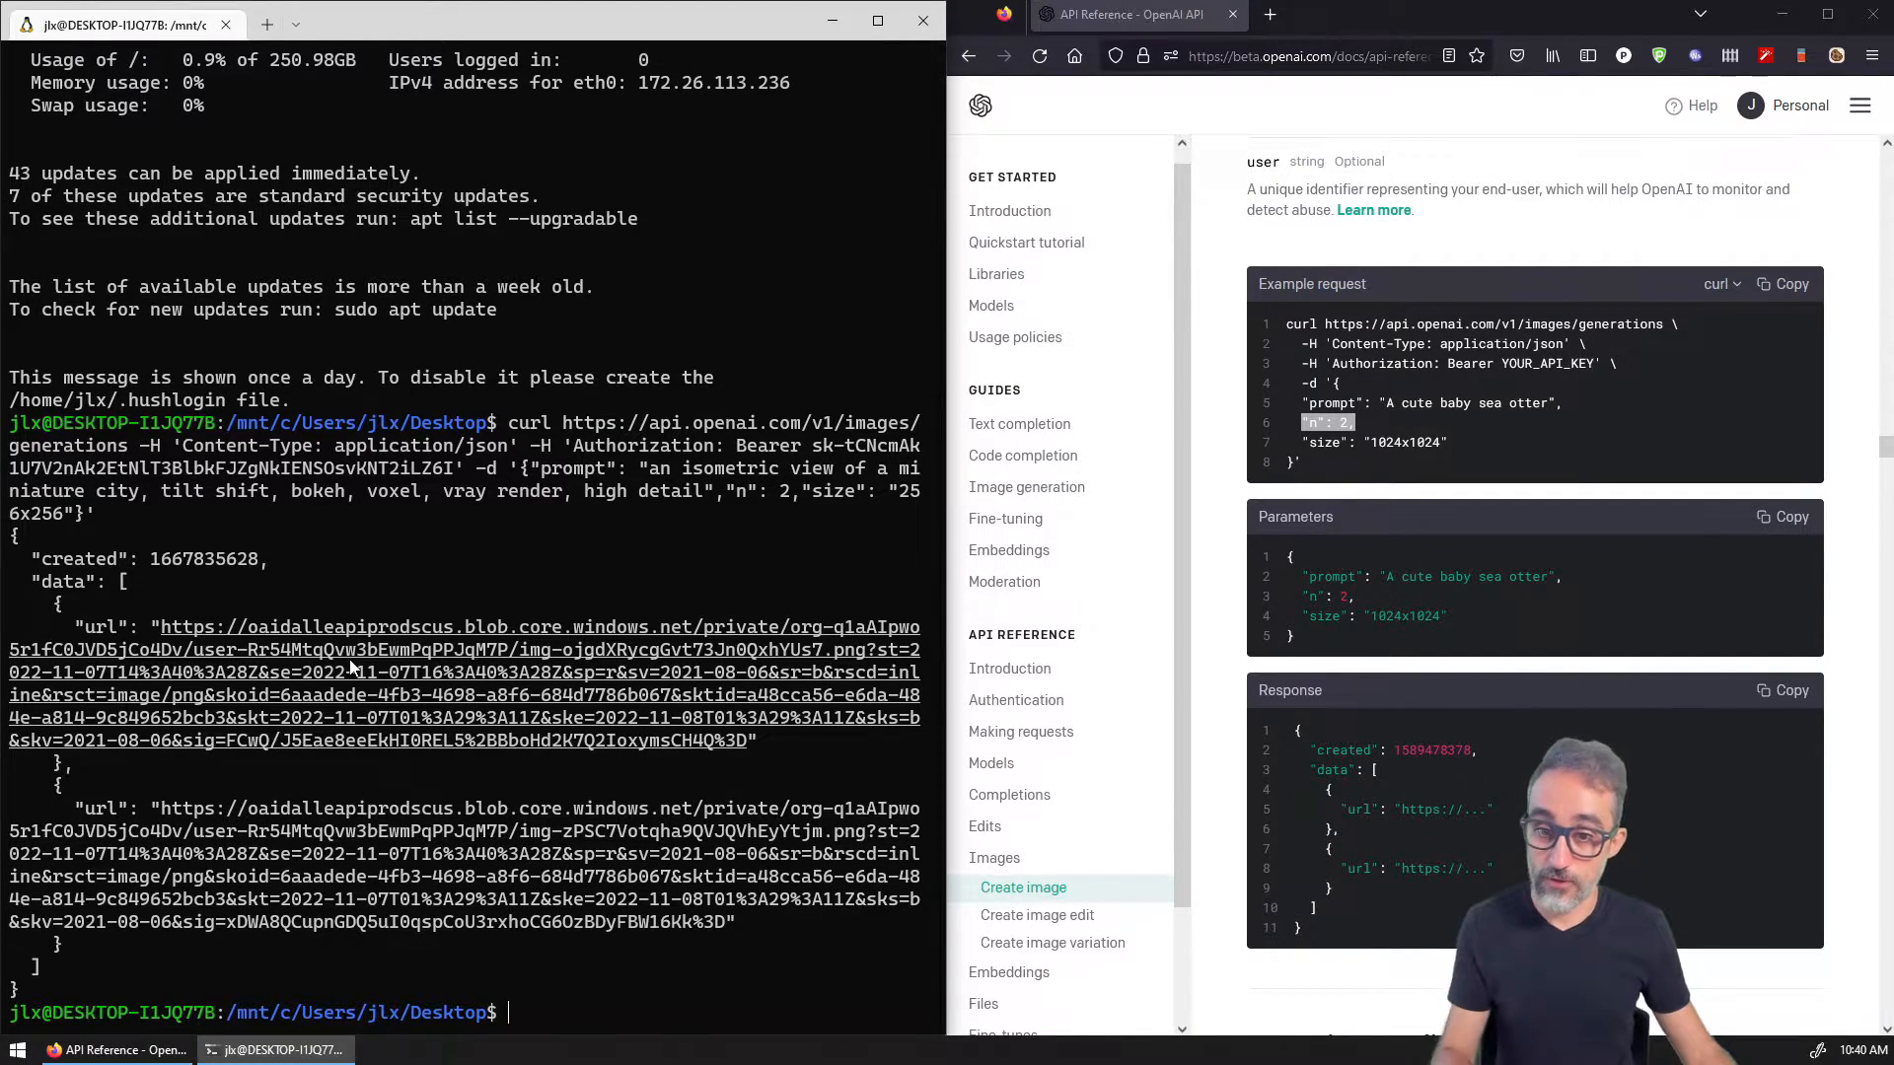
left_click(362, 628)
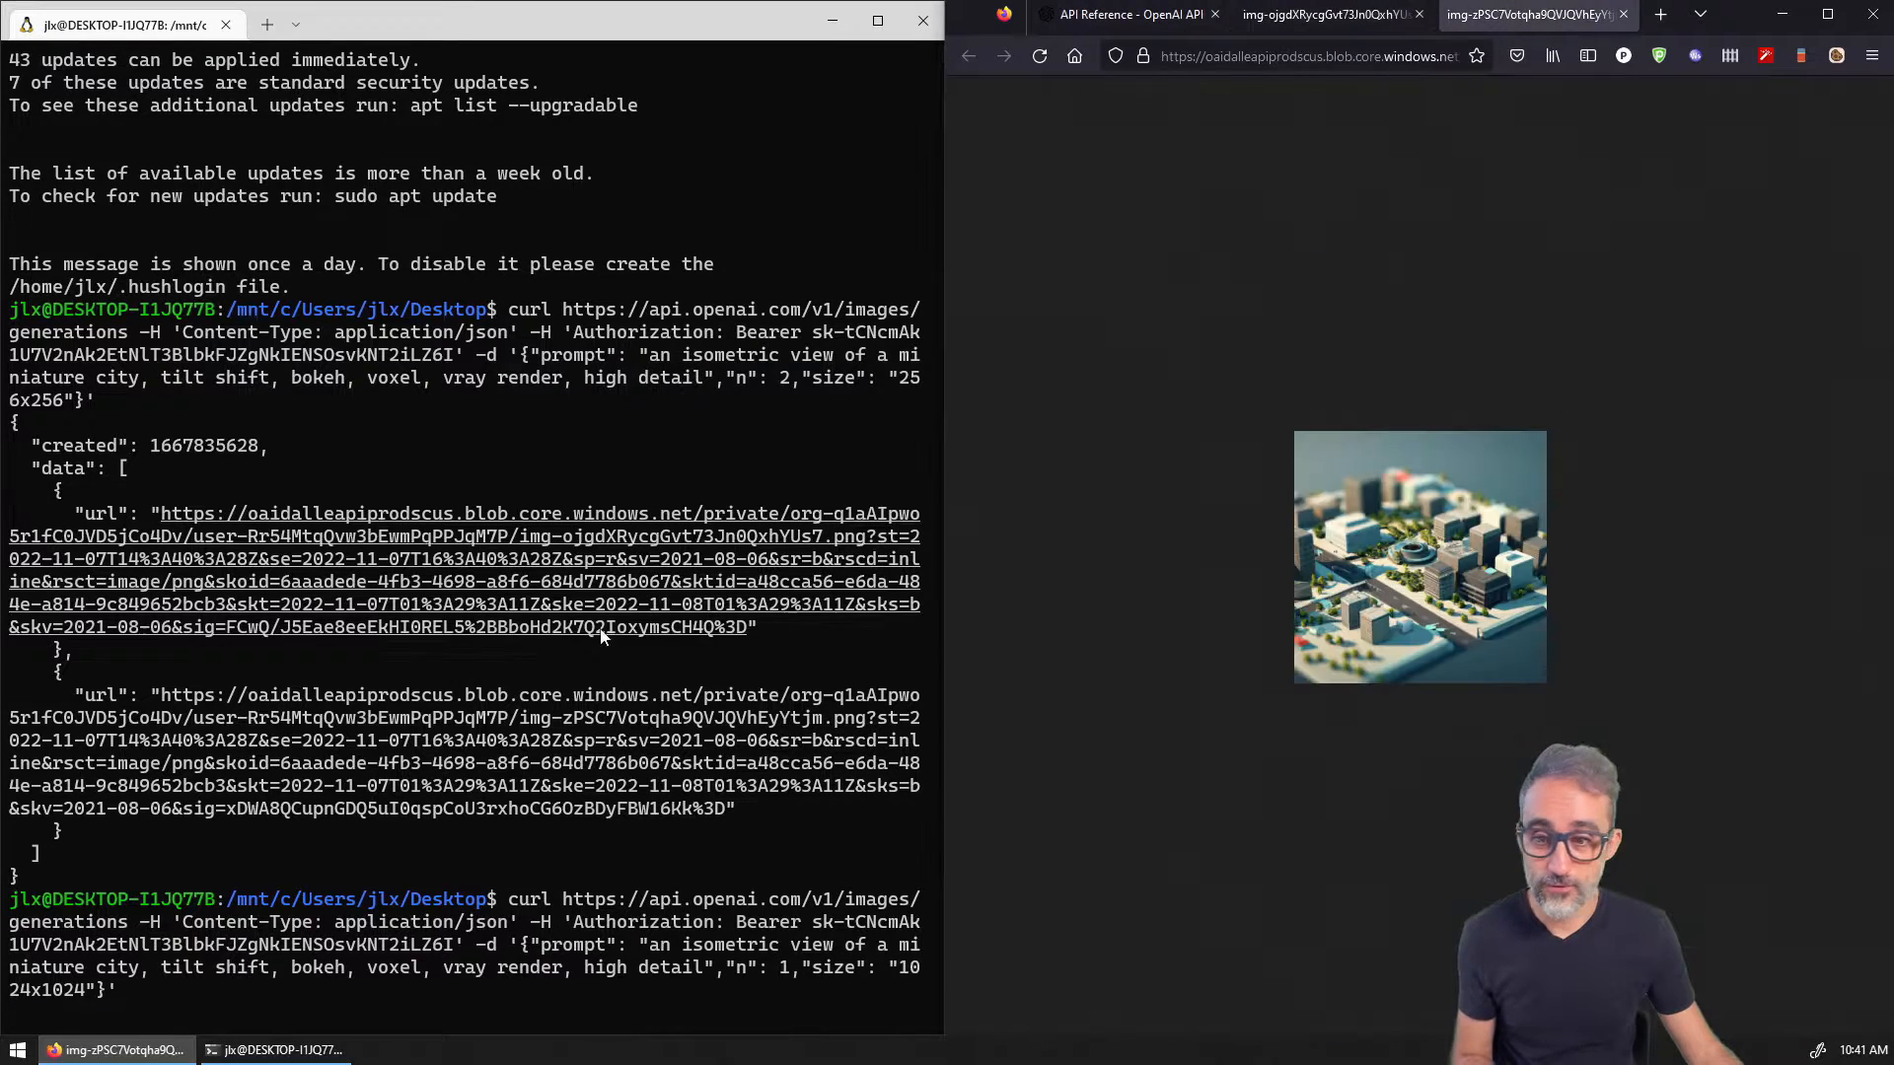
mouse_move(658, 752)
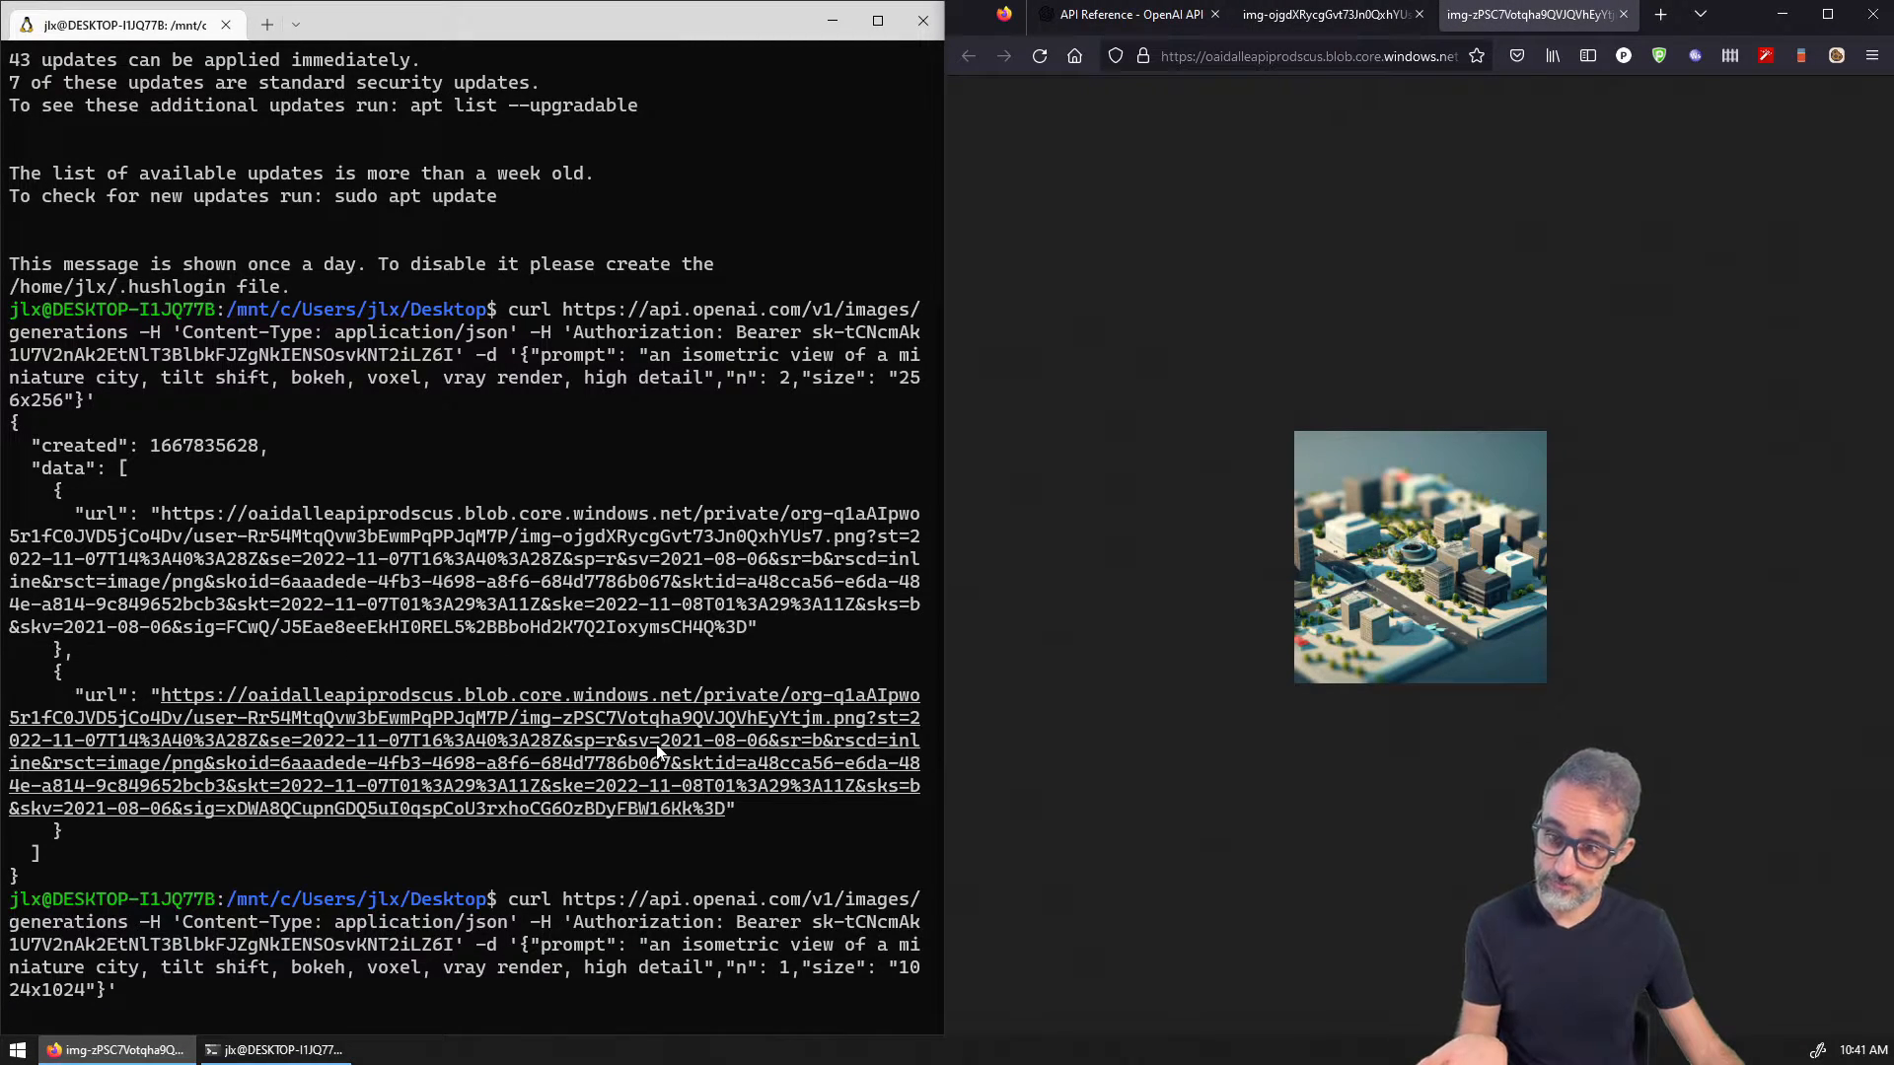
- Scroll down the terminal output of the single 1024x1024 image request
scroll("down", 3)
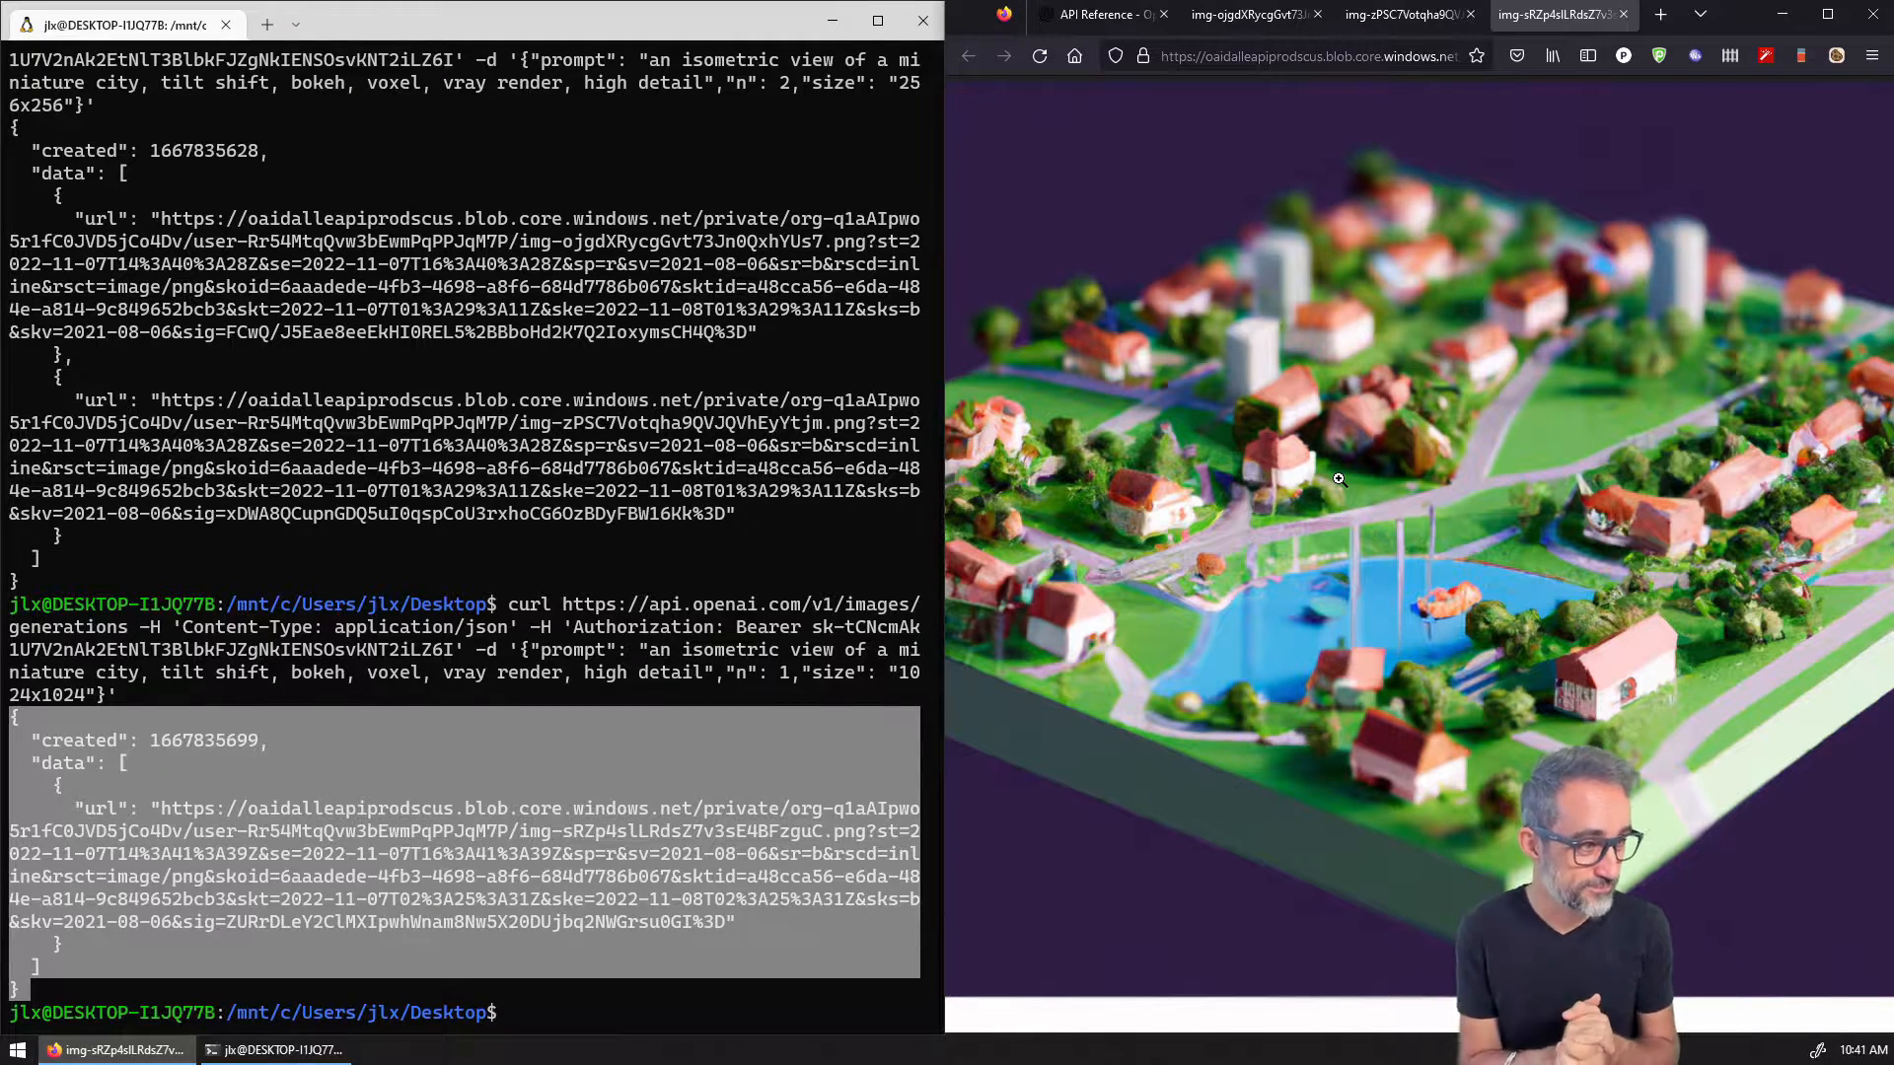
left_click(1099, 15)
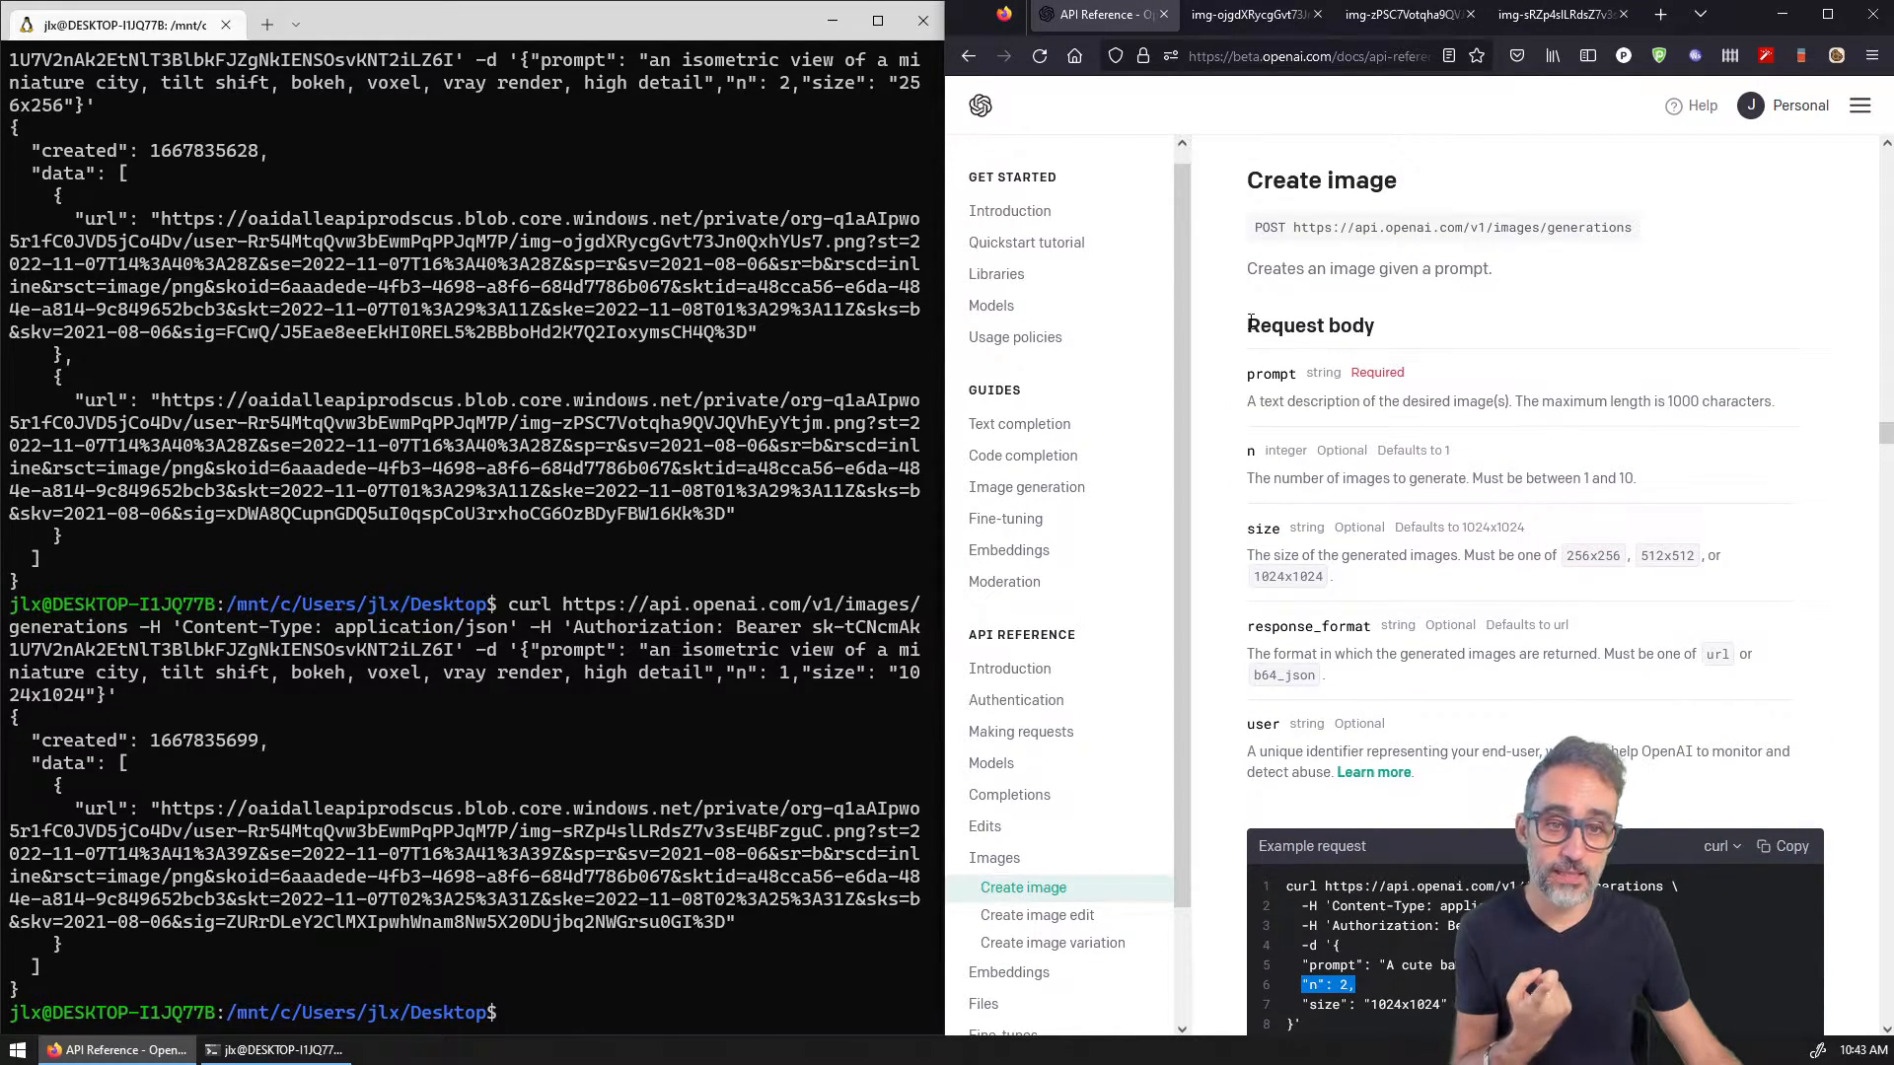
scroll("down", 3)
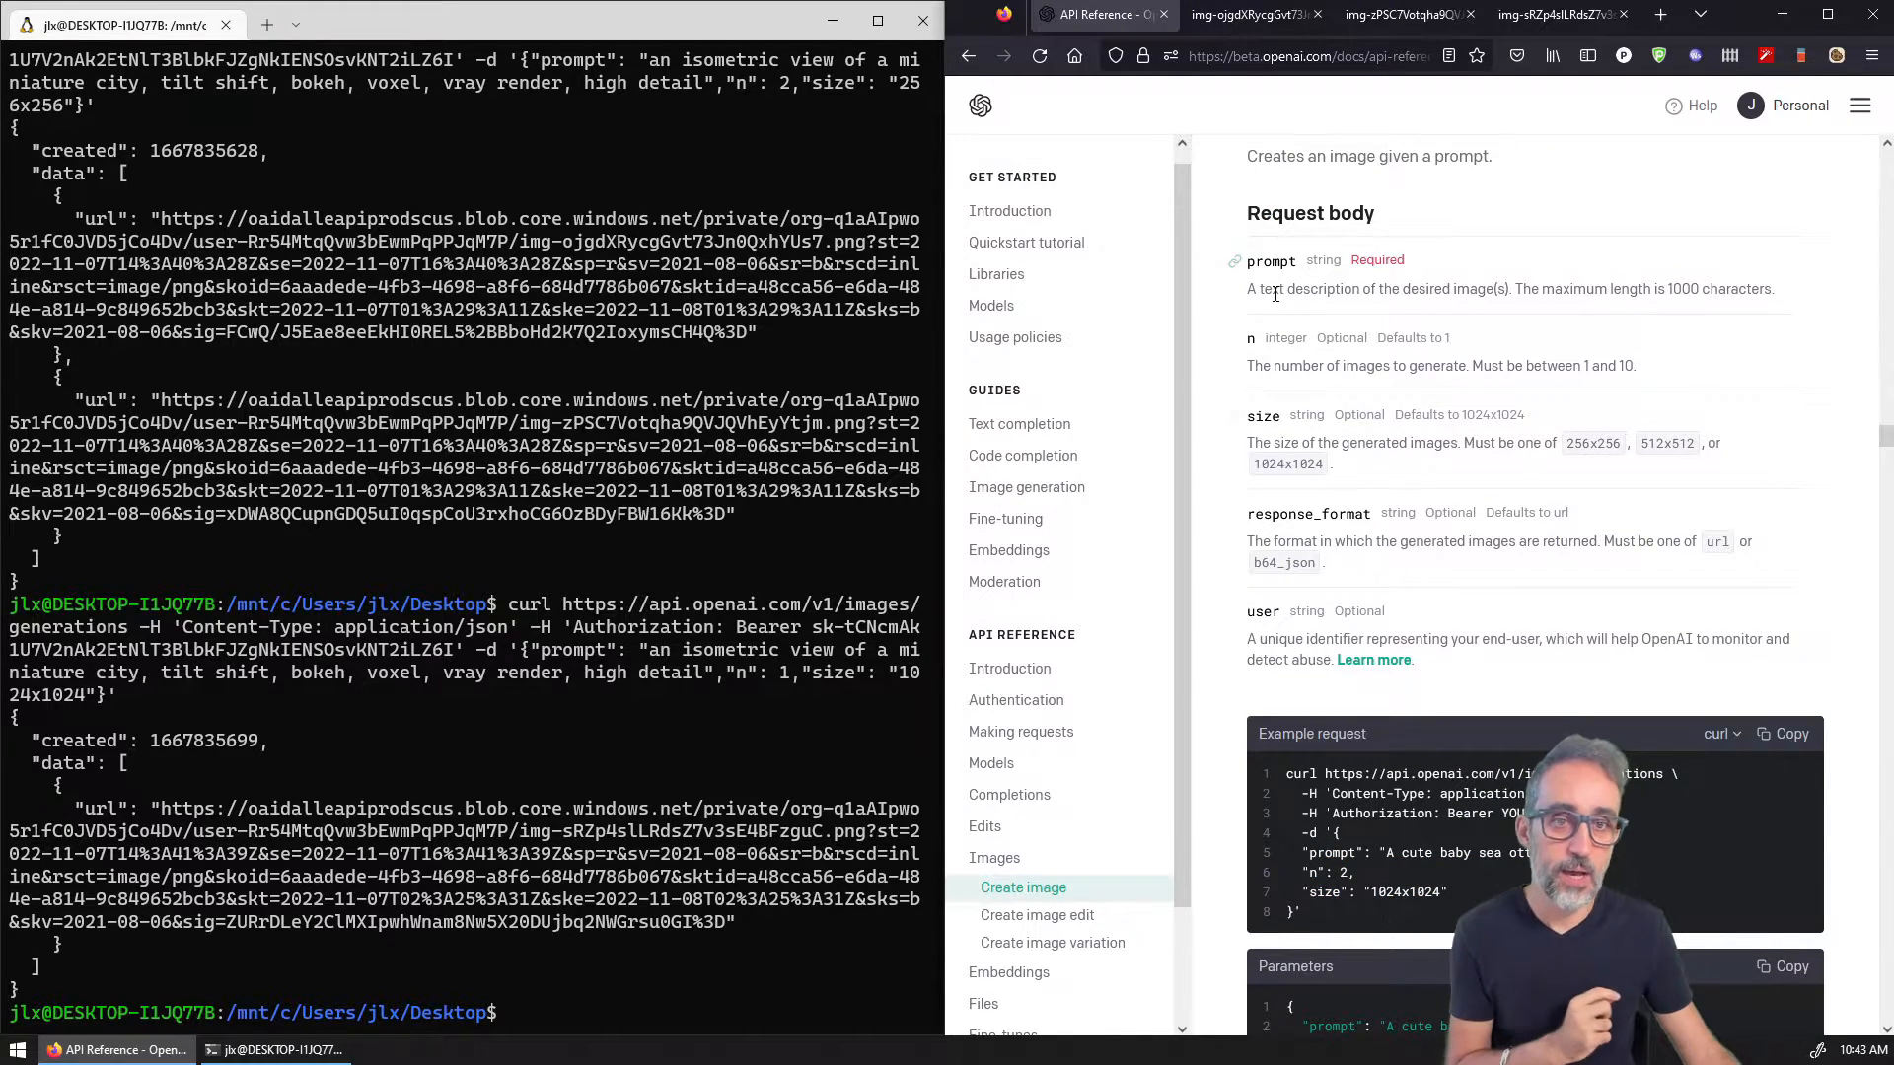
double_click(1269, 260)
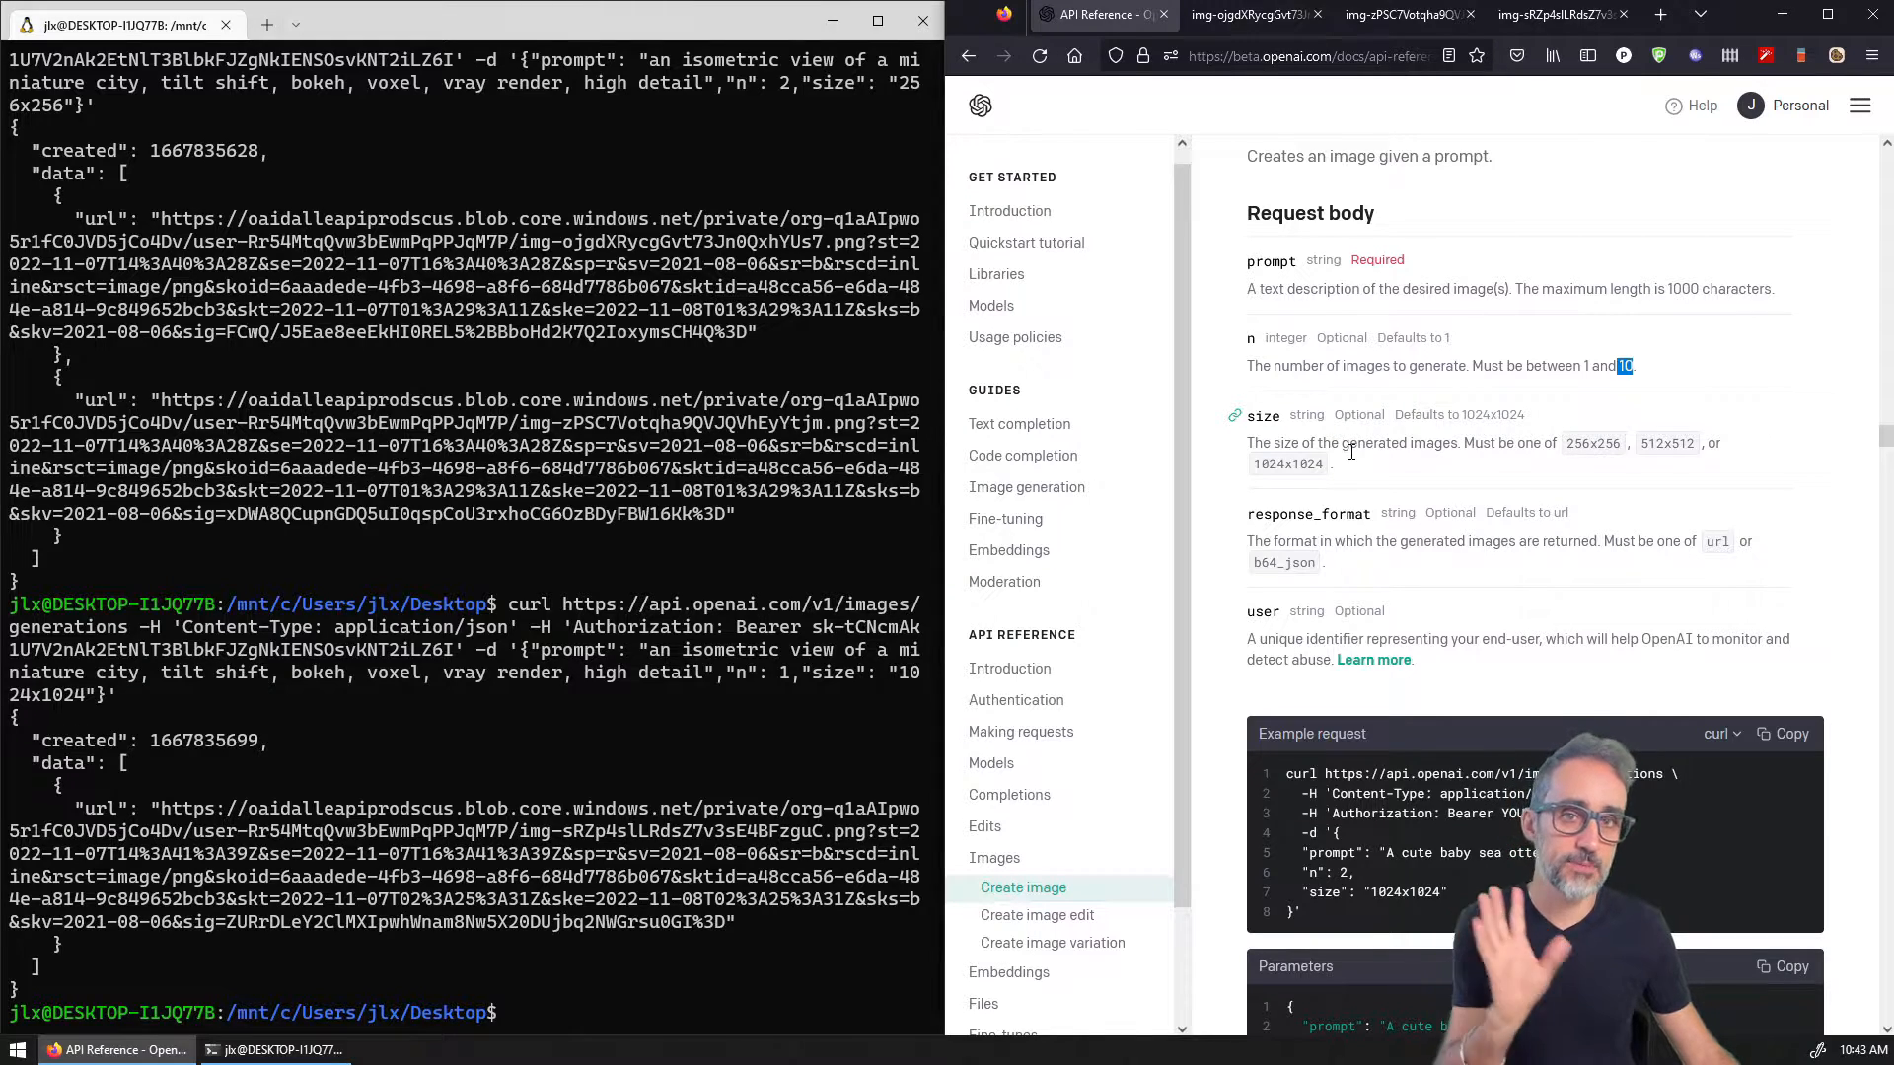
double_click(1589, 442)
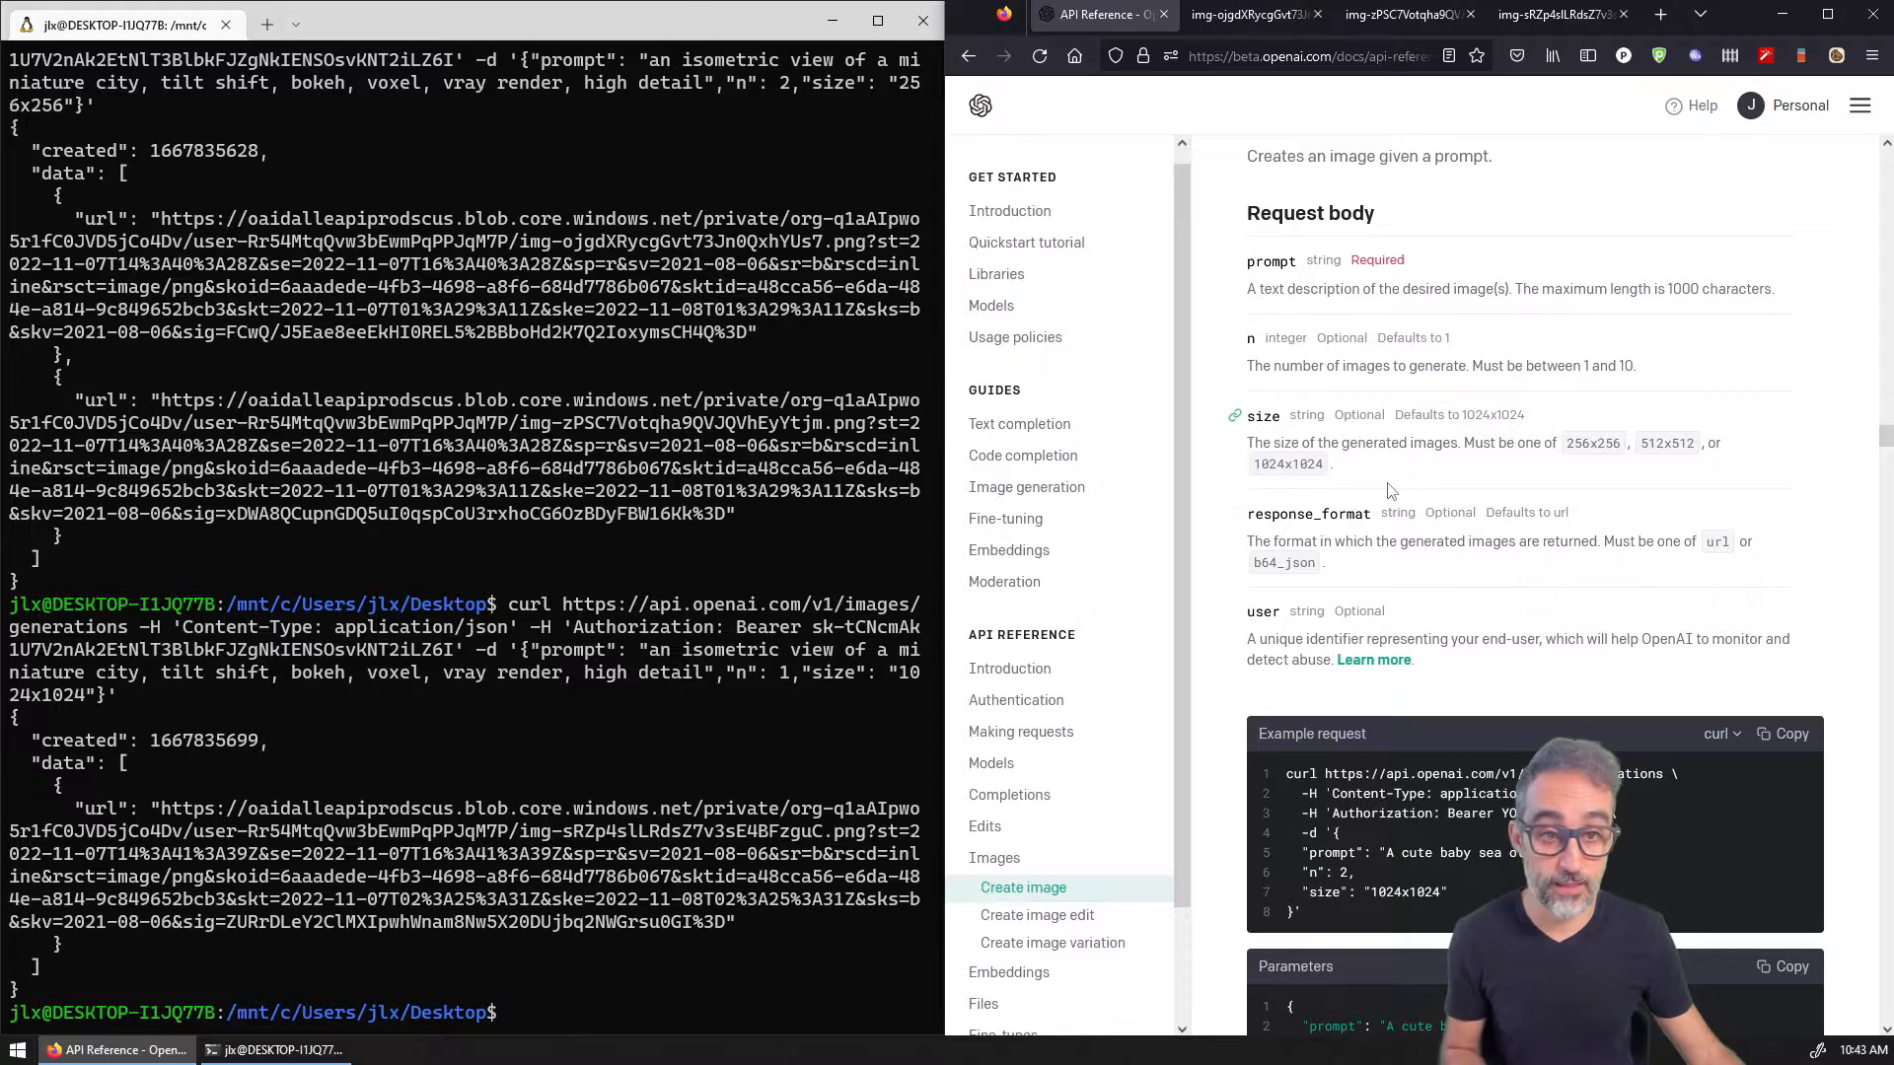
double_click(1307, 512)
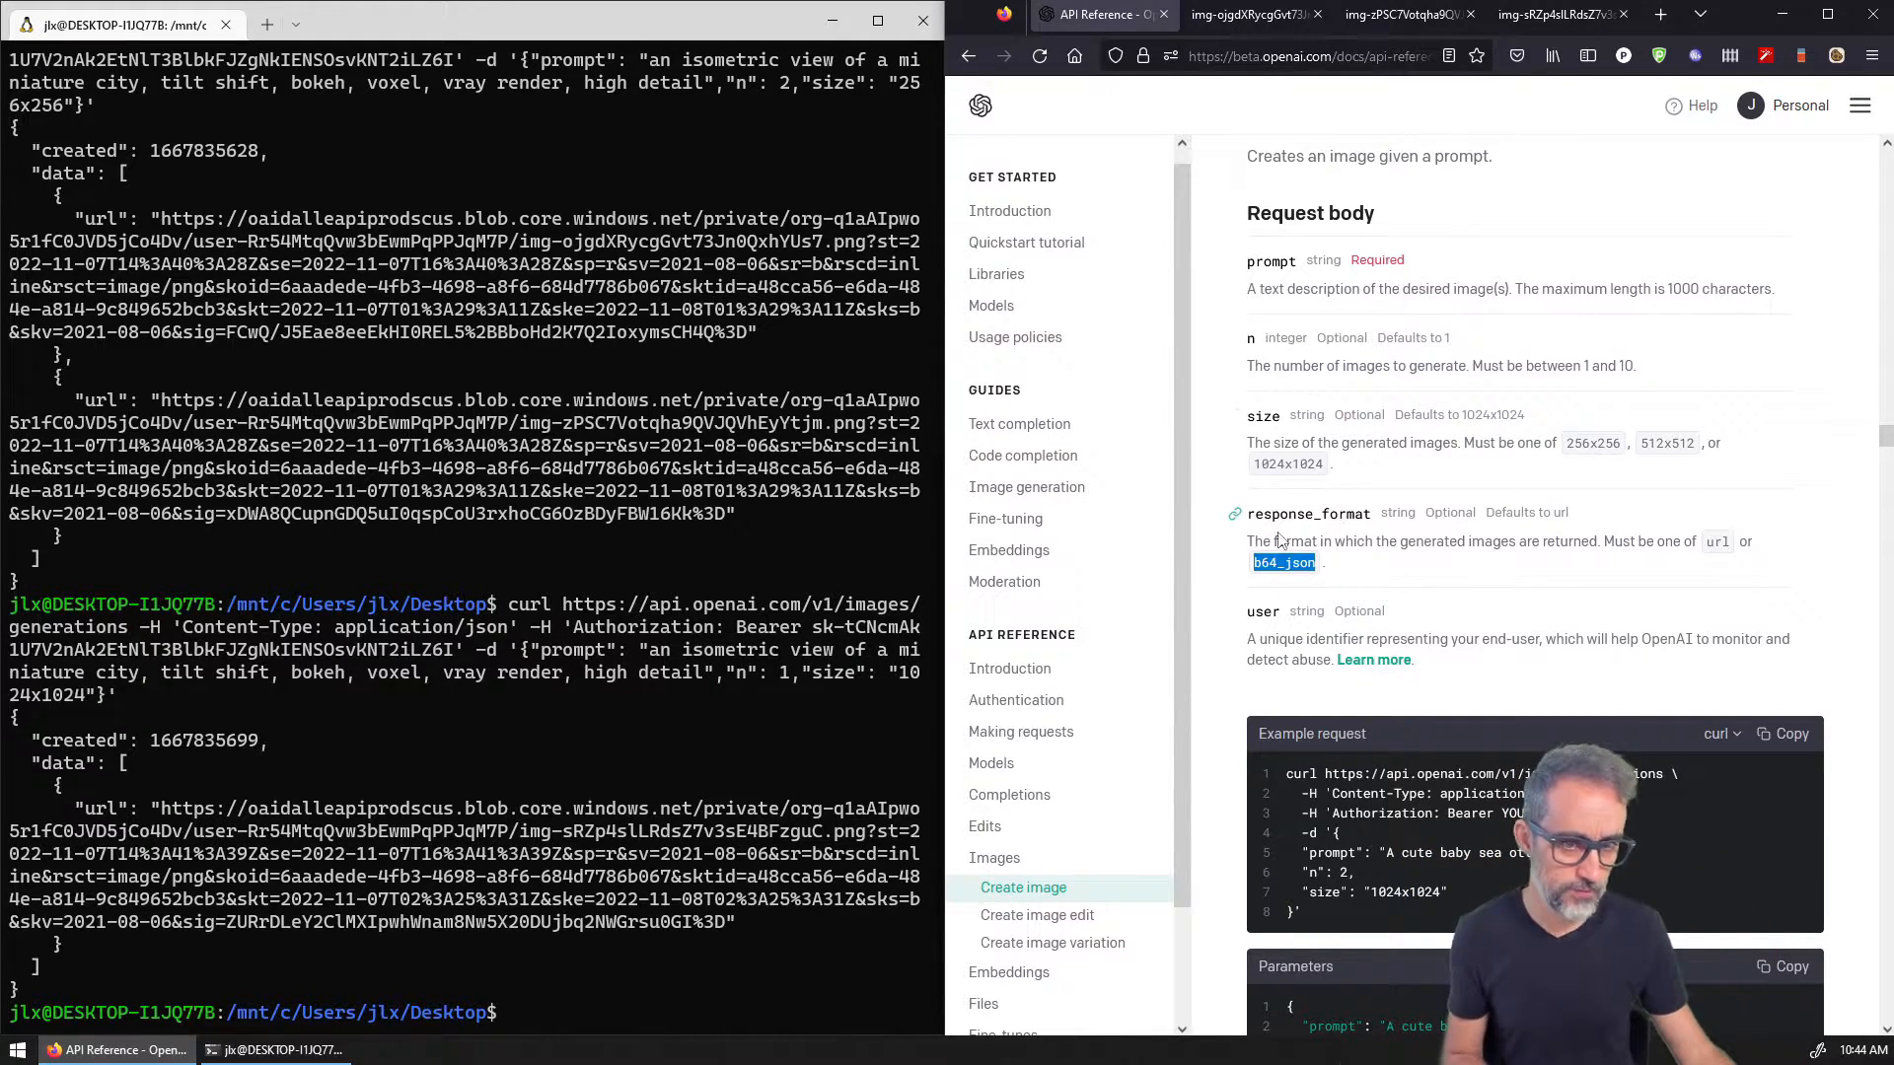
- Scroll the Create image reference until the full example request is visible
scroll("down", 3)
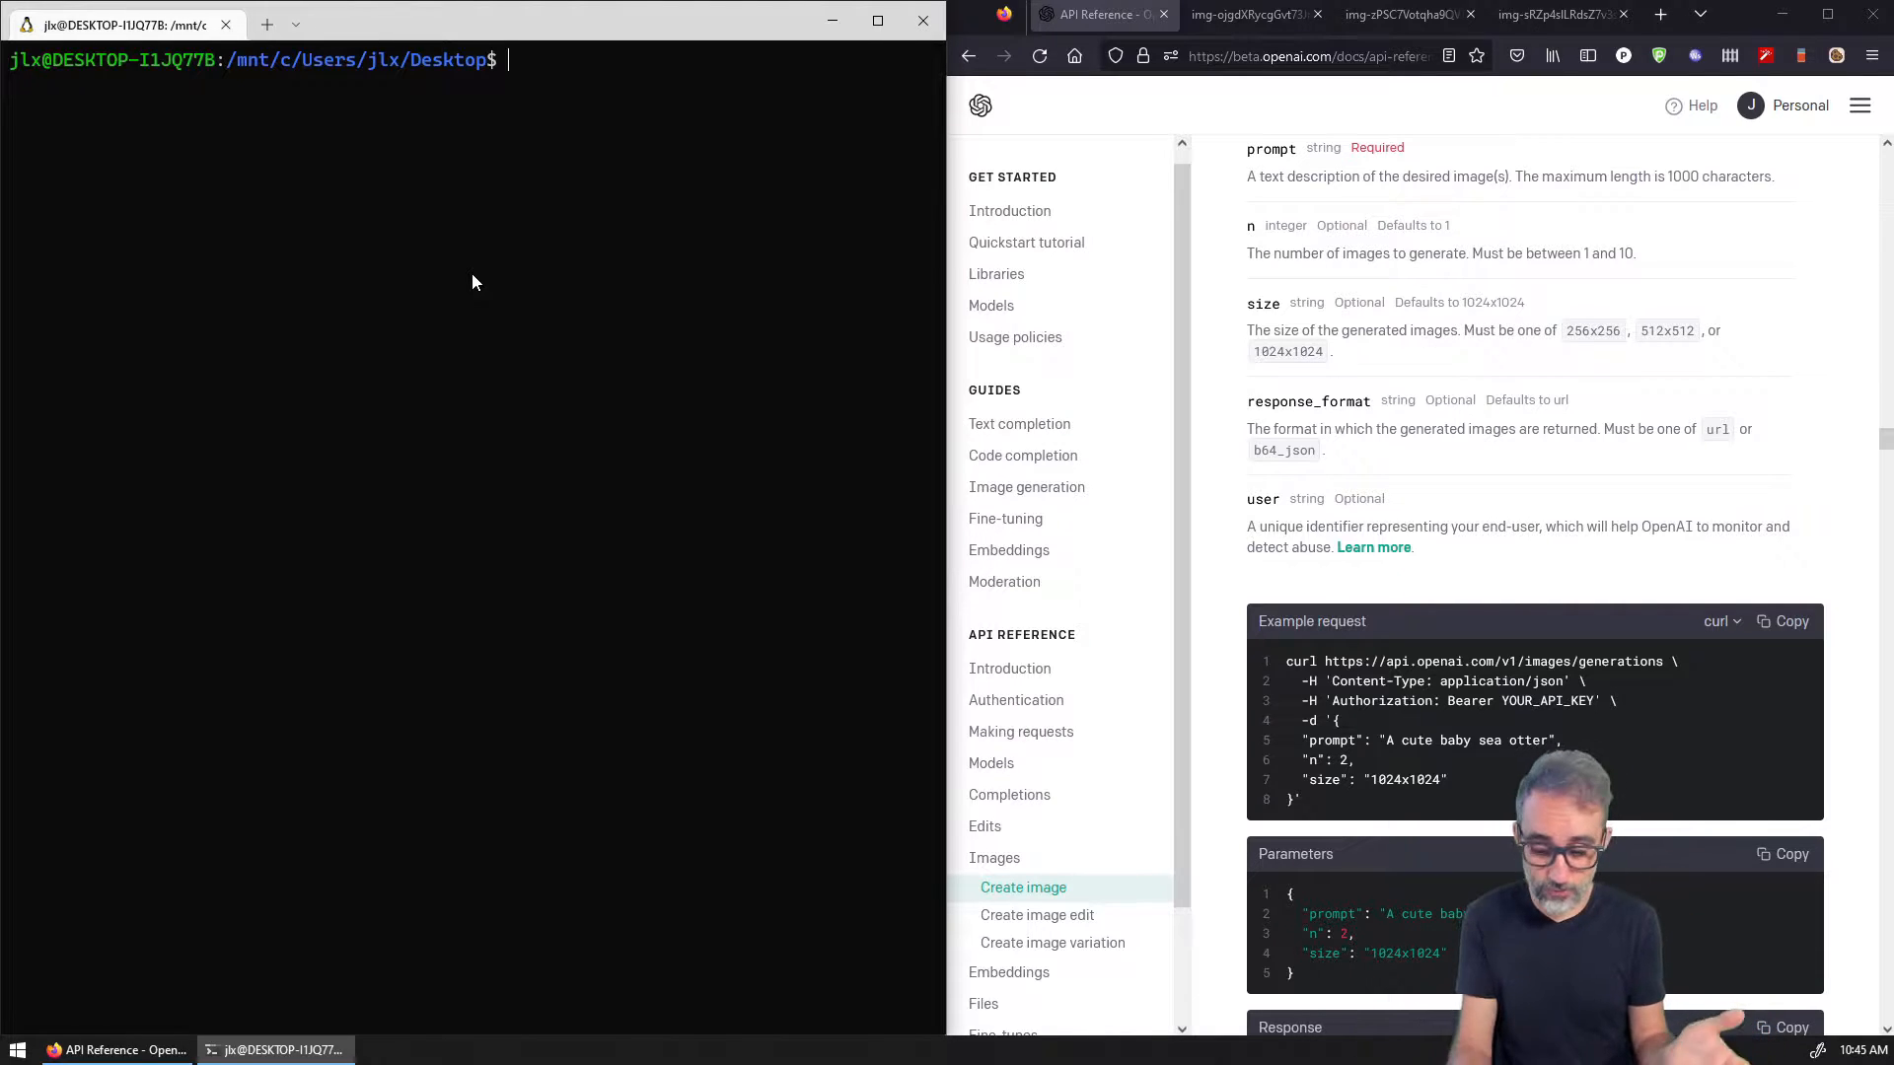
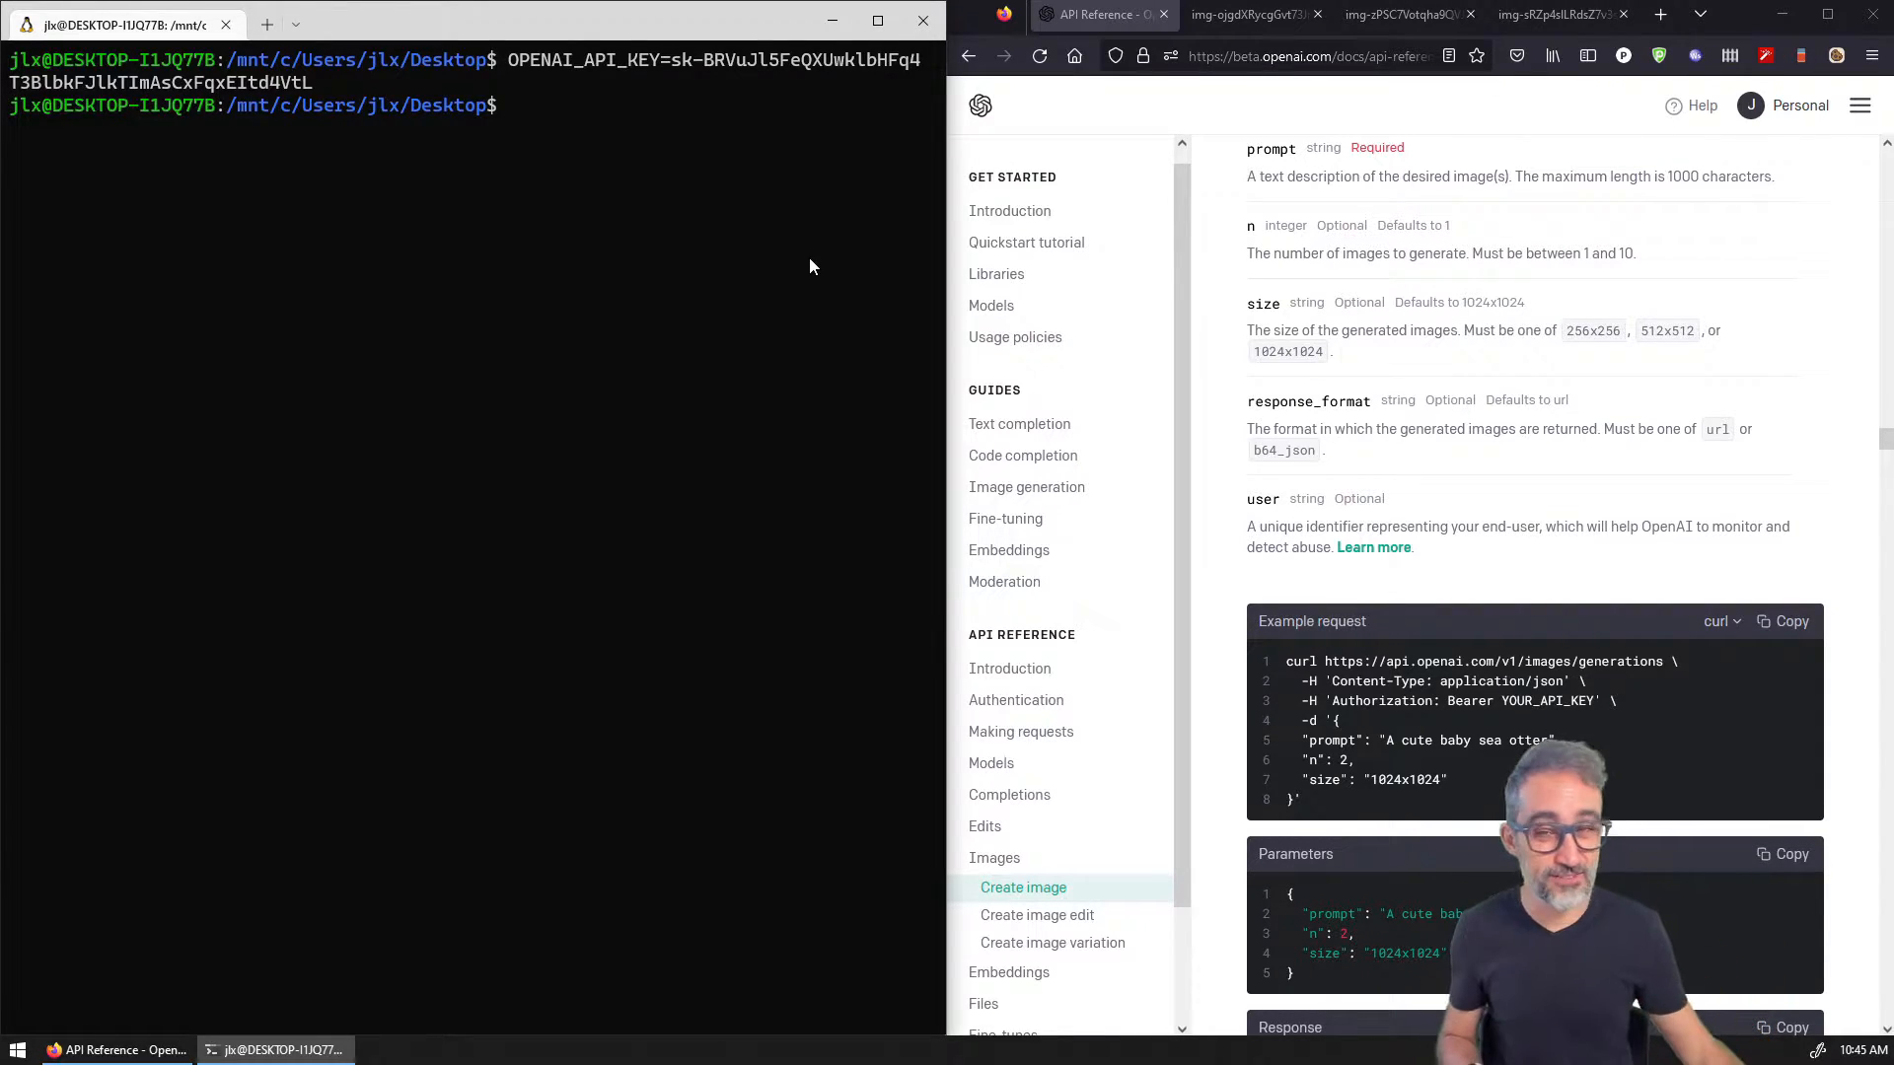
- Assign the sk-… API key to an OPENAI_API_KEY shell variable
mouse_move(534, 161)
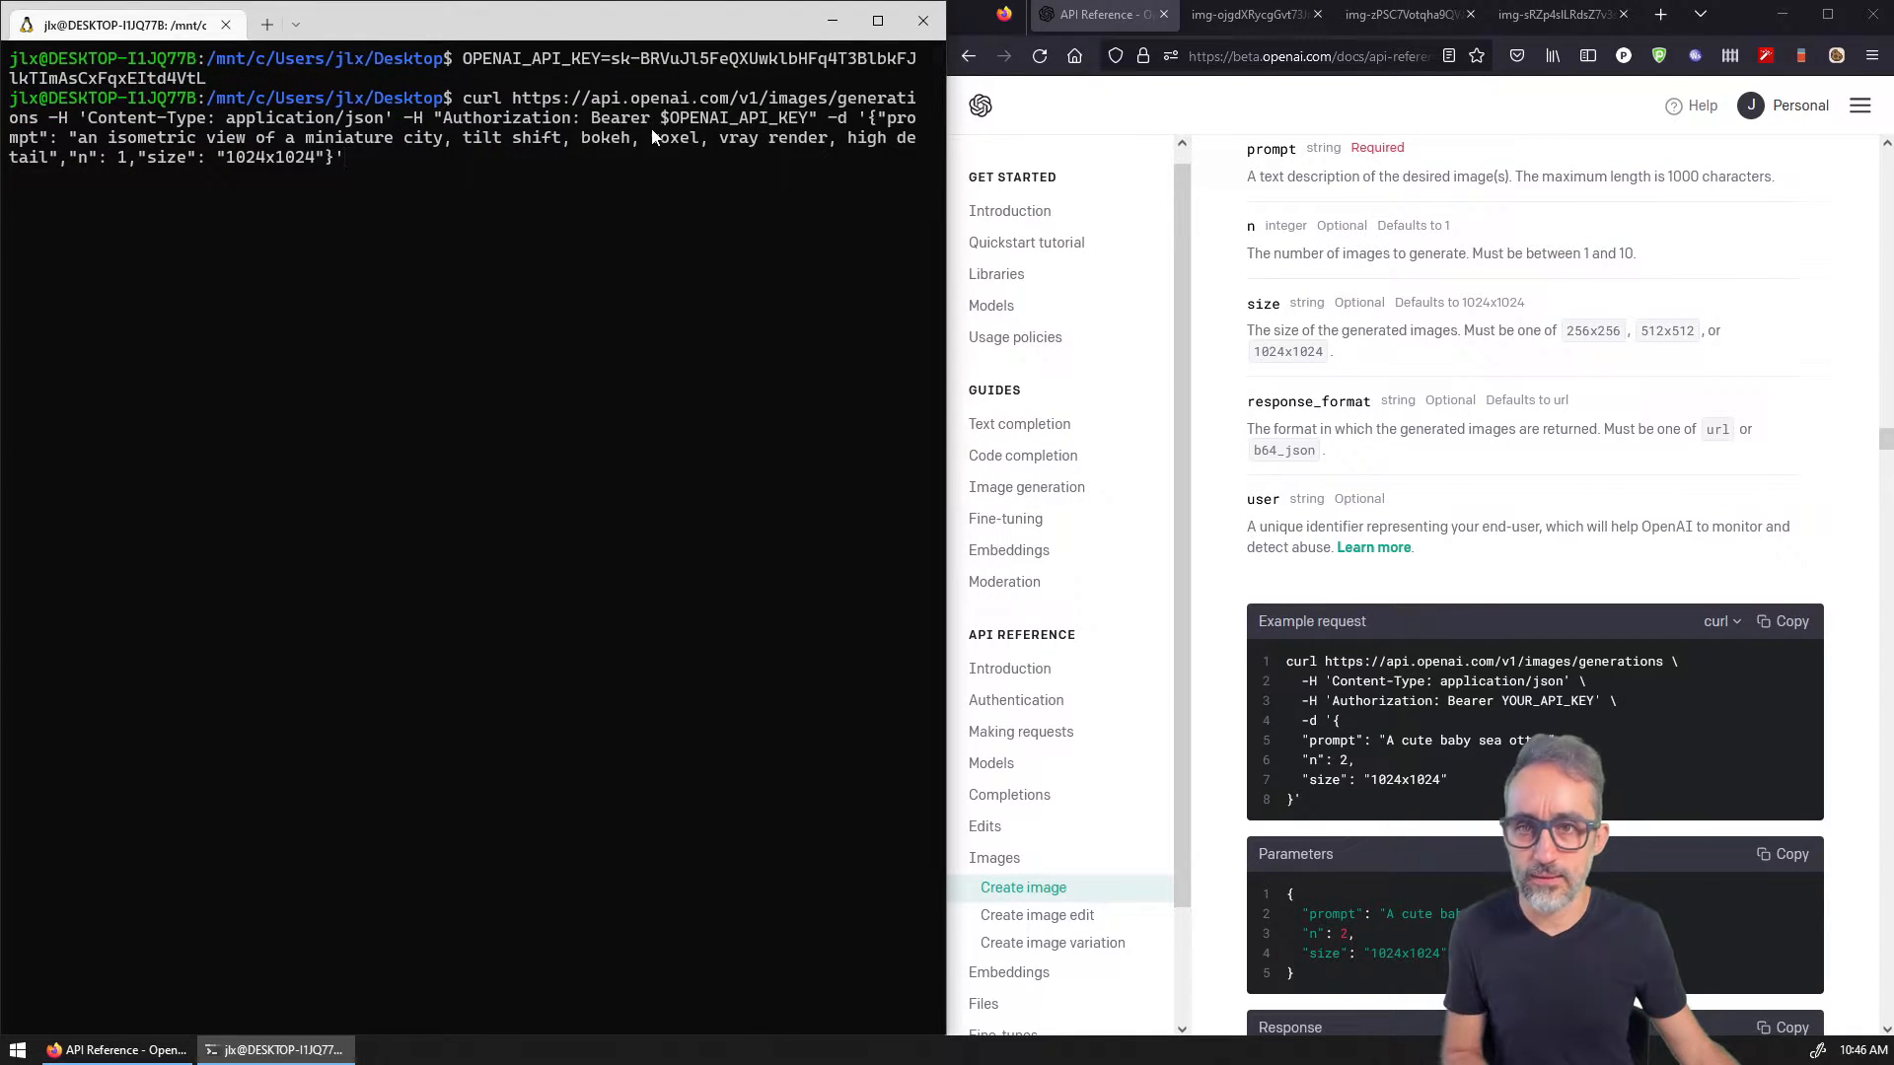
- Highlight the API key variable in the curl images request
double_click(732, 118)
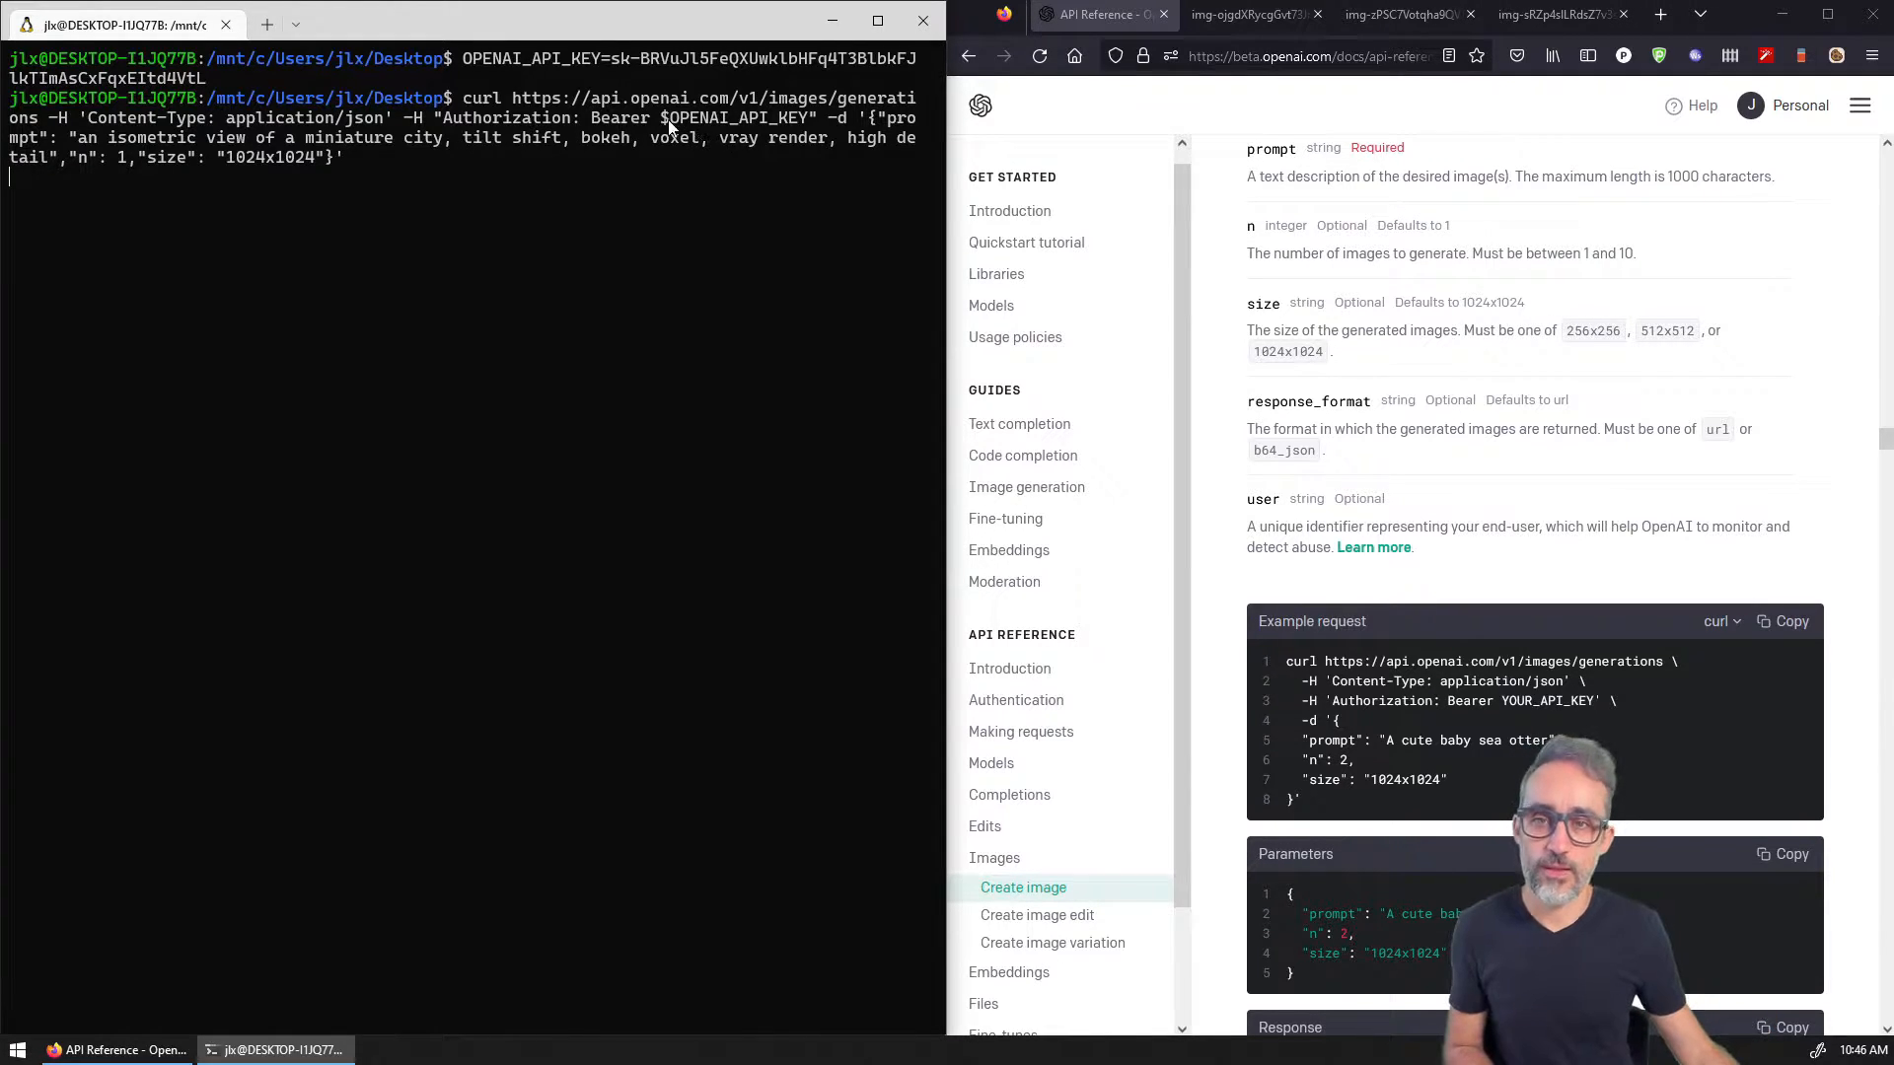
double_click(734, 119)
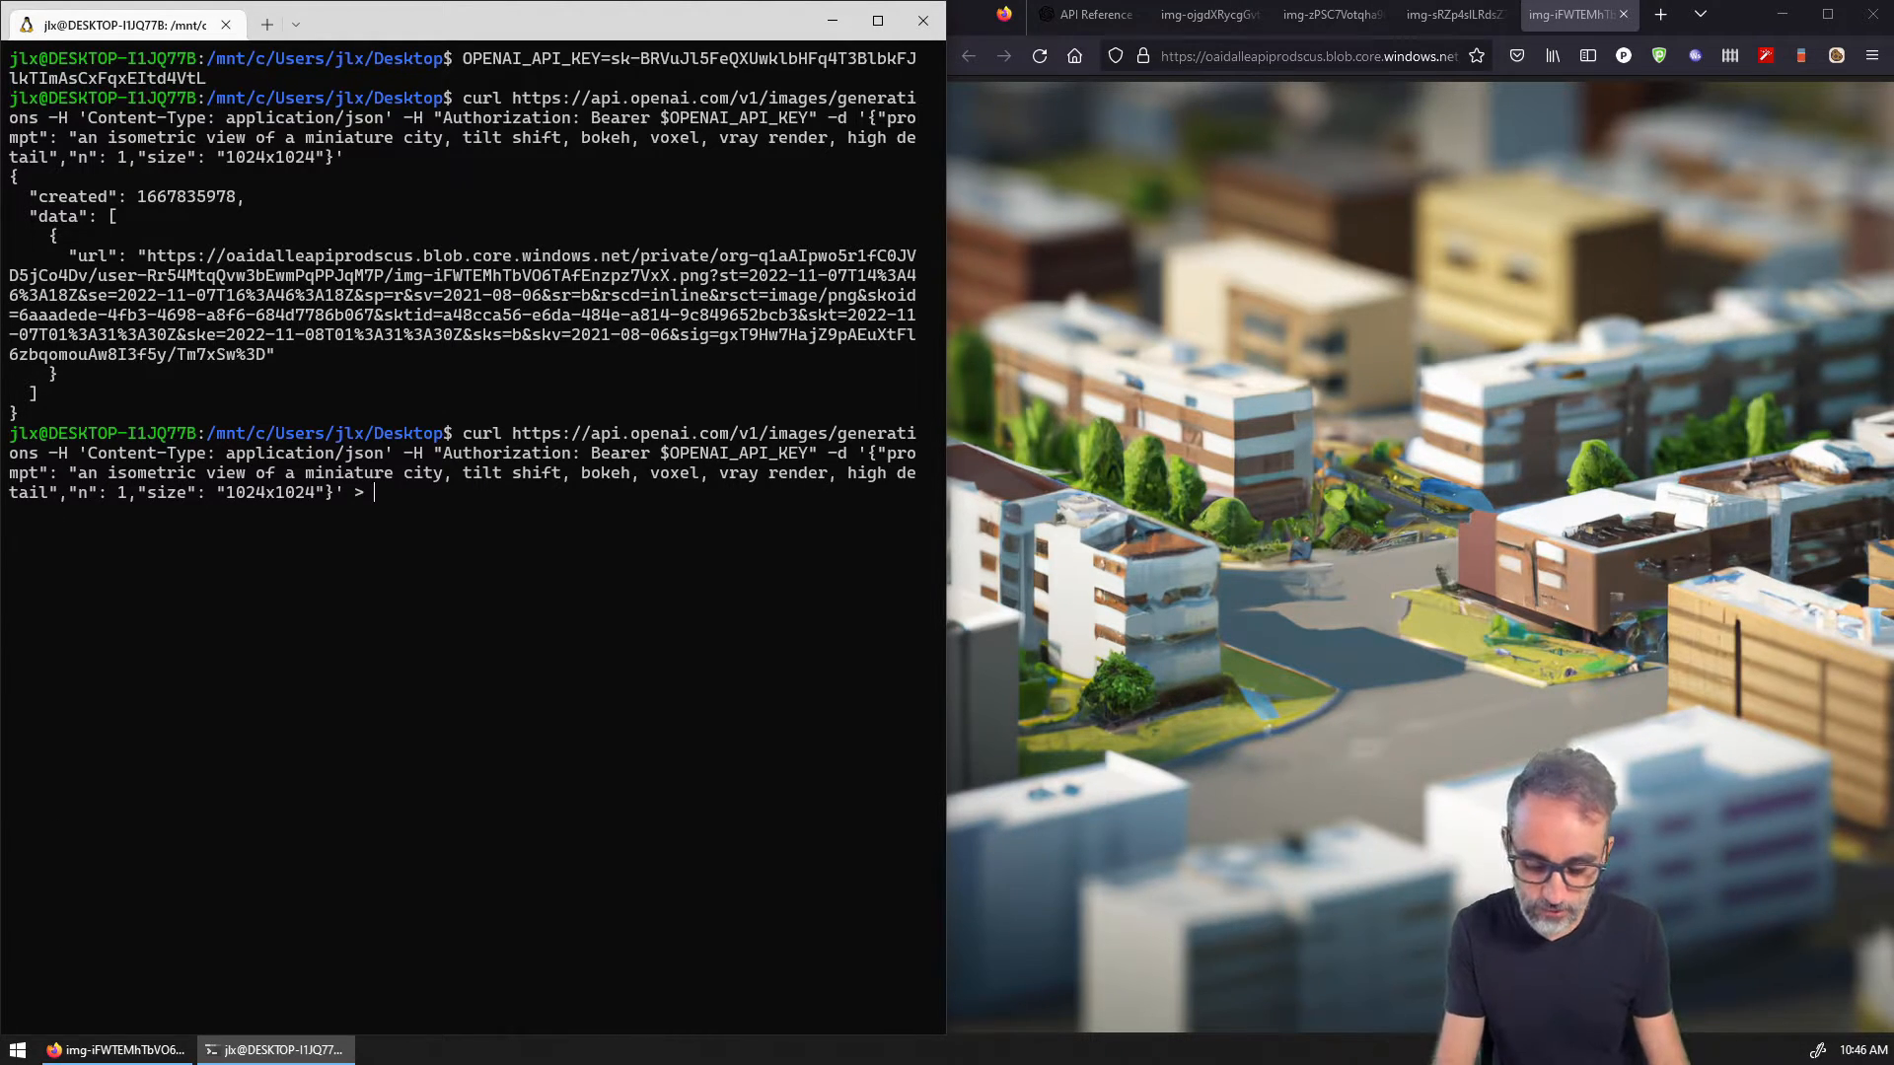
- Redirect the curl reply into response.txt
type("response.txt")
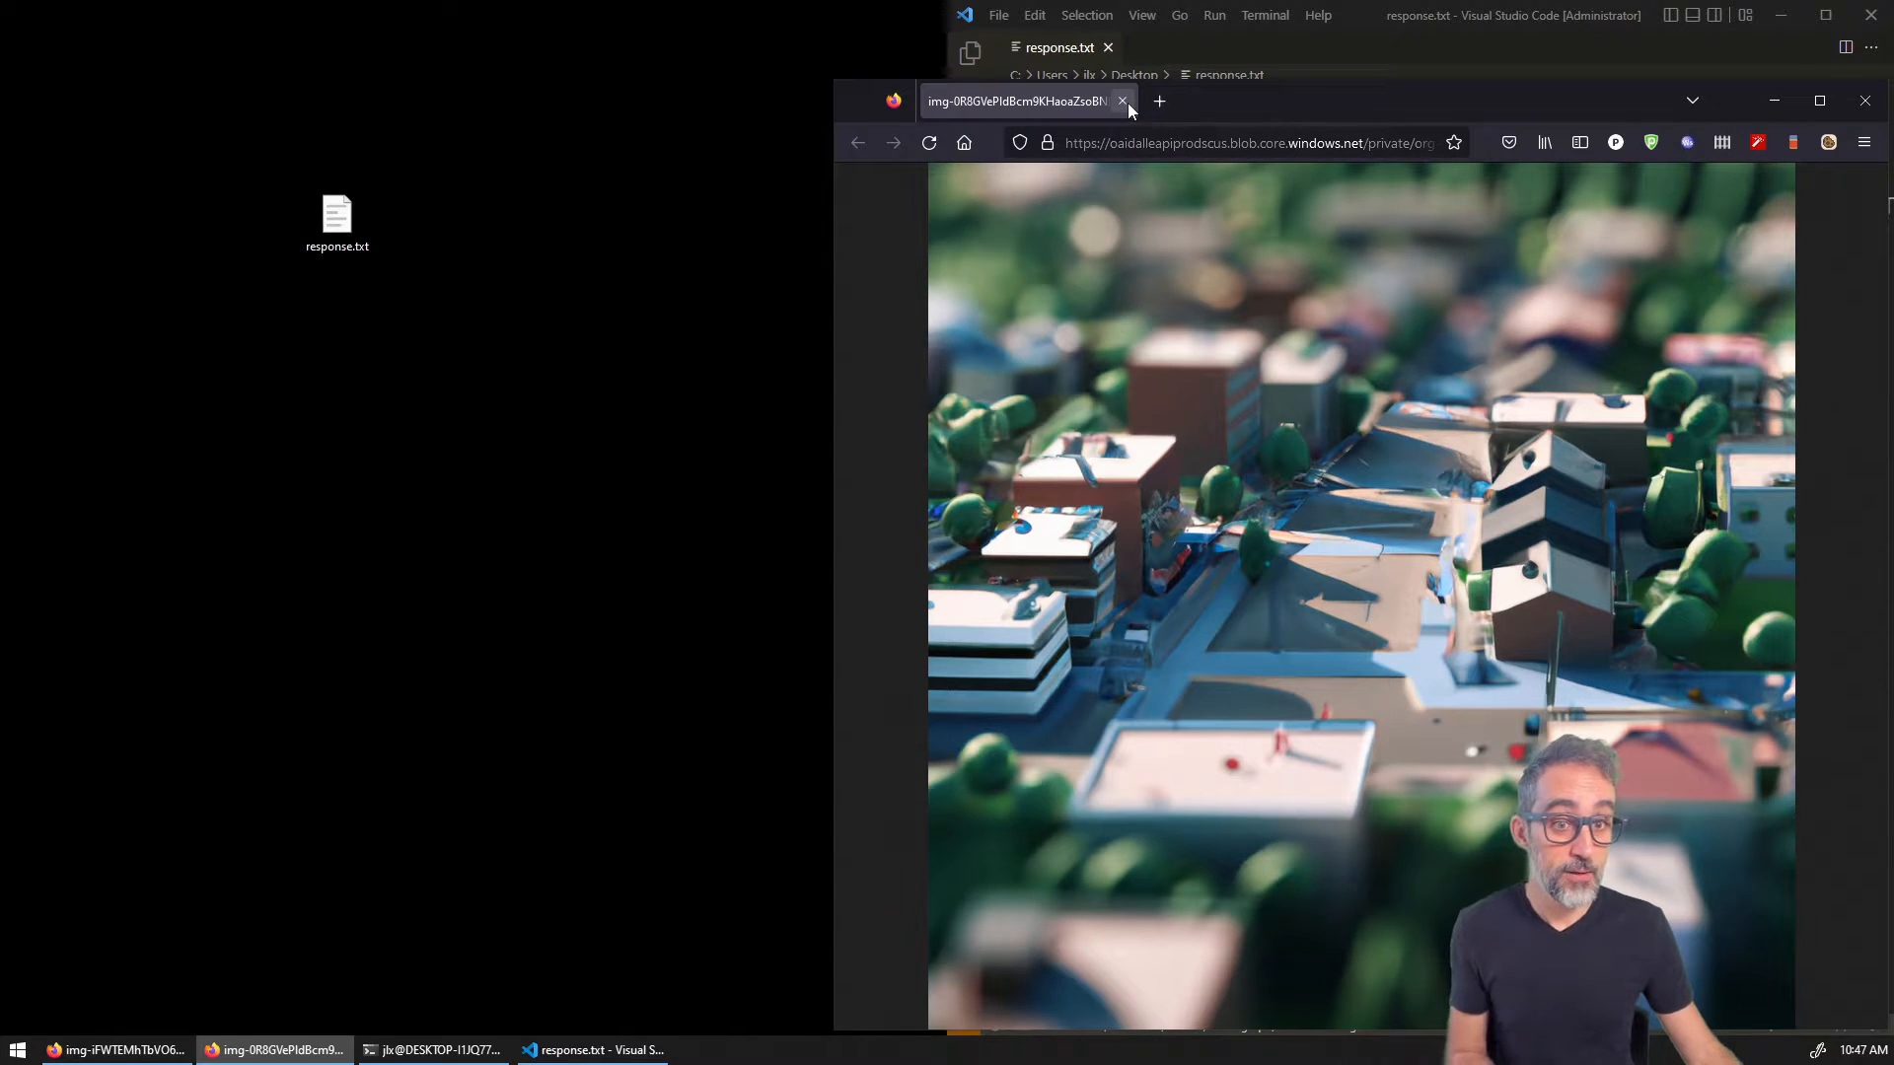
- Close the Firefox window showing the second generated city image
left_click(1122, 101)
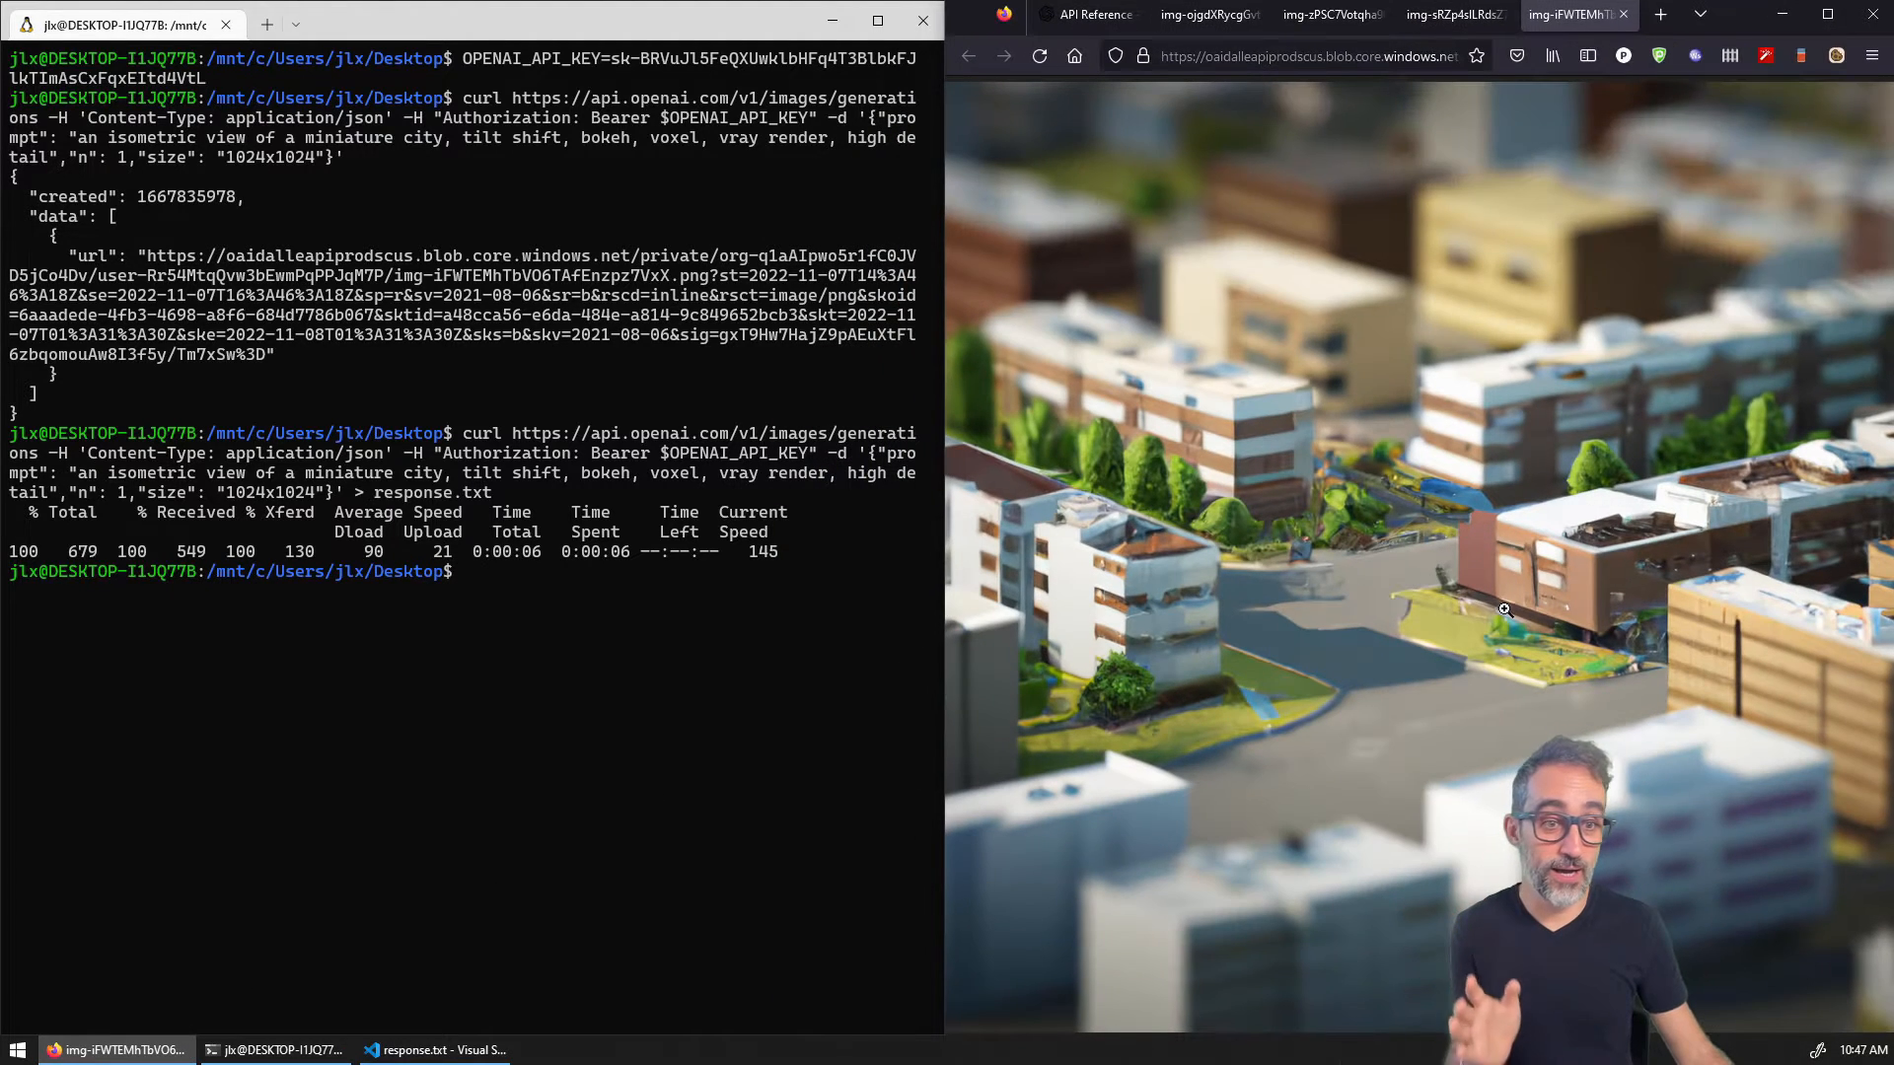
- Start a Windows PowerShell session from the Windows Terminal tab bar
left_click(1097, 15)
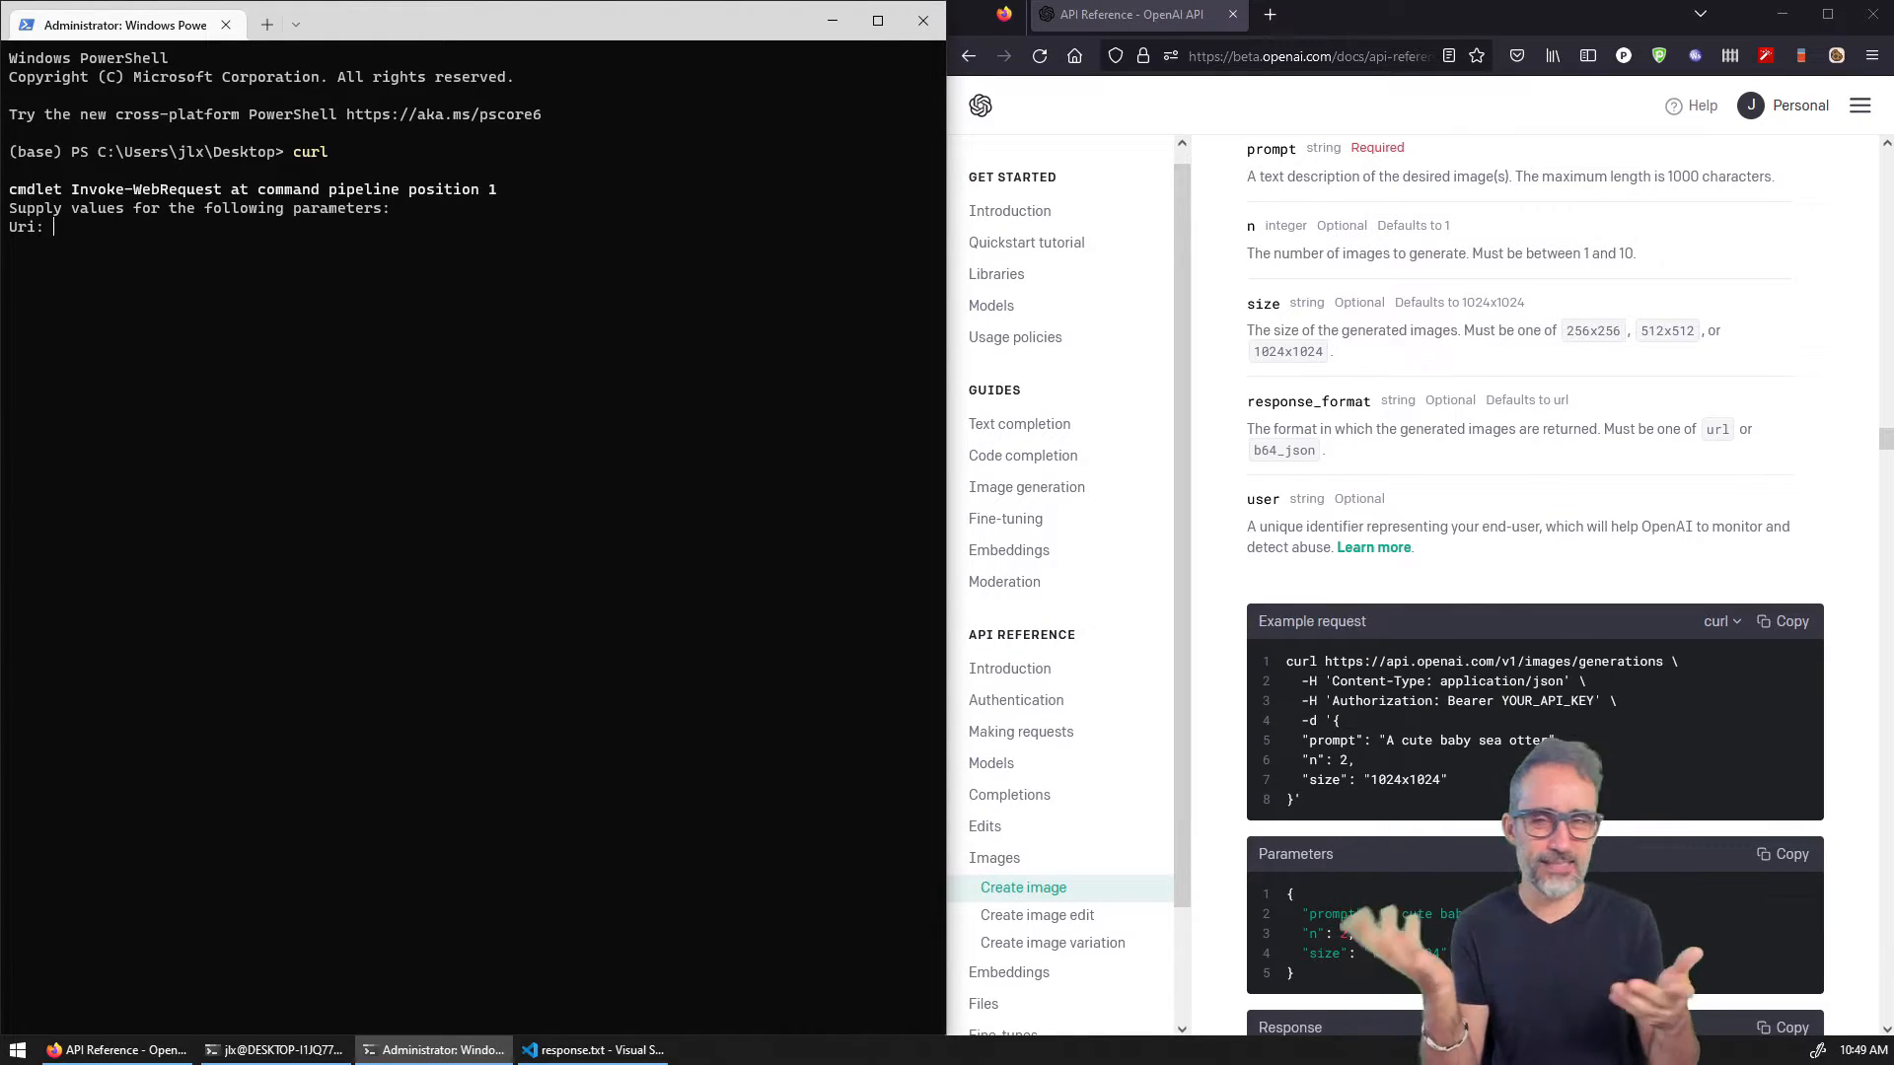
key("ctrl+c")
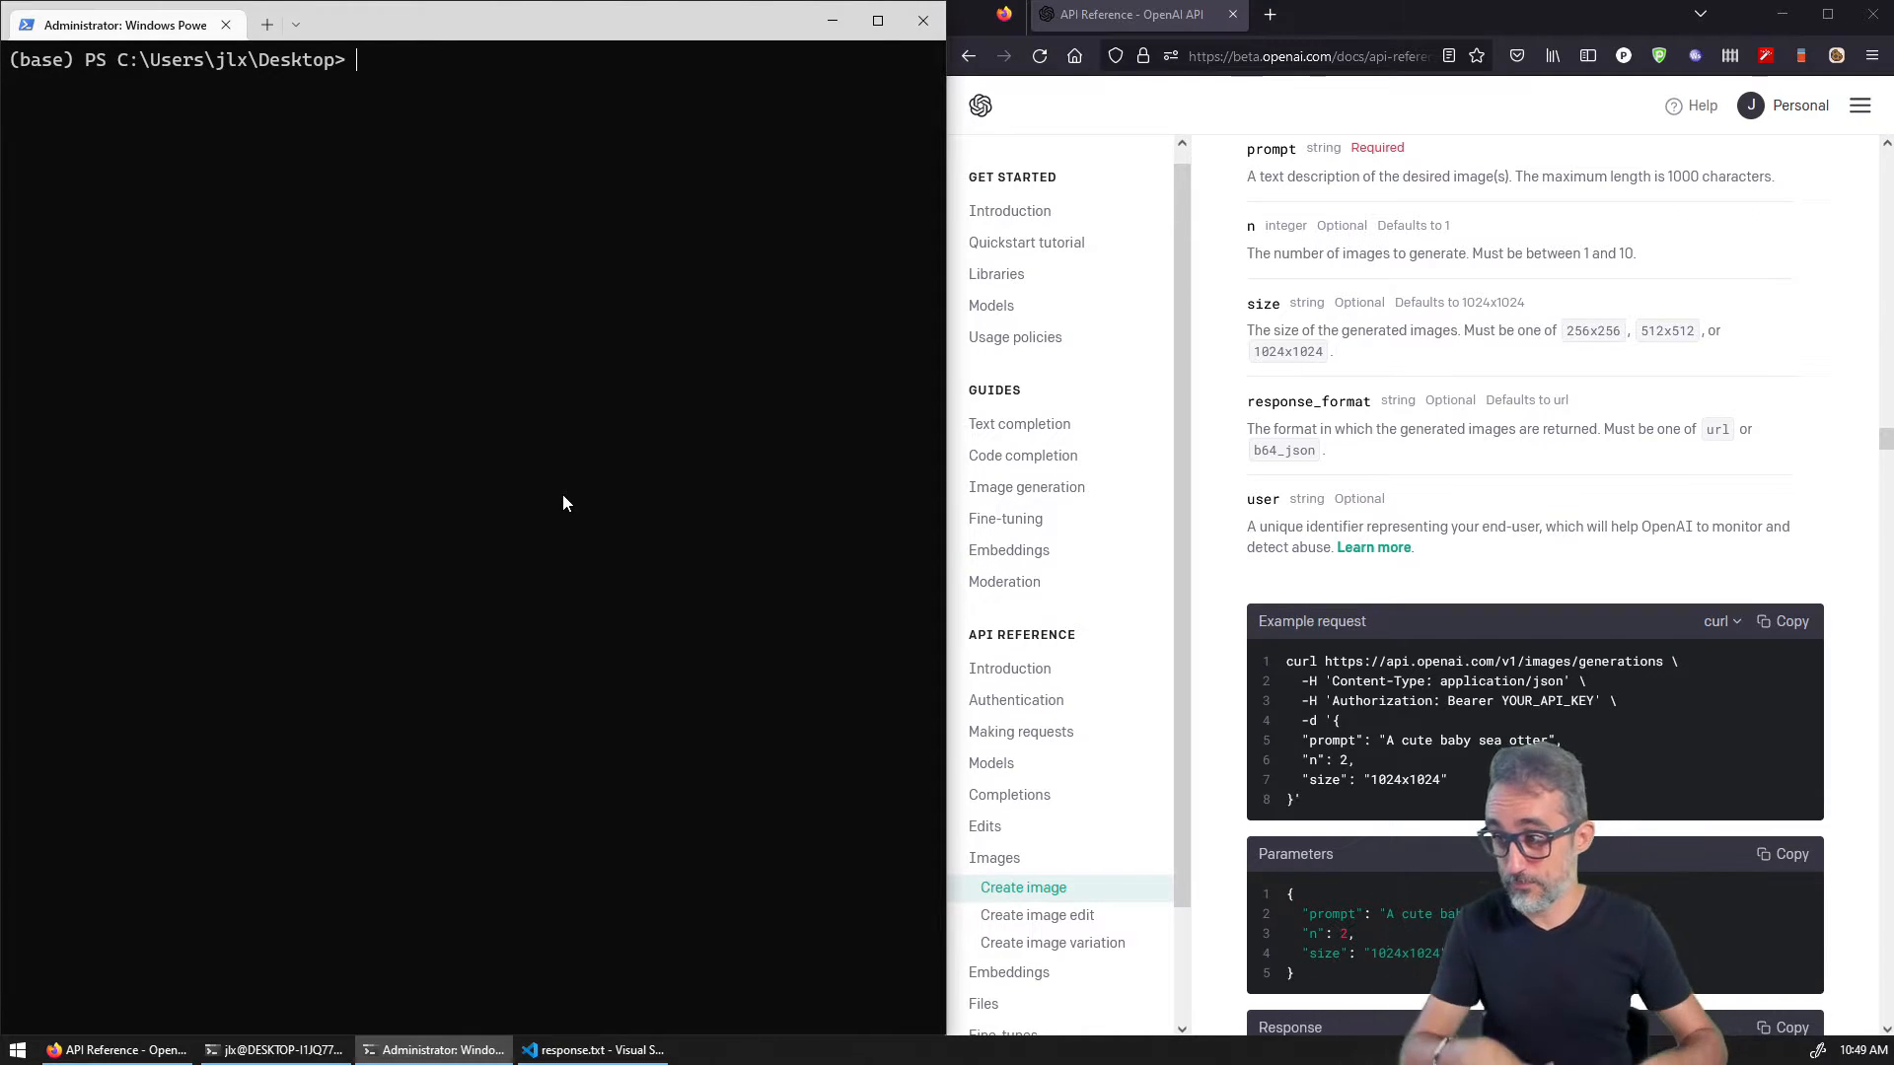
type("Invoke-WebRequest")
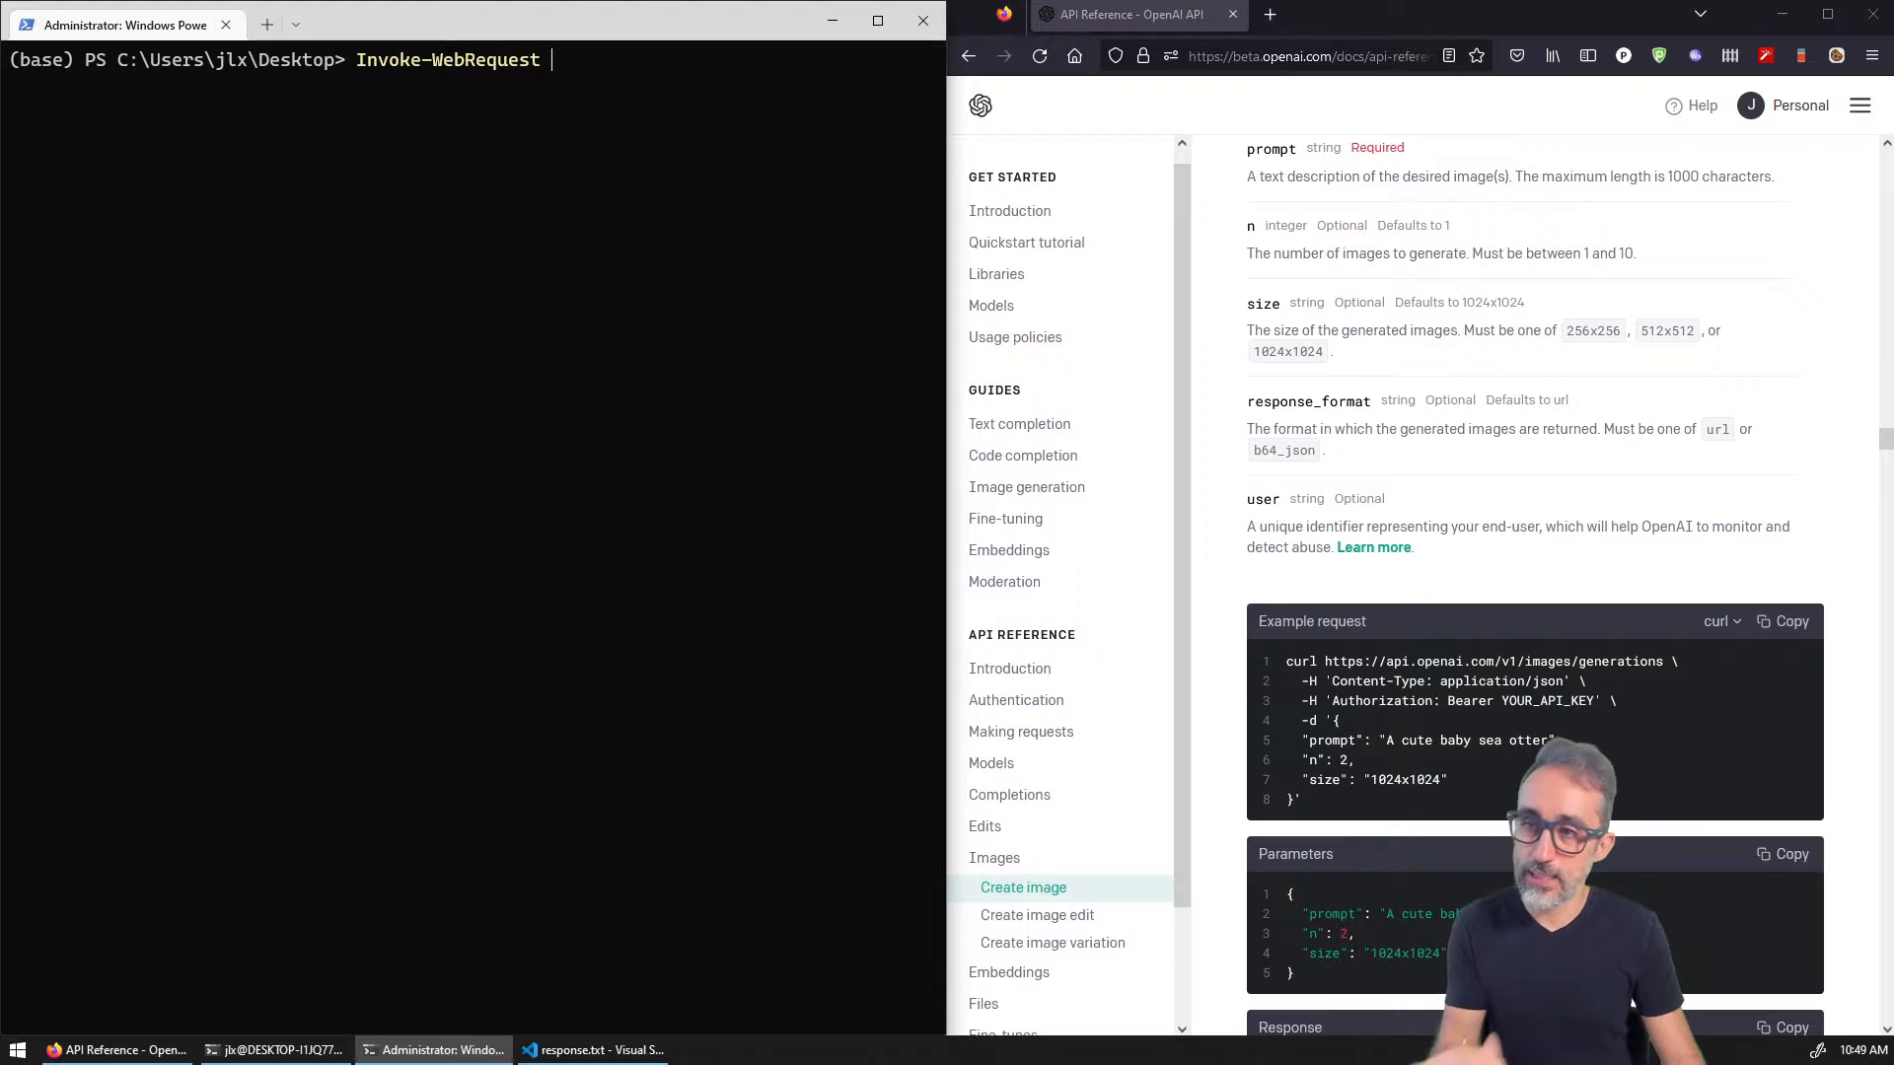
type("http")
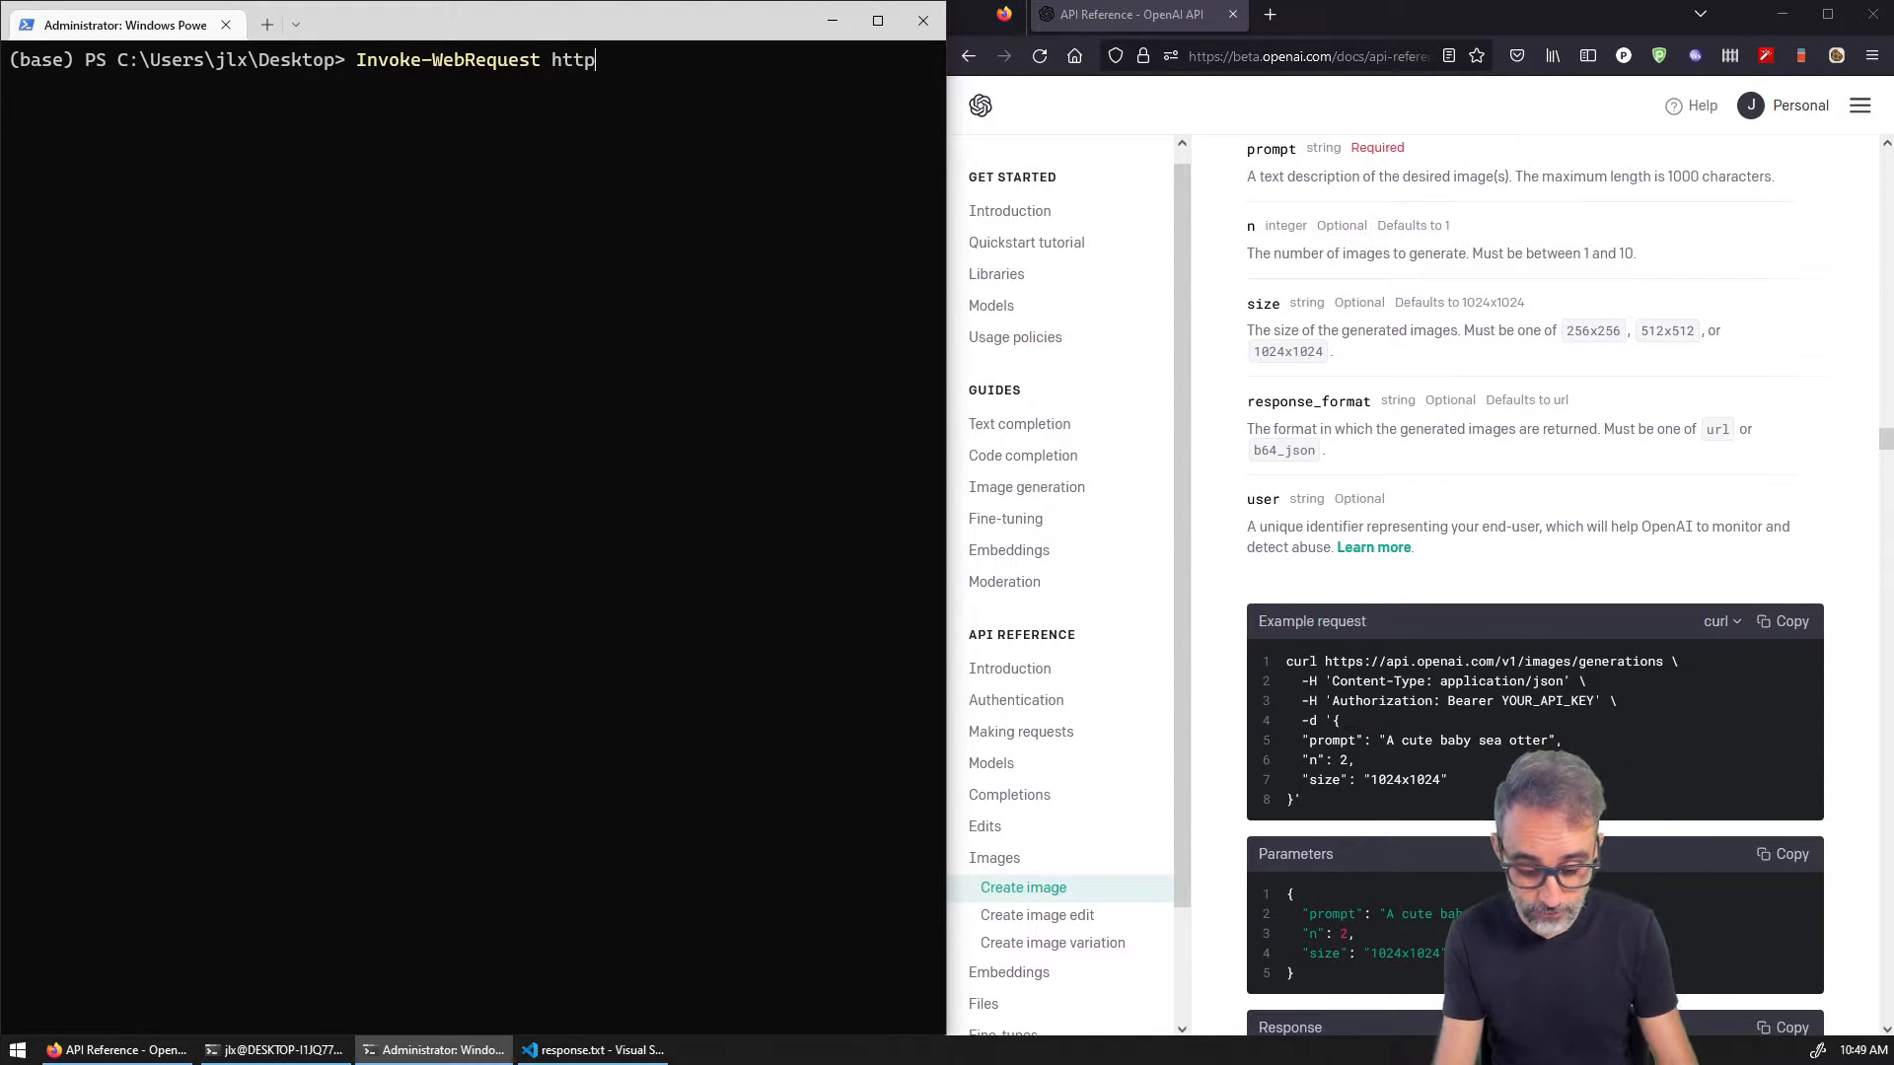
type("s://")
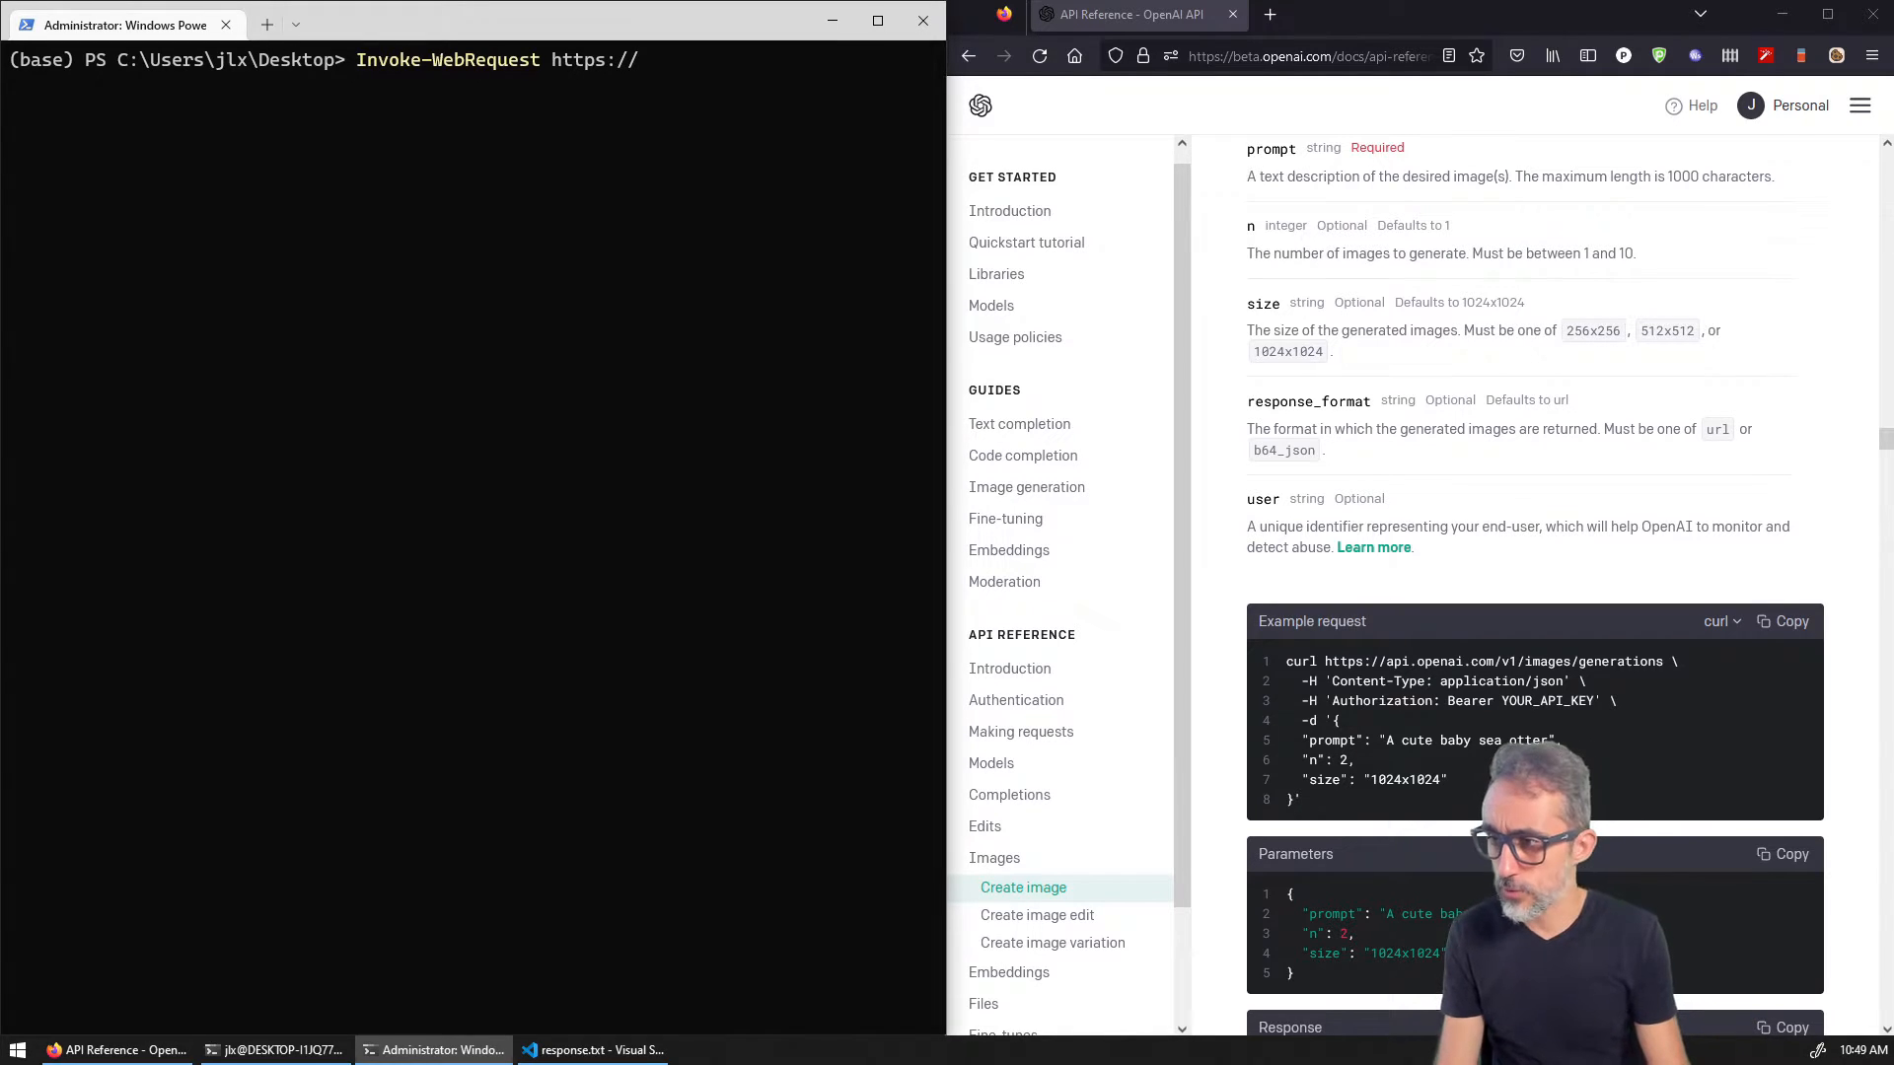
type("api.openai")
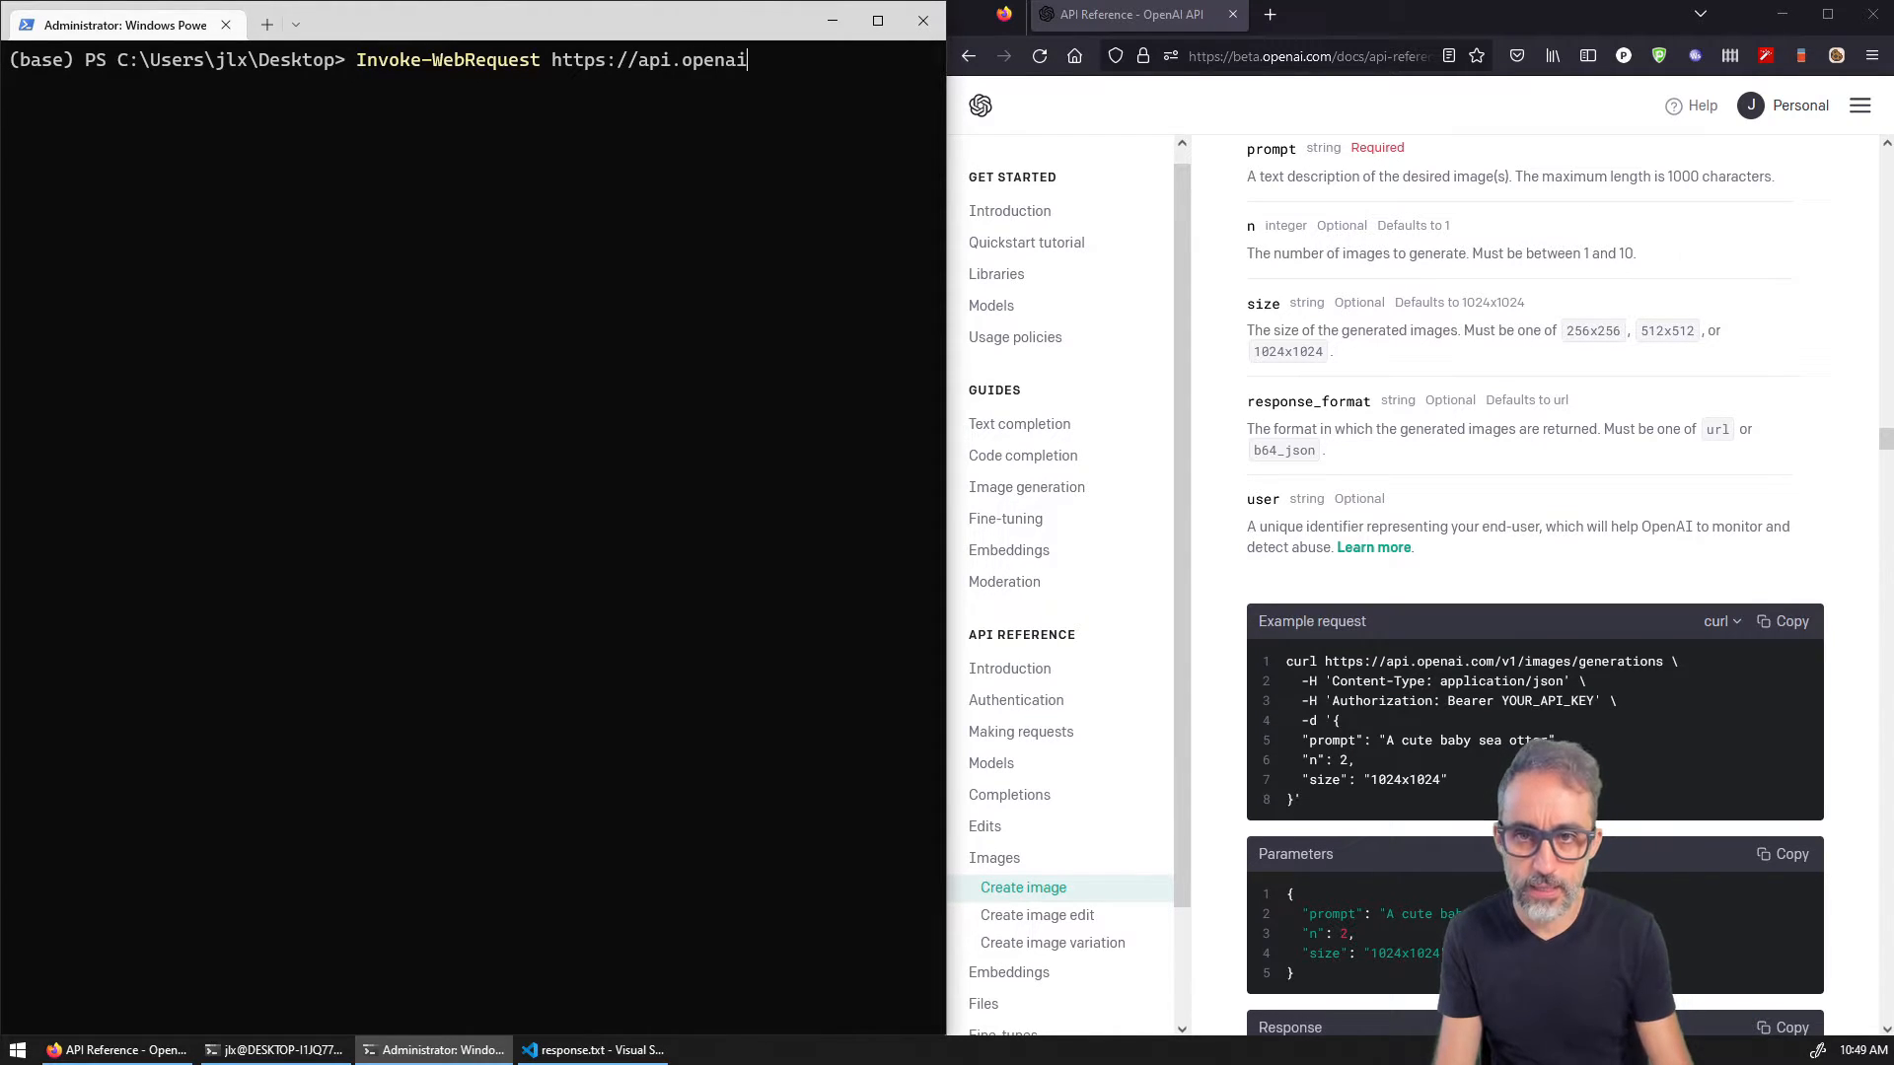
type(".com/v1/")
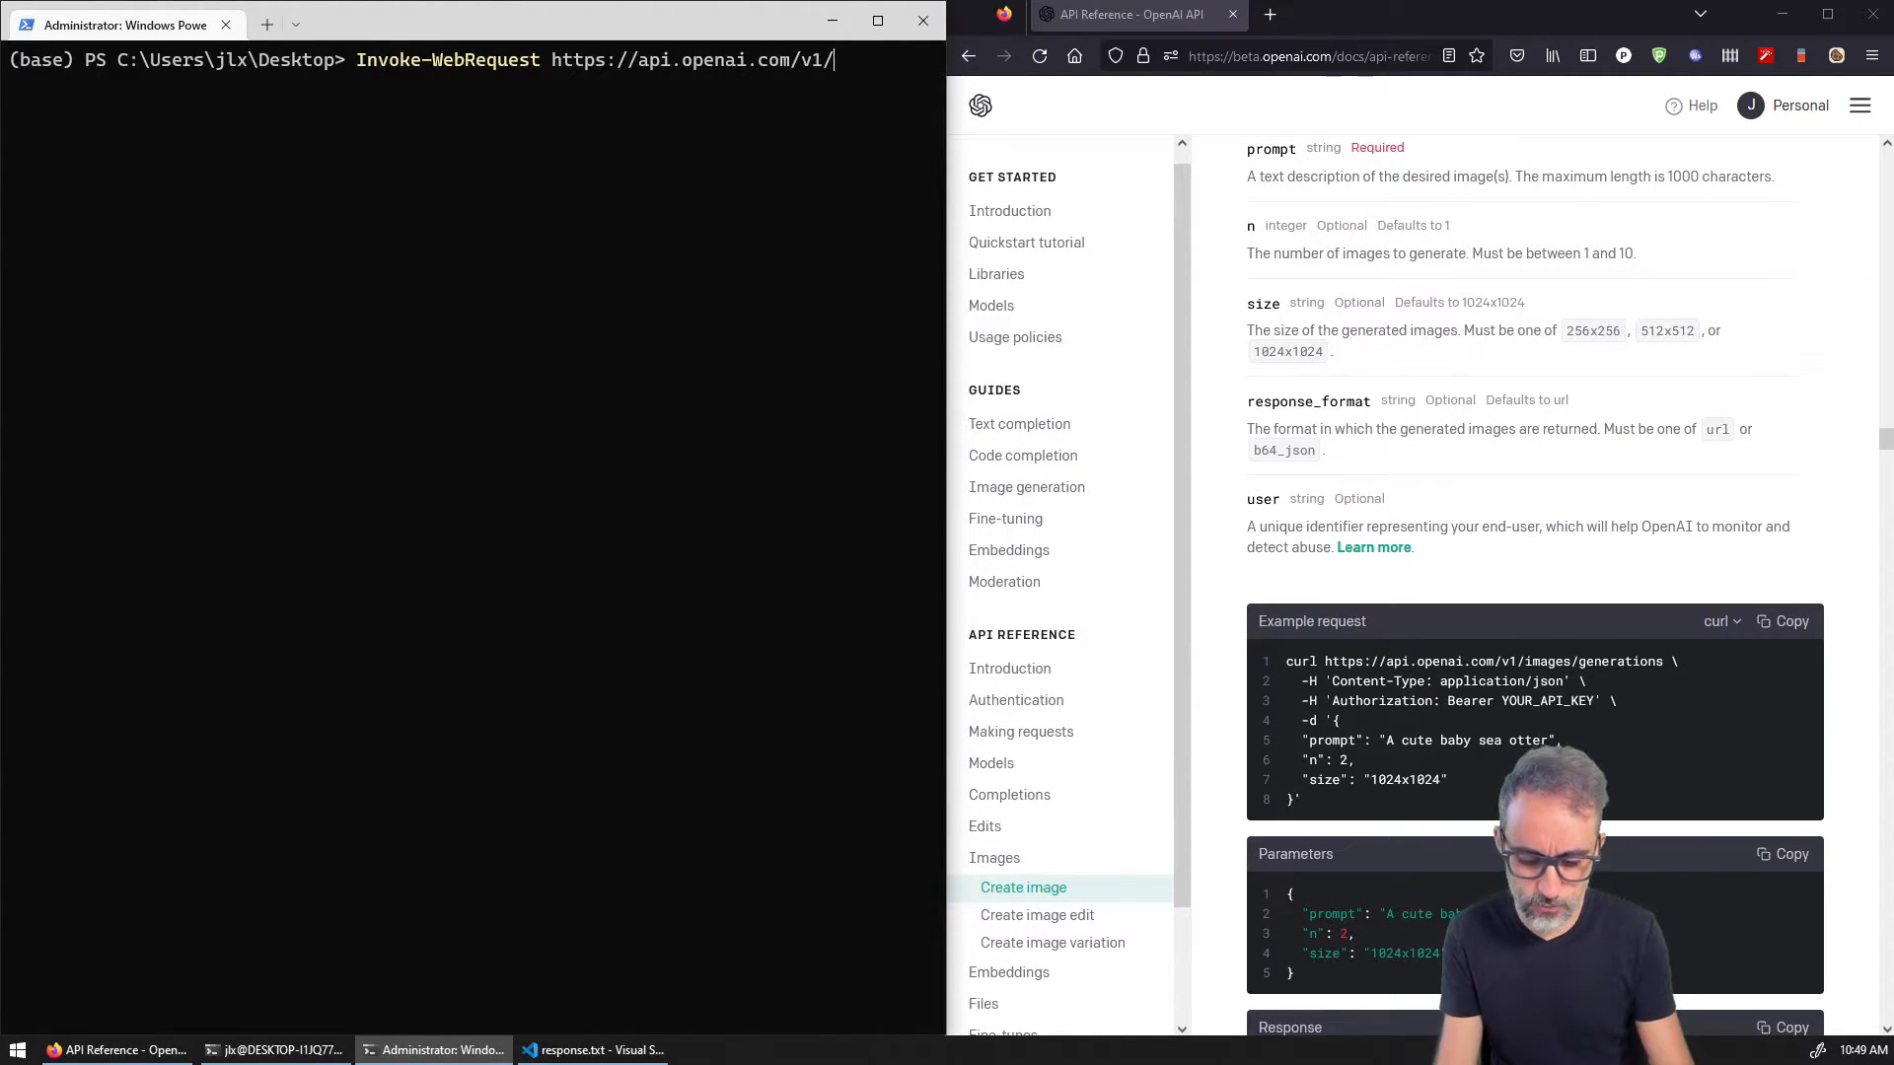
type("images/gene")
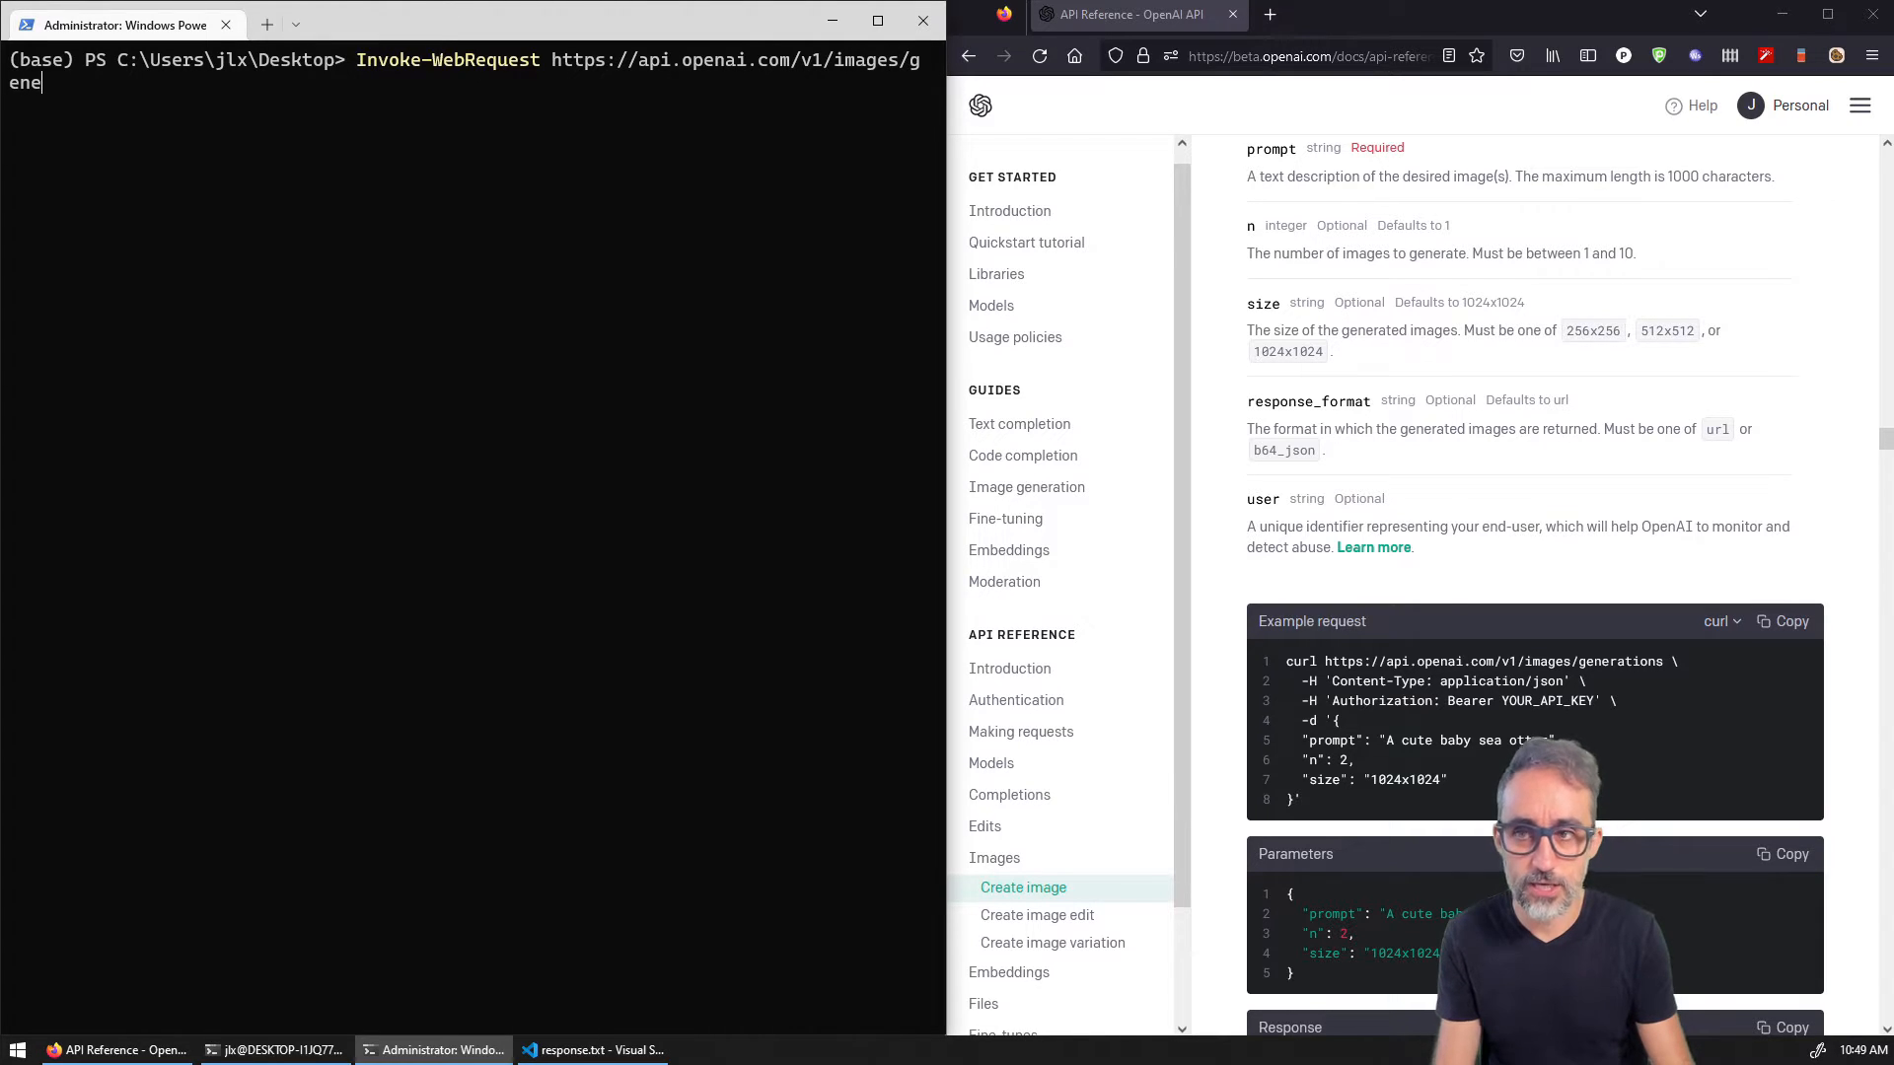
type("rate")
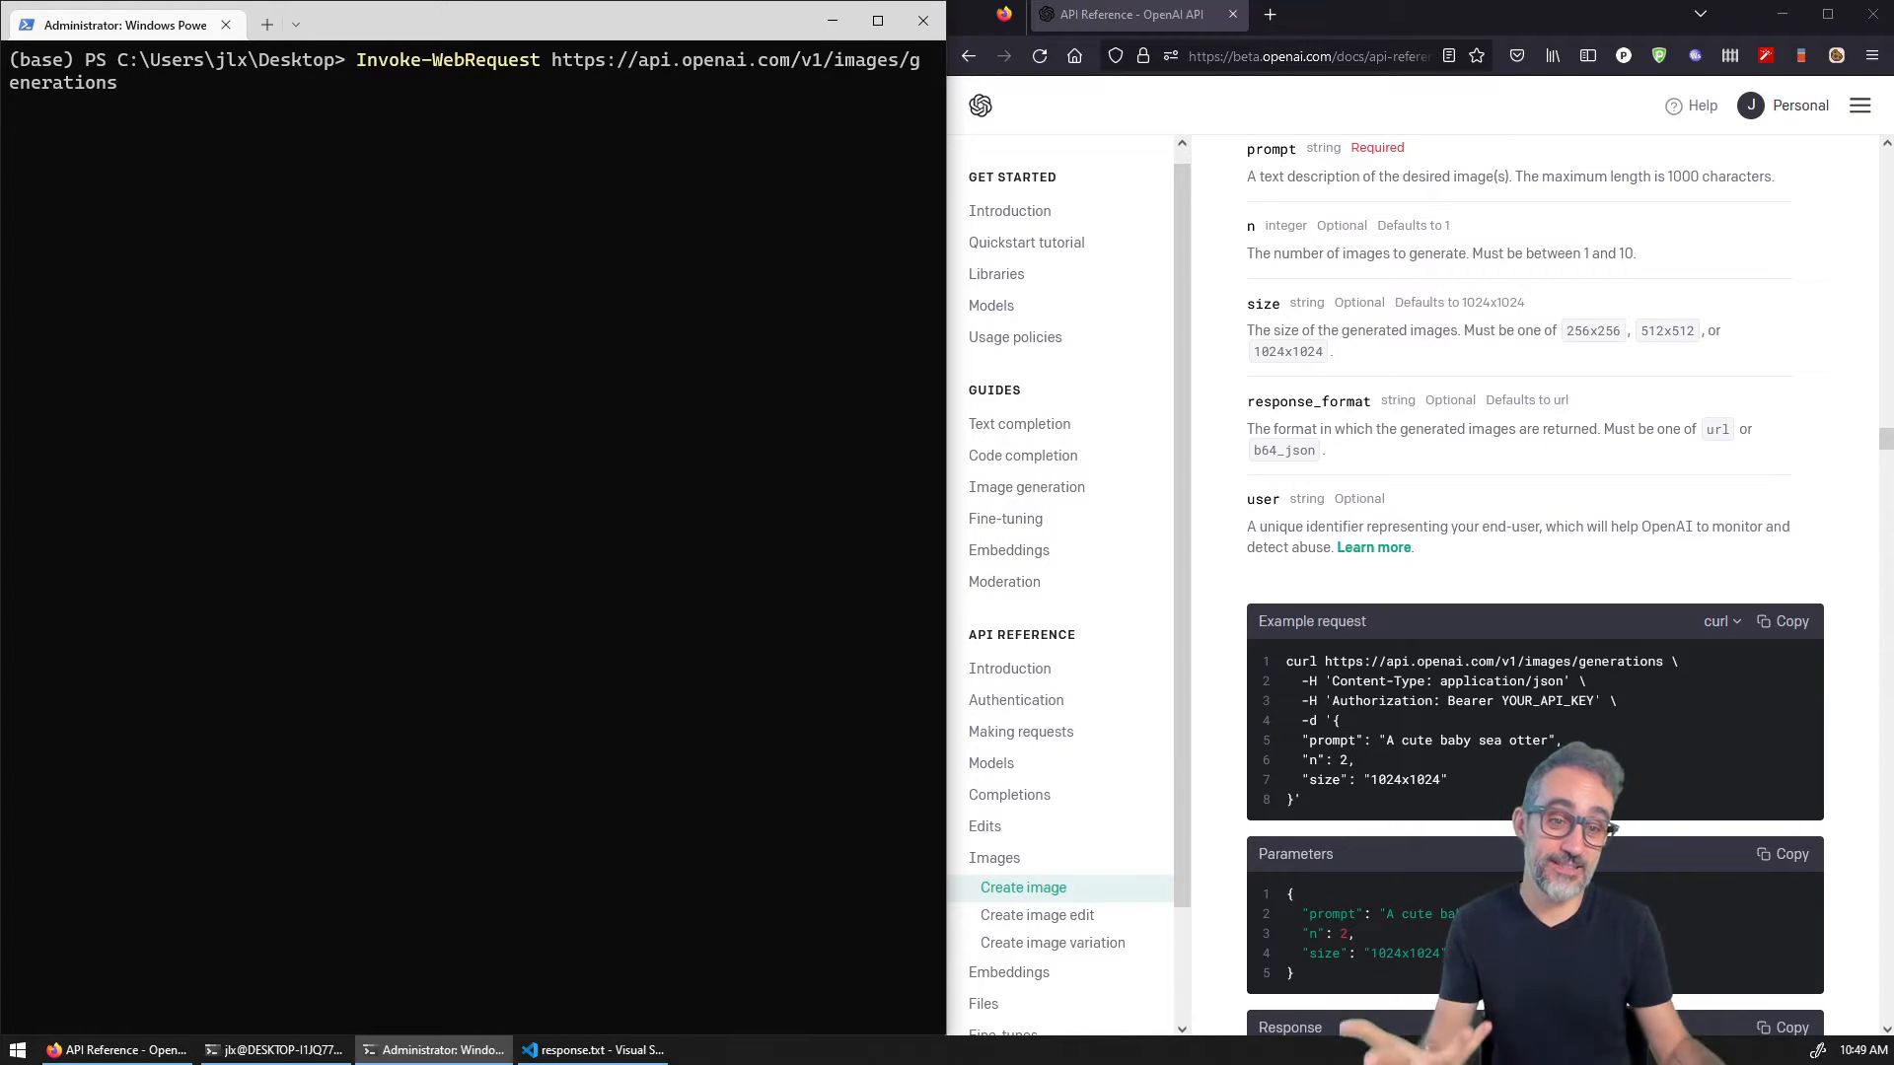
- Add -ContentType "application/json" and a POST -Method to the request
scroll("down", 3)
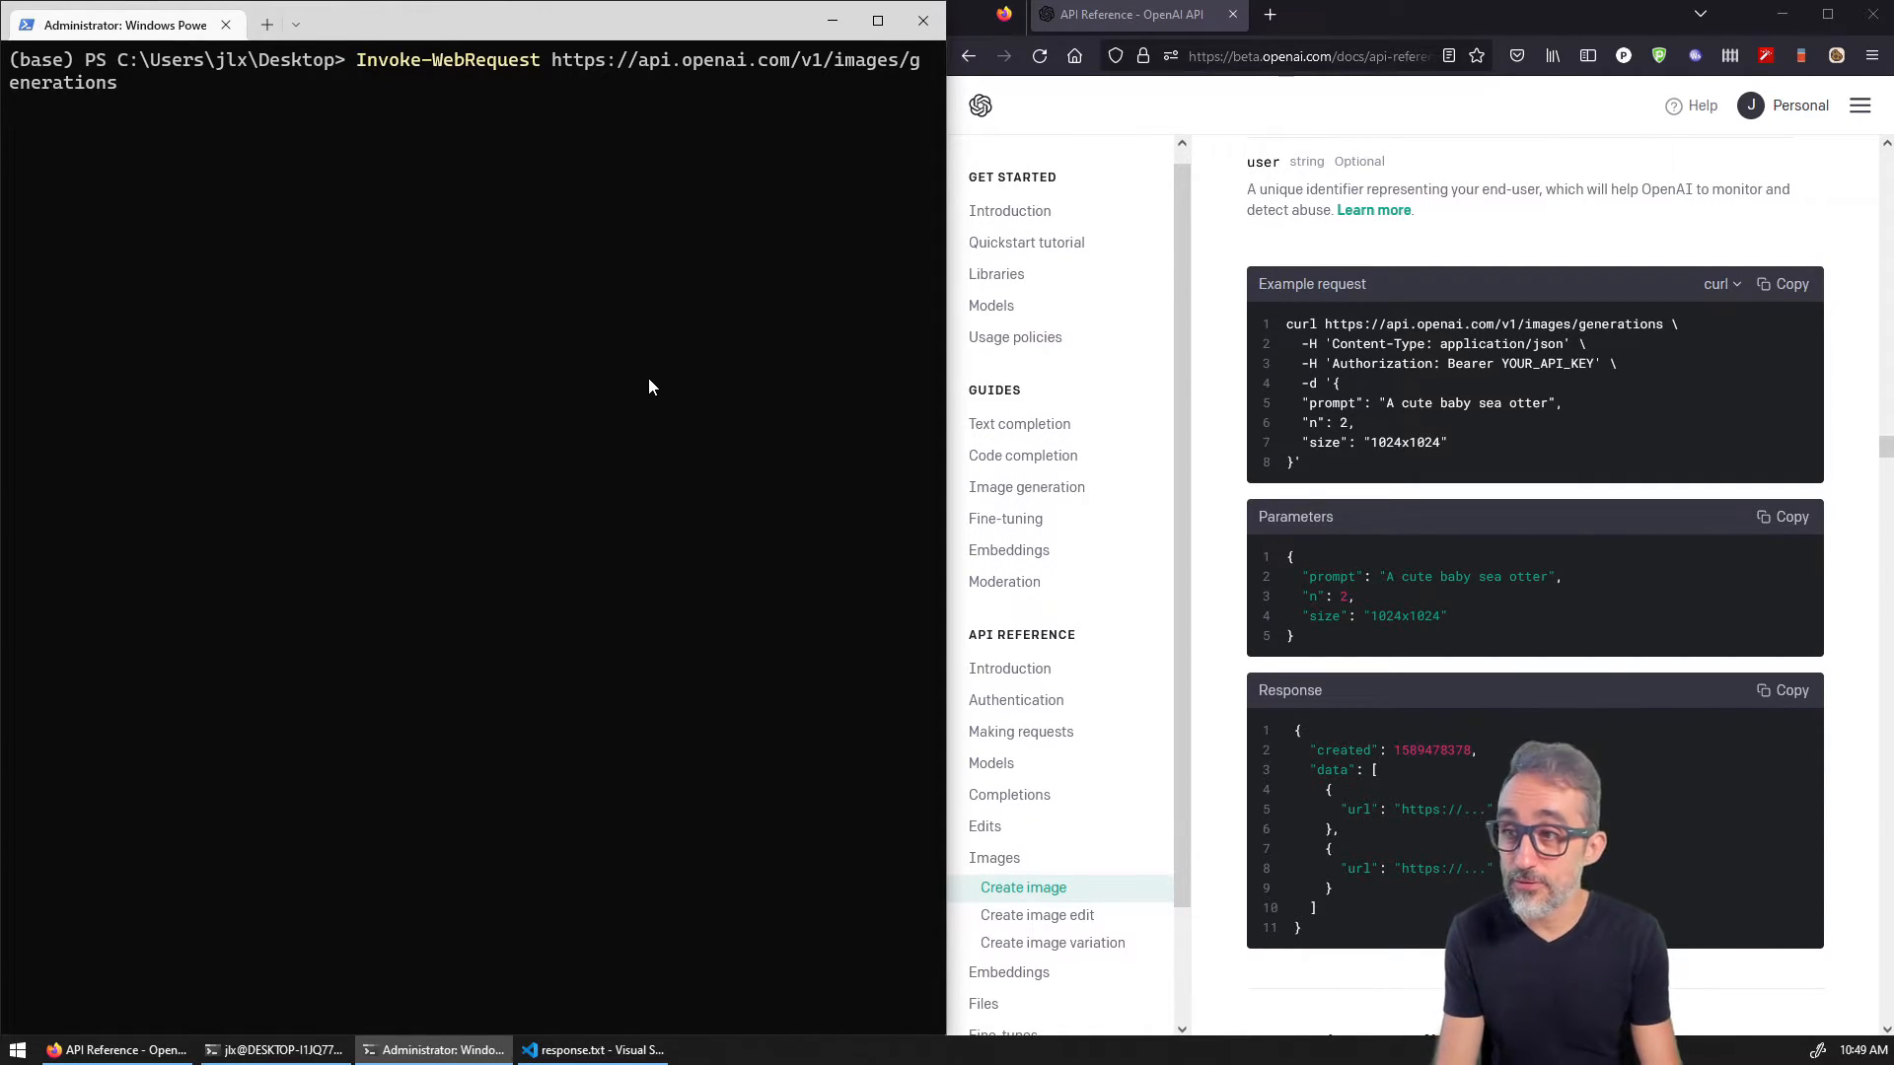
type("-Content")
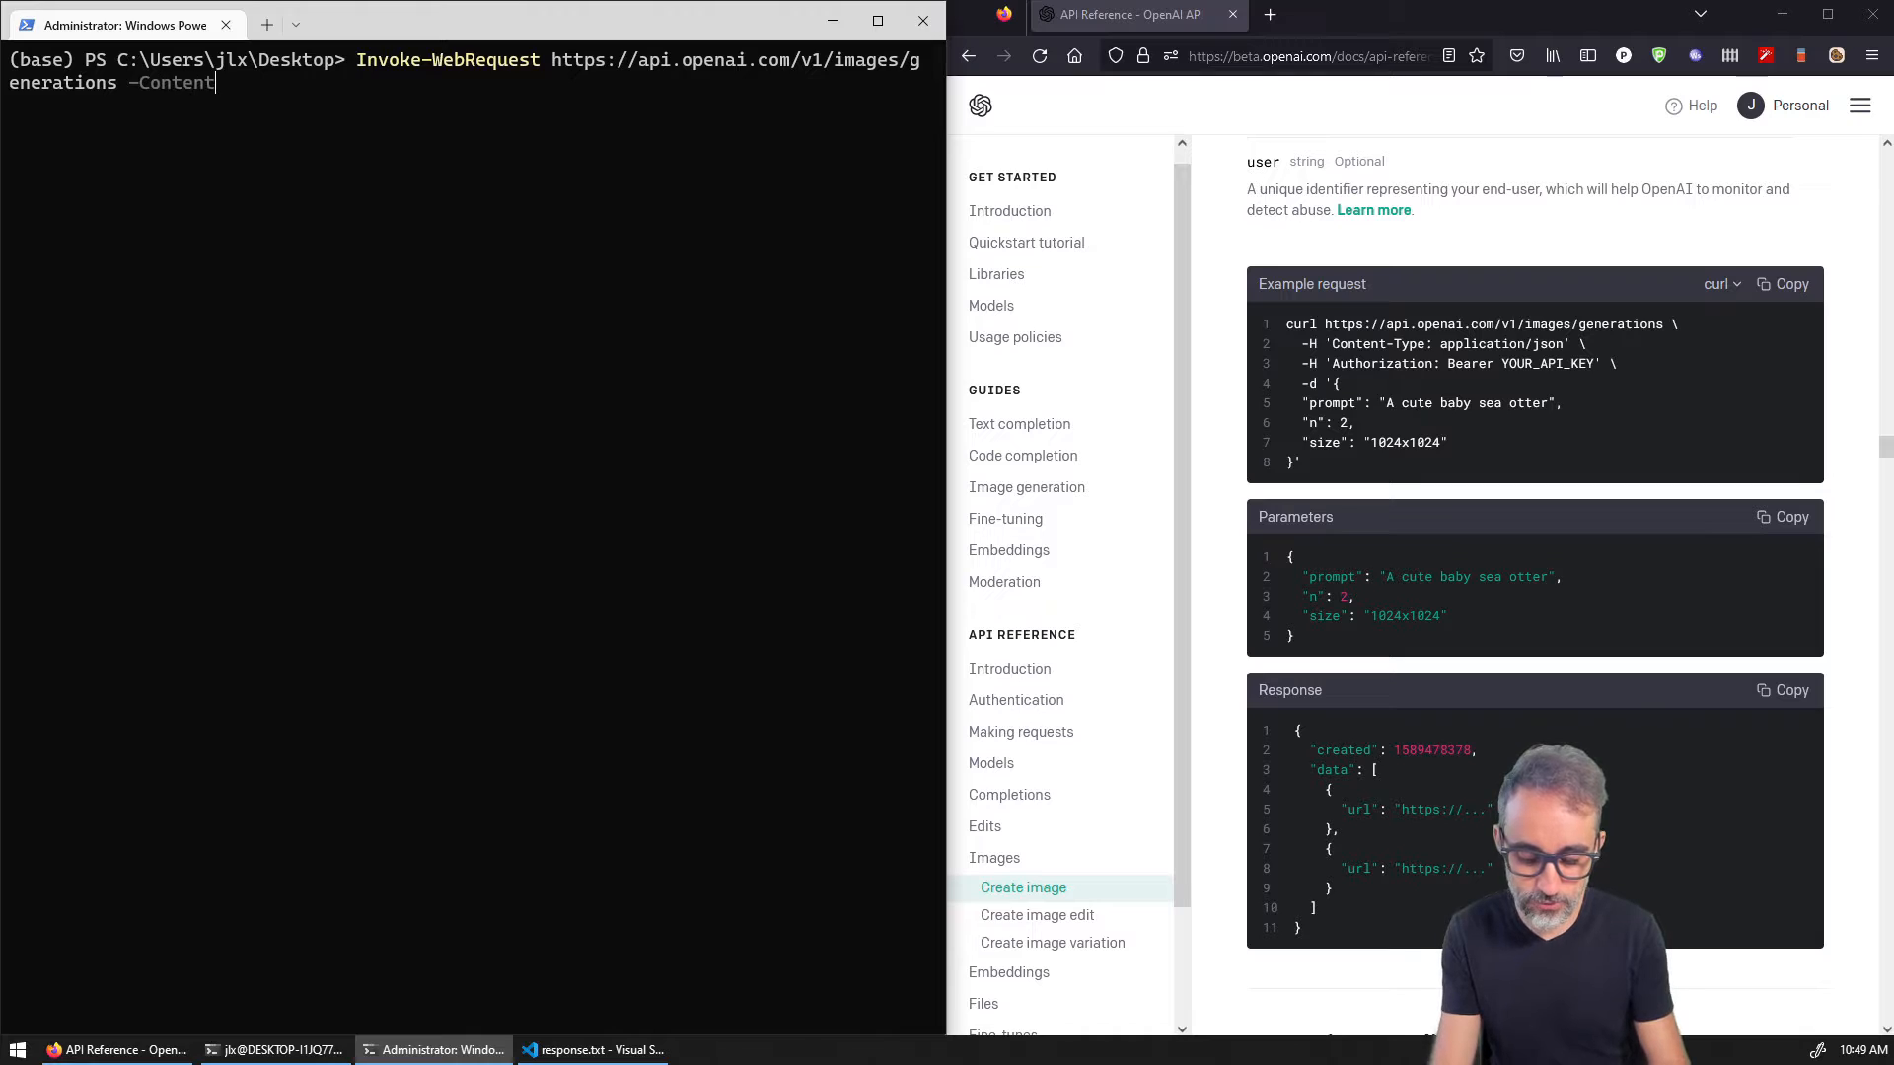
type("Type")
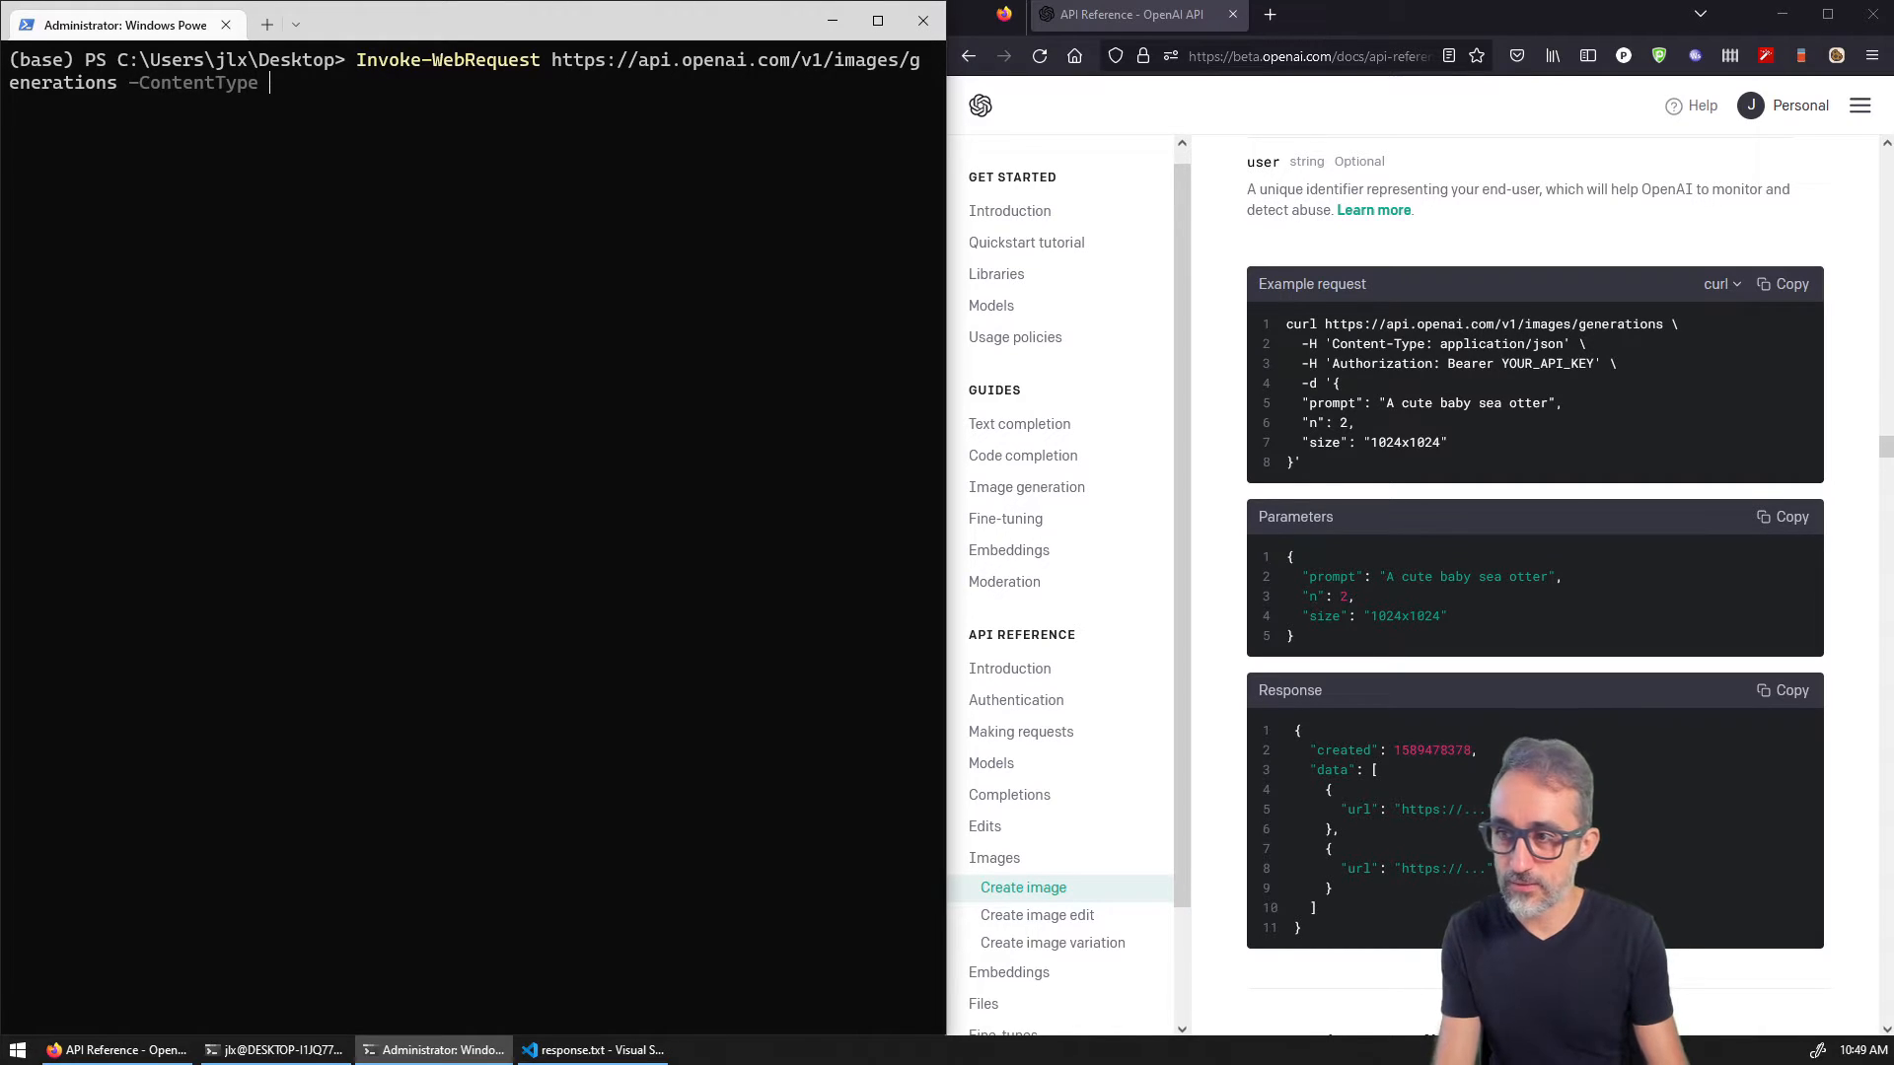
type("\"applica")
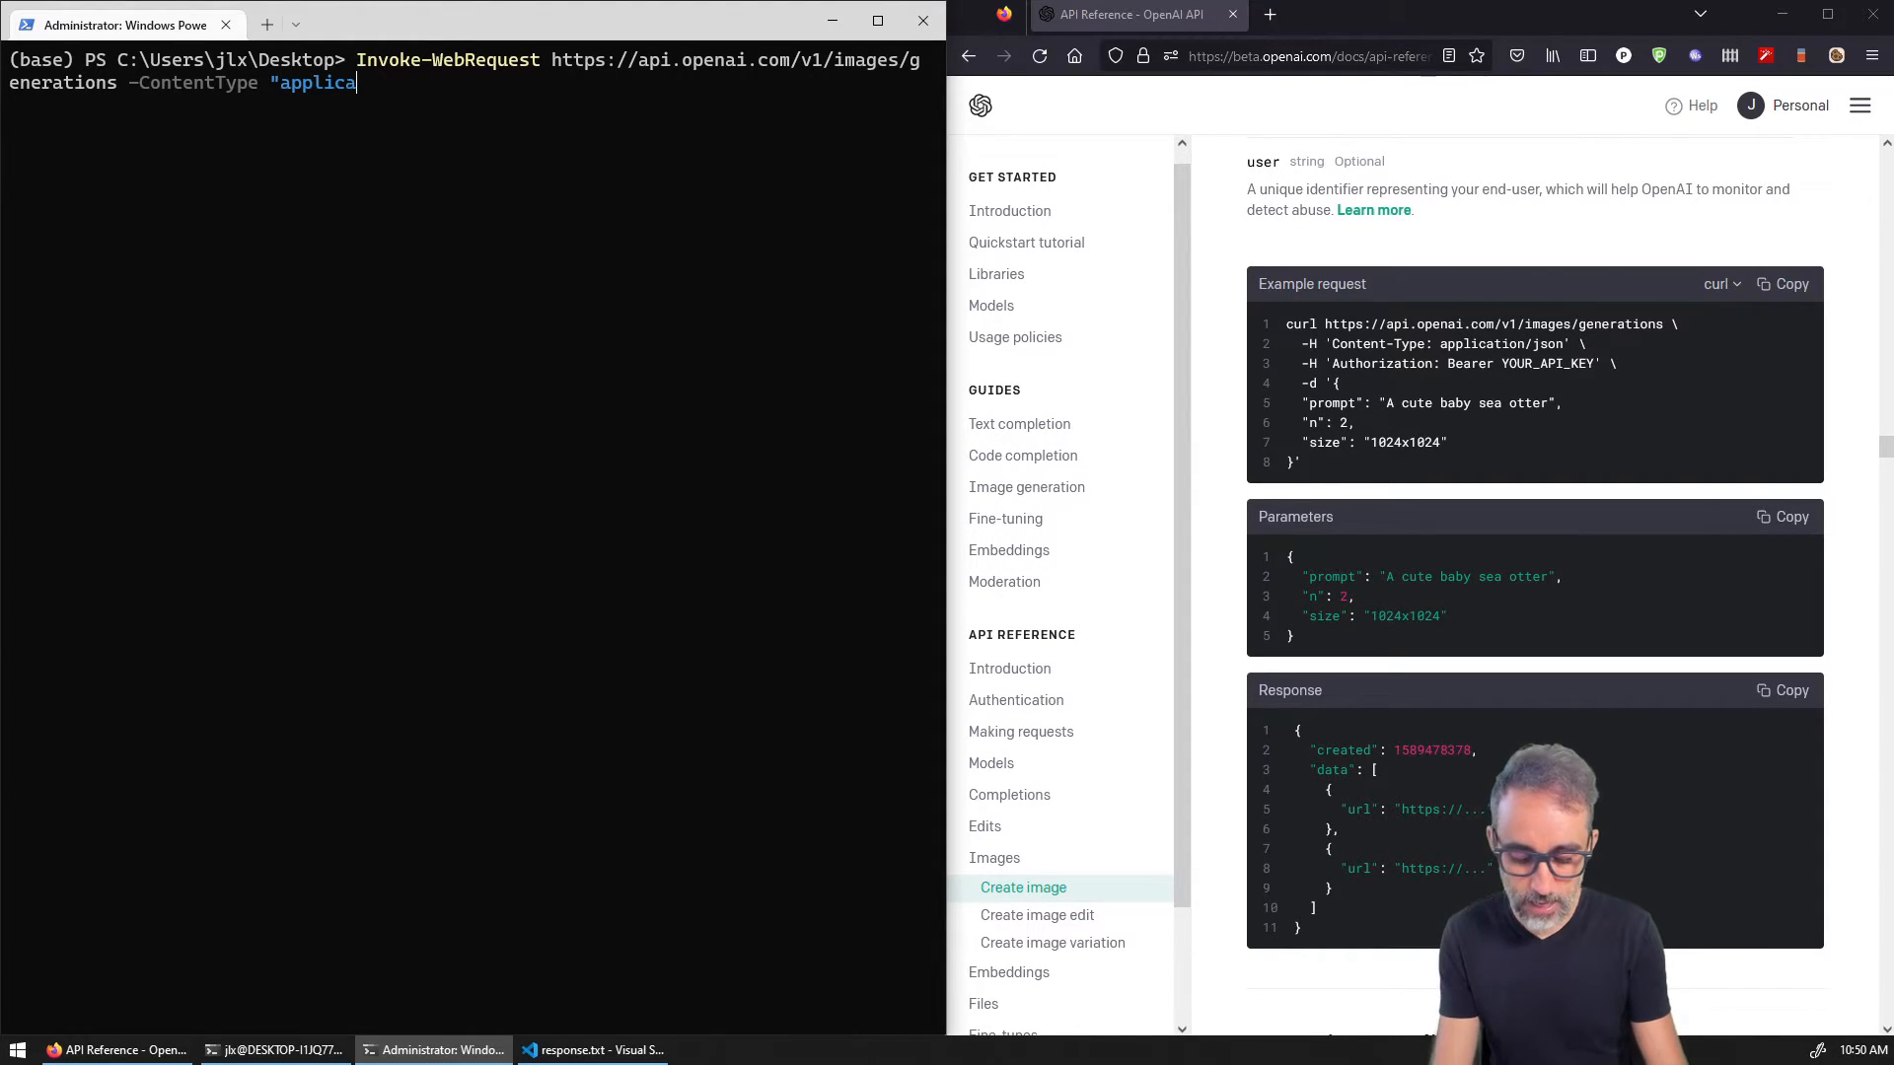
type("tion/json\"")
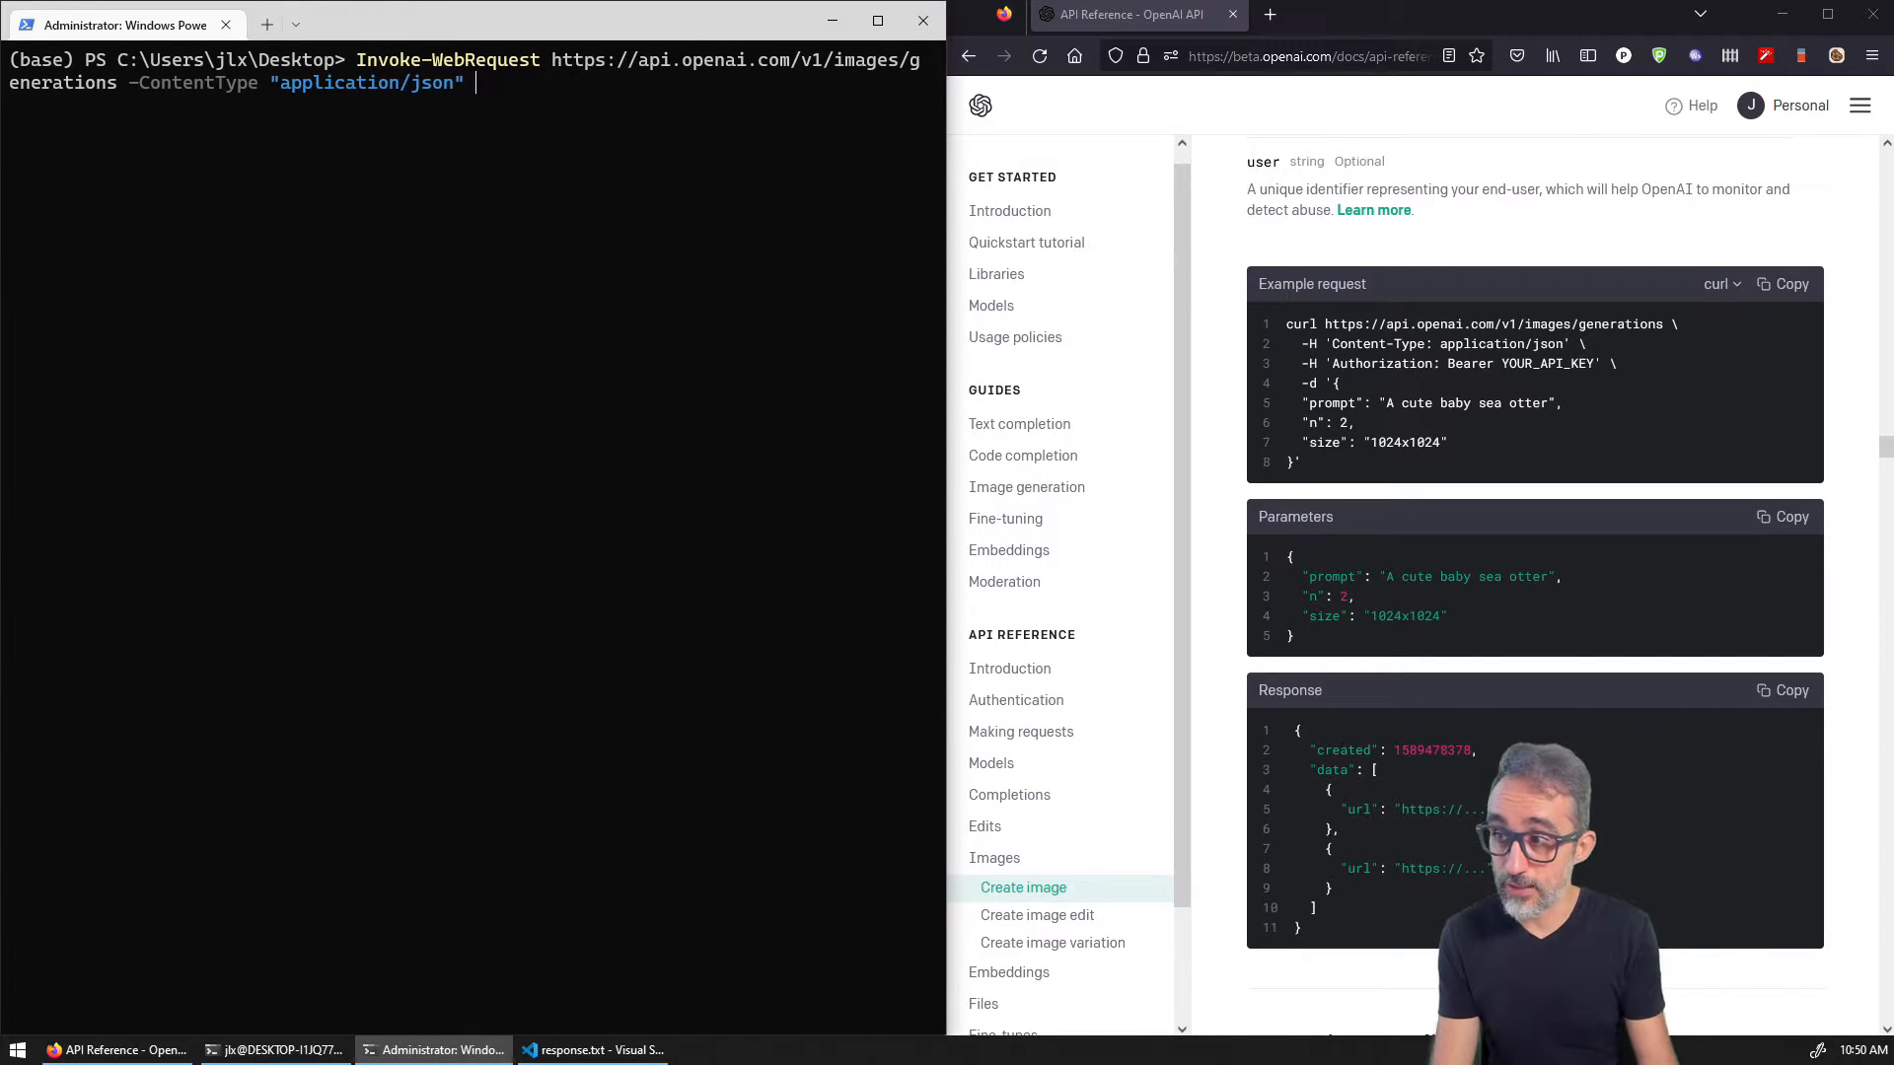
type("-method POST")
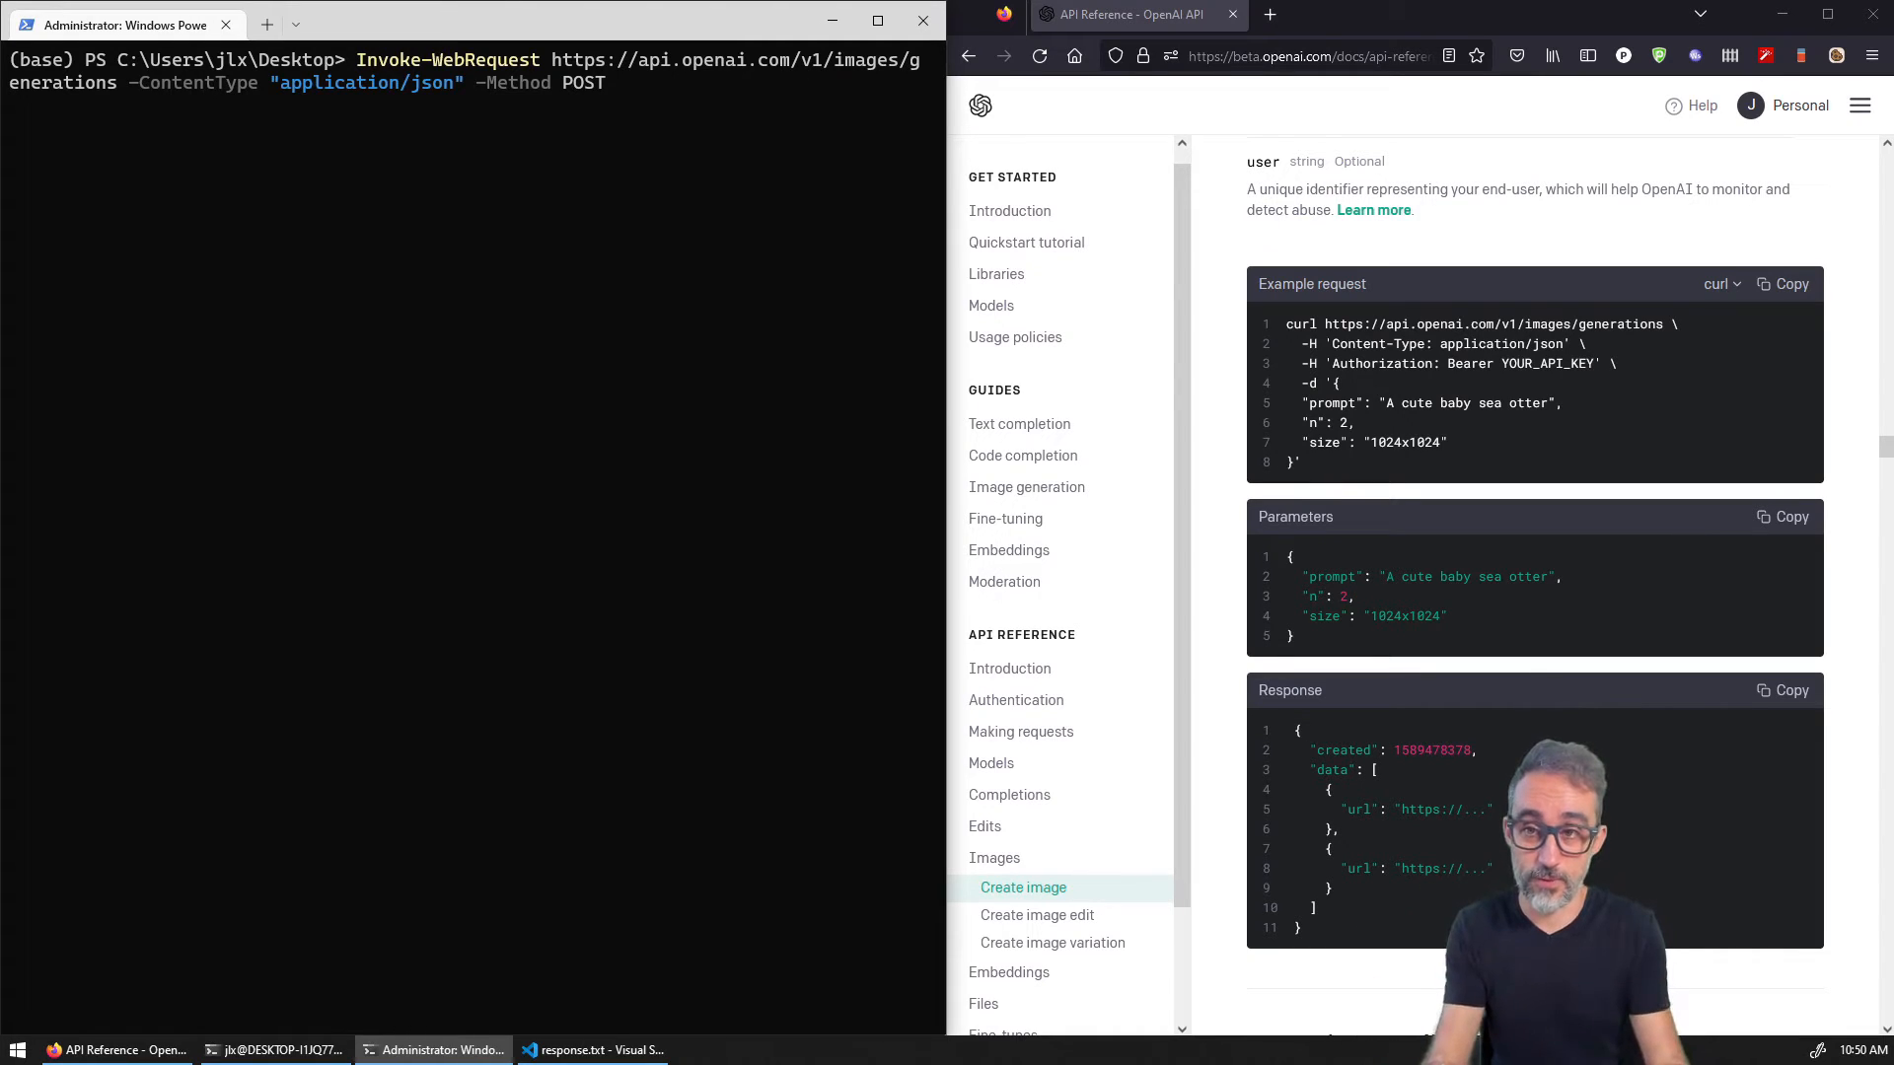
- Add a Bearer Authorization header using $env:OPENAI_API_KEY, then begin -Body
type("–")
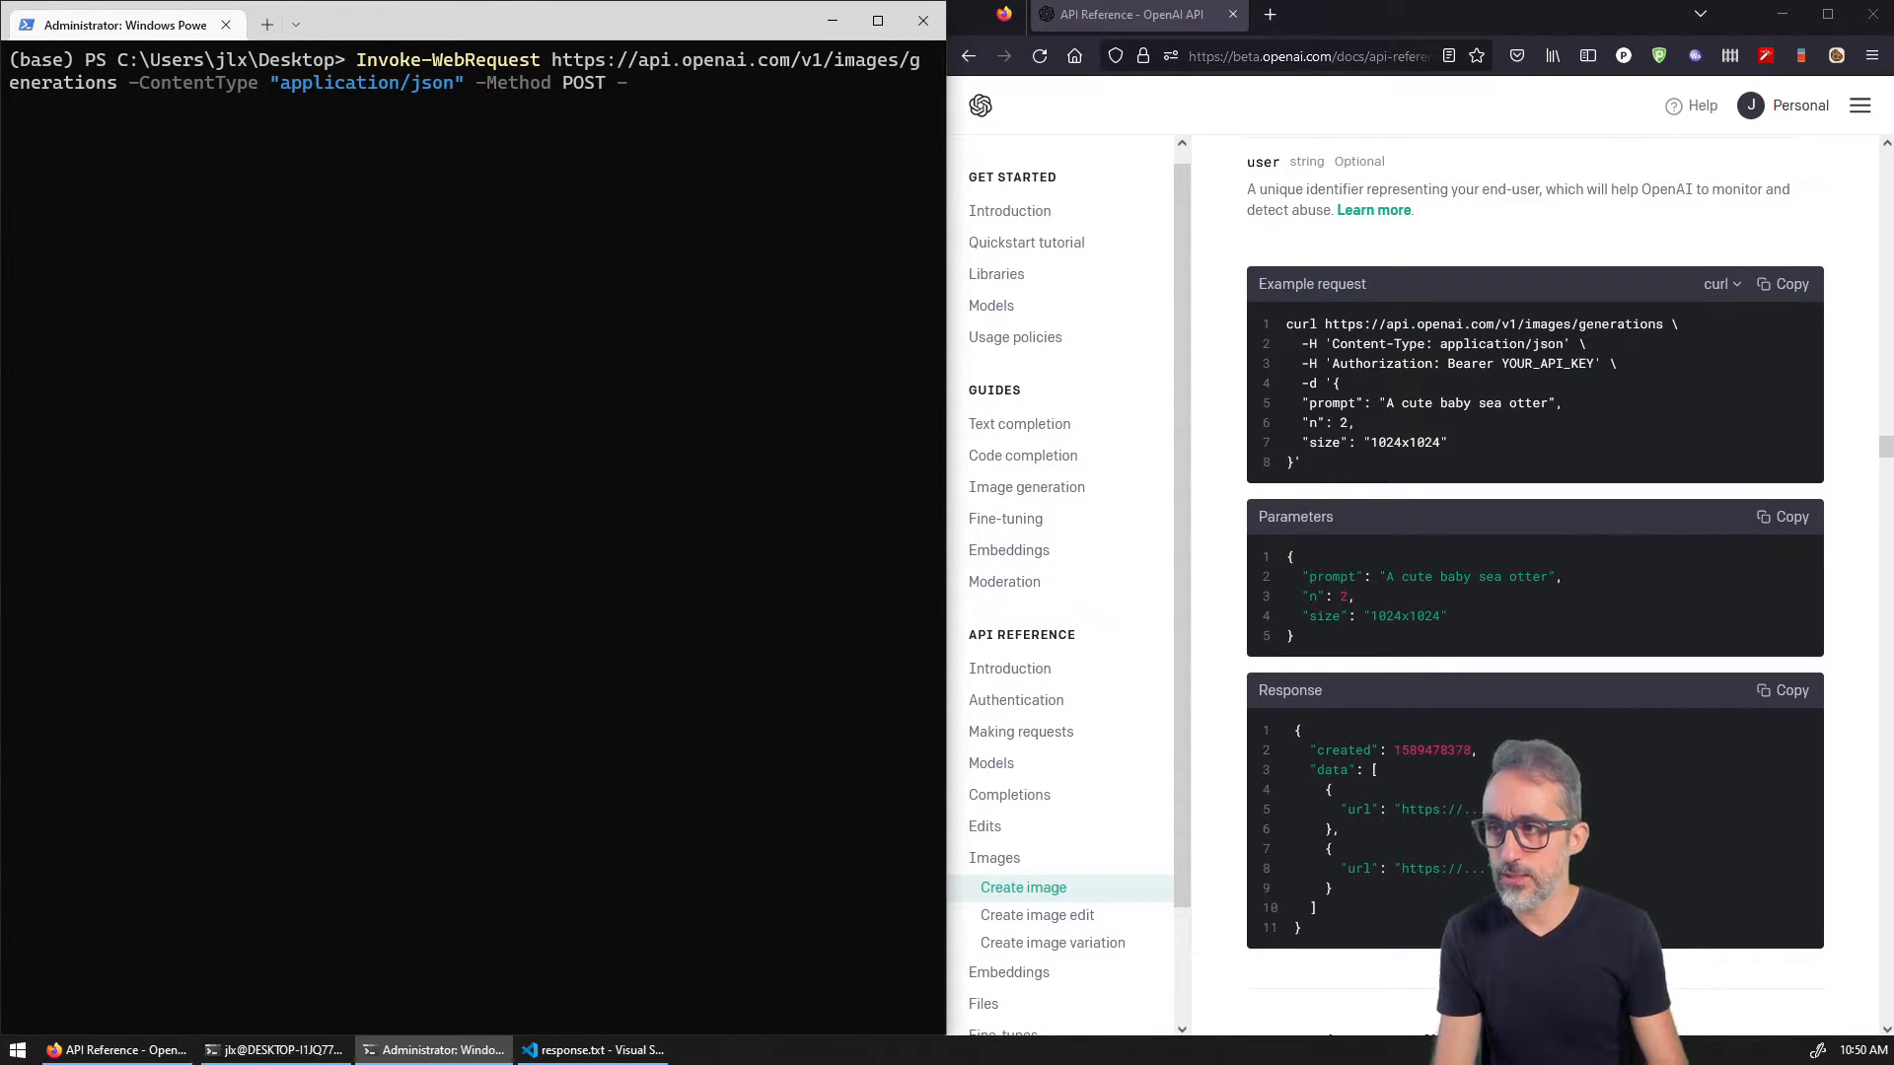
type("Headers")
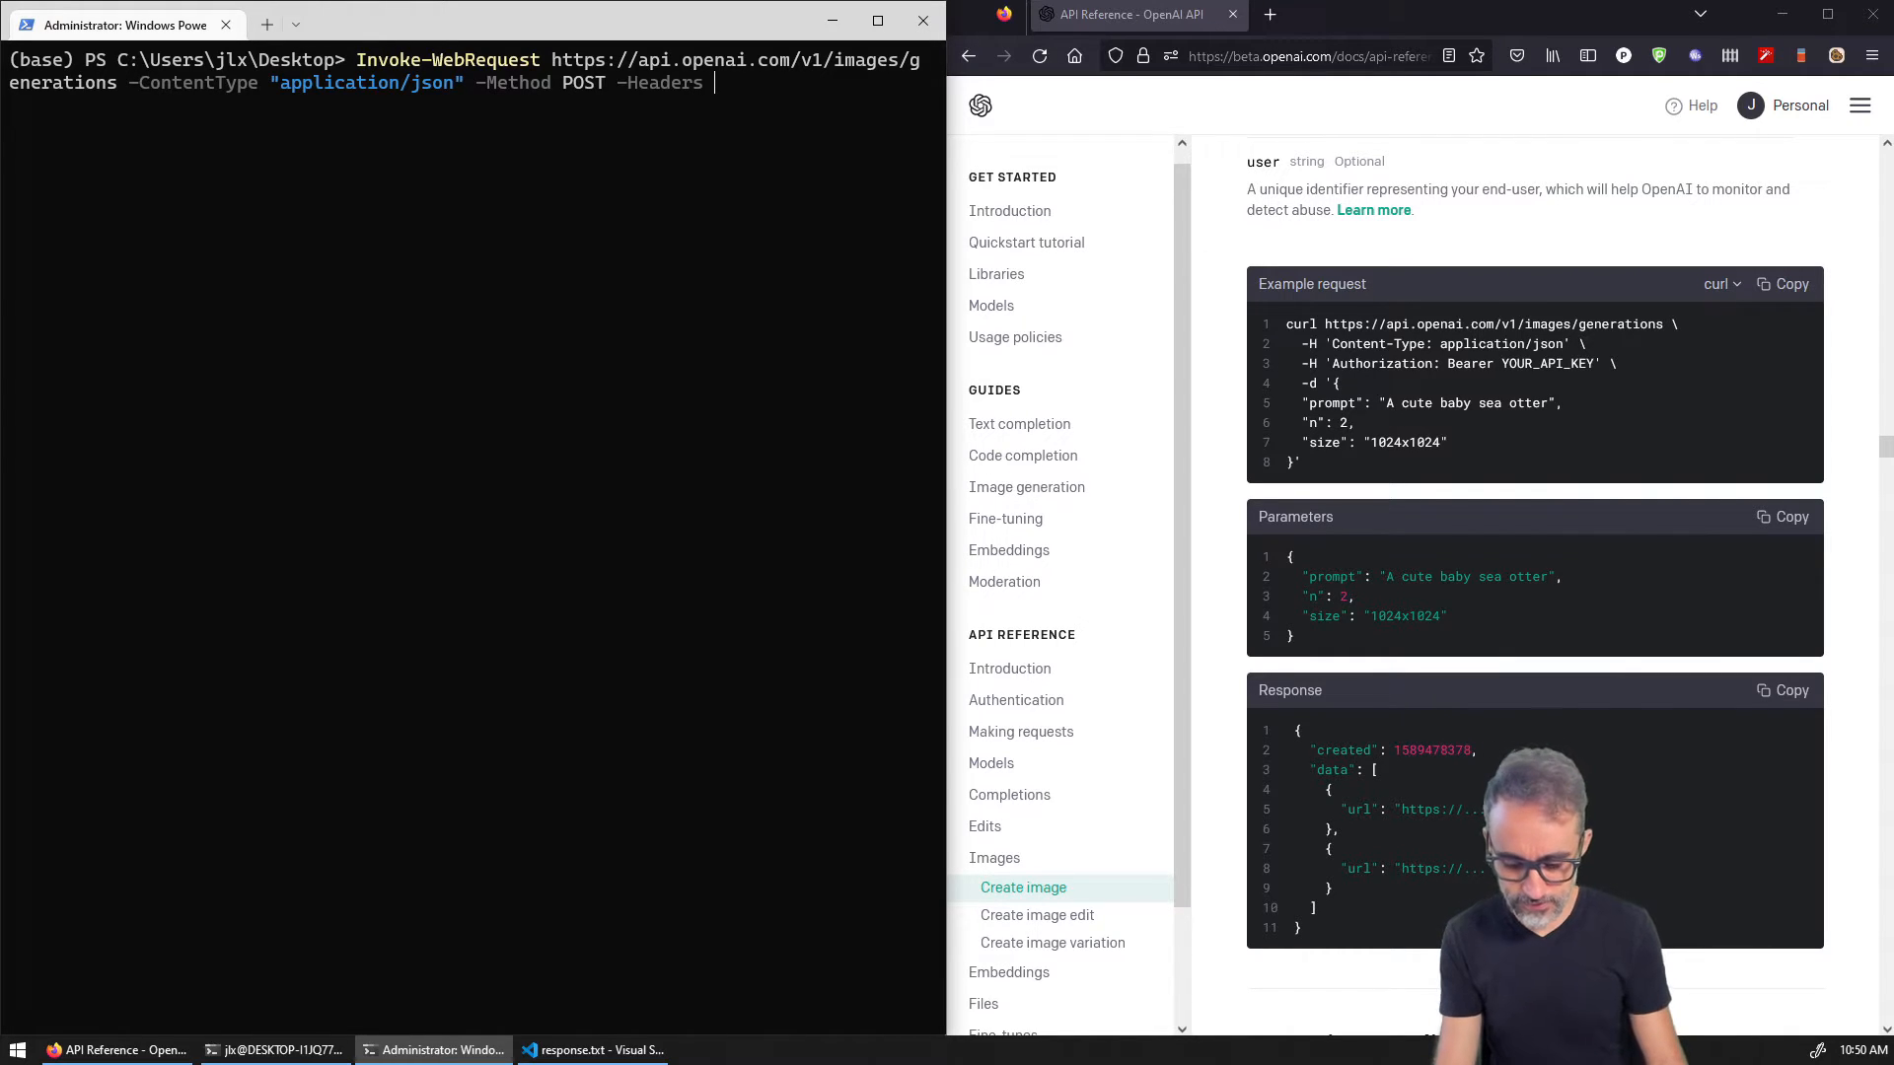
type("@{")
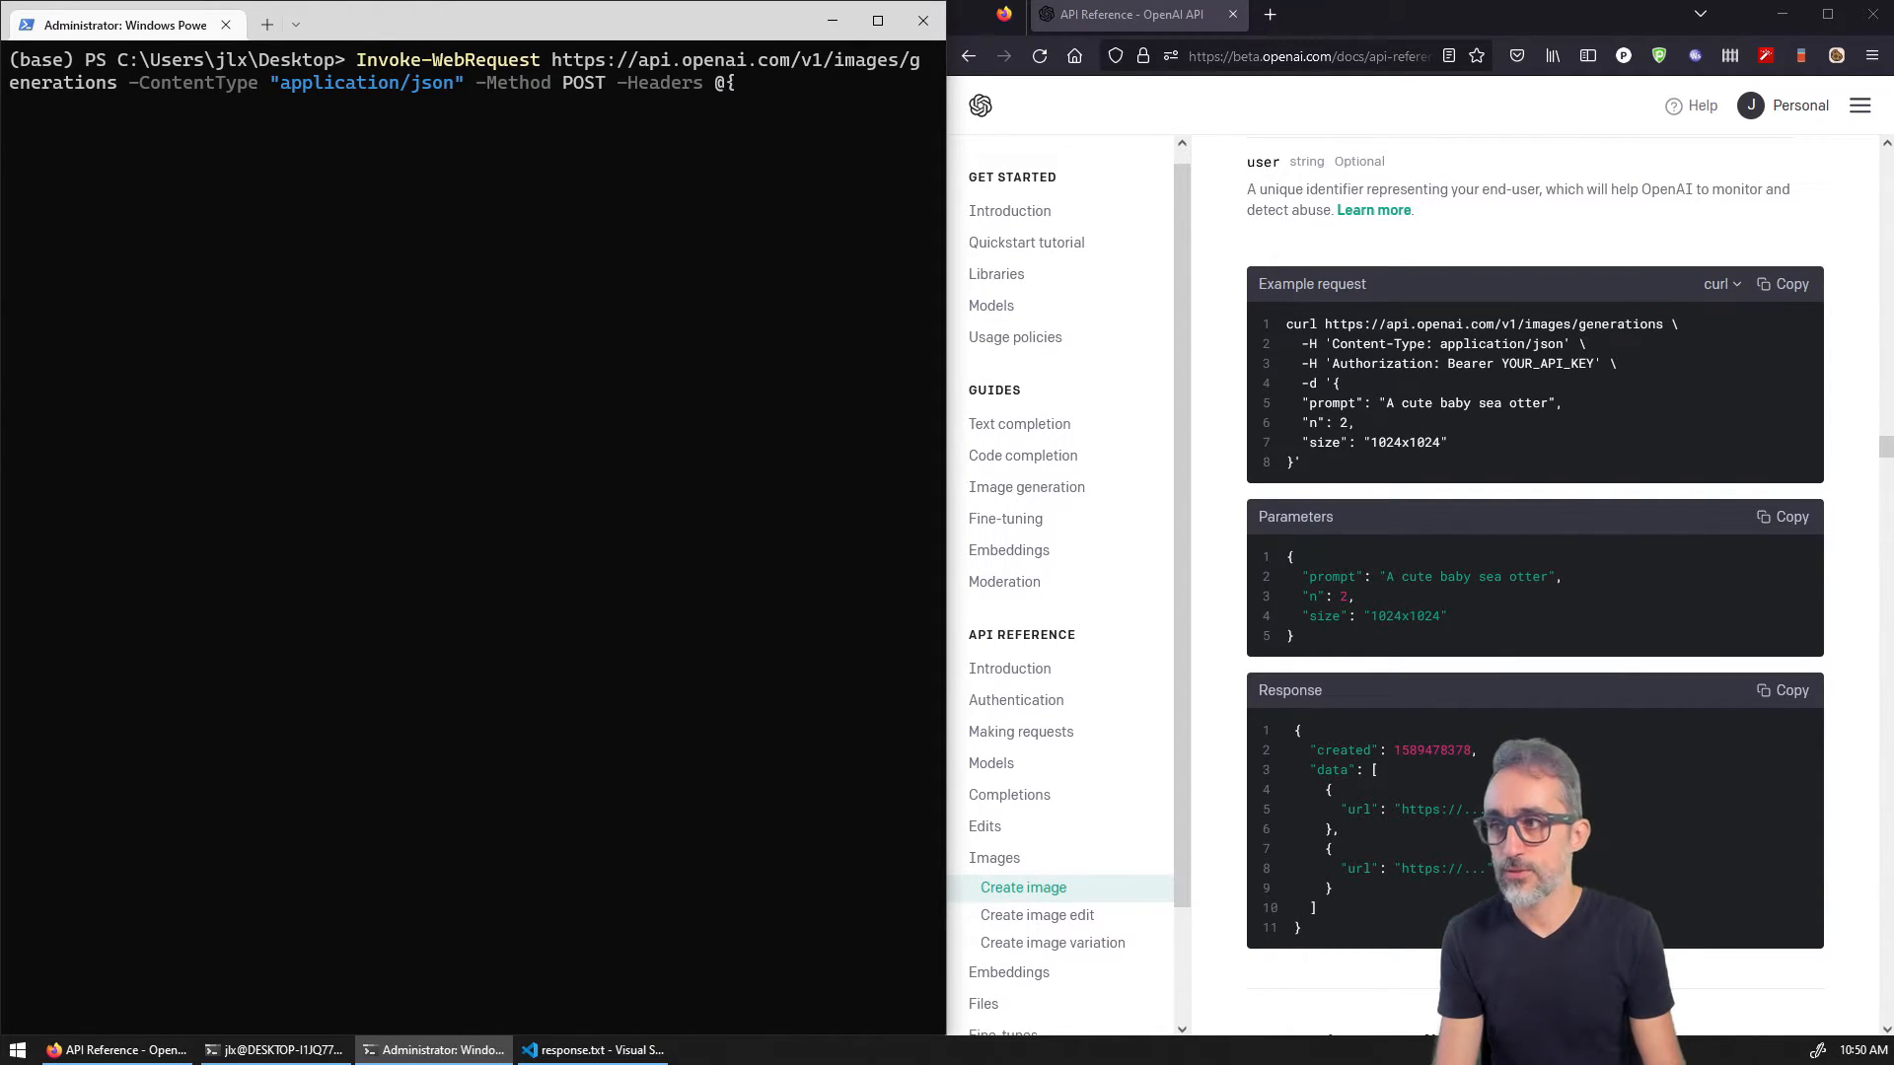
type("\"A")
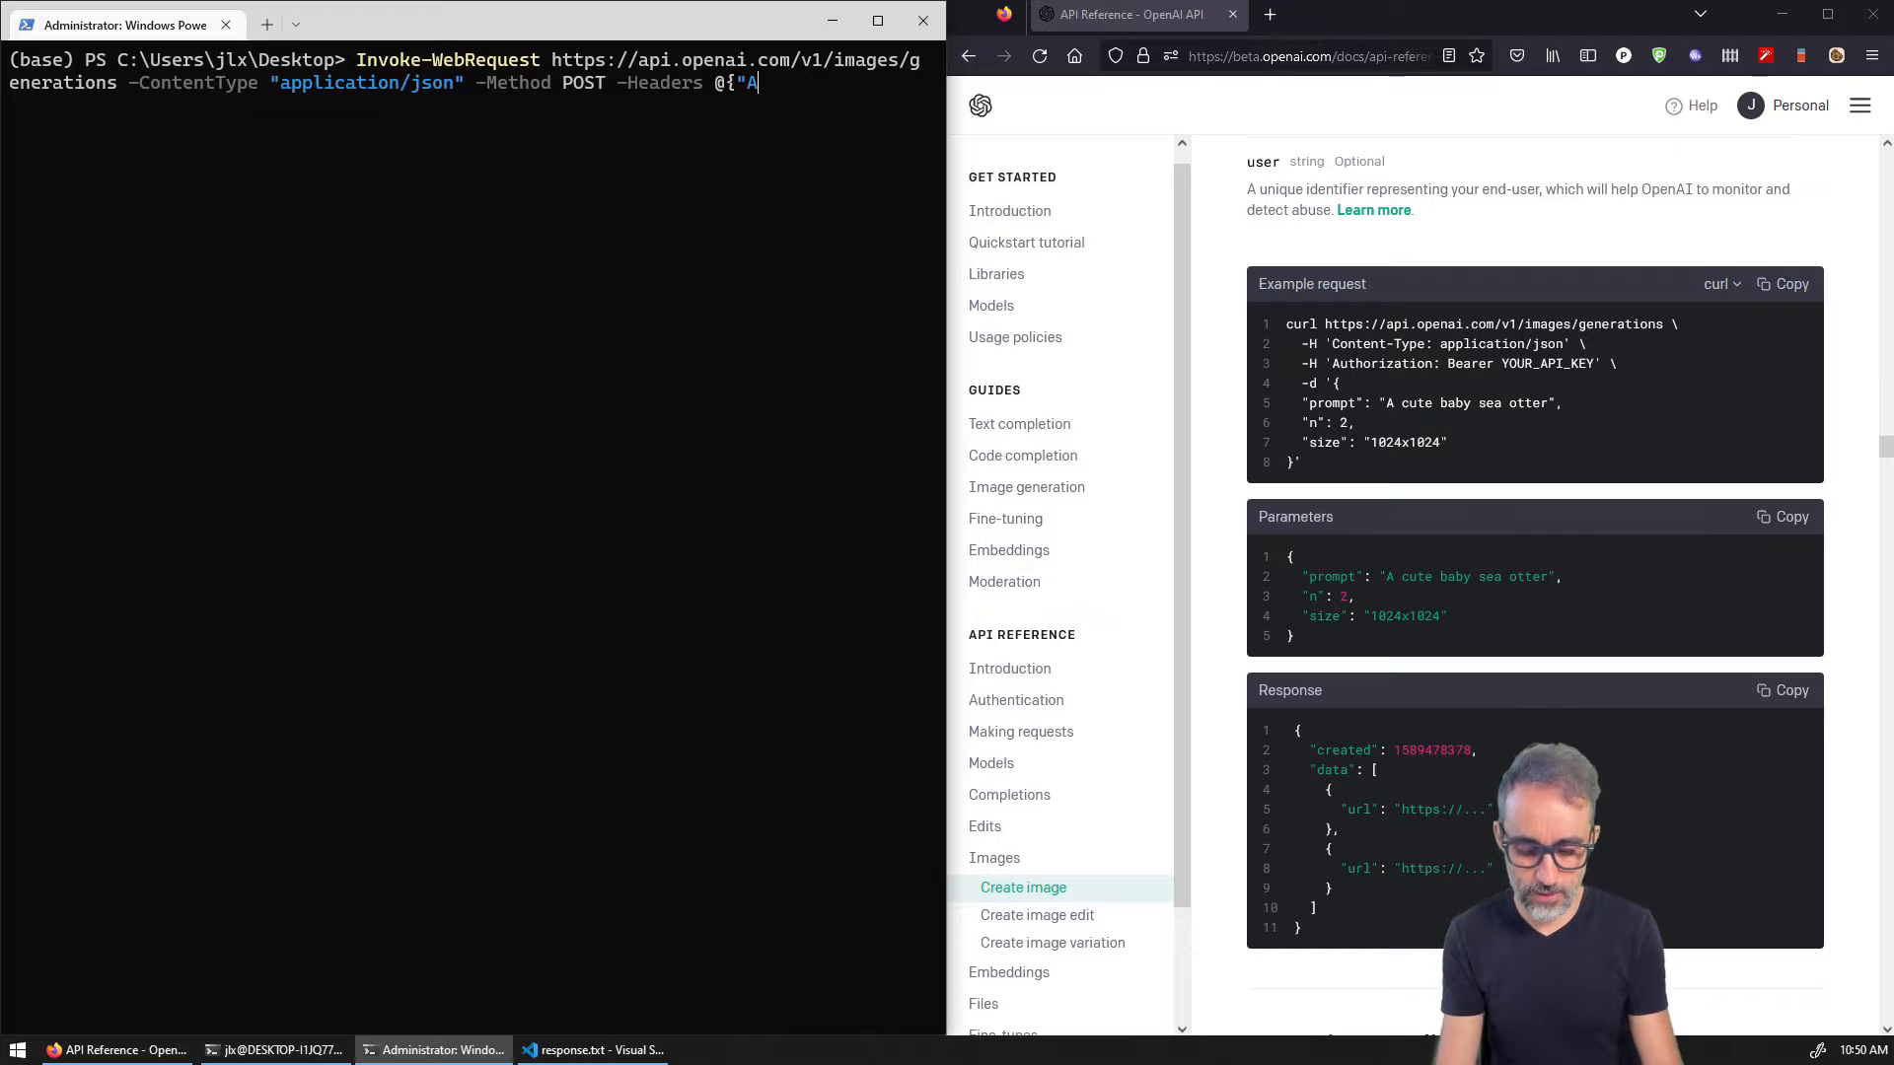
type("Authorization\" = \"")
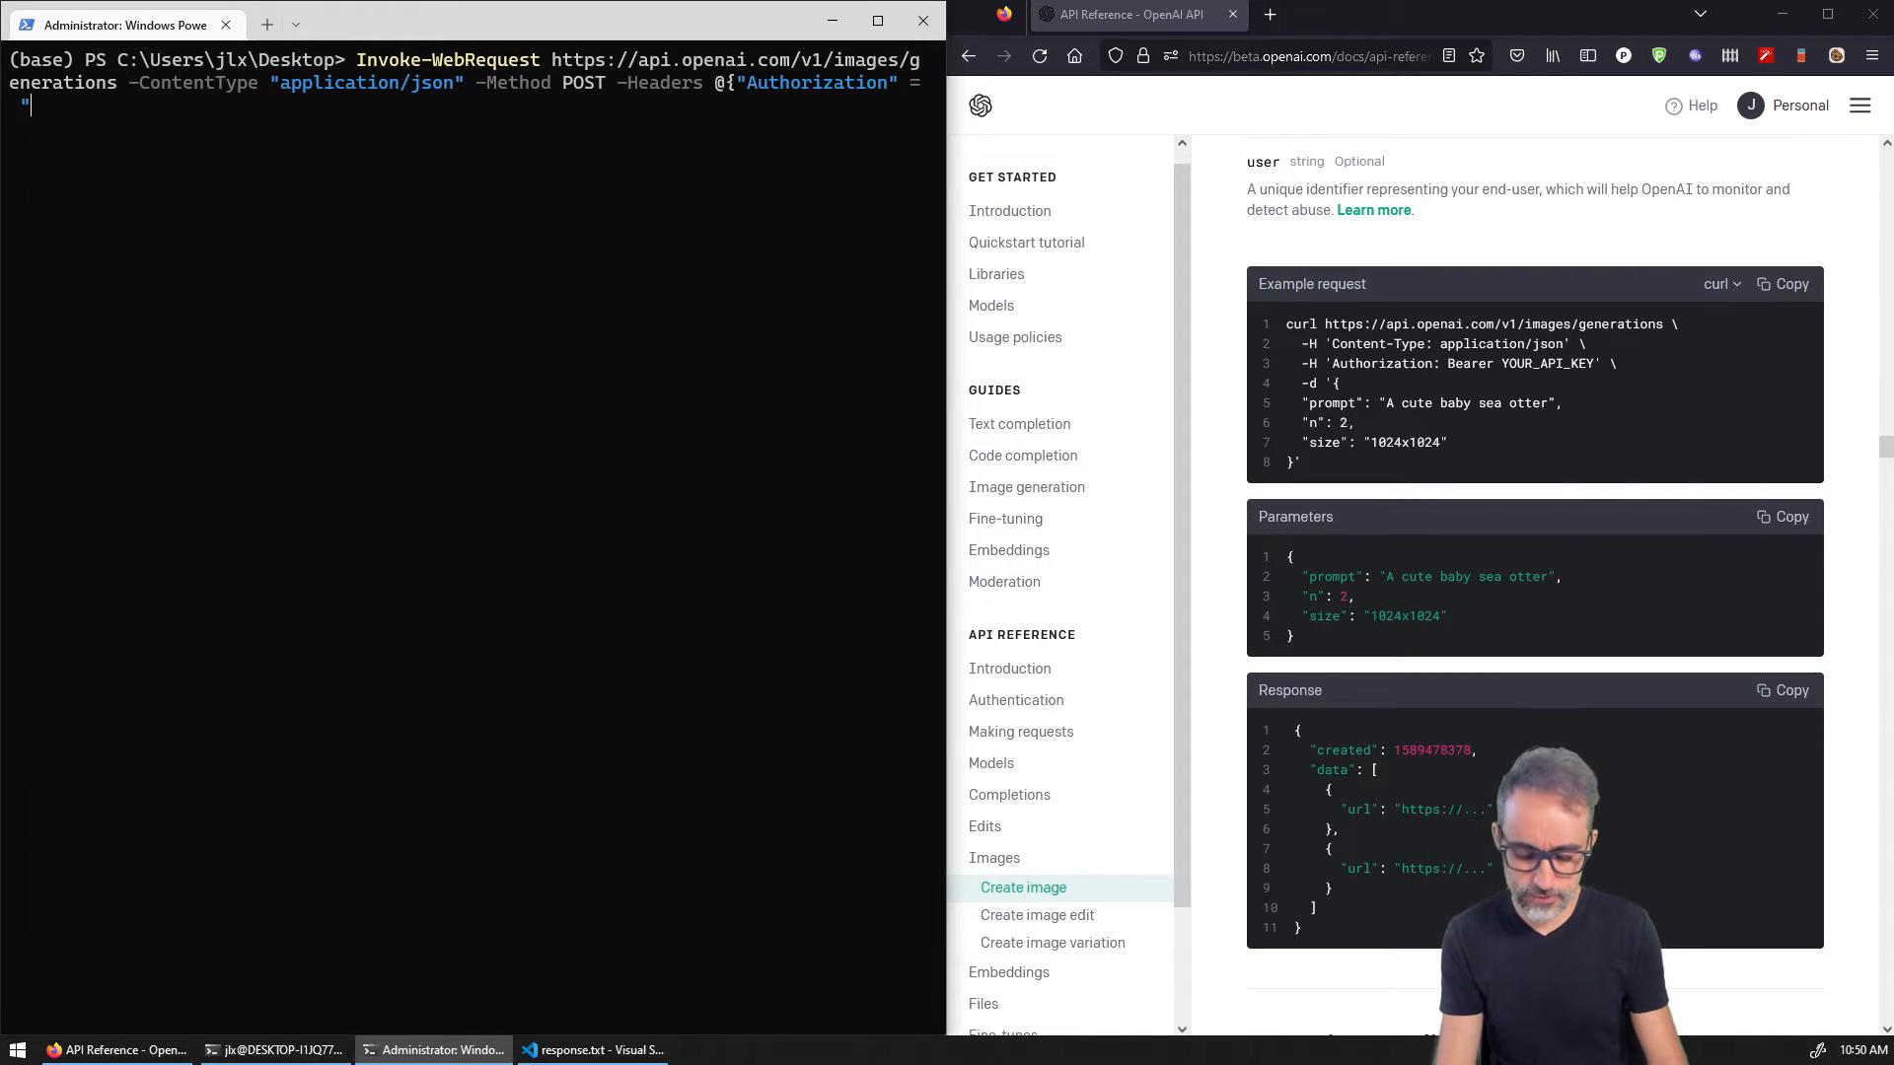
type("Bearer")
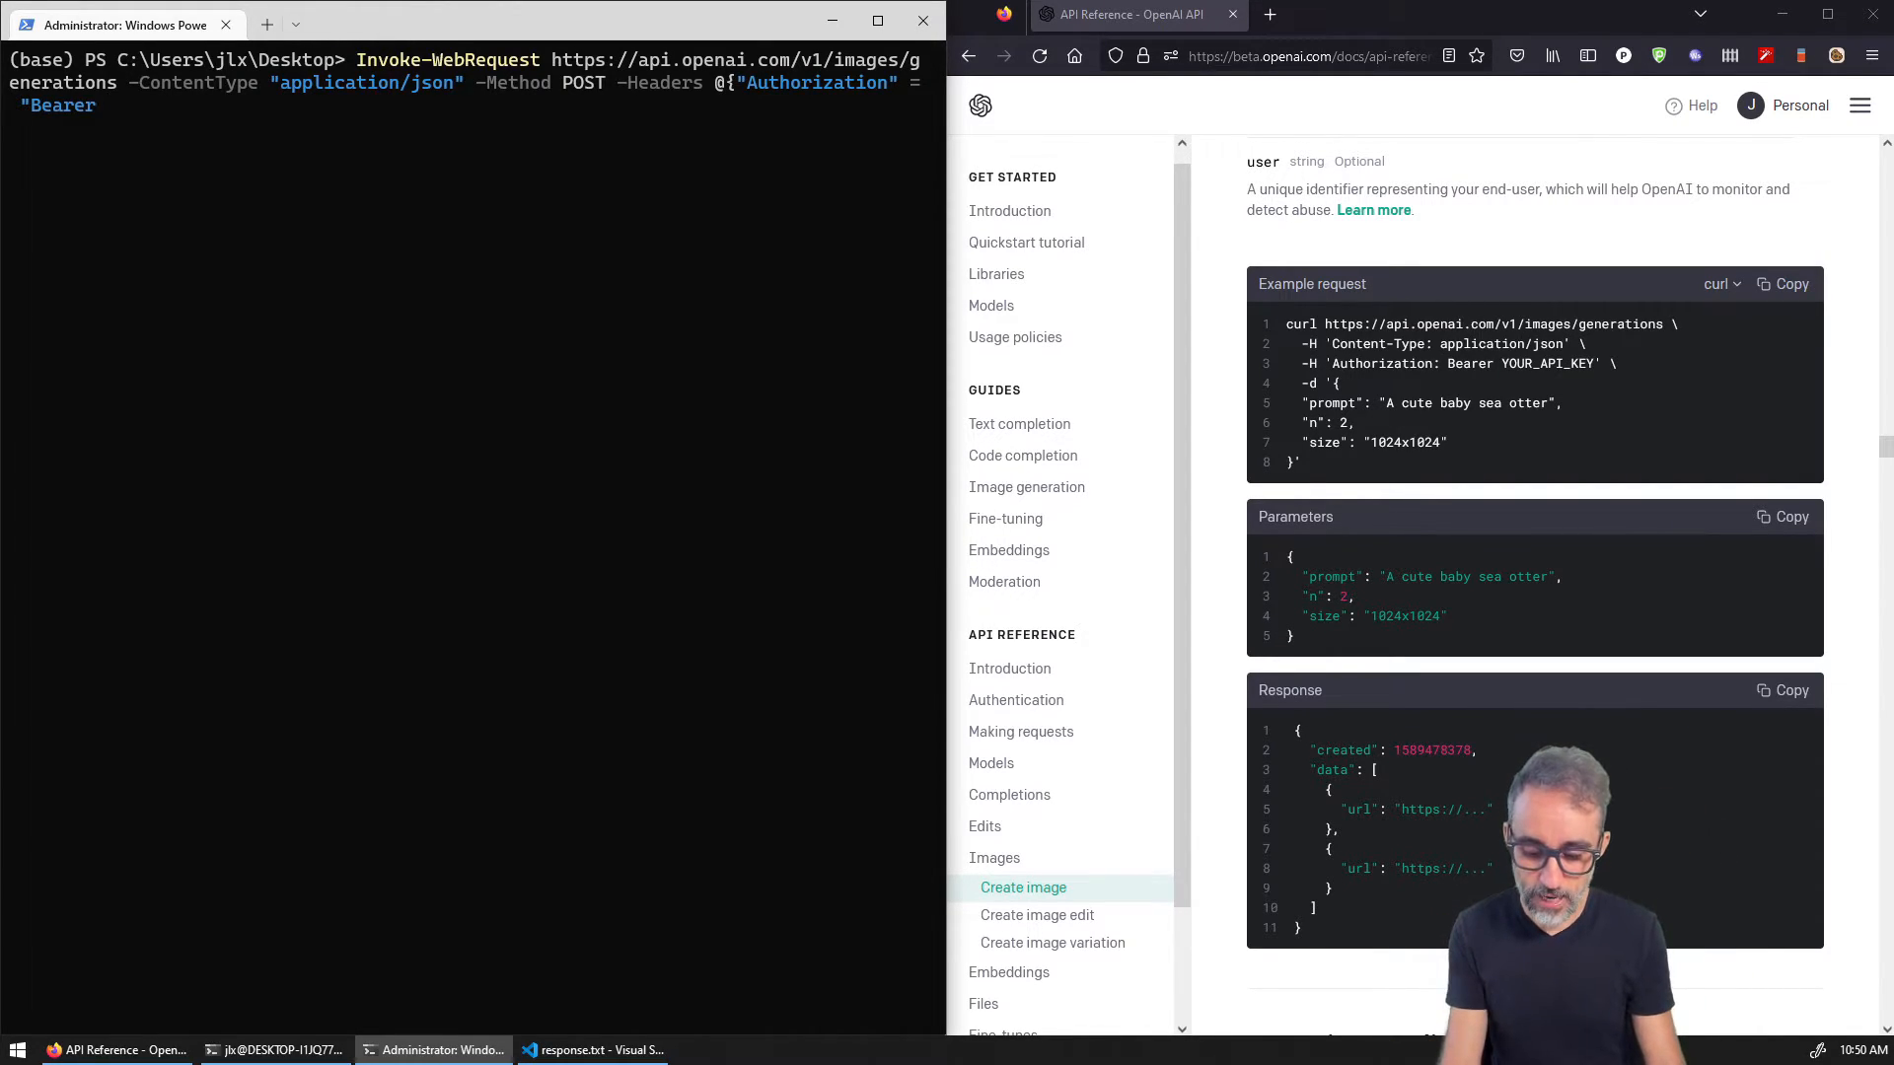
type("$env")
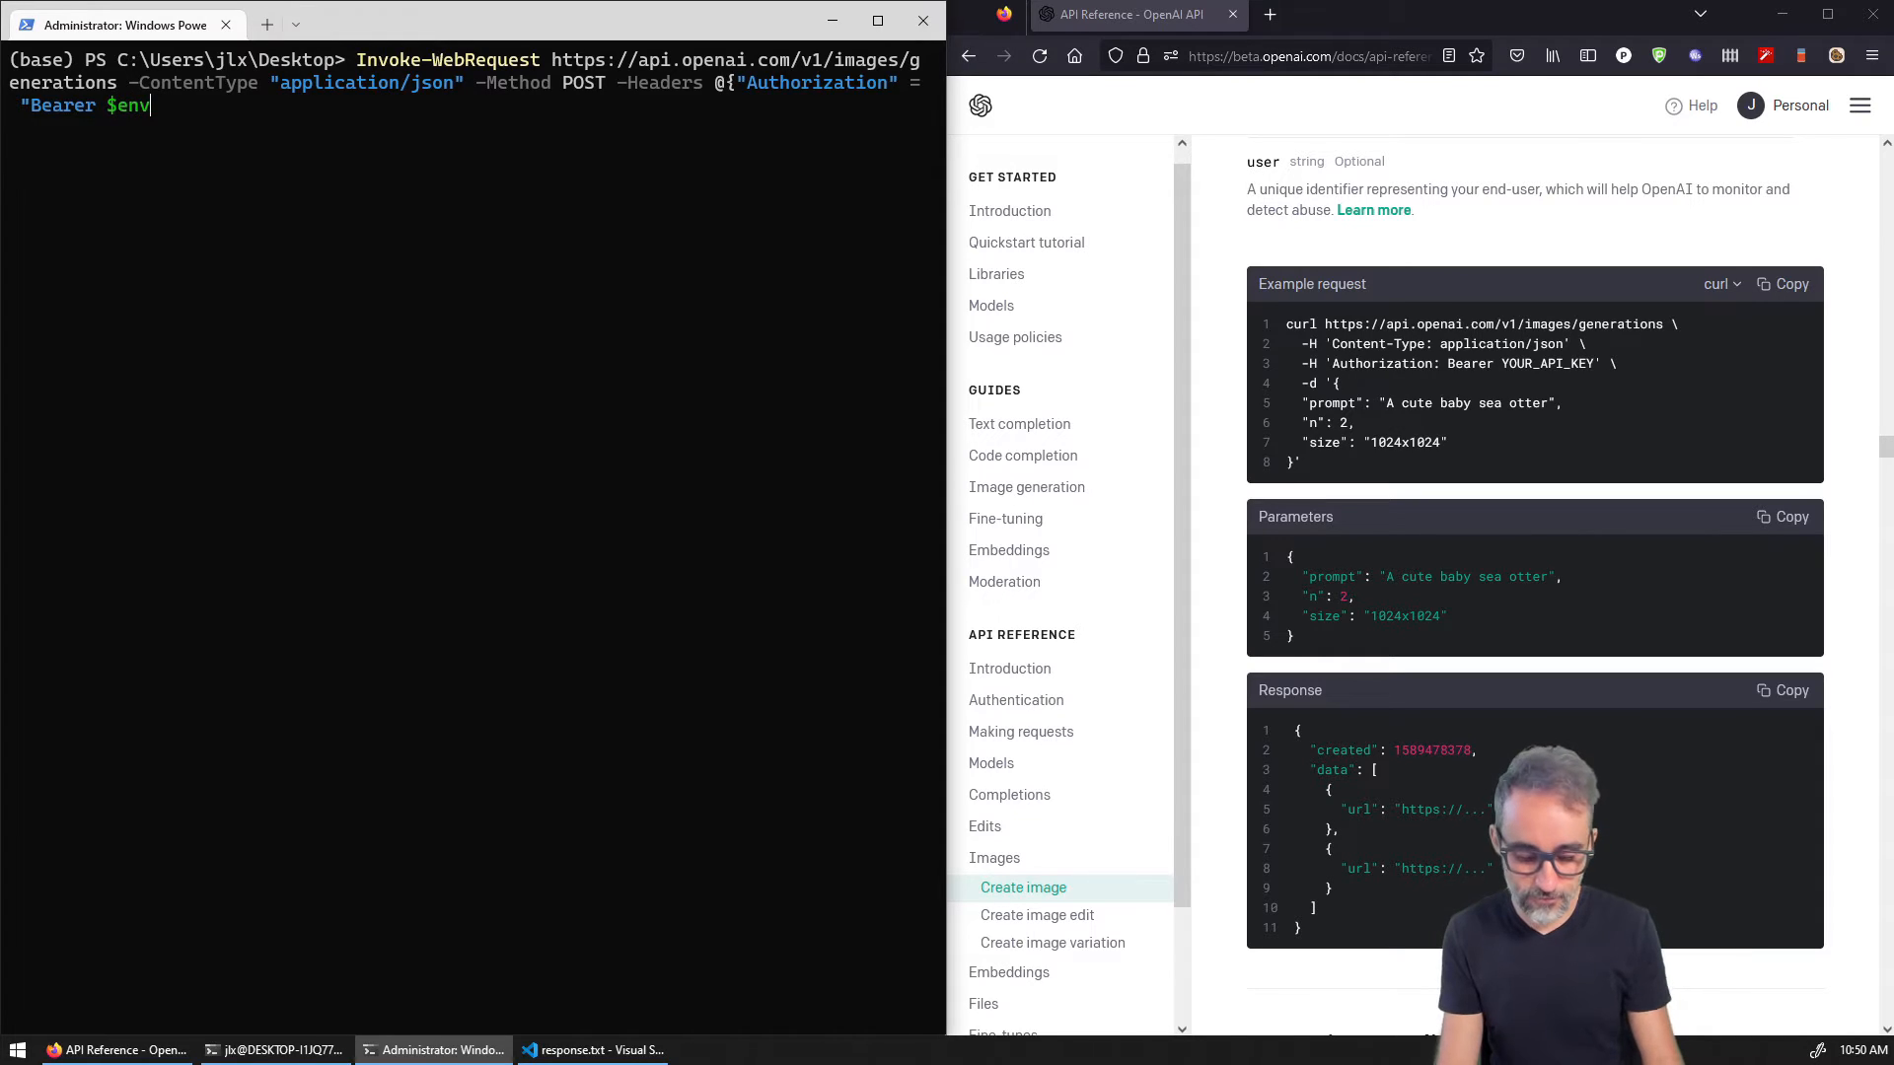
type(":OPENAI_")
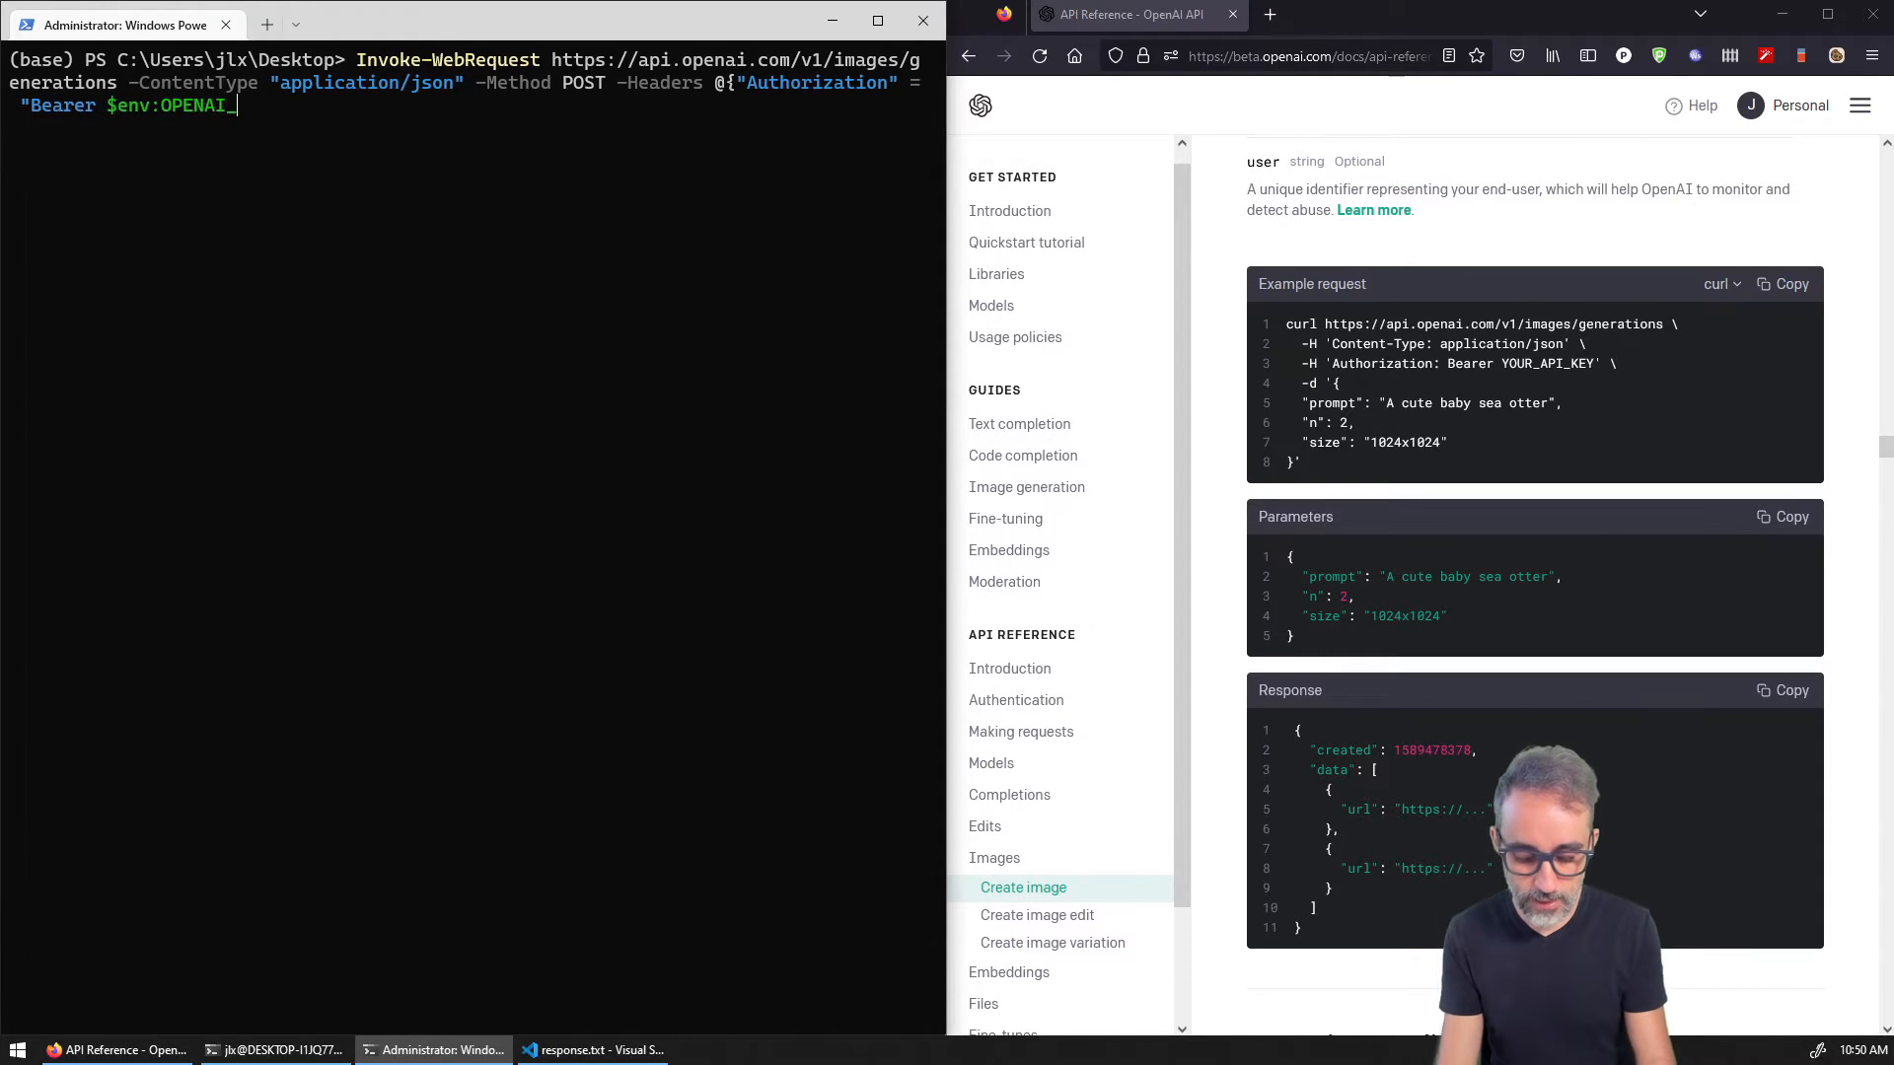
type("API_KEY")
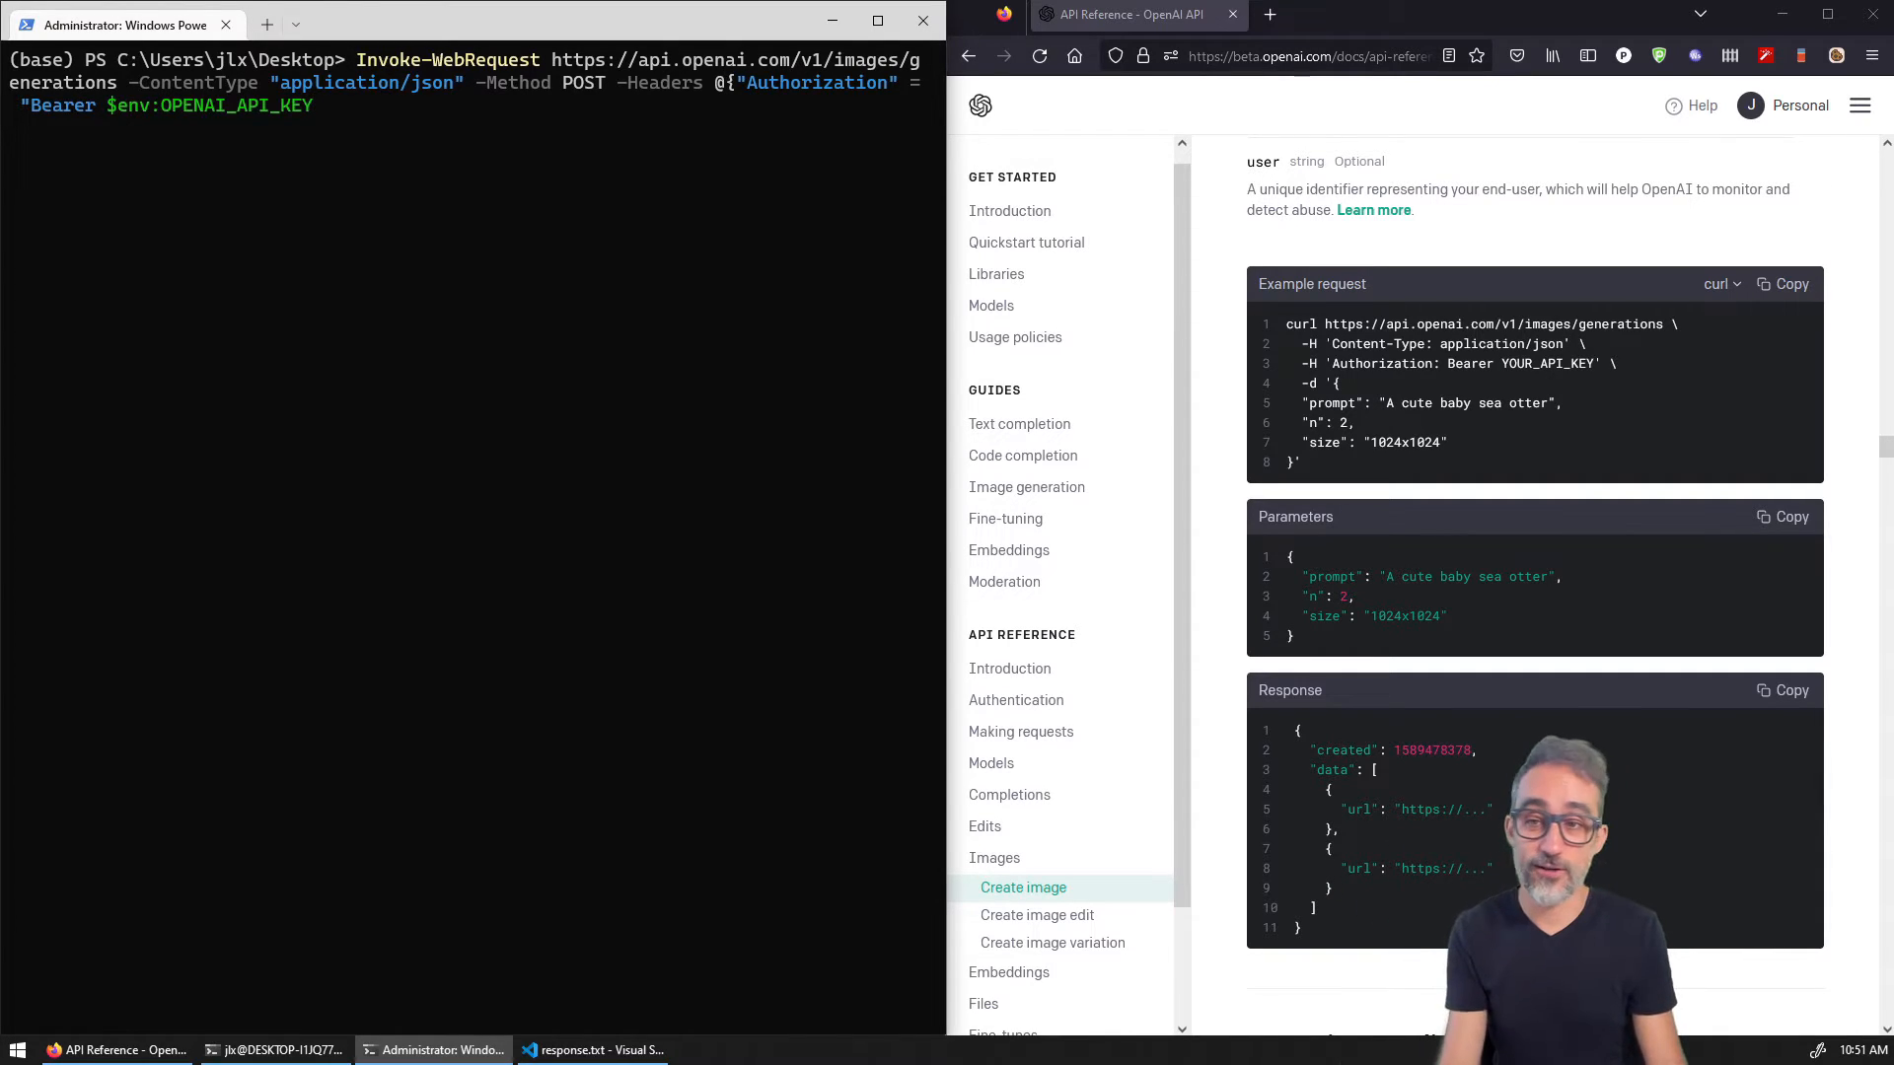
type("\"")
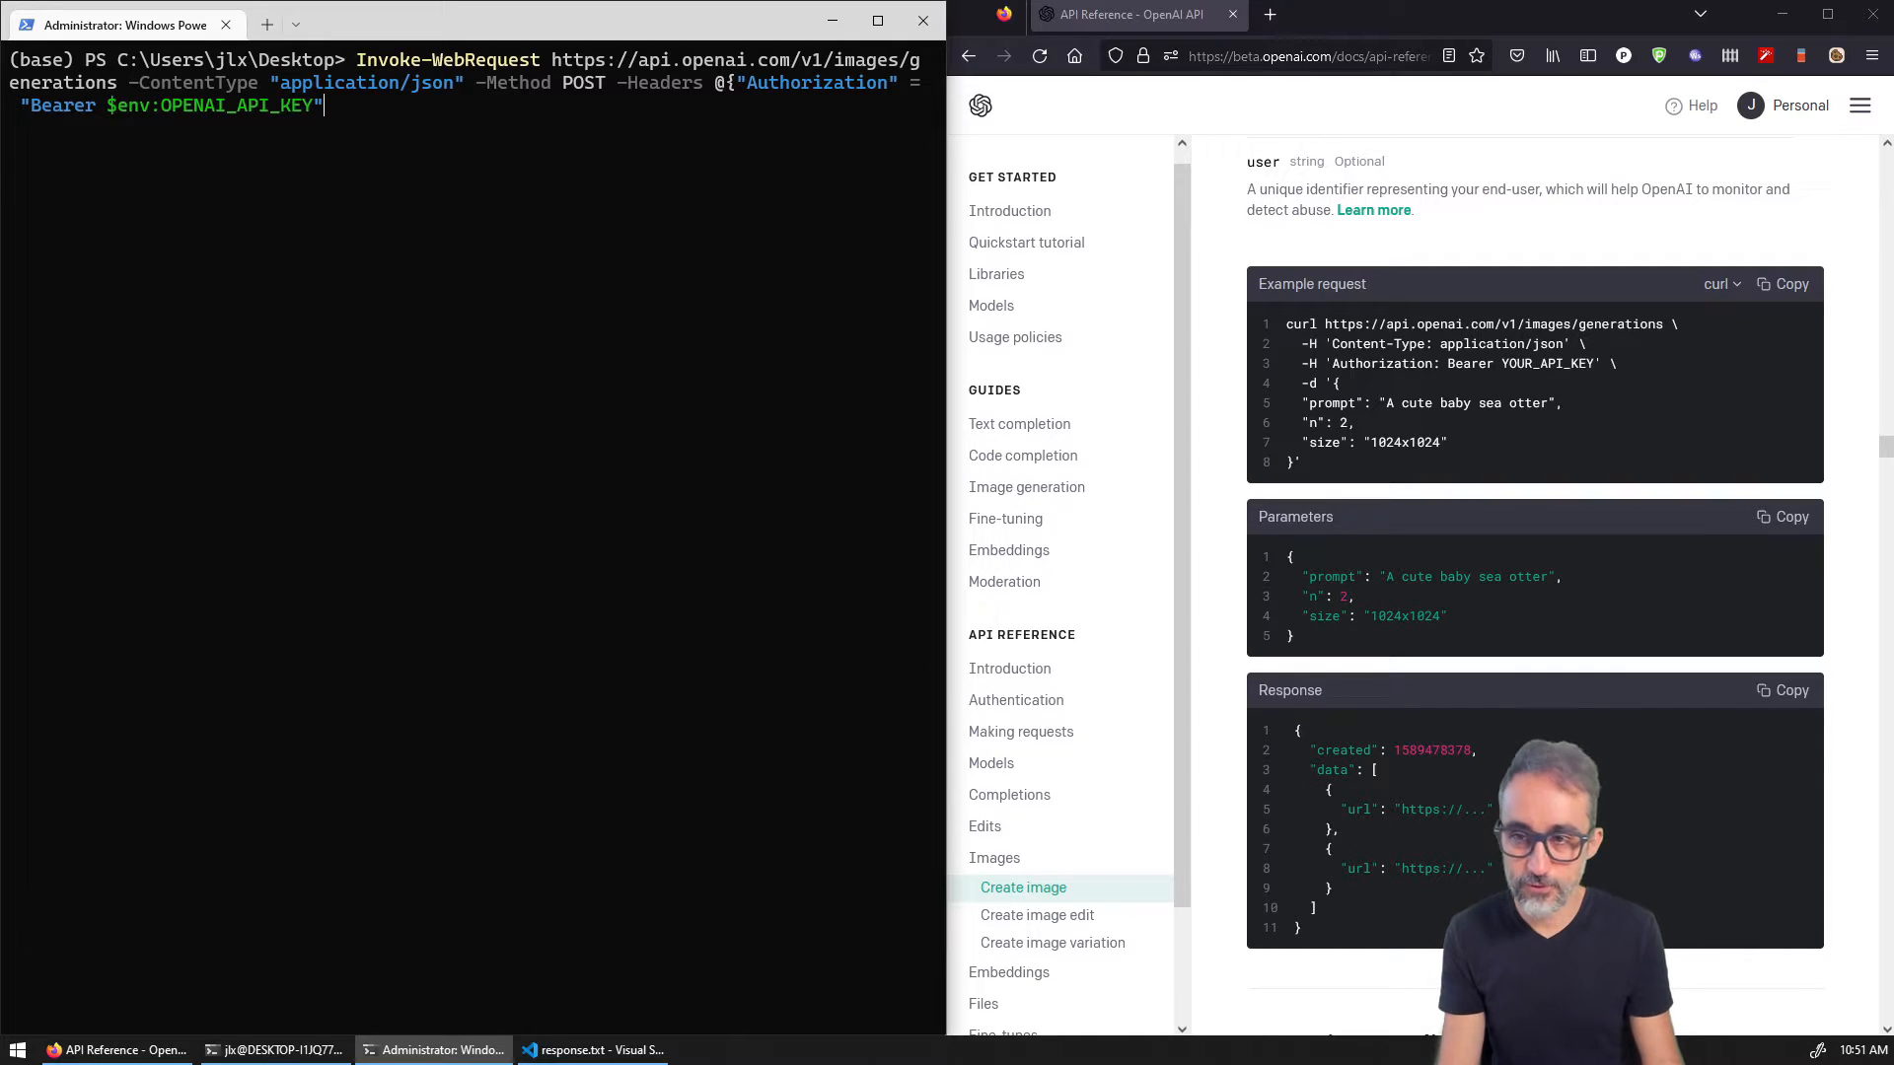
type("}")
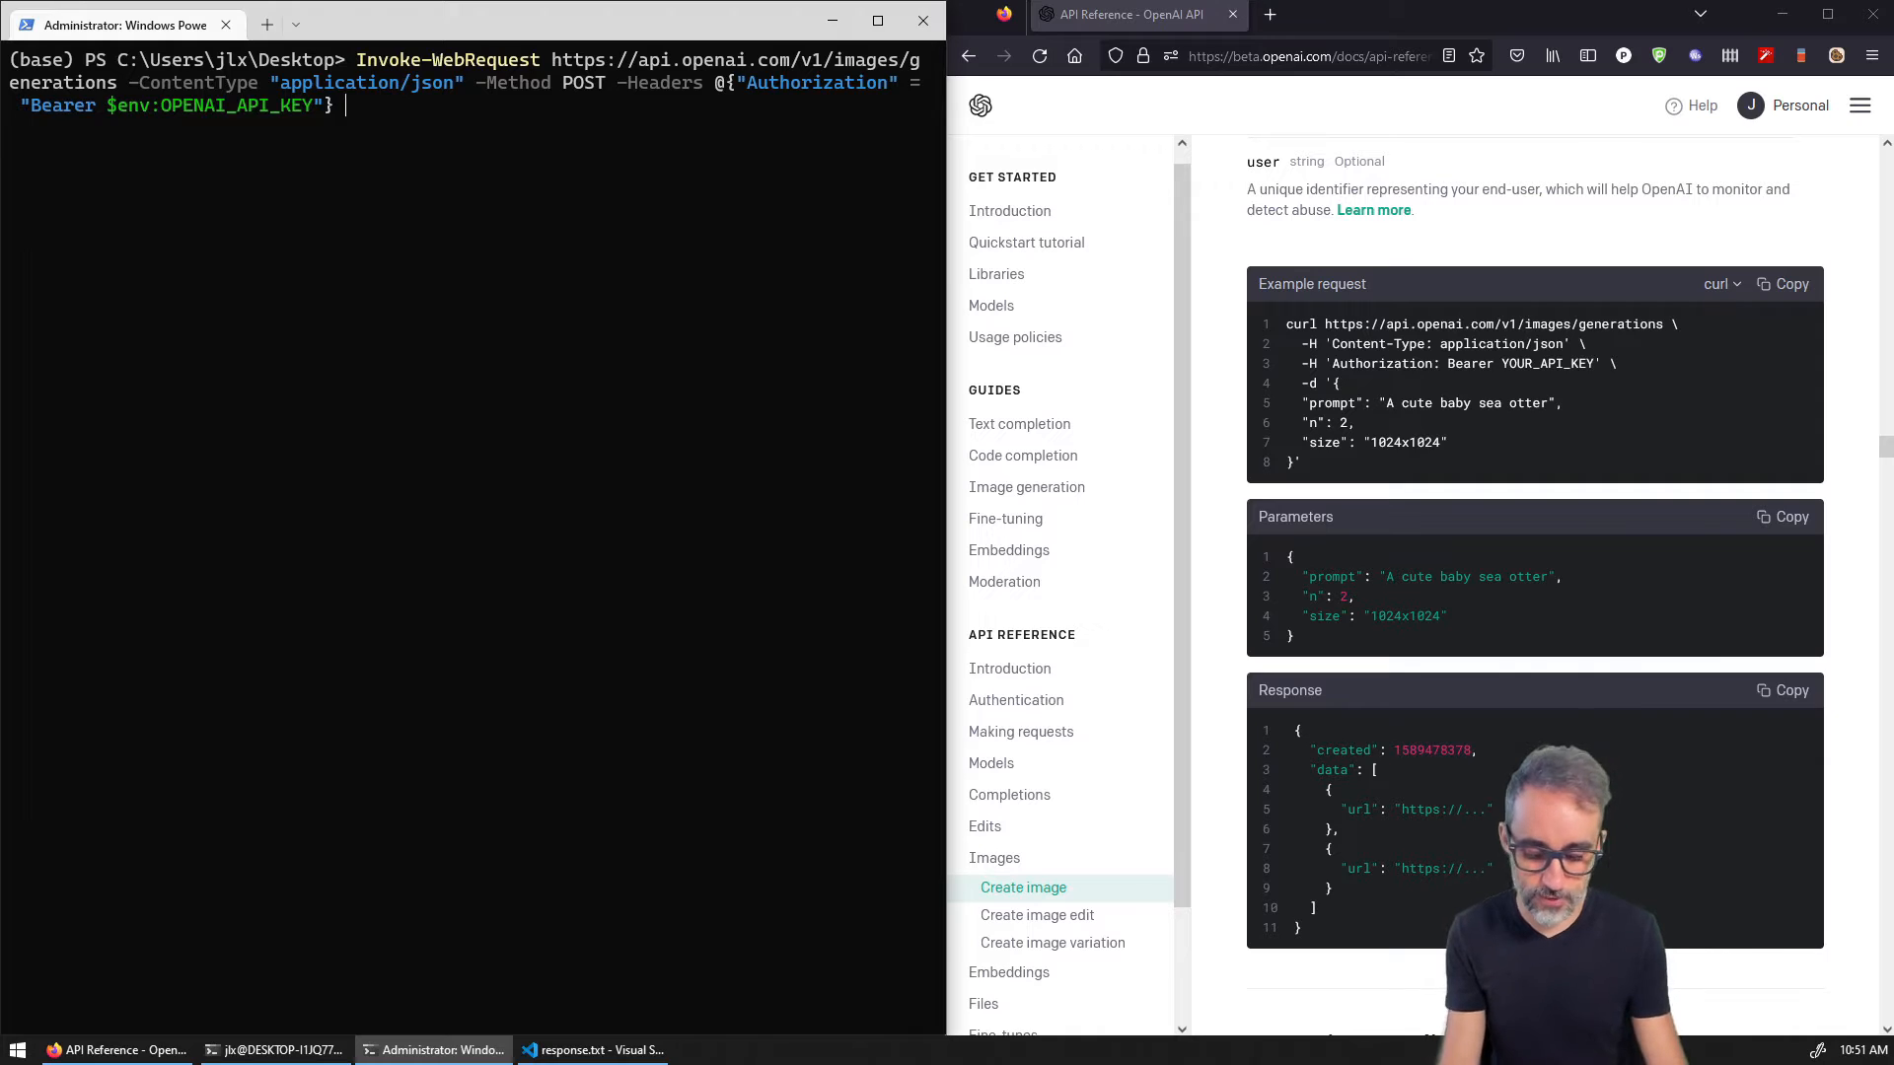
type("-Body")
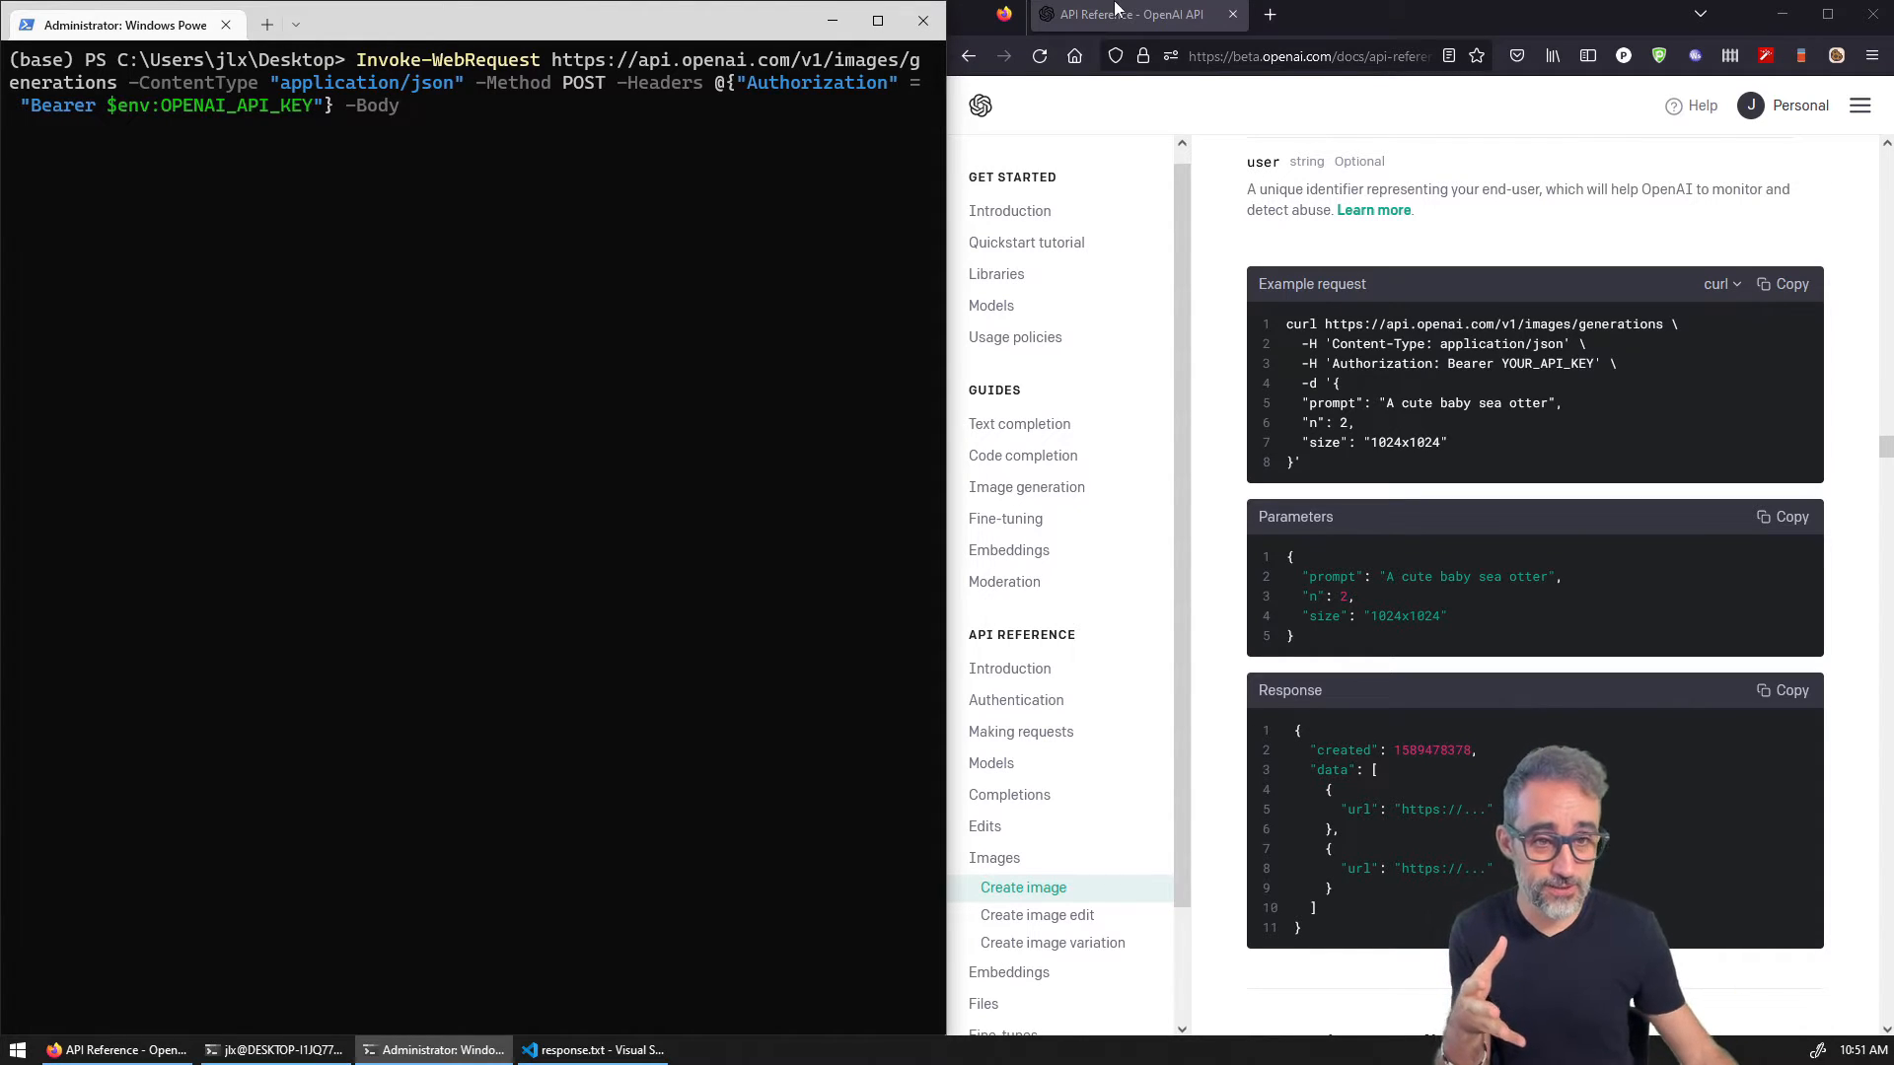
- Enter the docs' JSON body requesting one 256x256 isometric miniature city image
left_click_drag(1328, 383, 1311, 462)
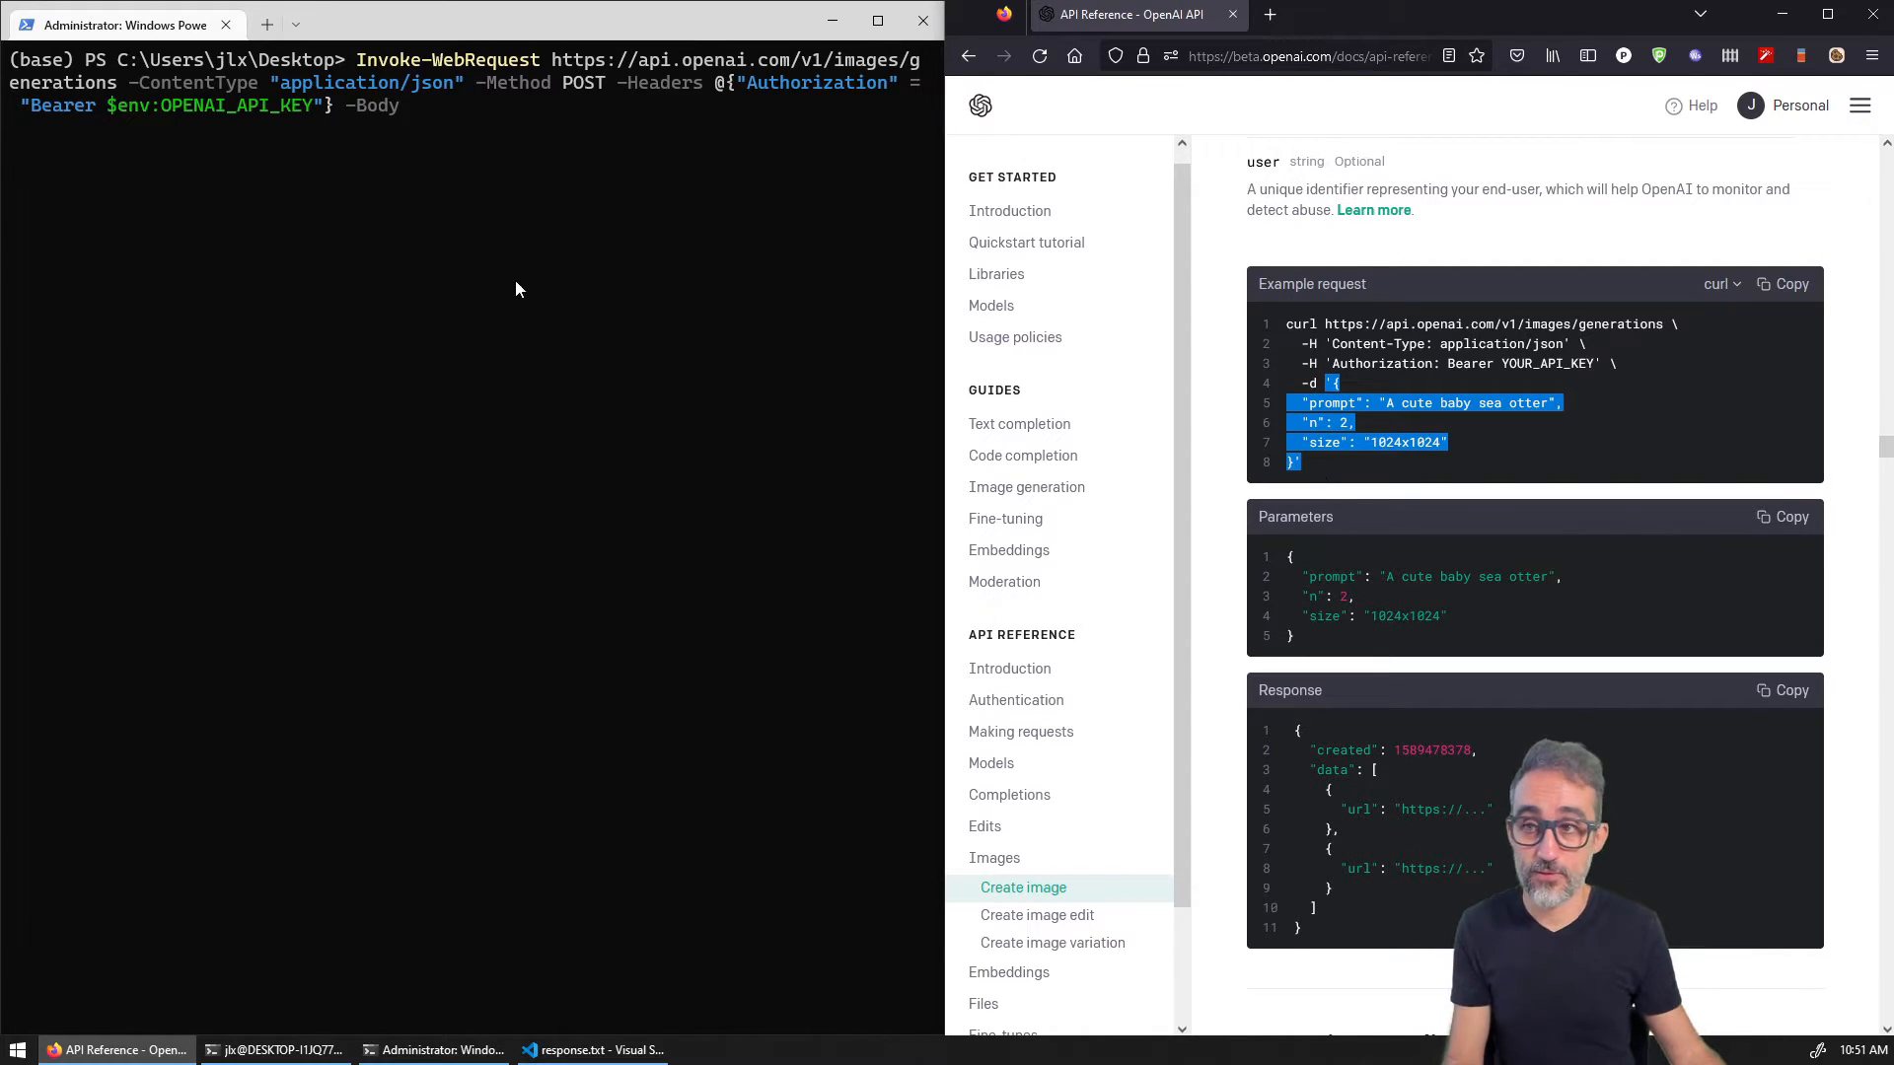
type("'{\"prompt\": \"an isometric view of a miniature city, tilt shift, bokeh, voxel, vray render, high detail\",\"n\": 1,\"size\": \"256x256\"}'")
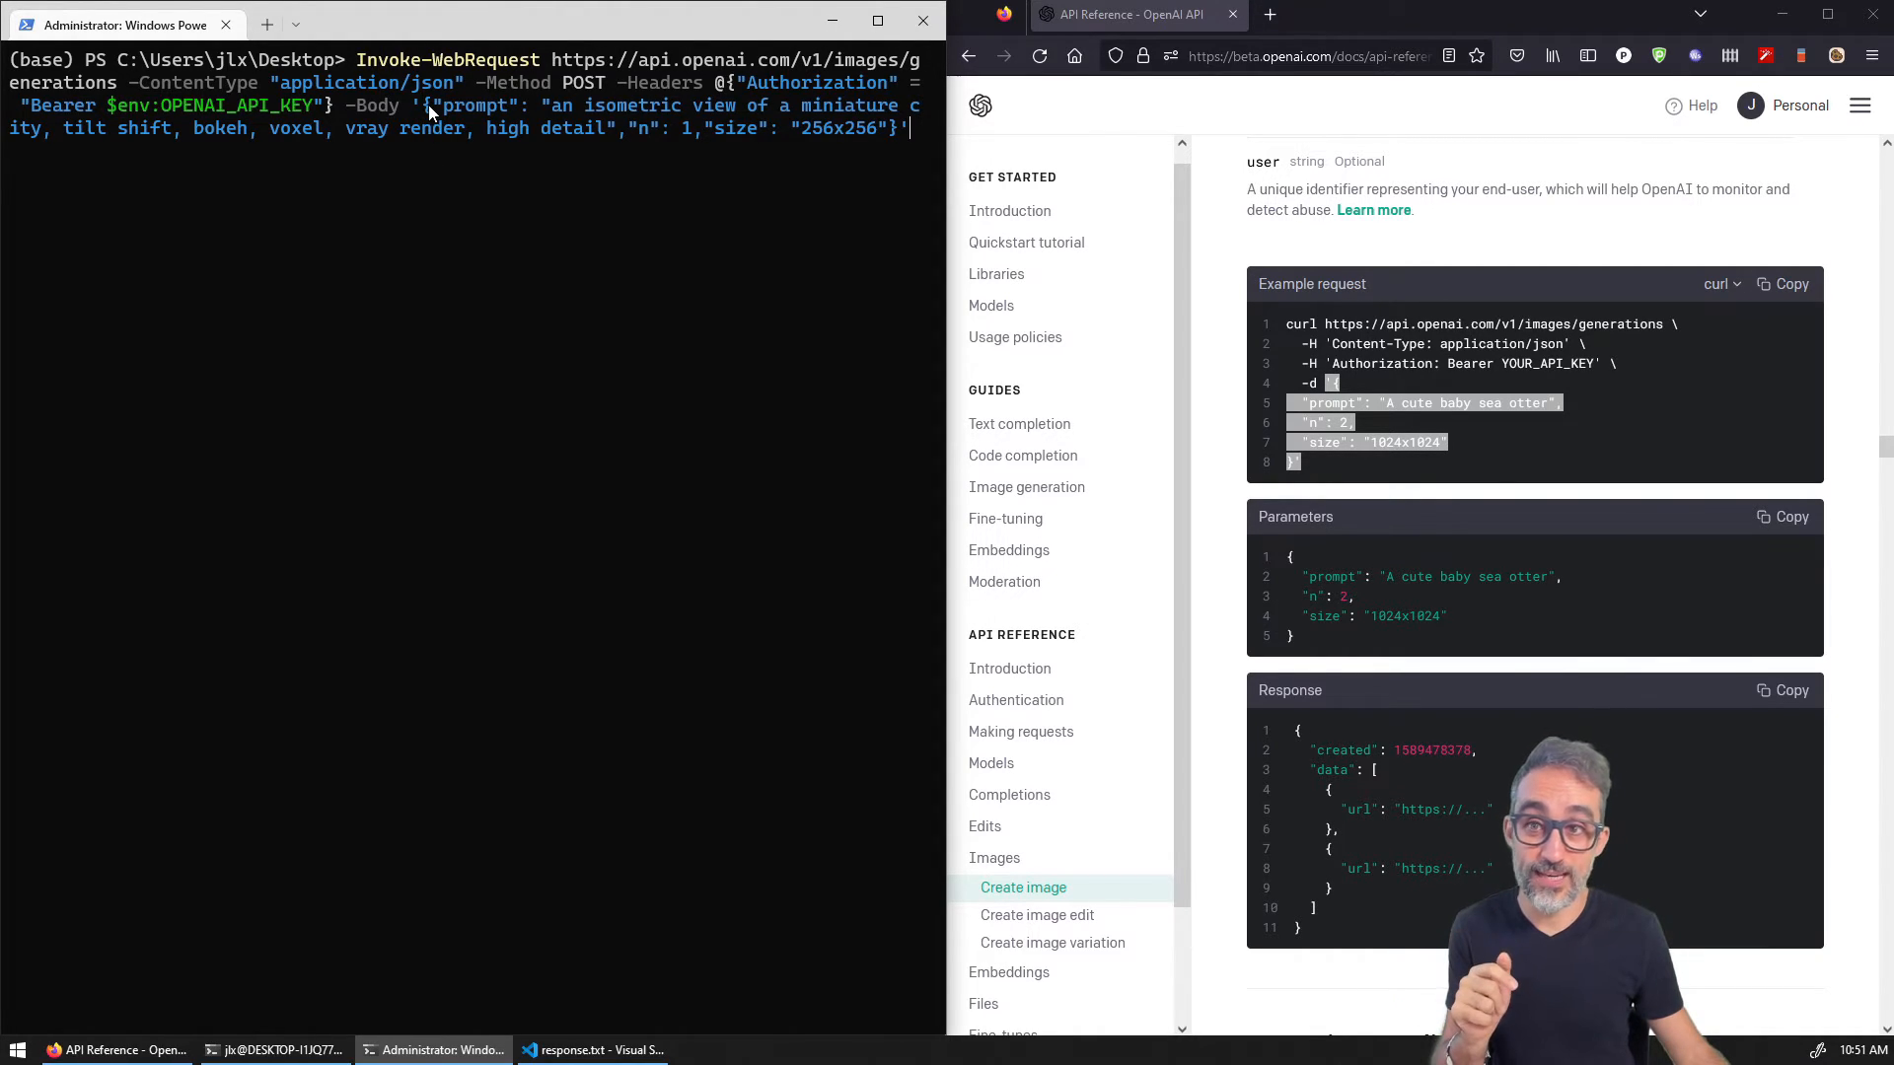
double_click(474, 105)
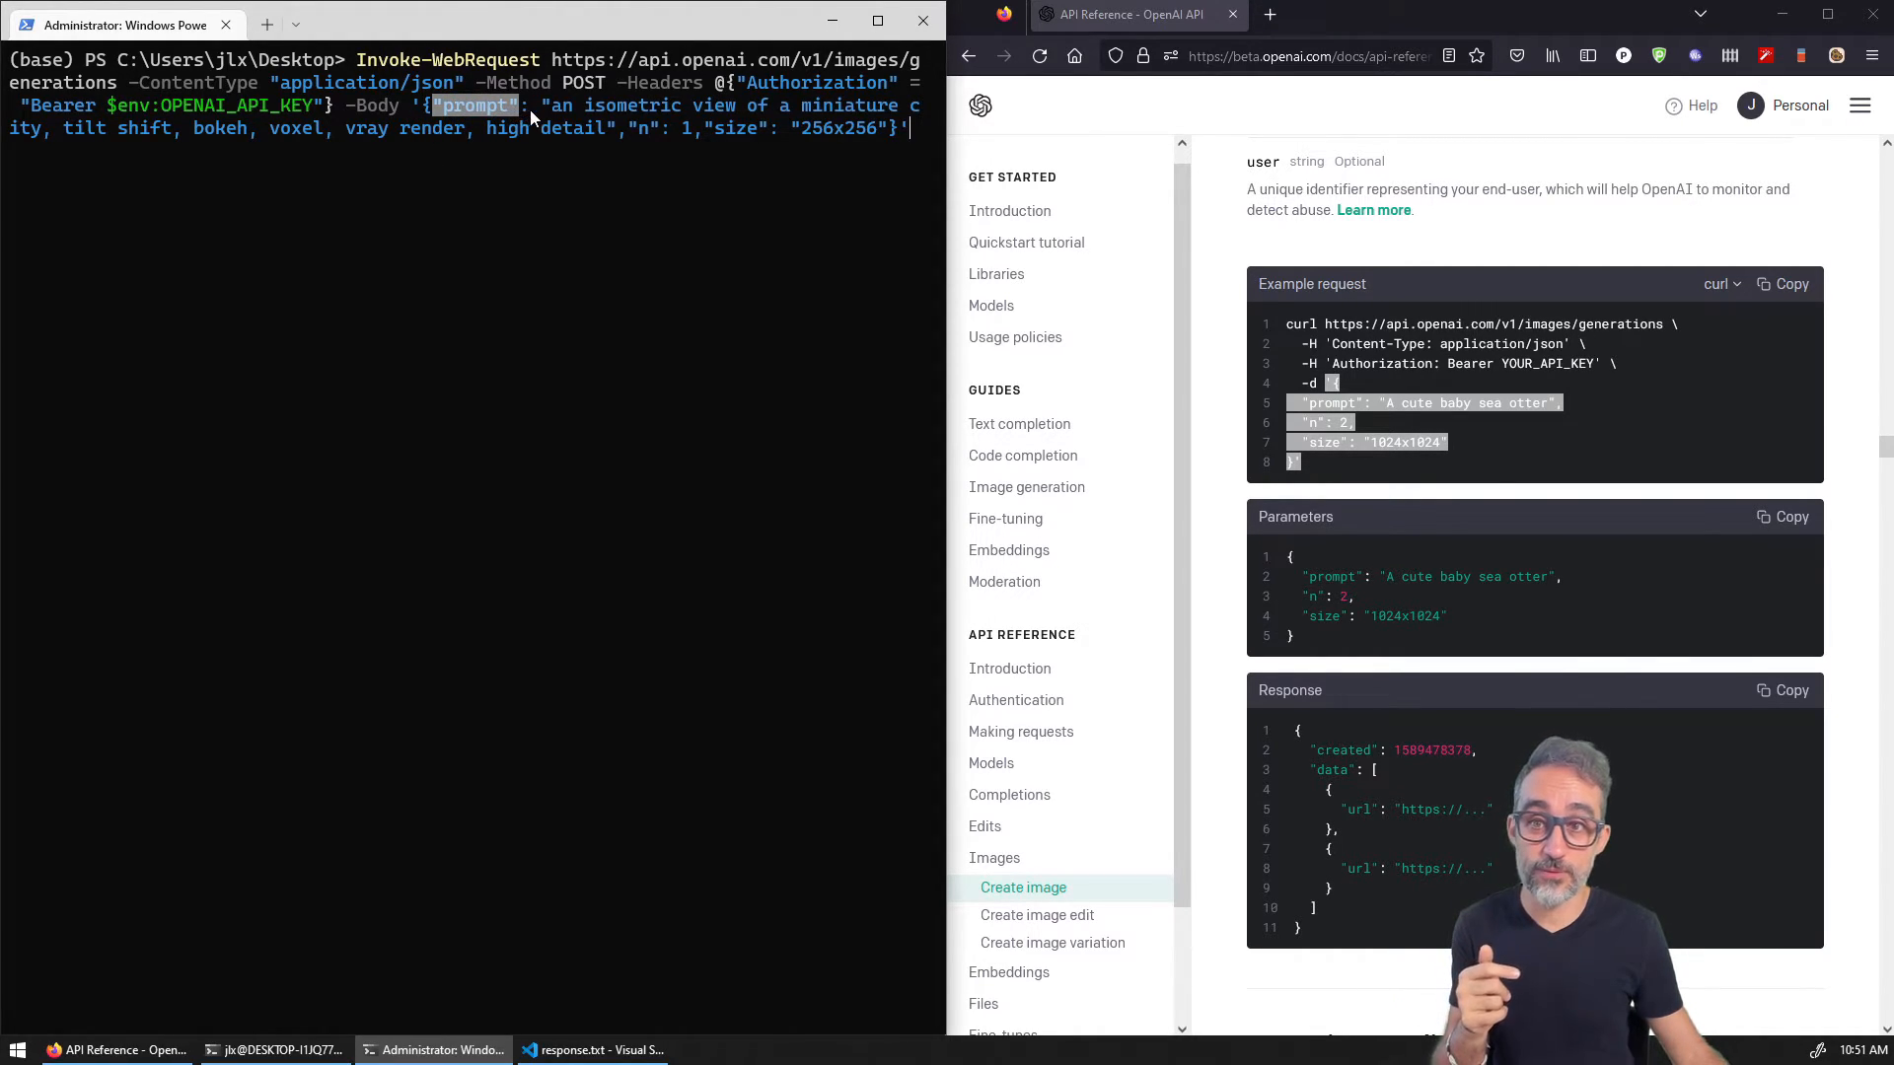
left_click(712, 139)
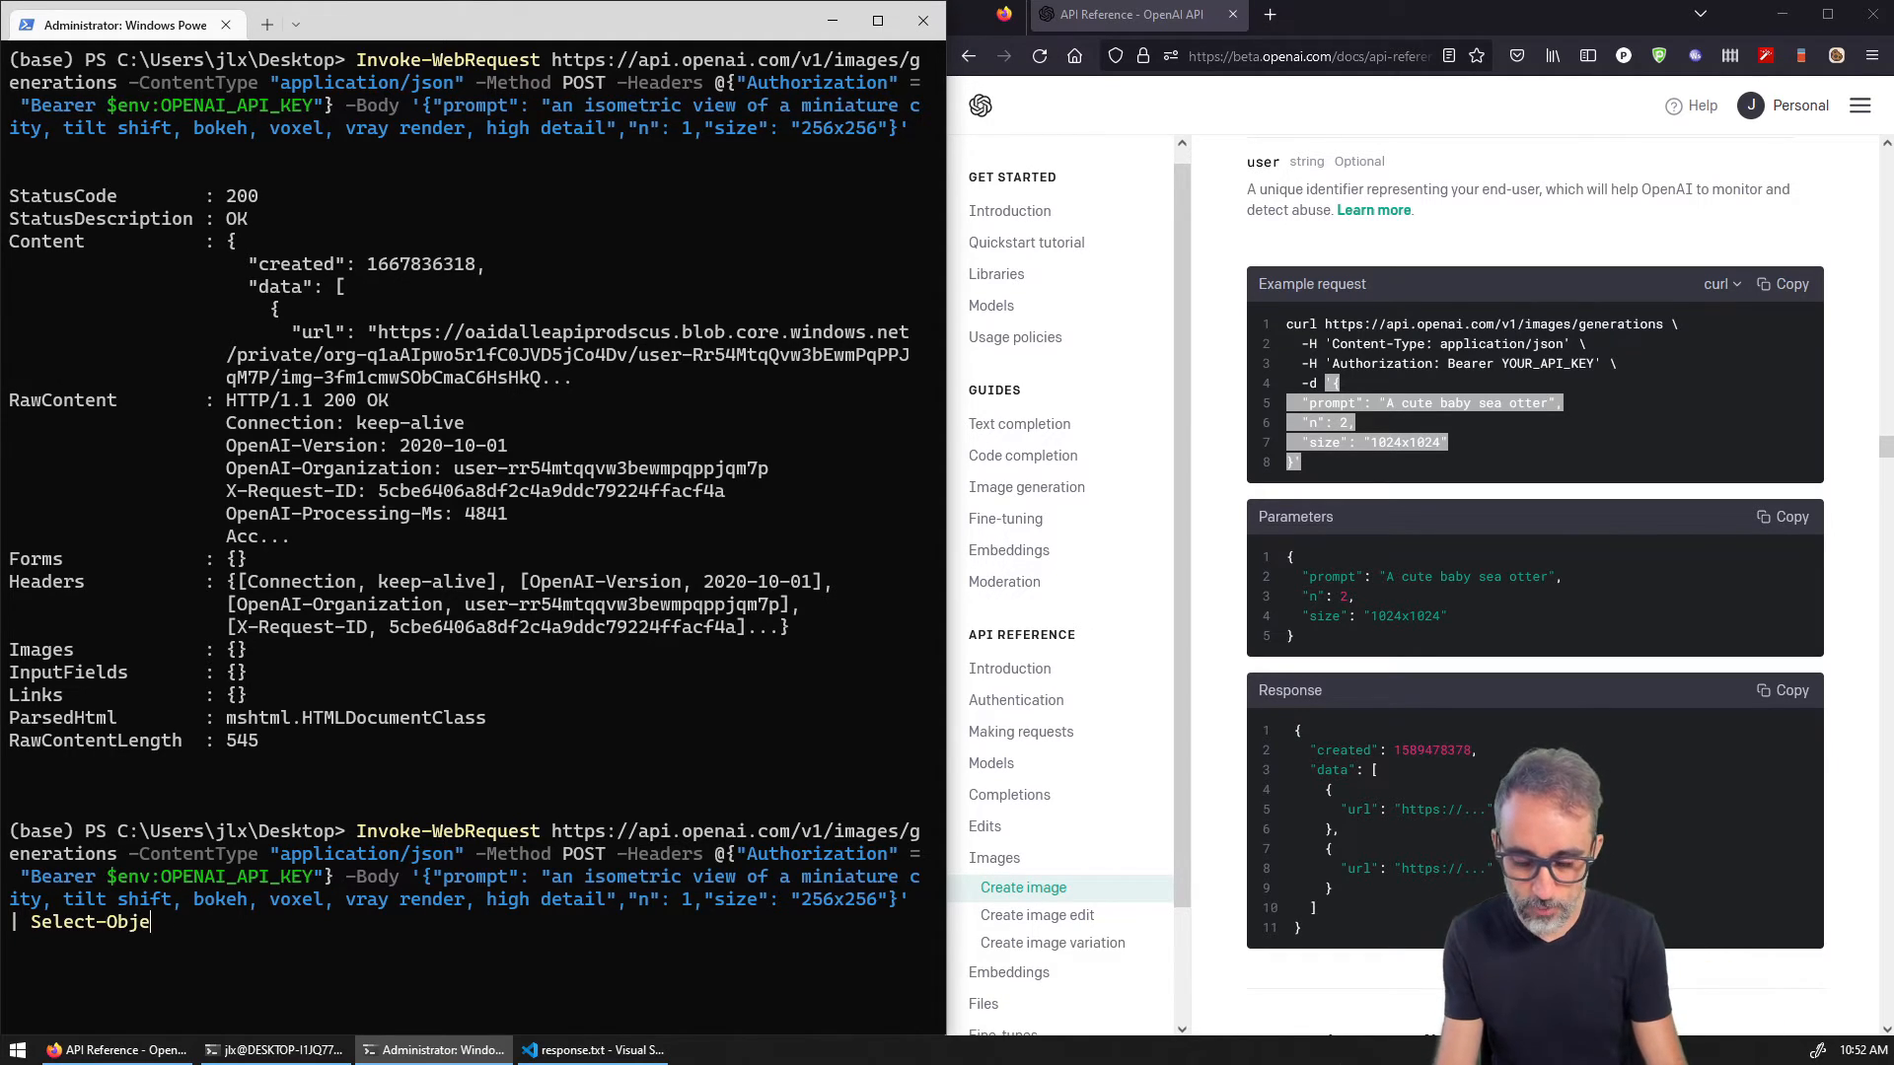
- Pipe the request to Select-Object -ExpandProperty Content so only JSON prints
type("ct")
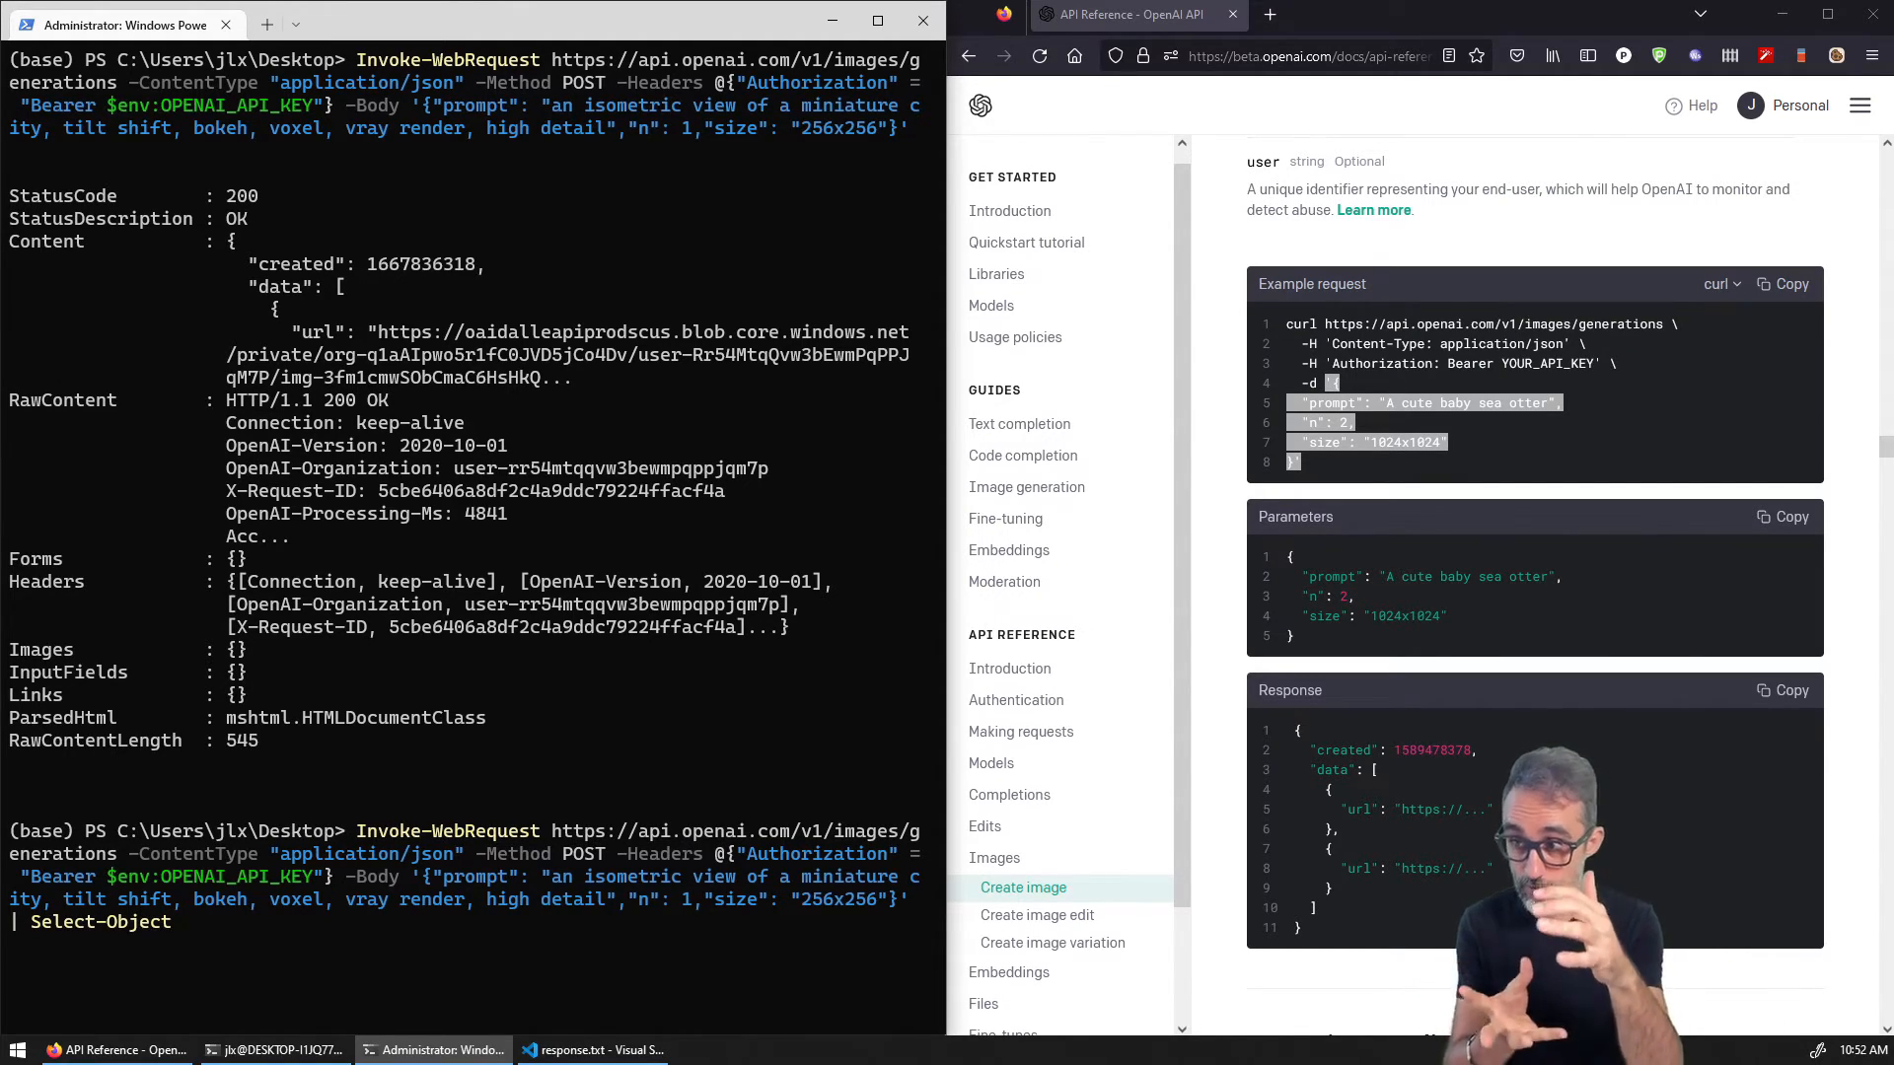
type("-Exap")
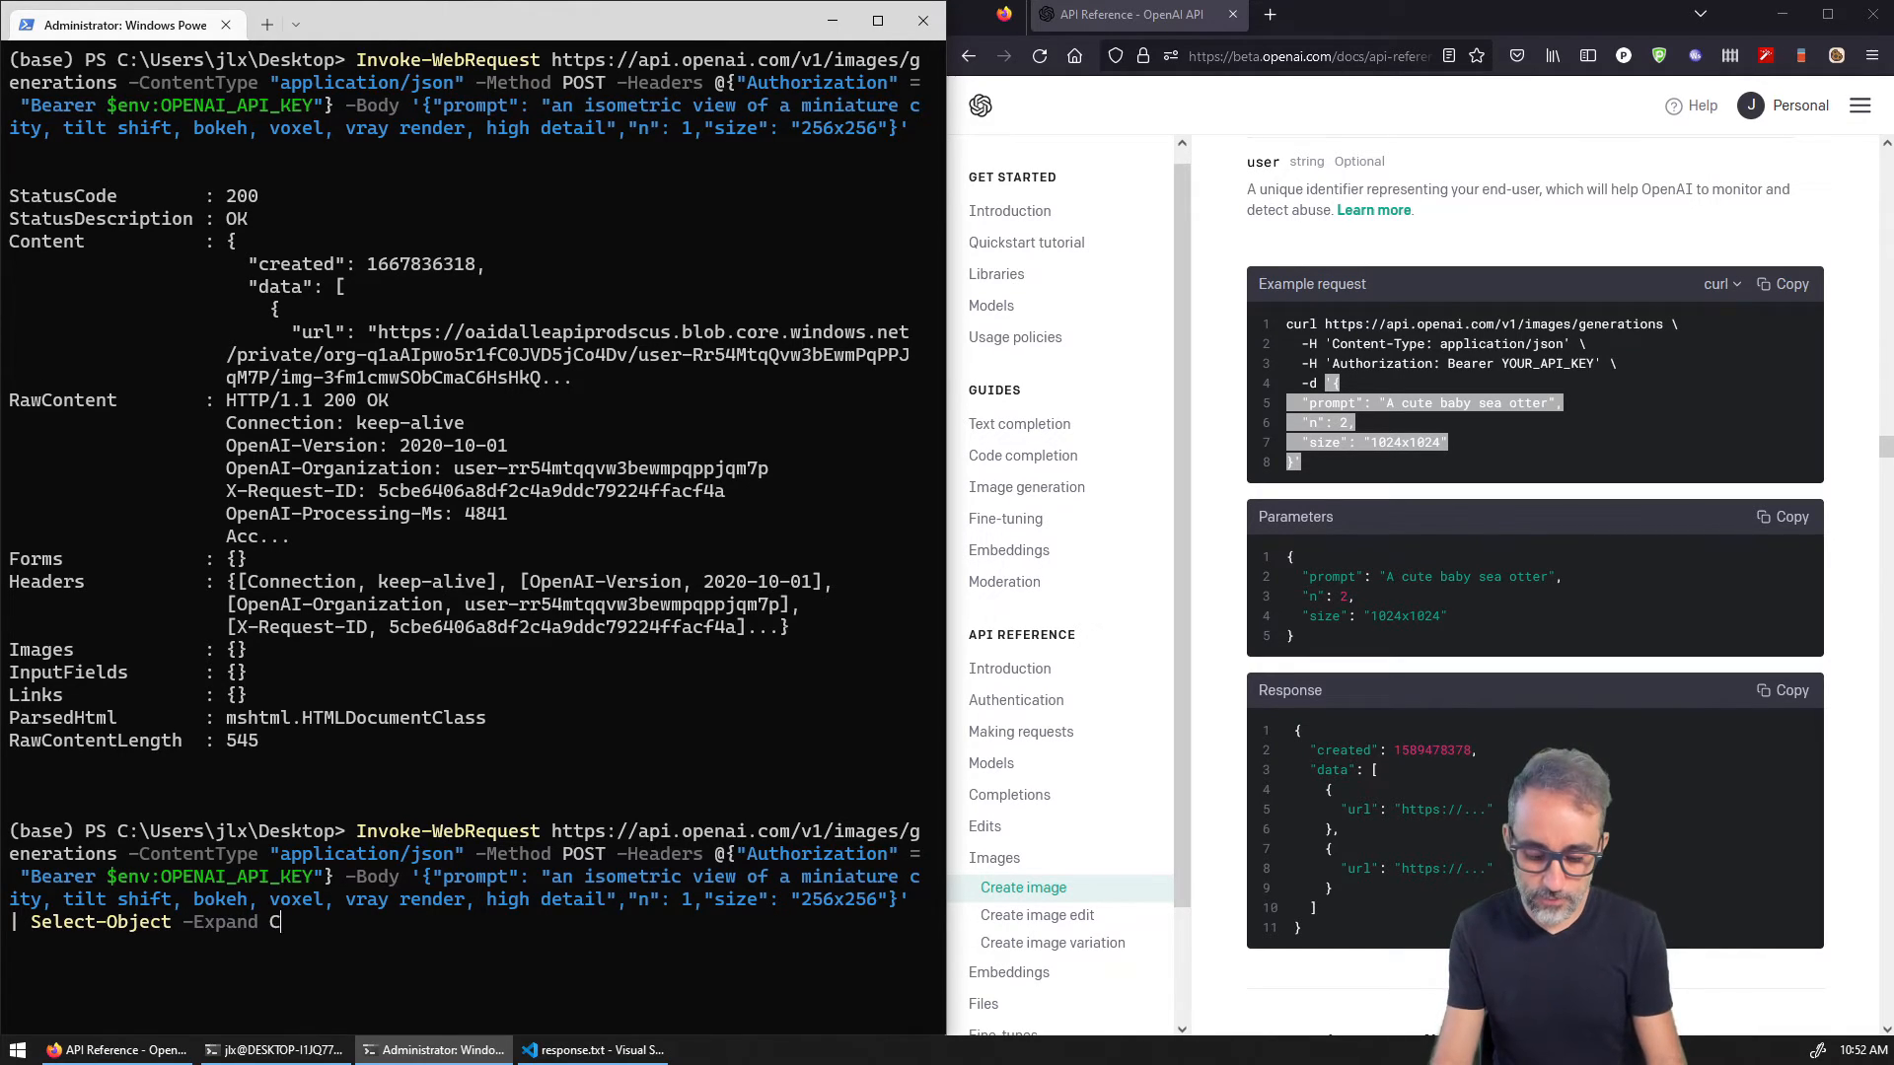
type("ontent")
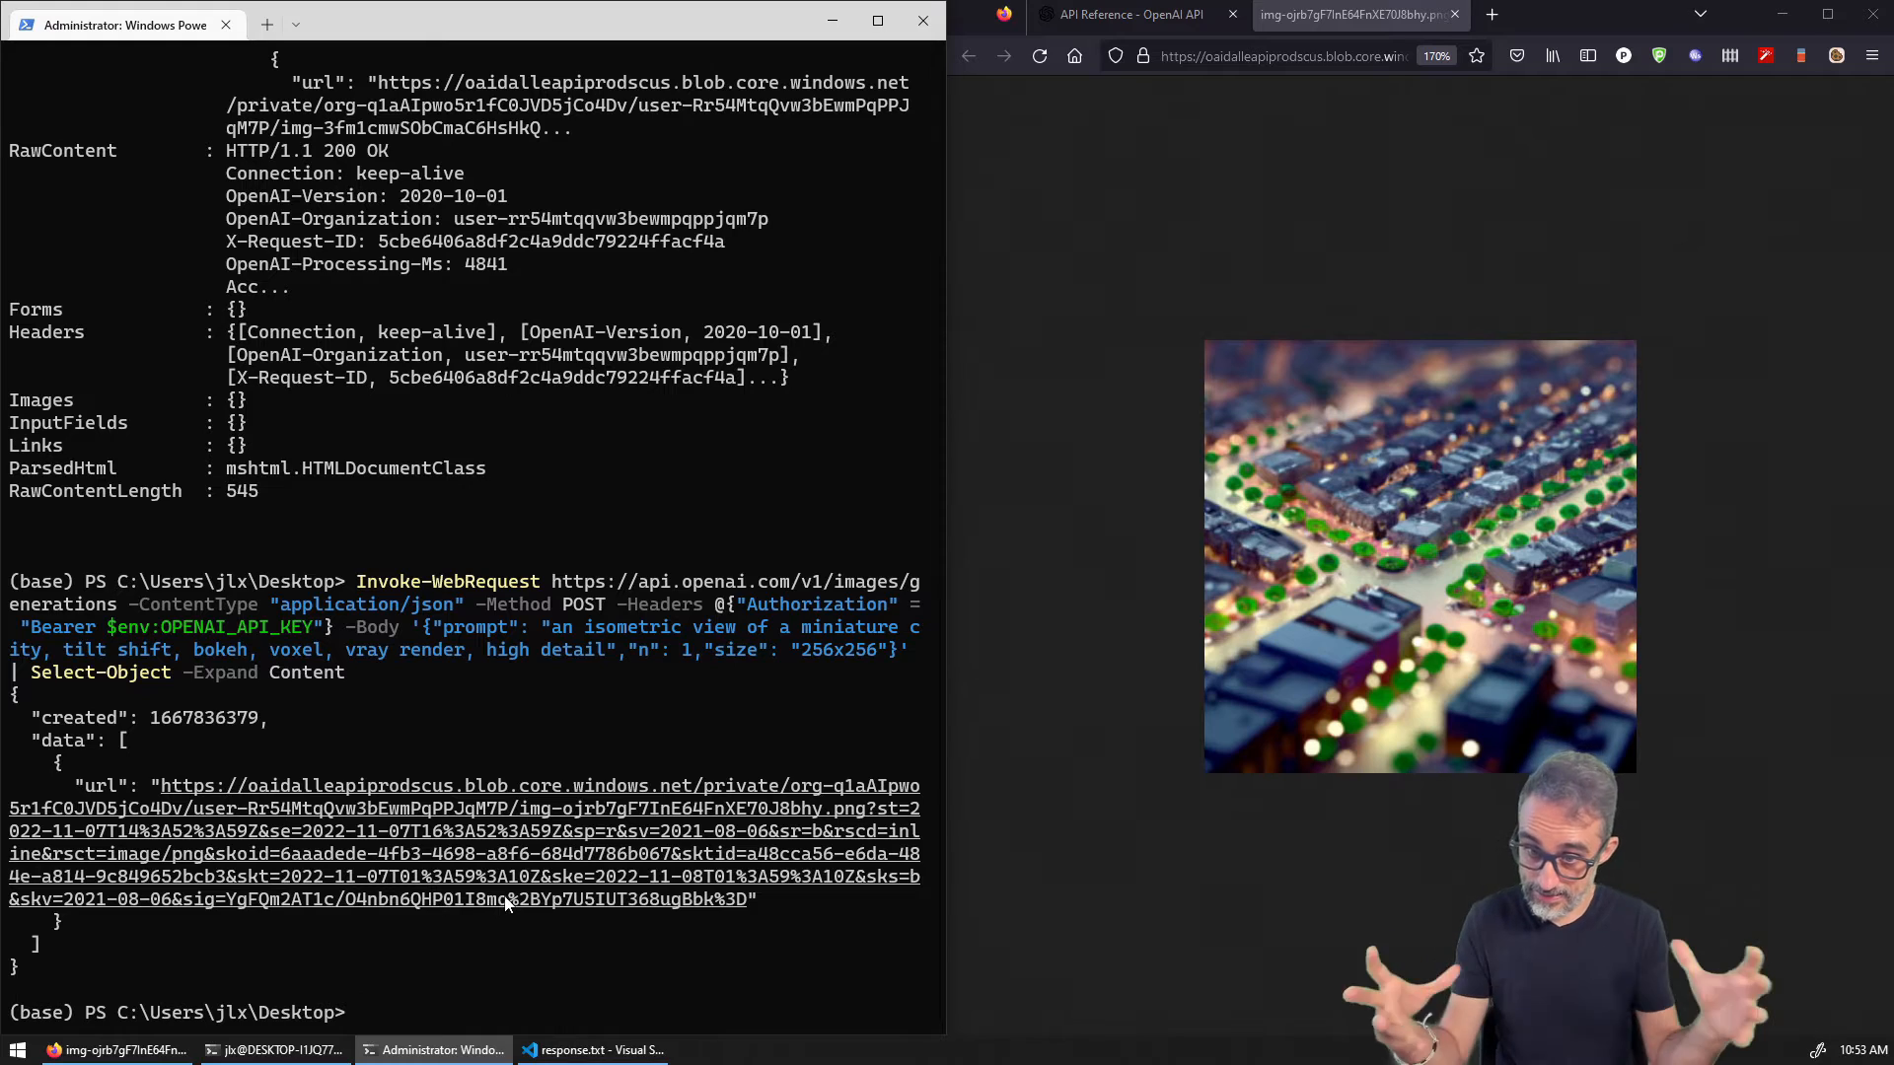
scroll("down", 3)
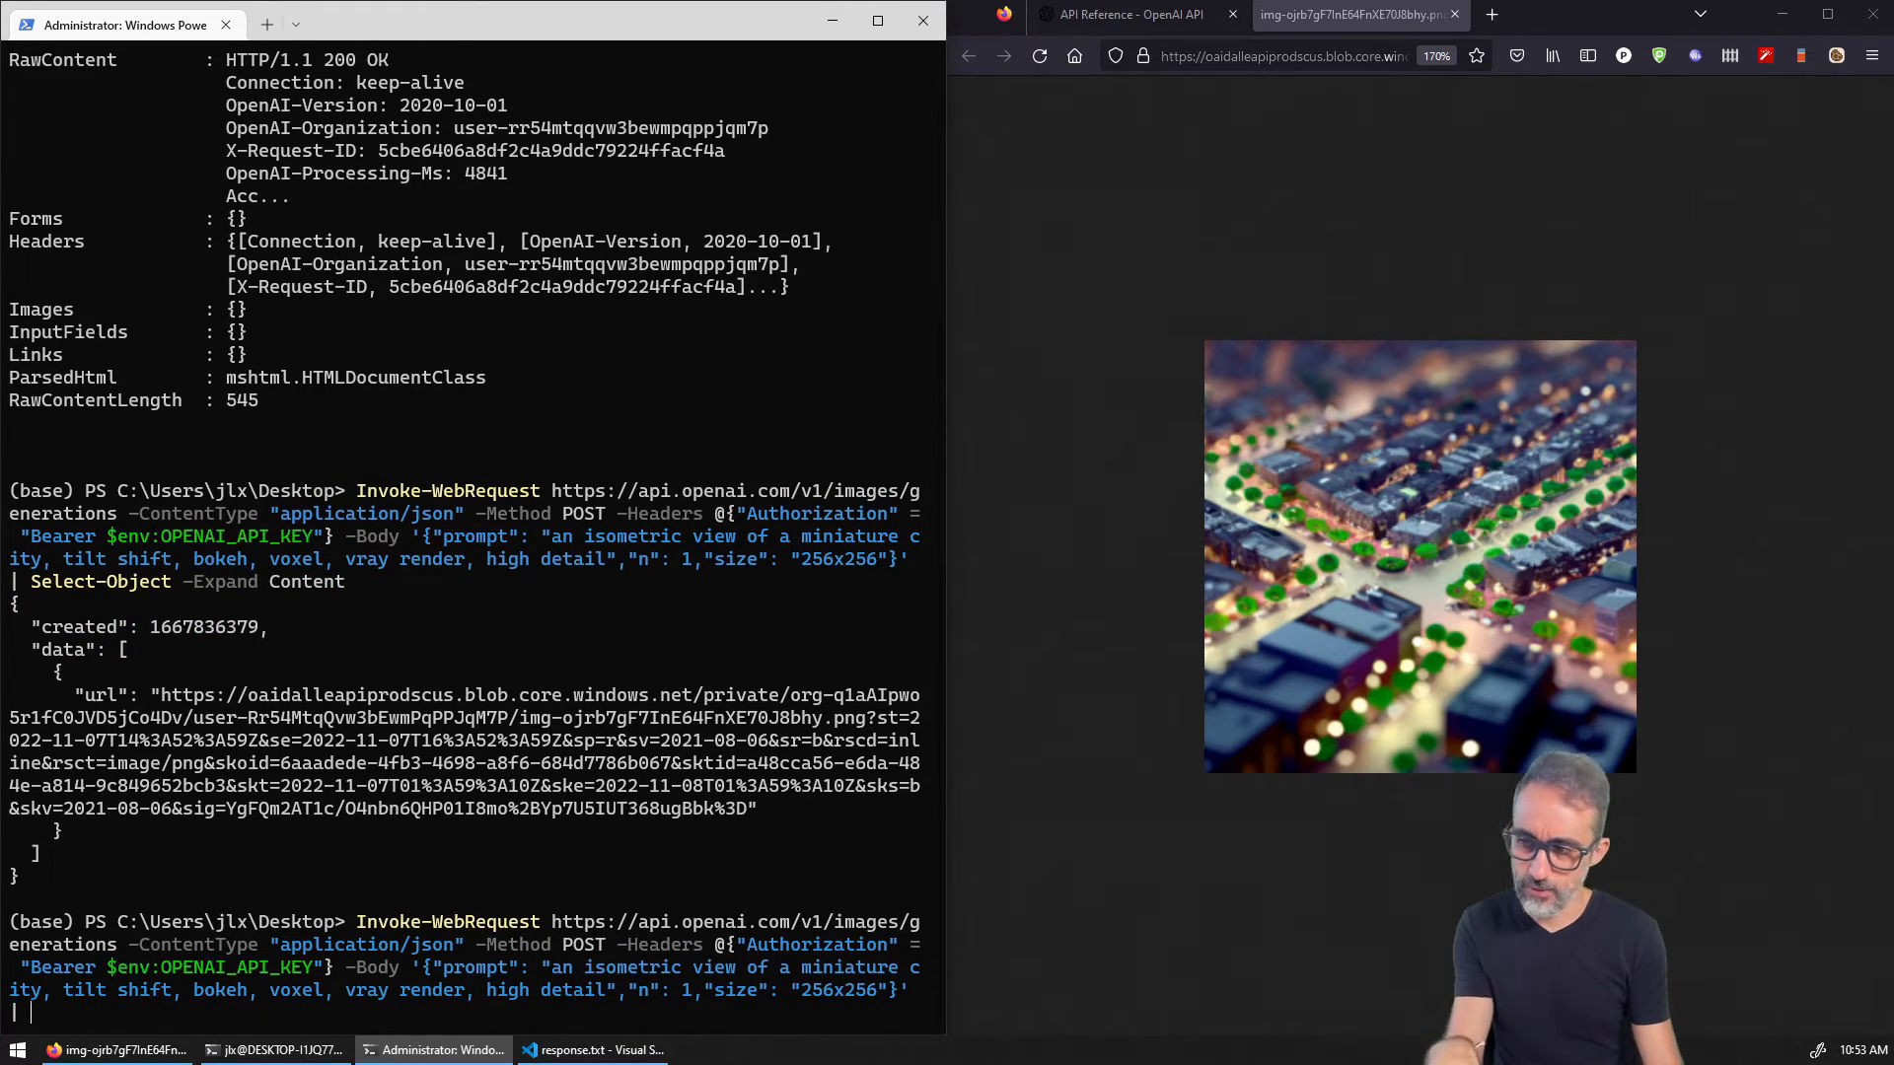
- Pipe the output to Set-Content -Path responsePS.txt and return to the Firefox docs
type("Set-CE")
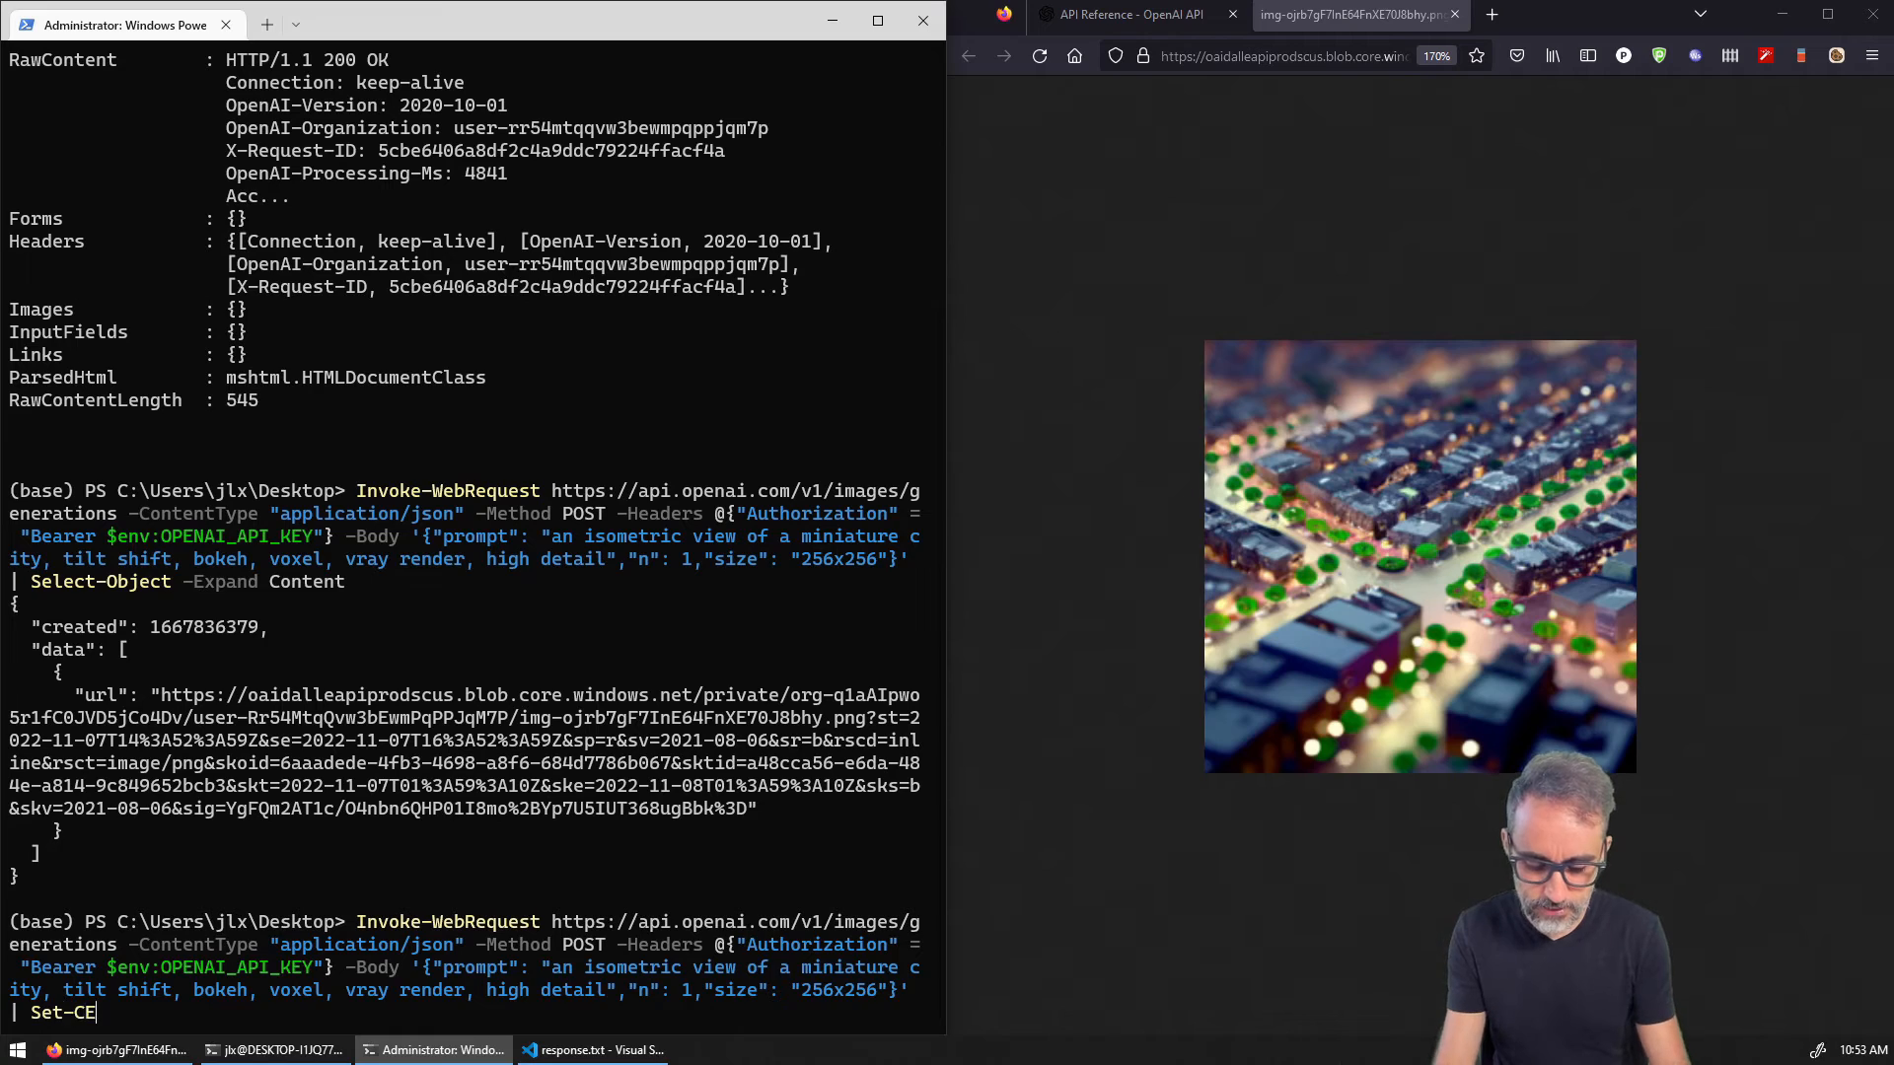
type("ontent")
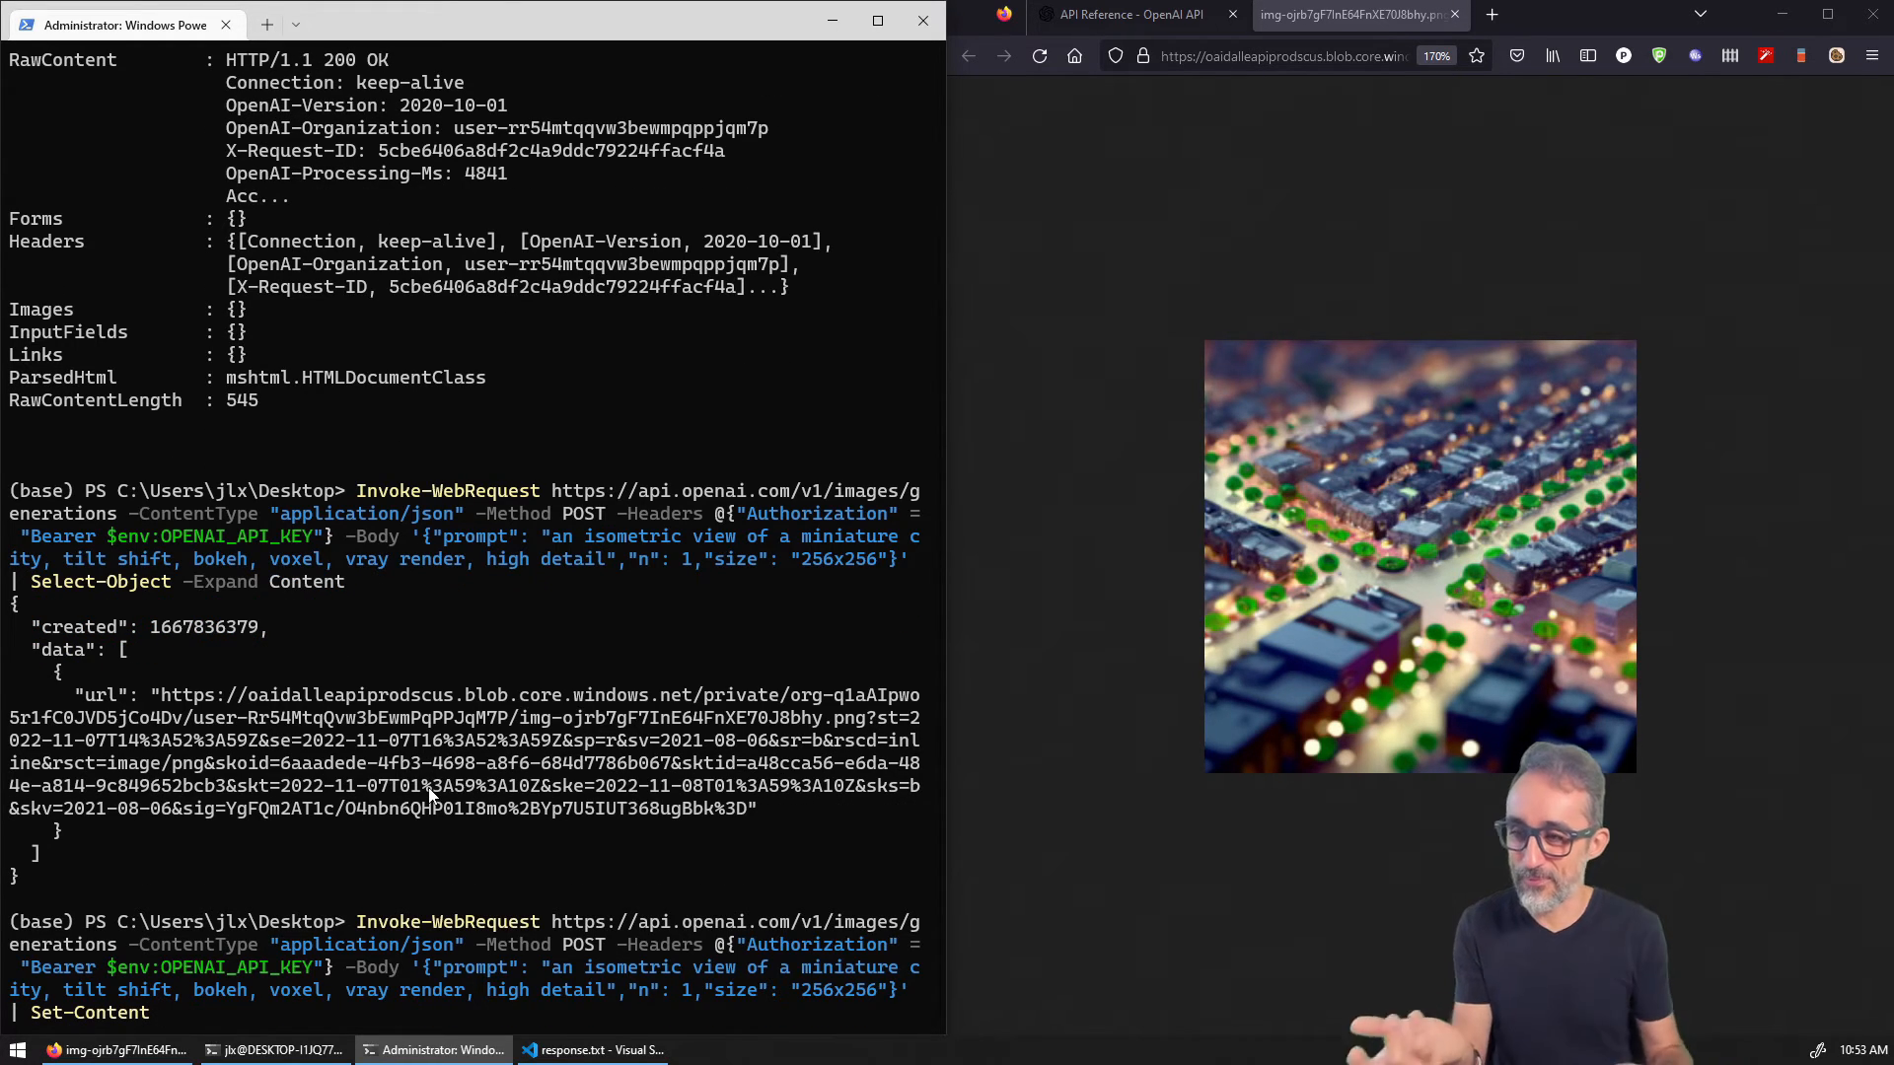
type("-Pa")
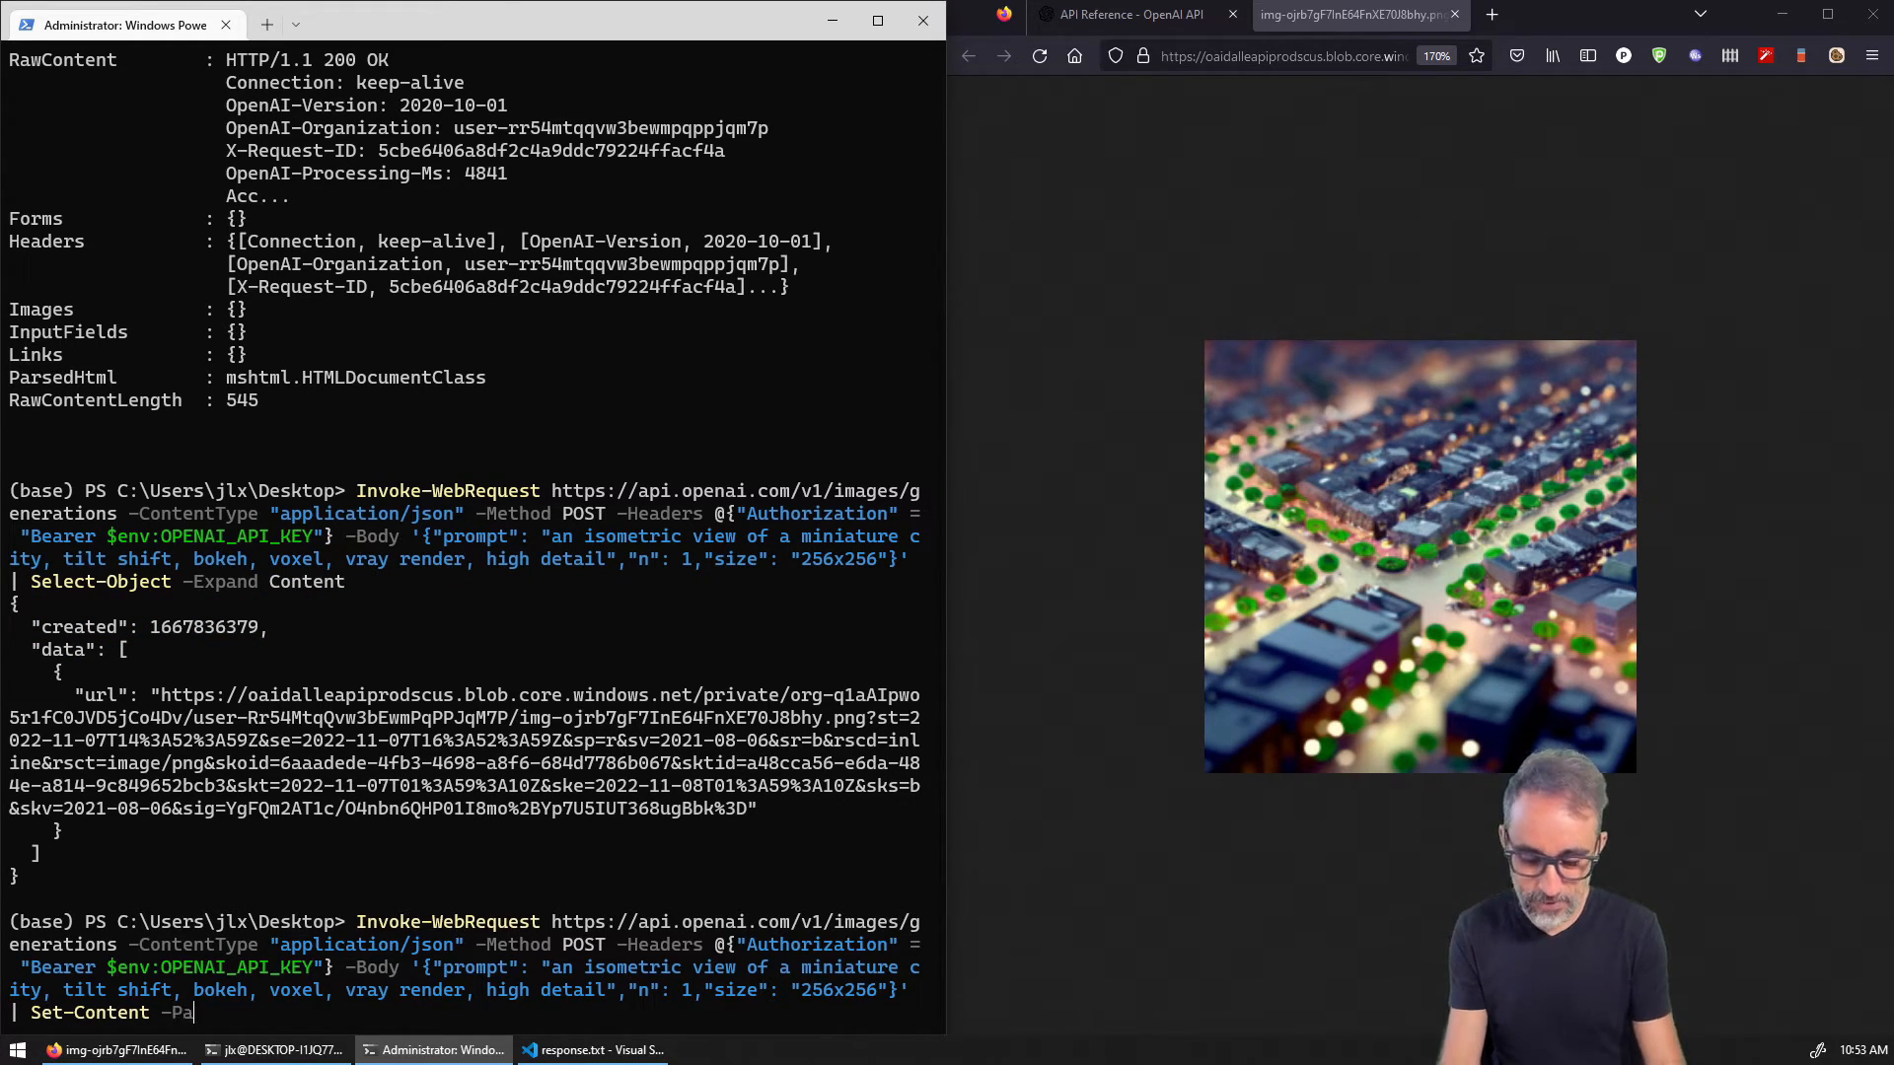
type("response")
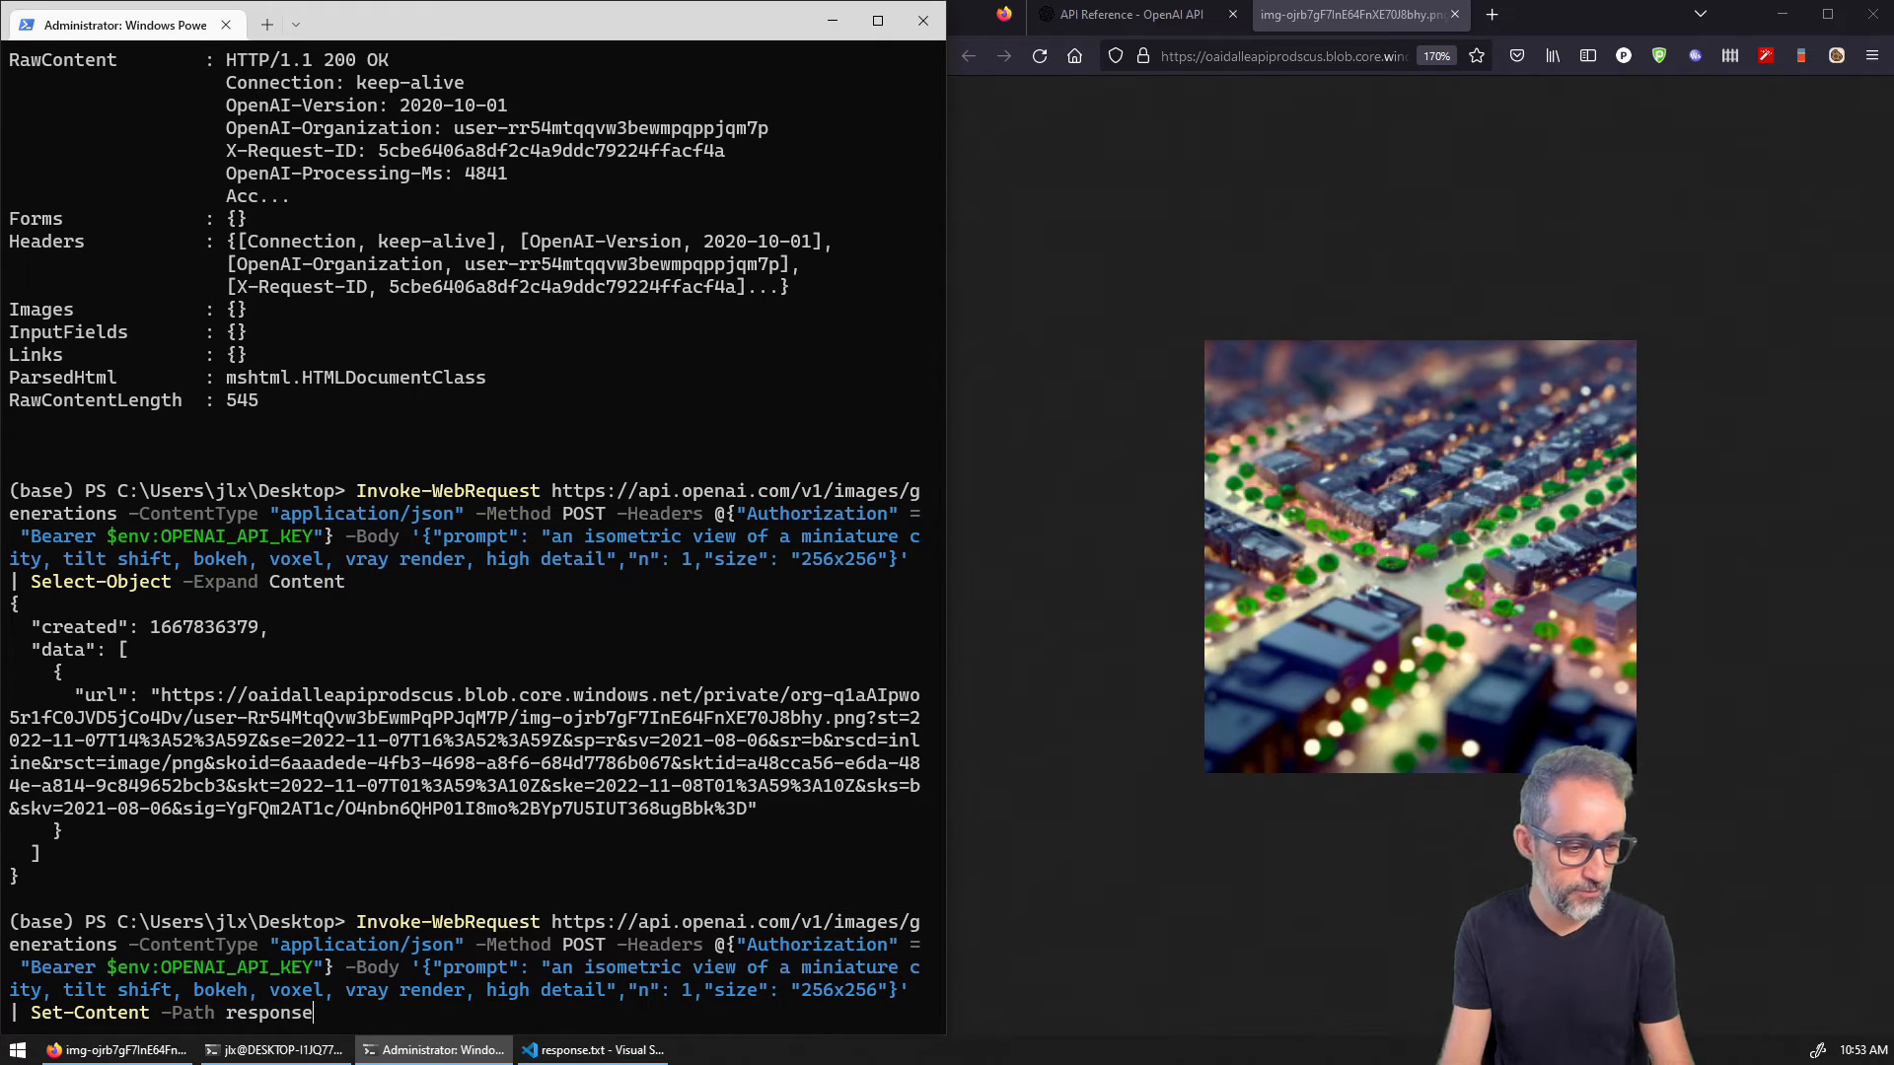
type("PS.txt")
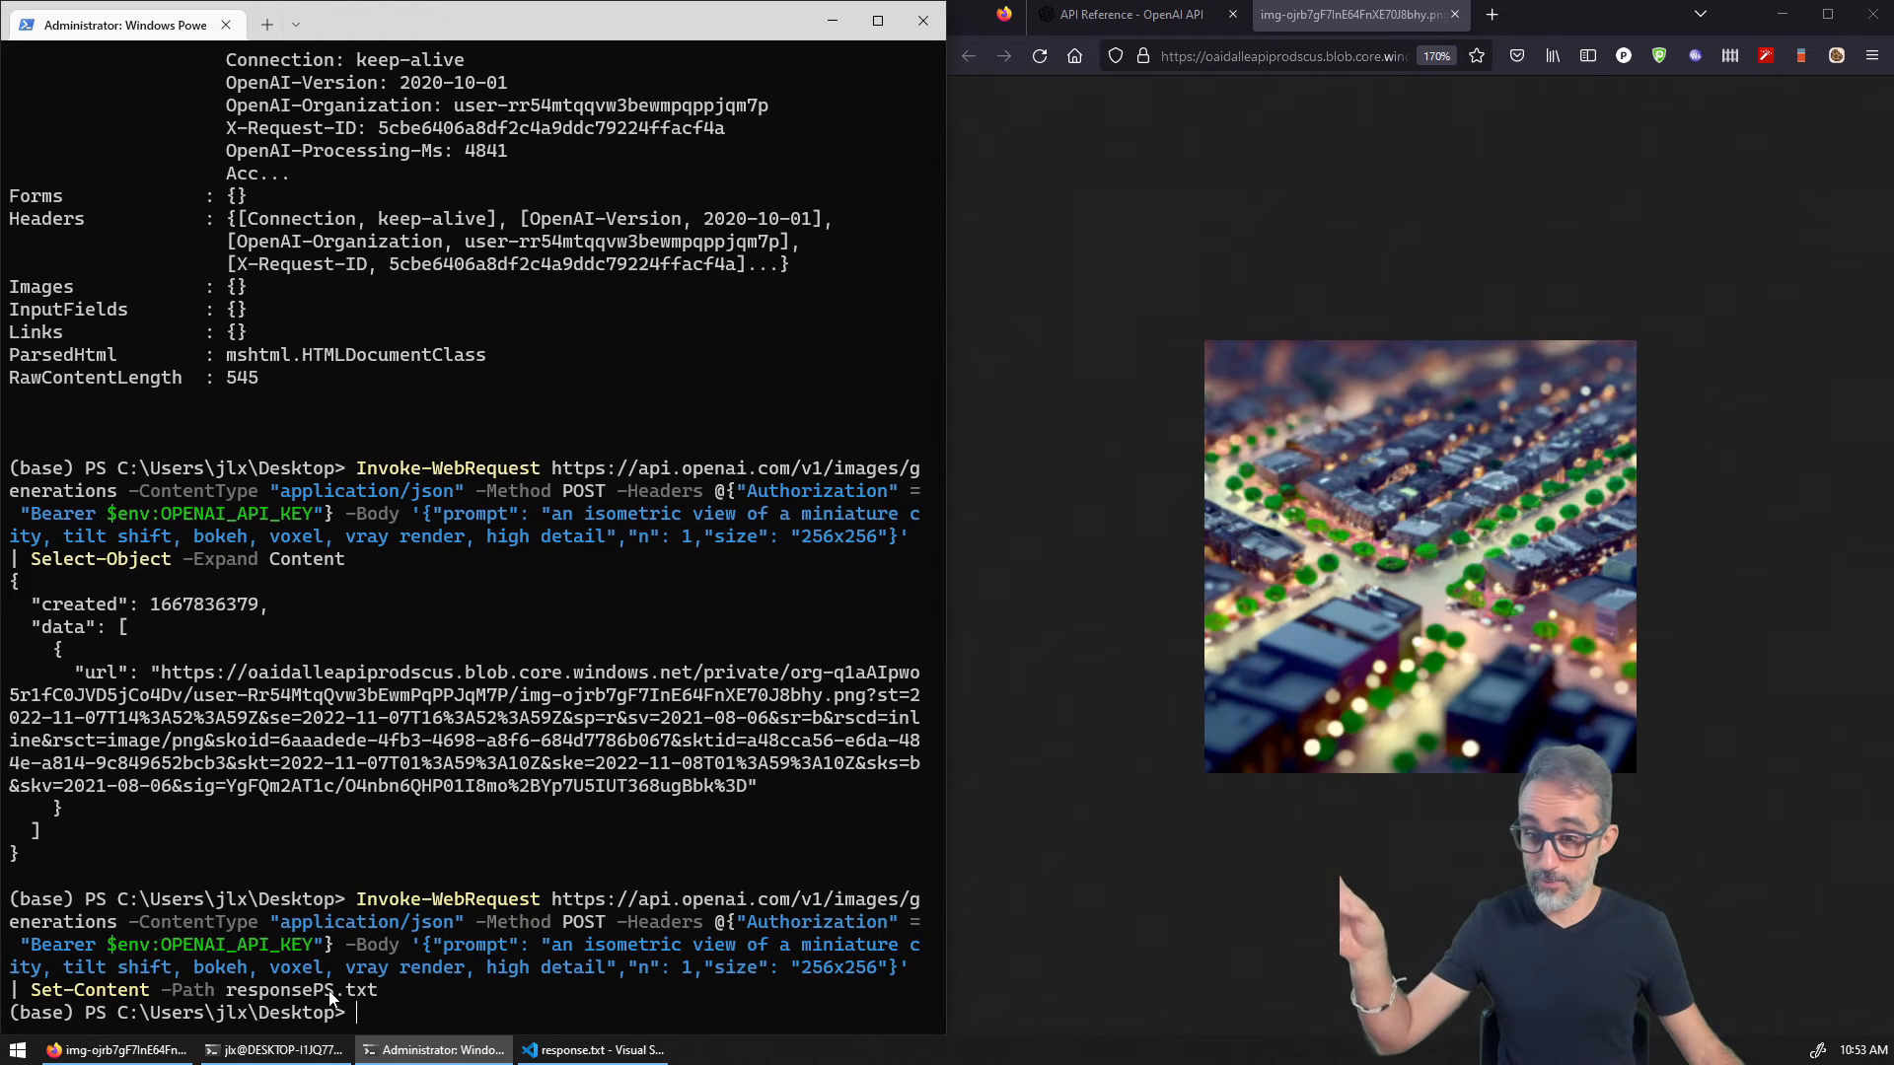
left_click(601, 1049)
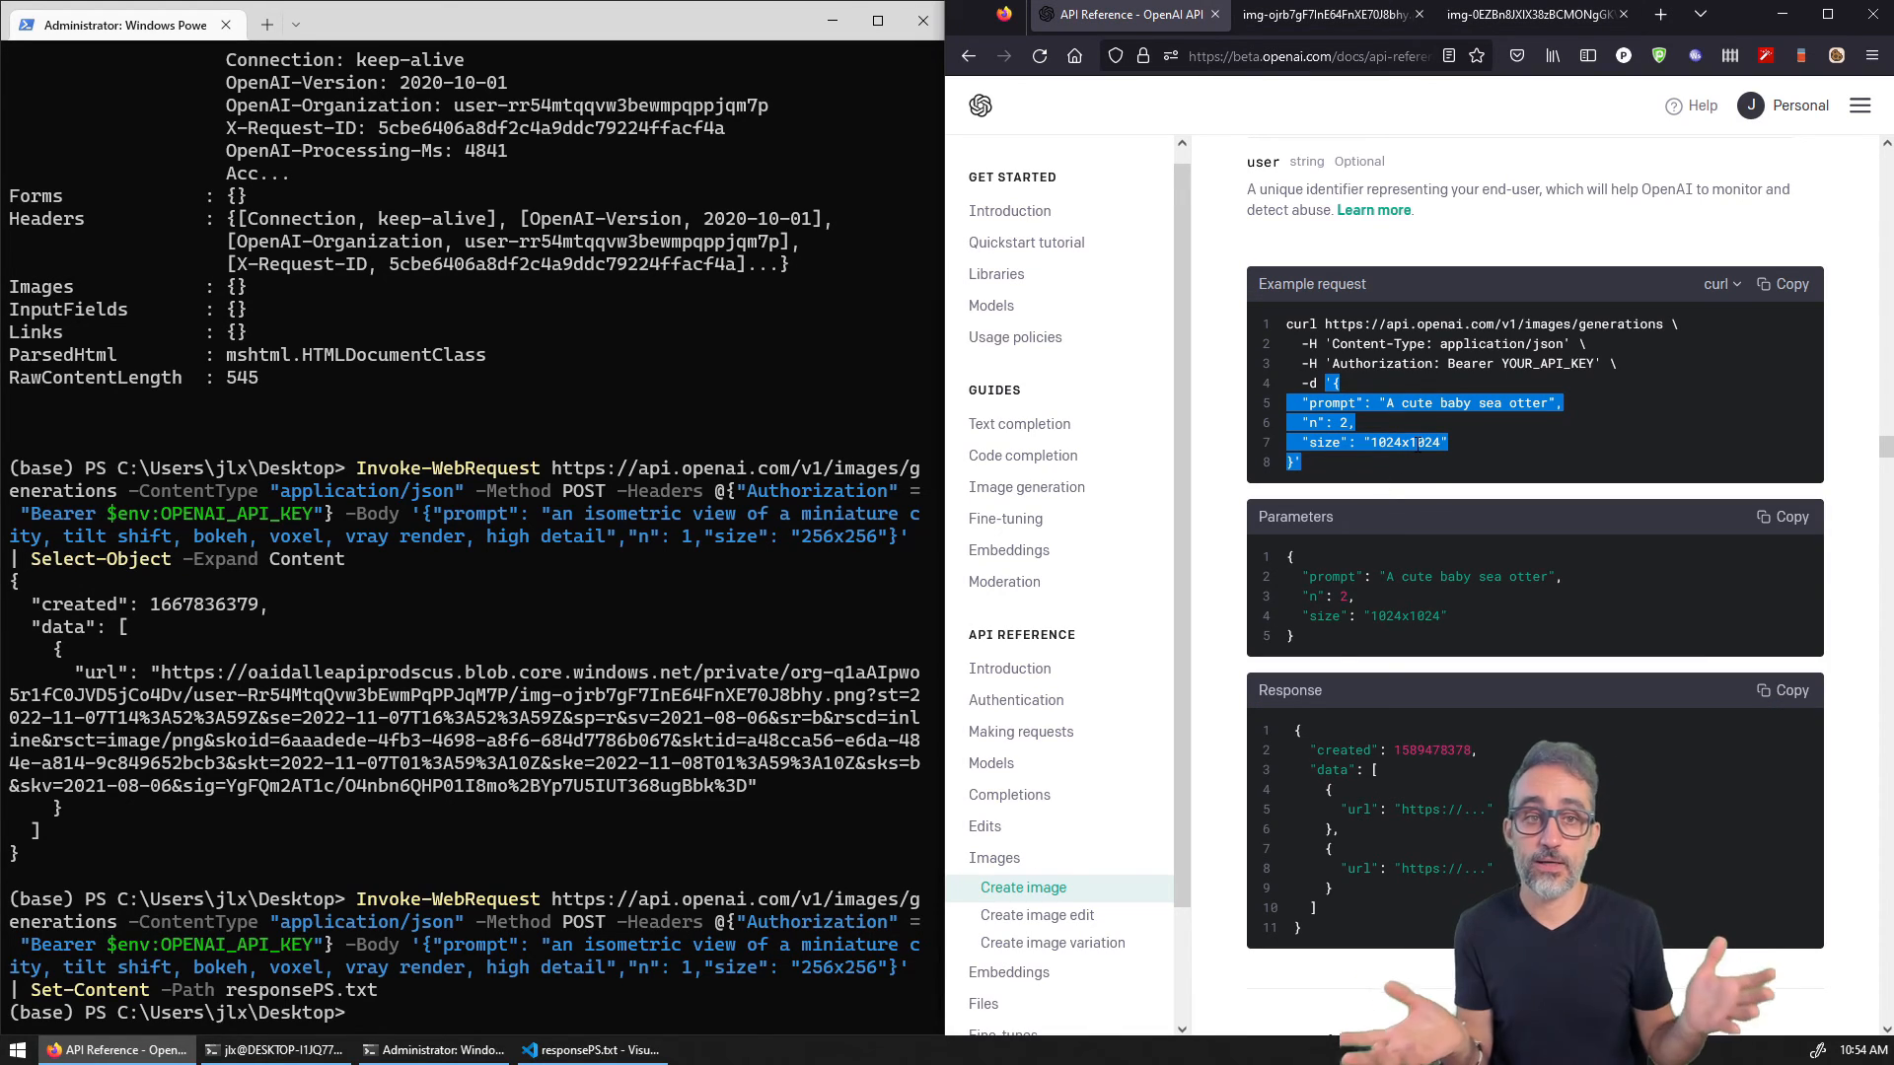
mouse_move(709, 579)
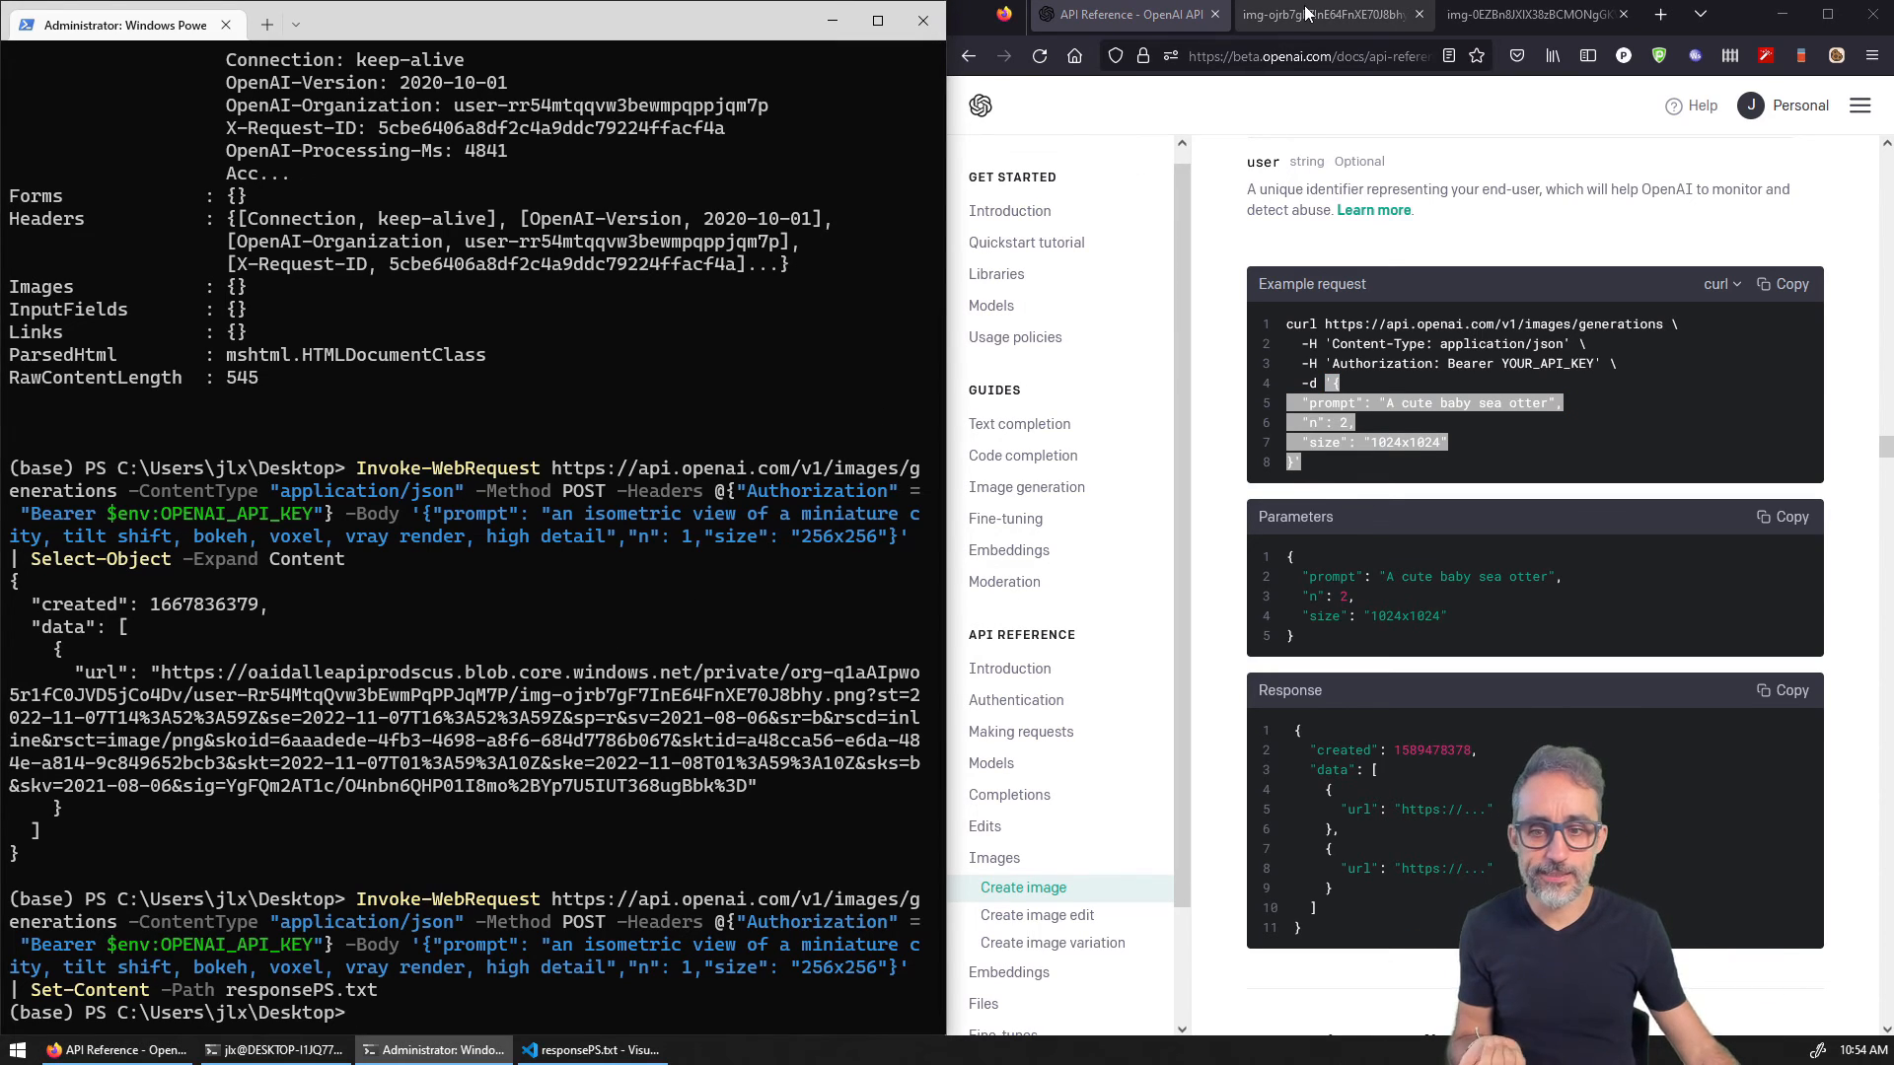
mouse_move(1298, 14)
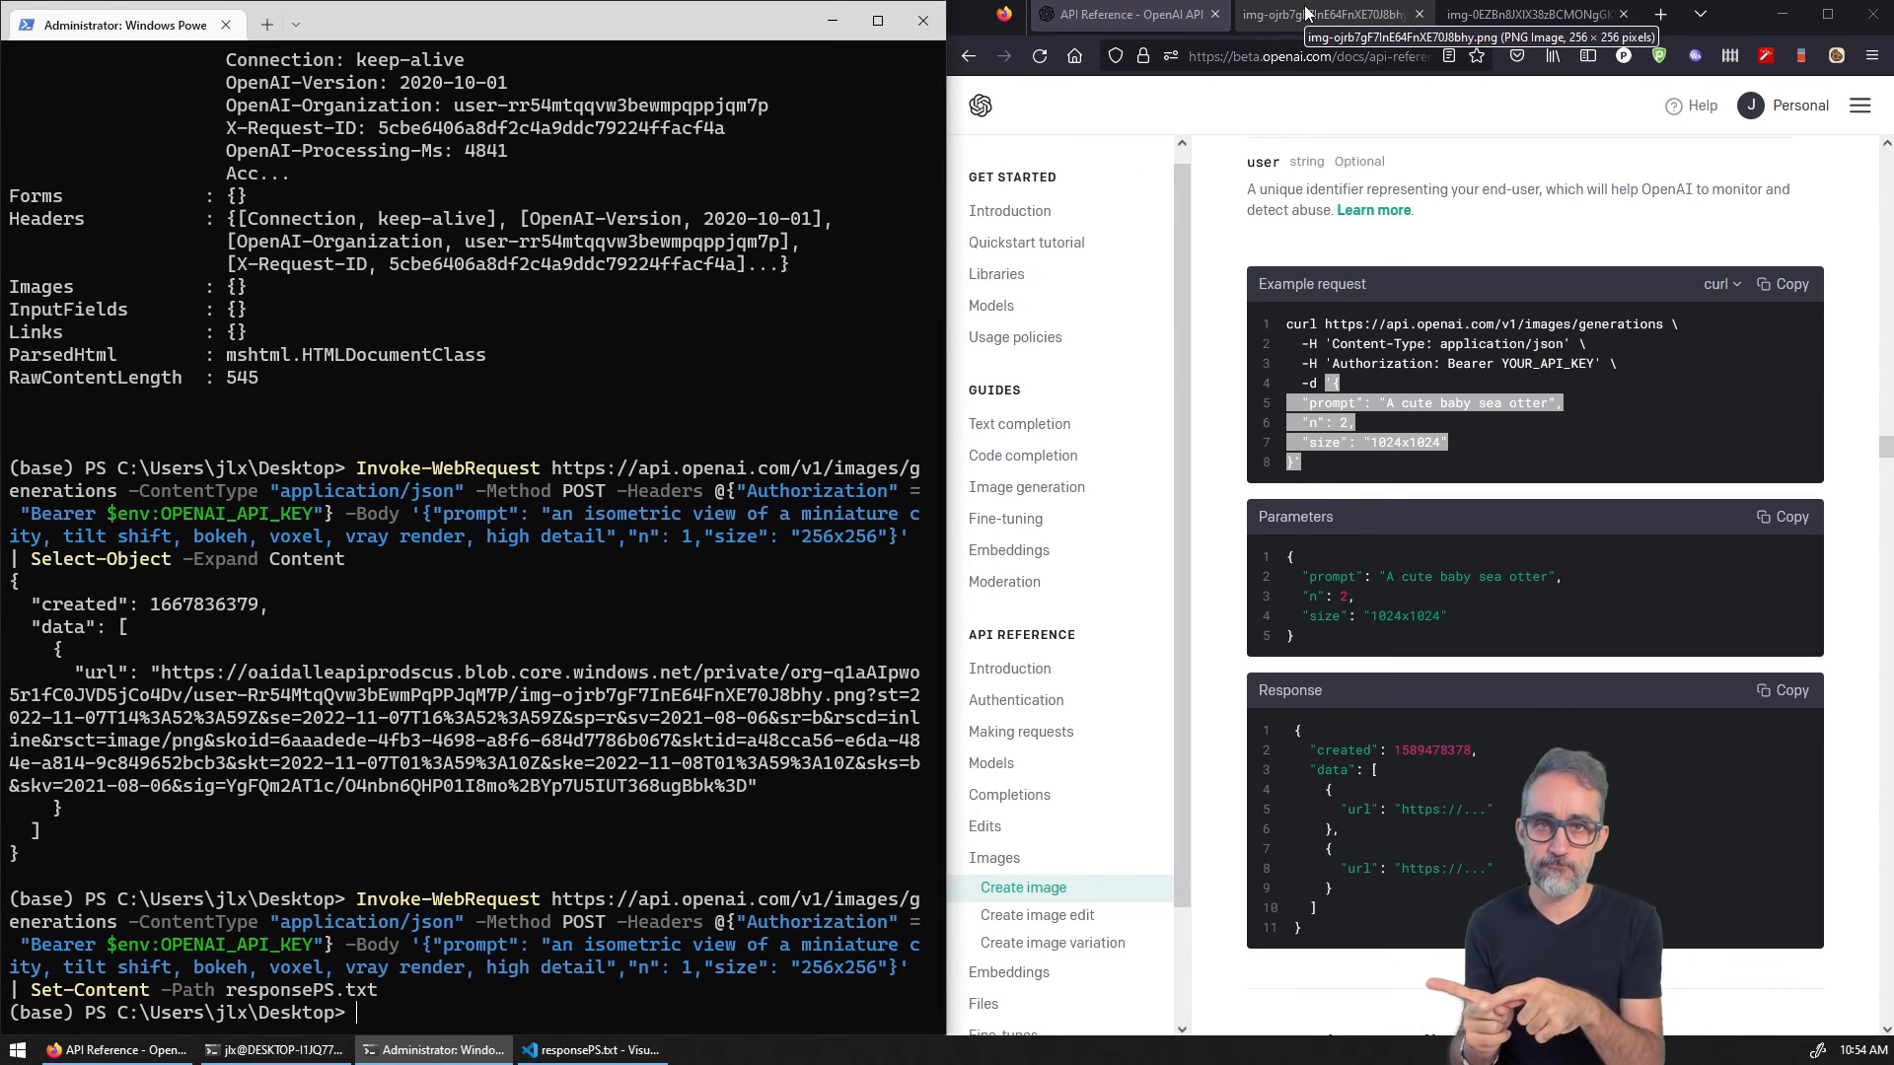